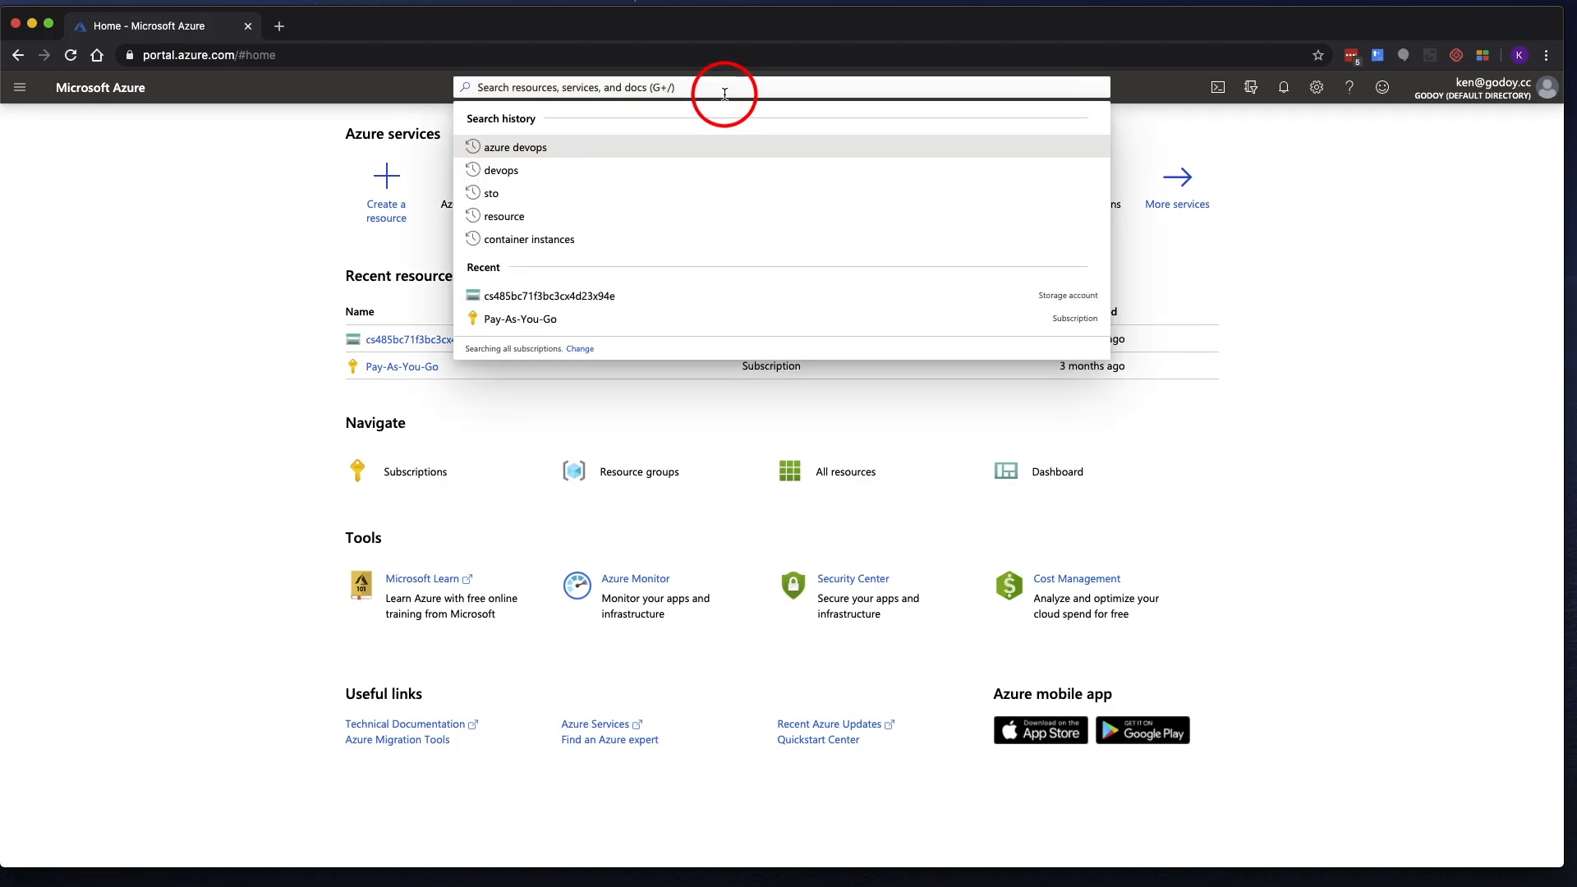
# Search the portal for 'azure devops' and open the Azure DevOps service.
pyautogui.write('azure de')
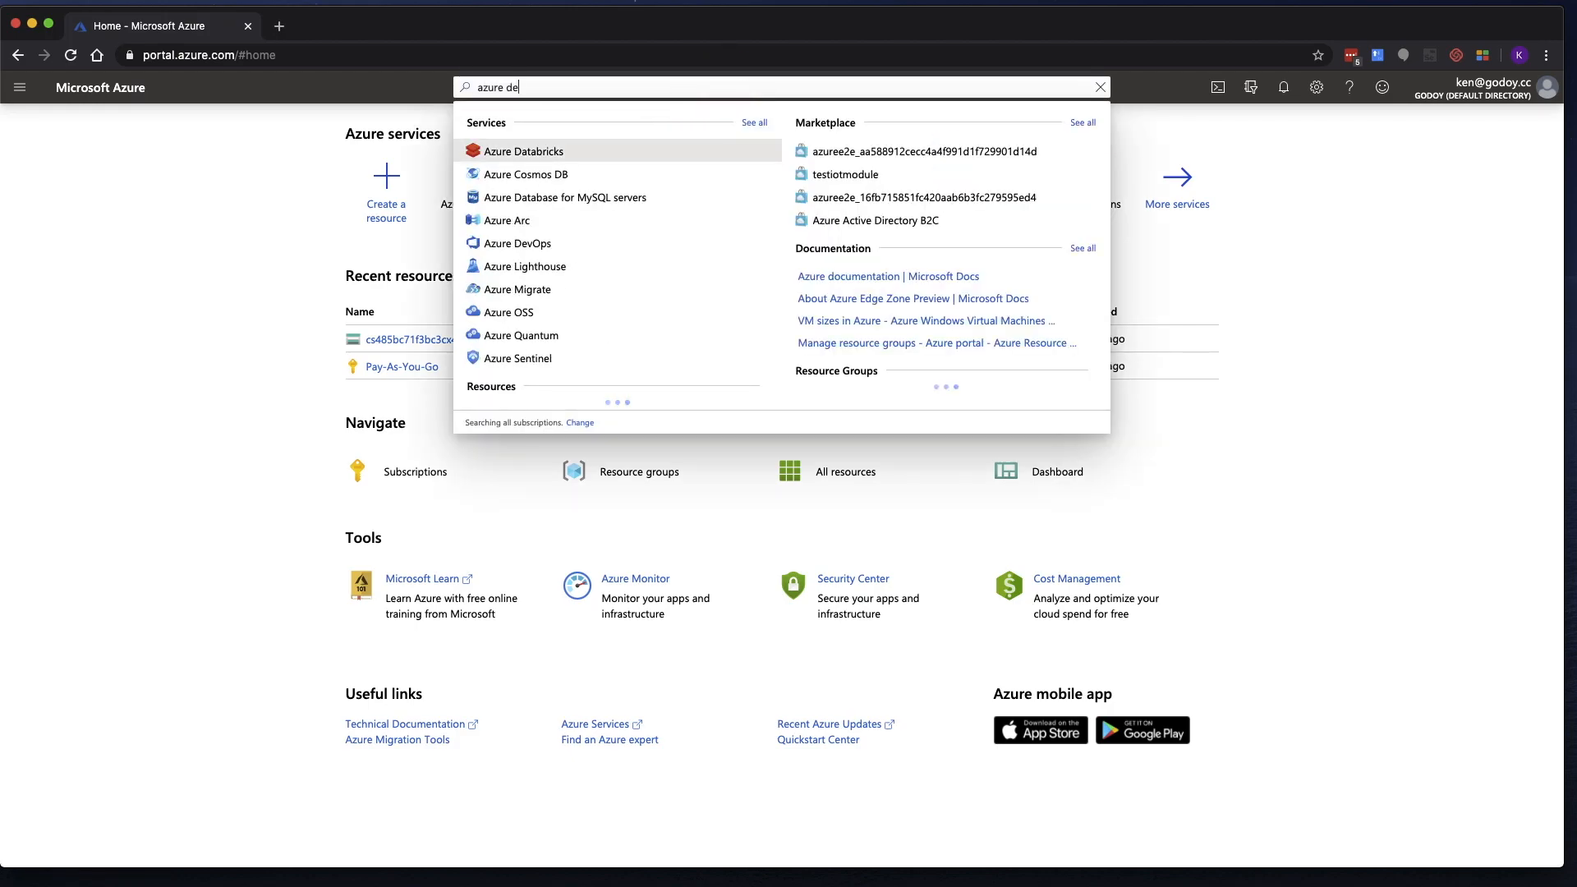
pyautogui.write('vops')
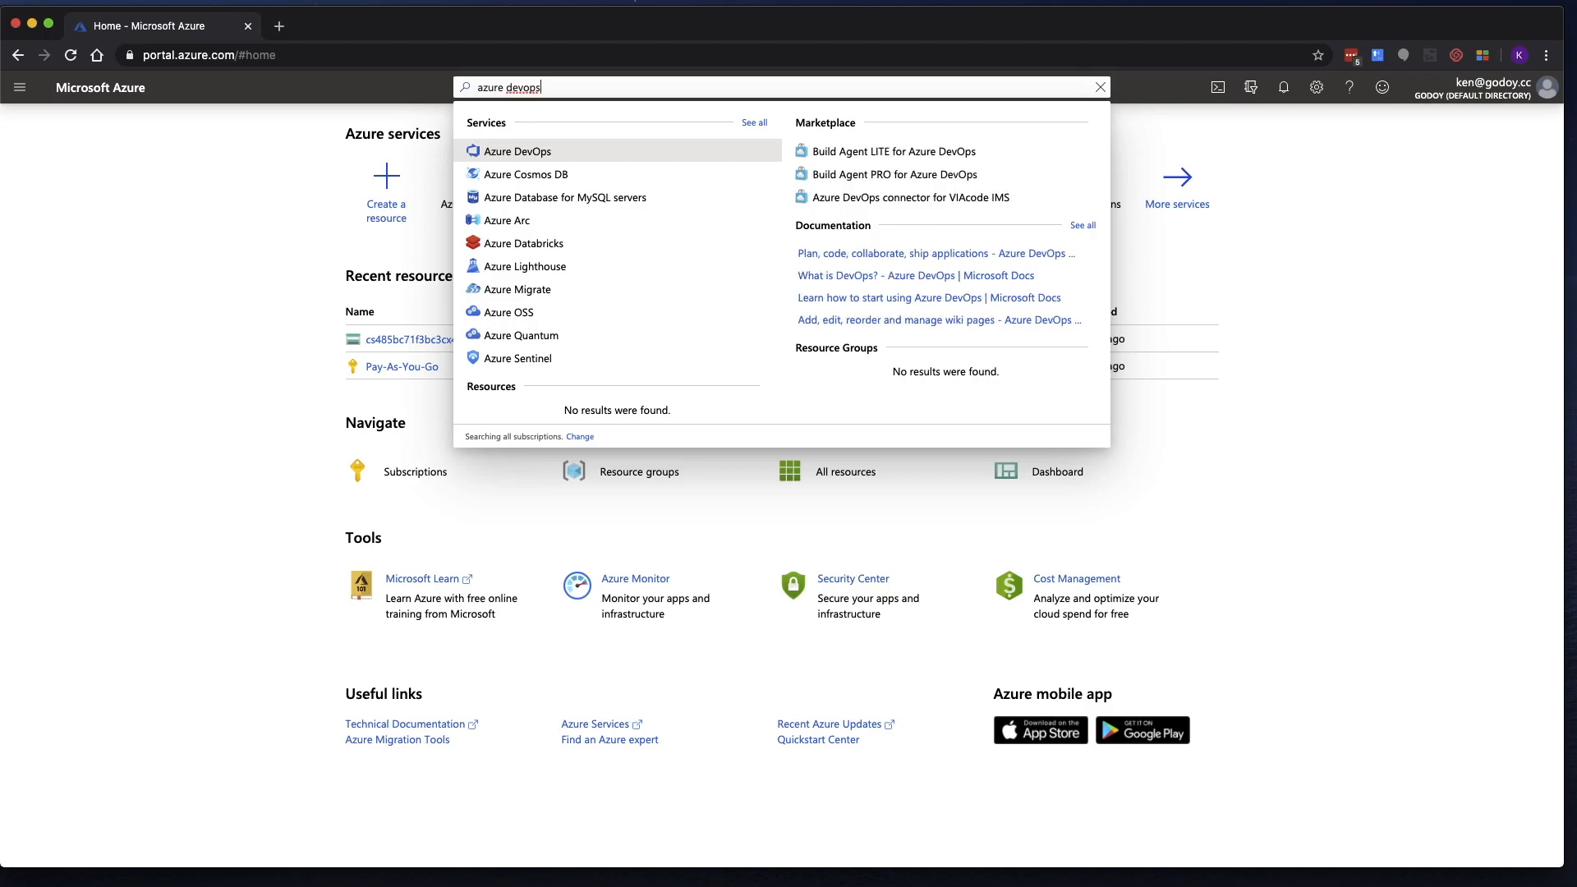
pyautogui.click(519, 151)
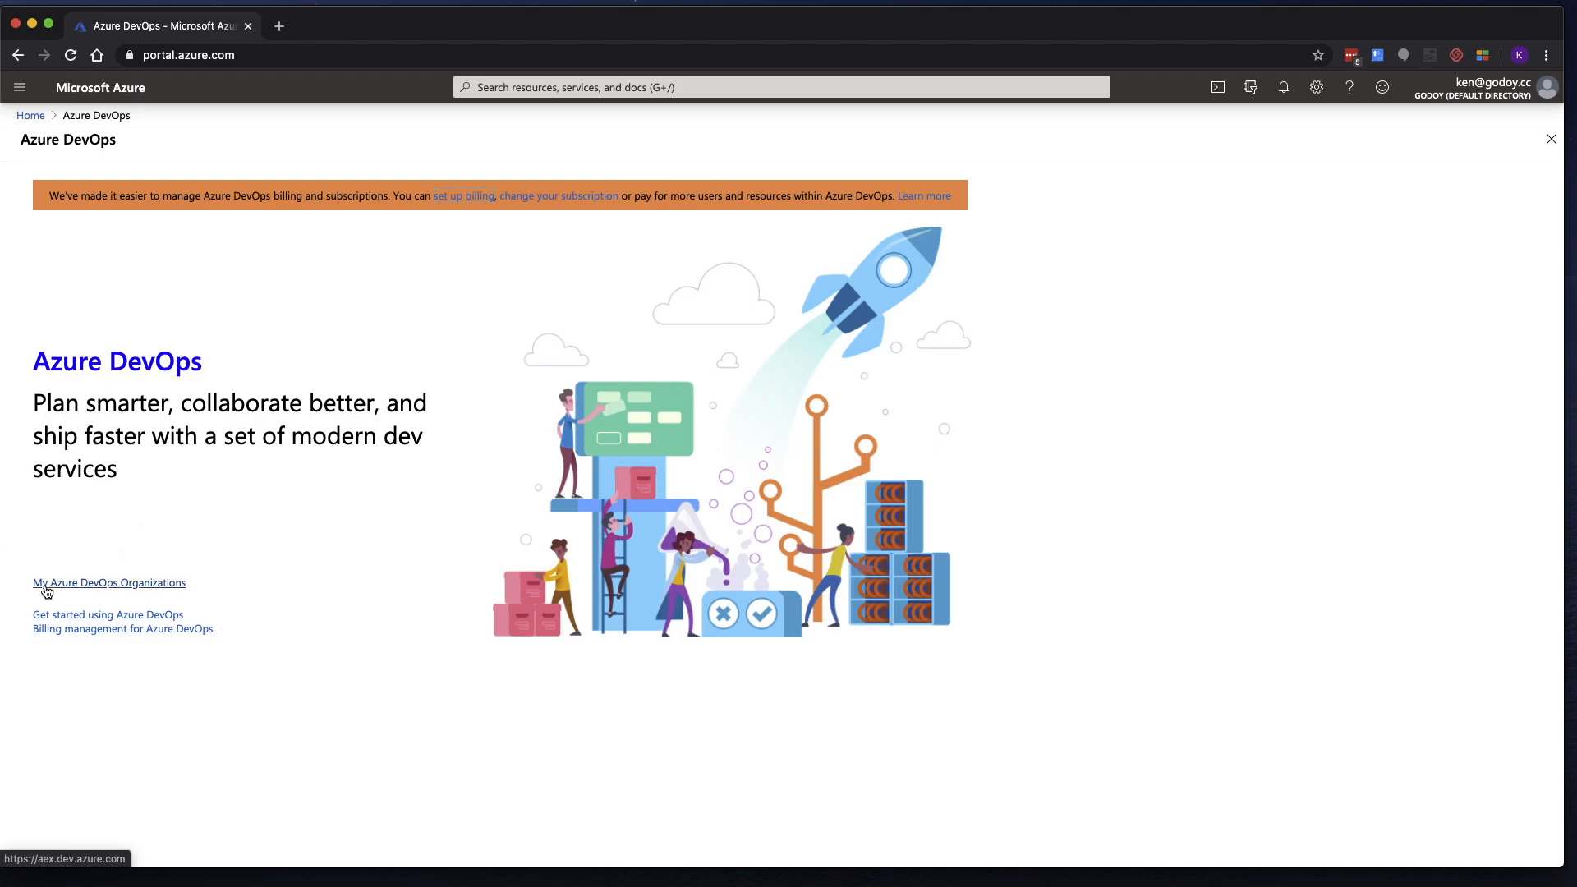
# Create a new Azure DevOps organization named 'skunklabz1' hosted in Central US.
pyautogui.click(108, 582)
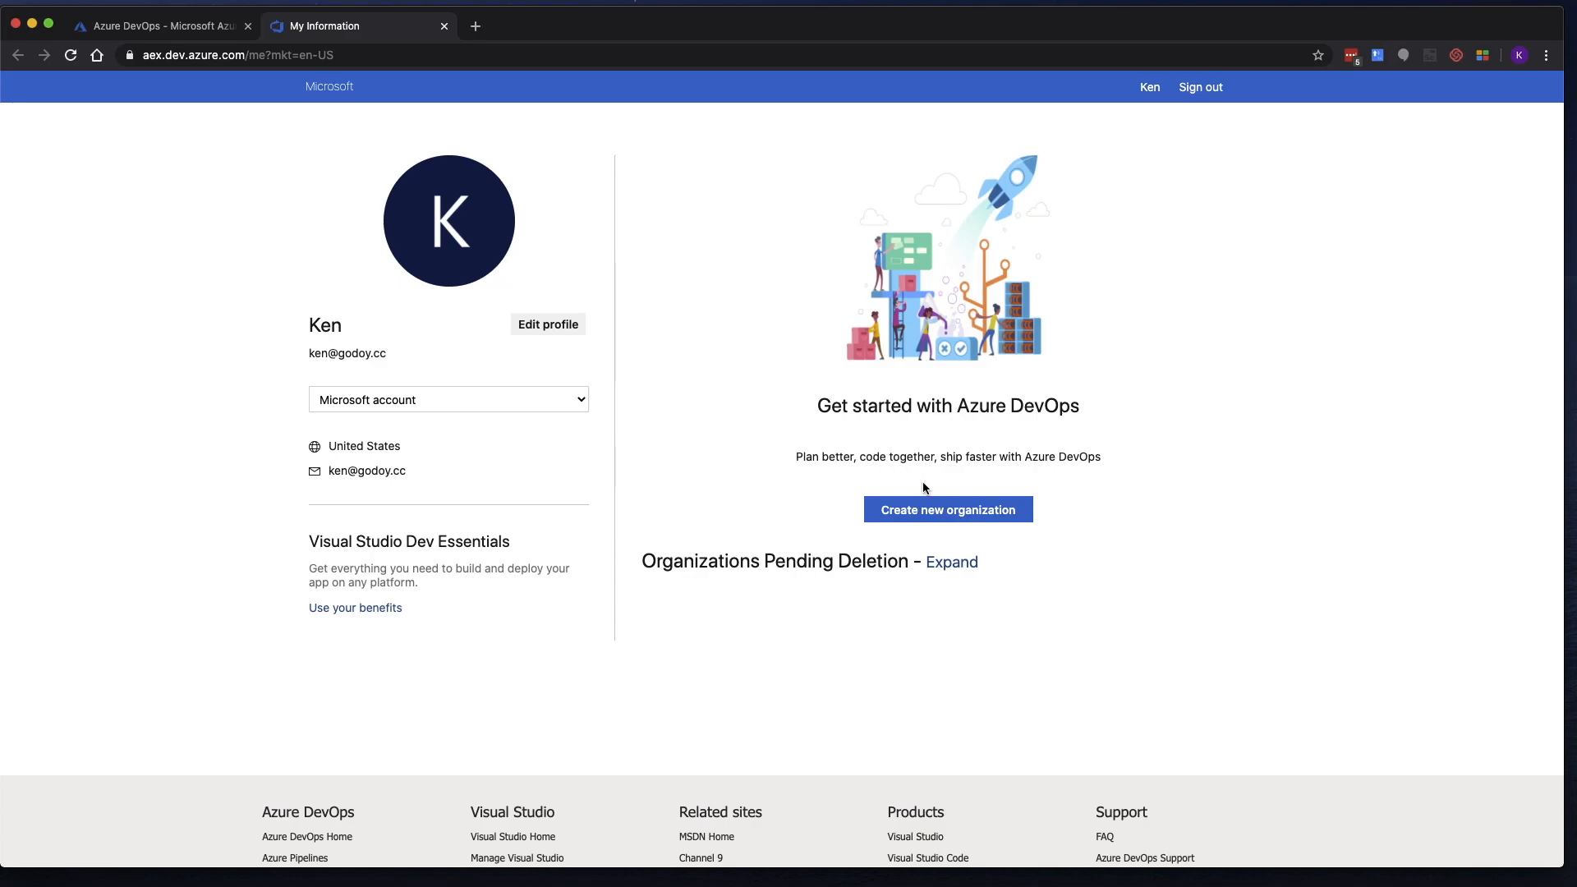
pyautogui.click(946, 509)
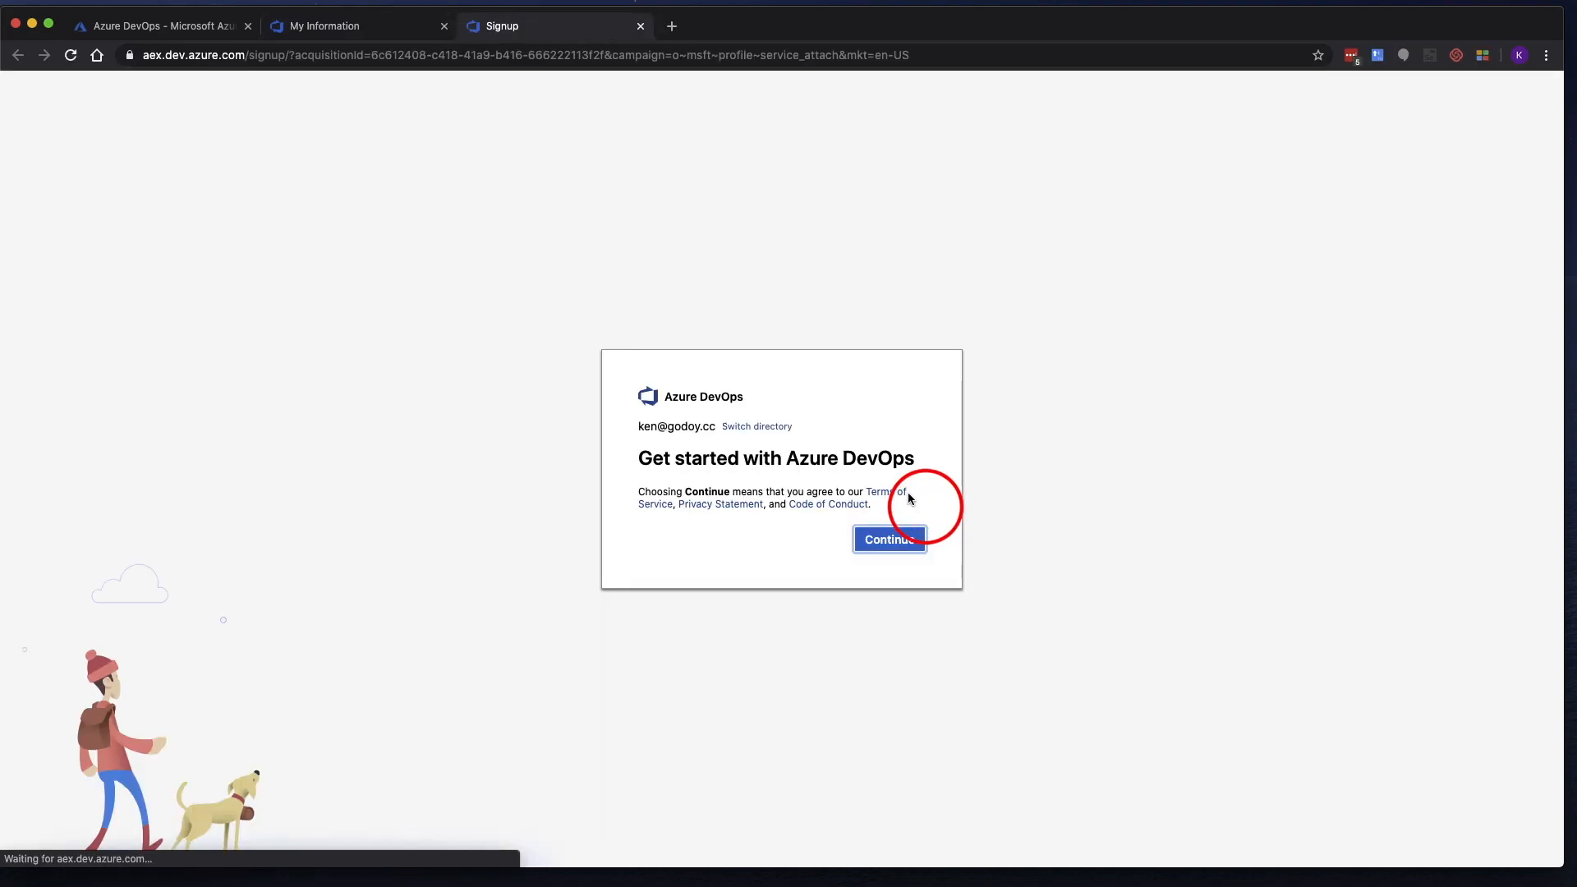
pyautogui.click(888, 538)
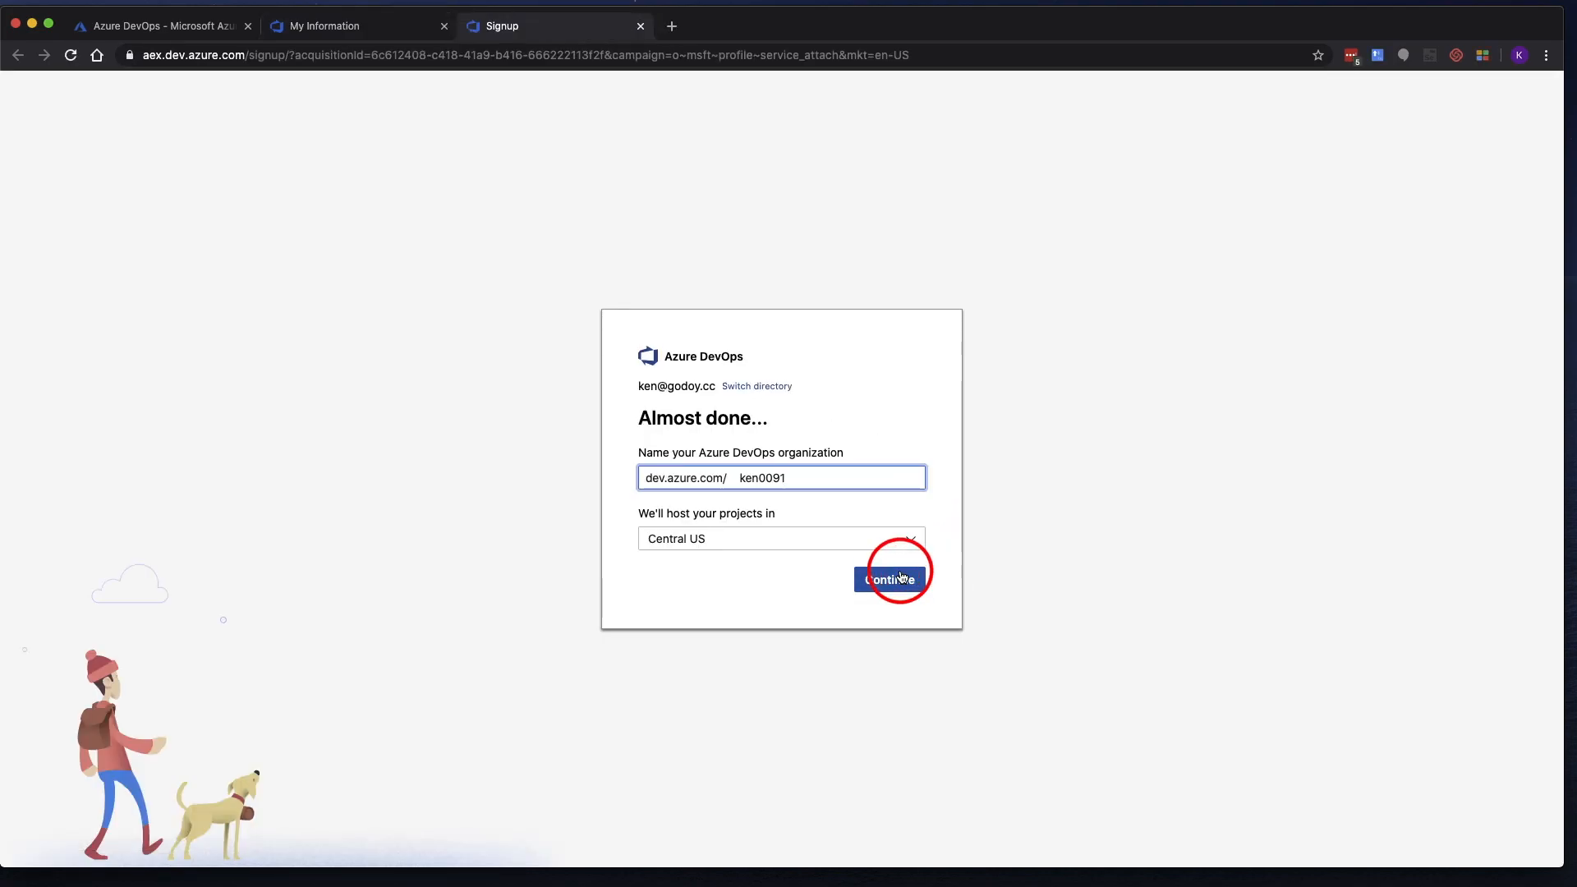
pyautogui.doubleClick(761, 478)
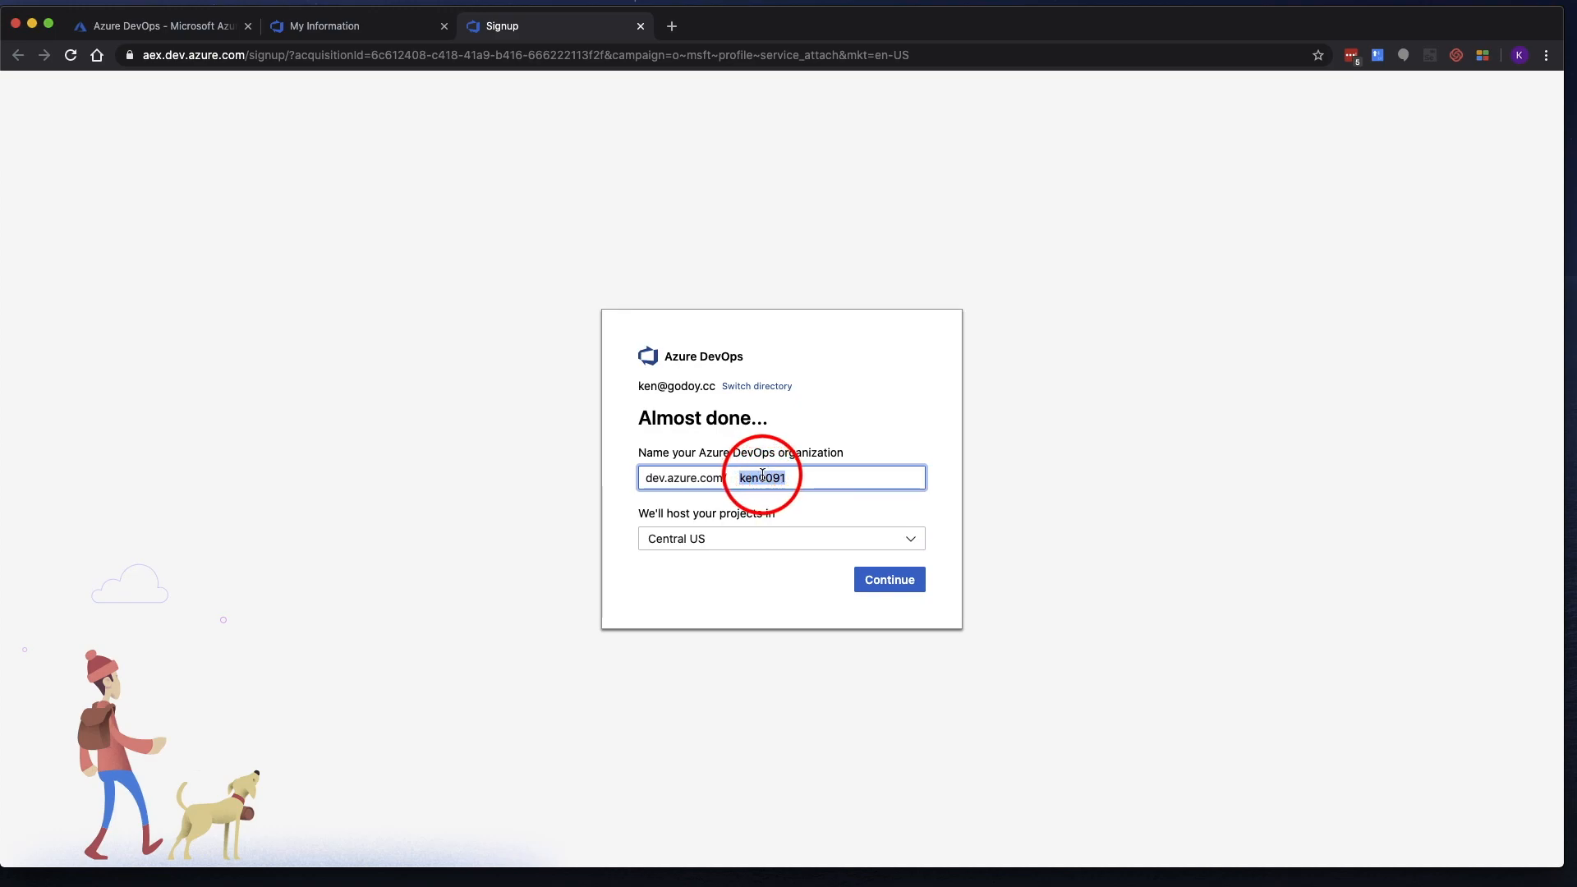
pyautogui.write('skunk')
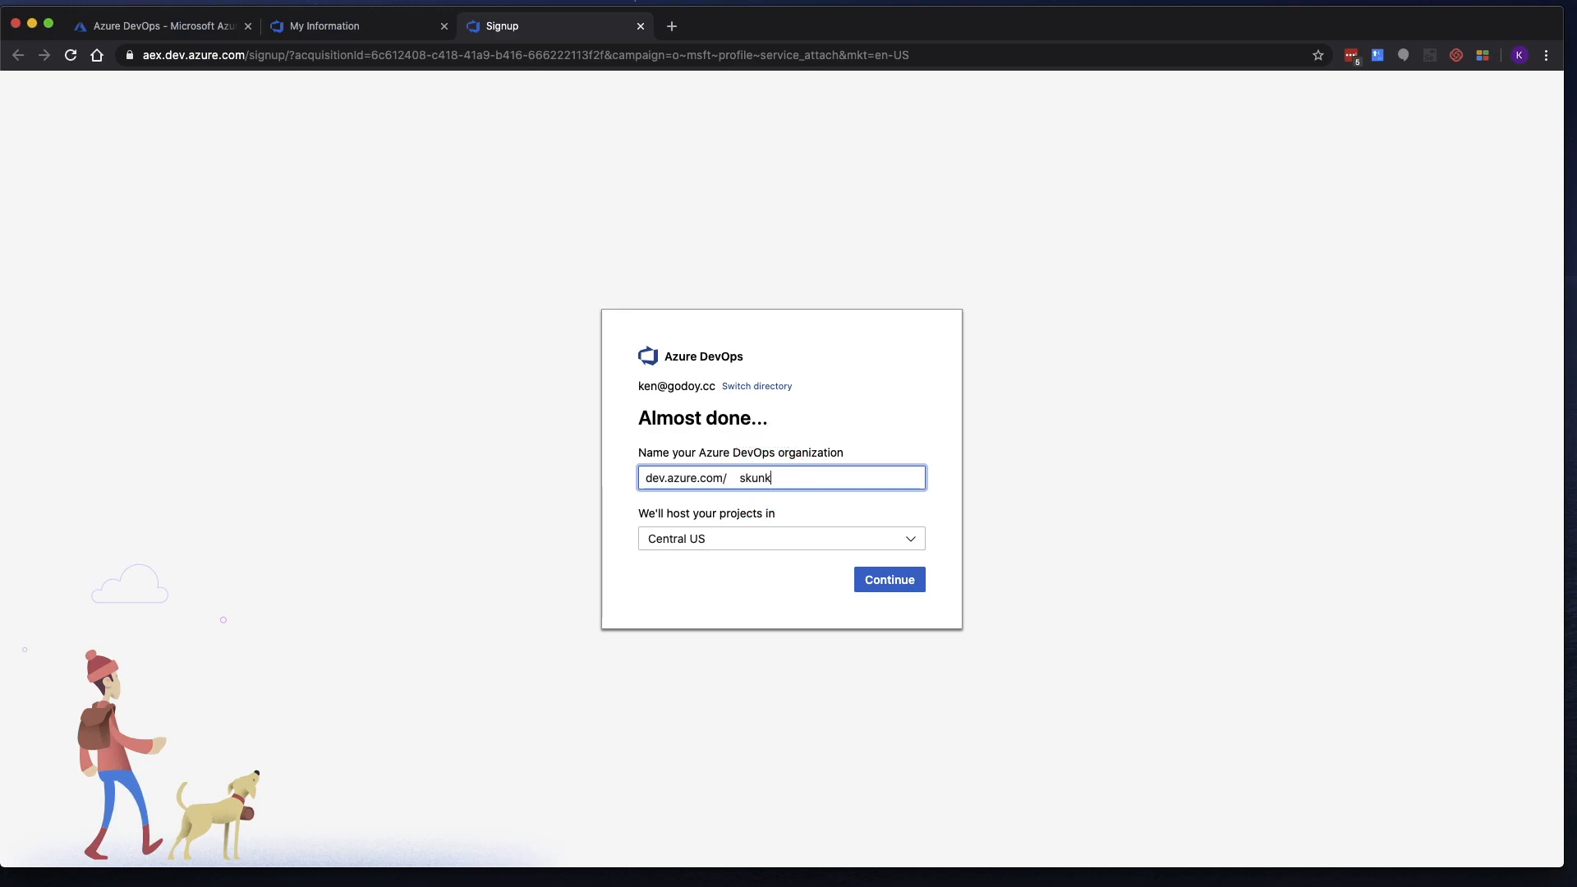
pyautogui.write('la')
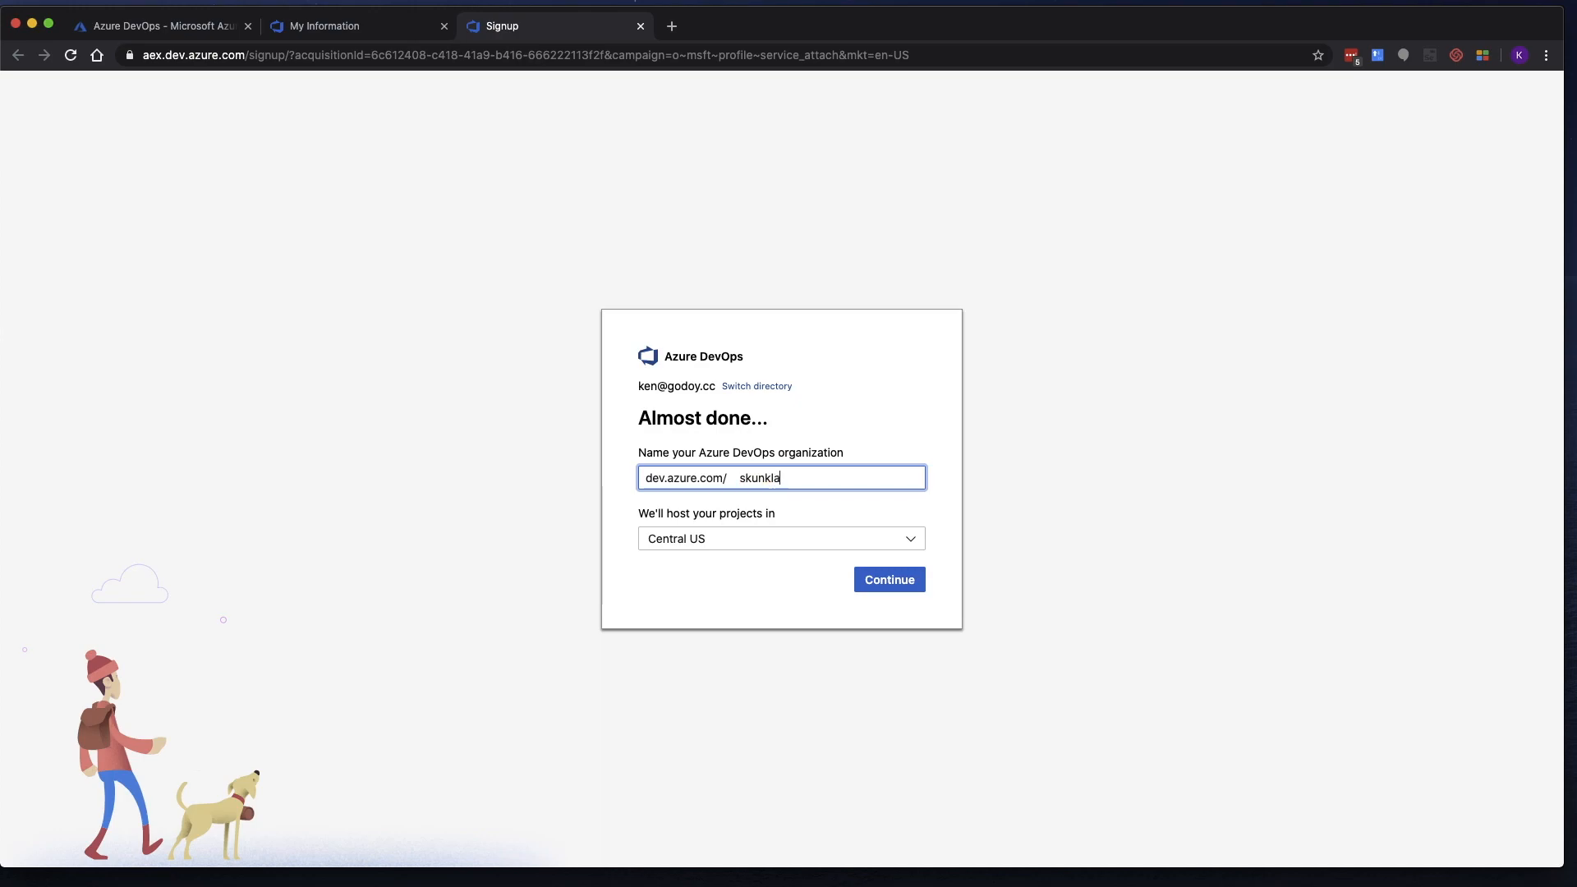
pyautogui.write('bz')
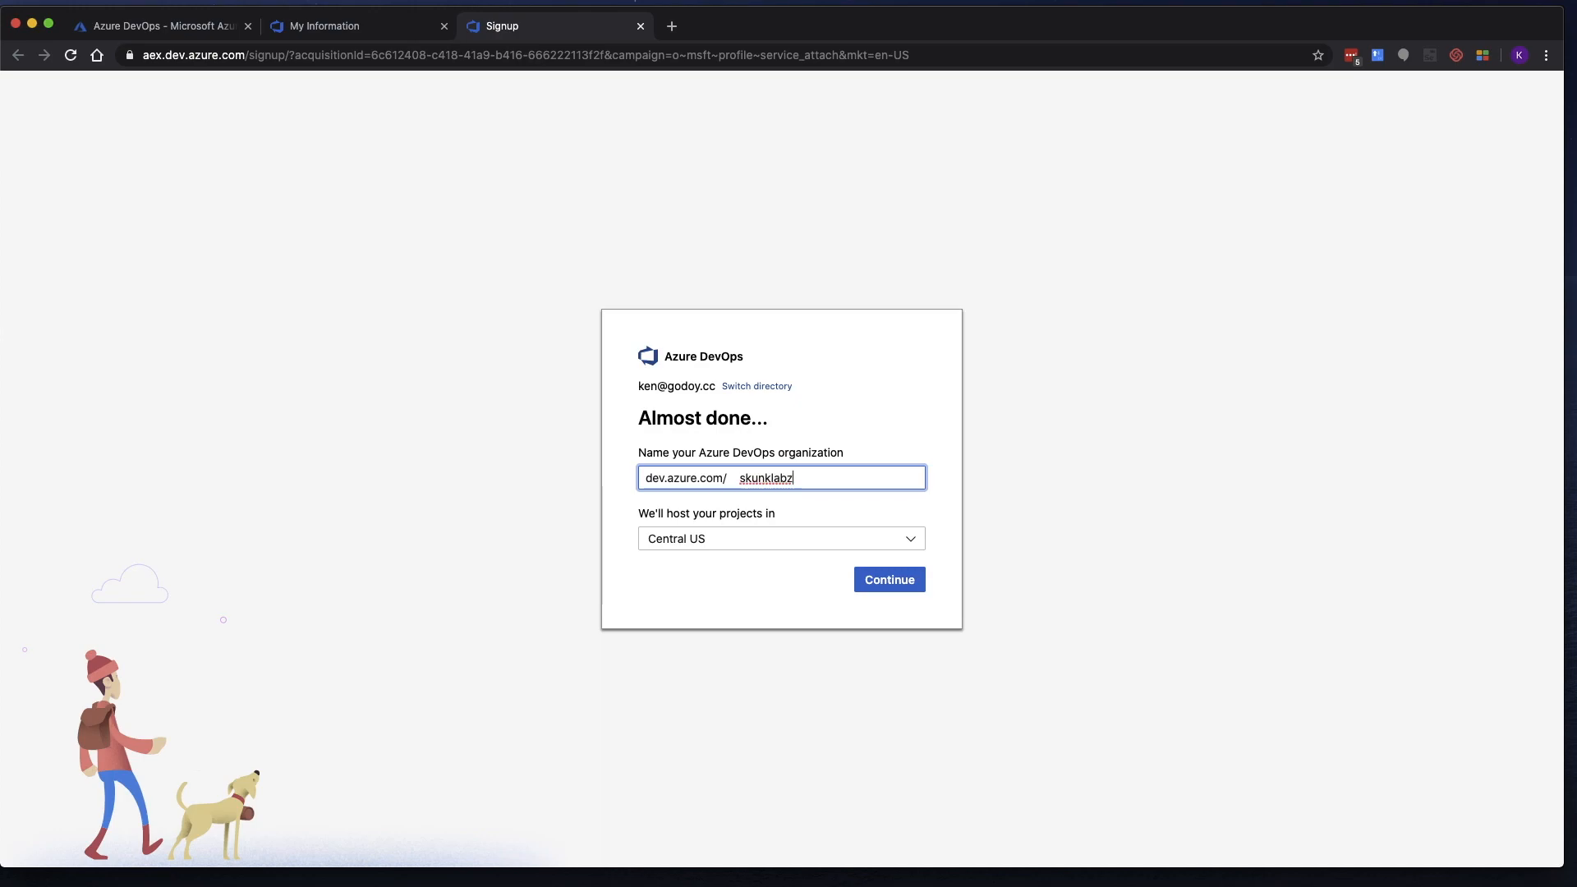
pyautogui.write('1')
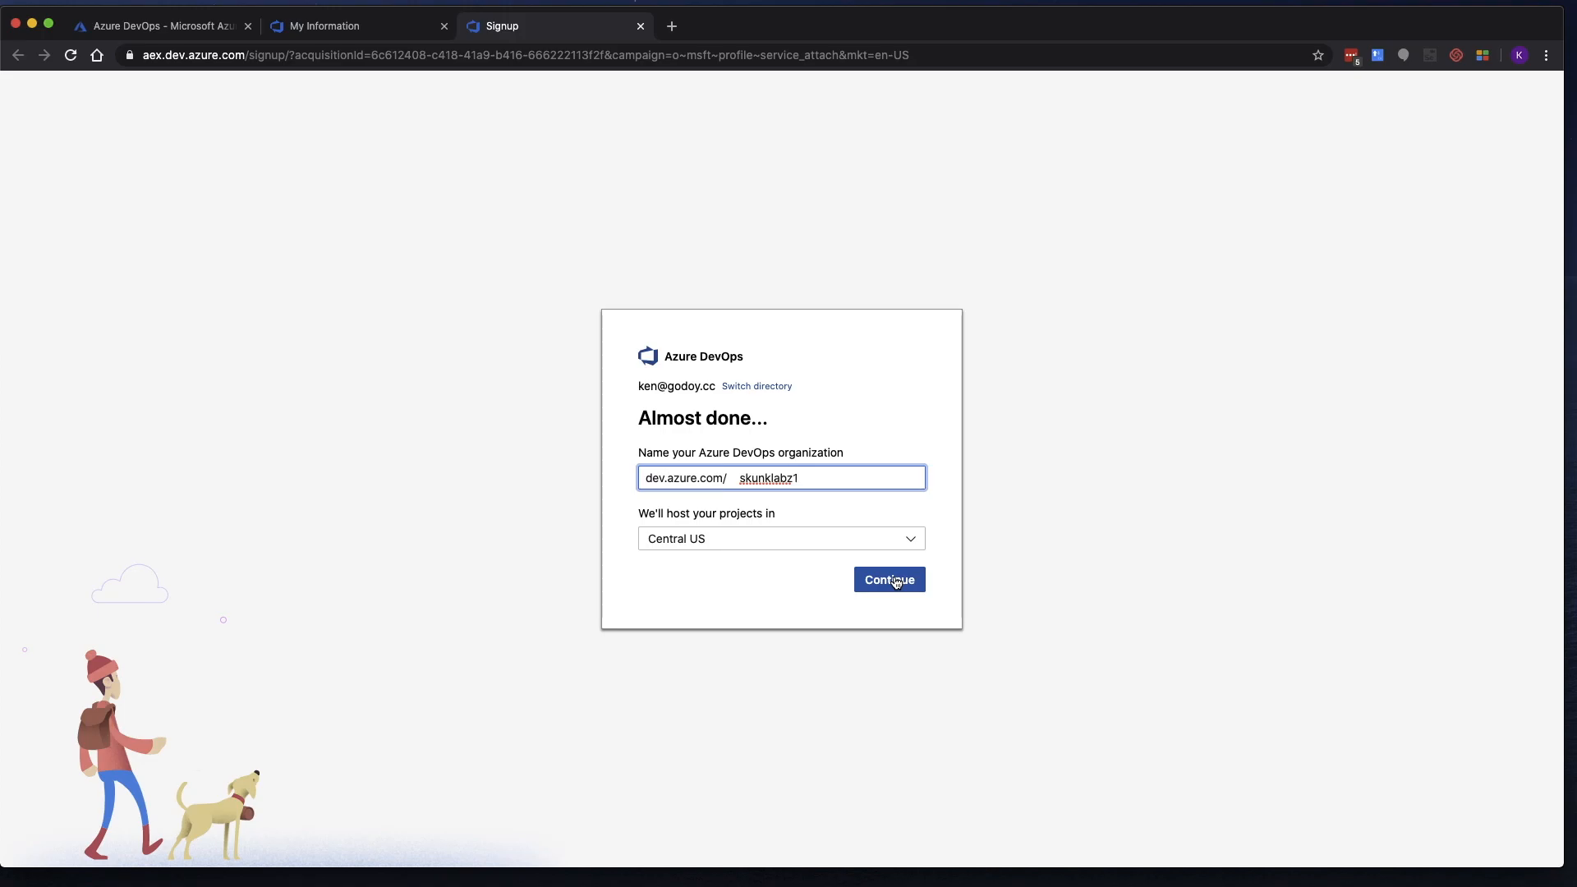
pyautogui.click(888, 579)
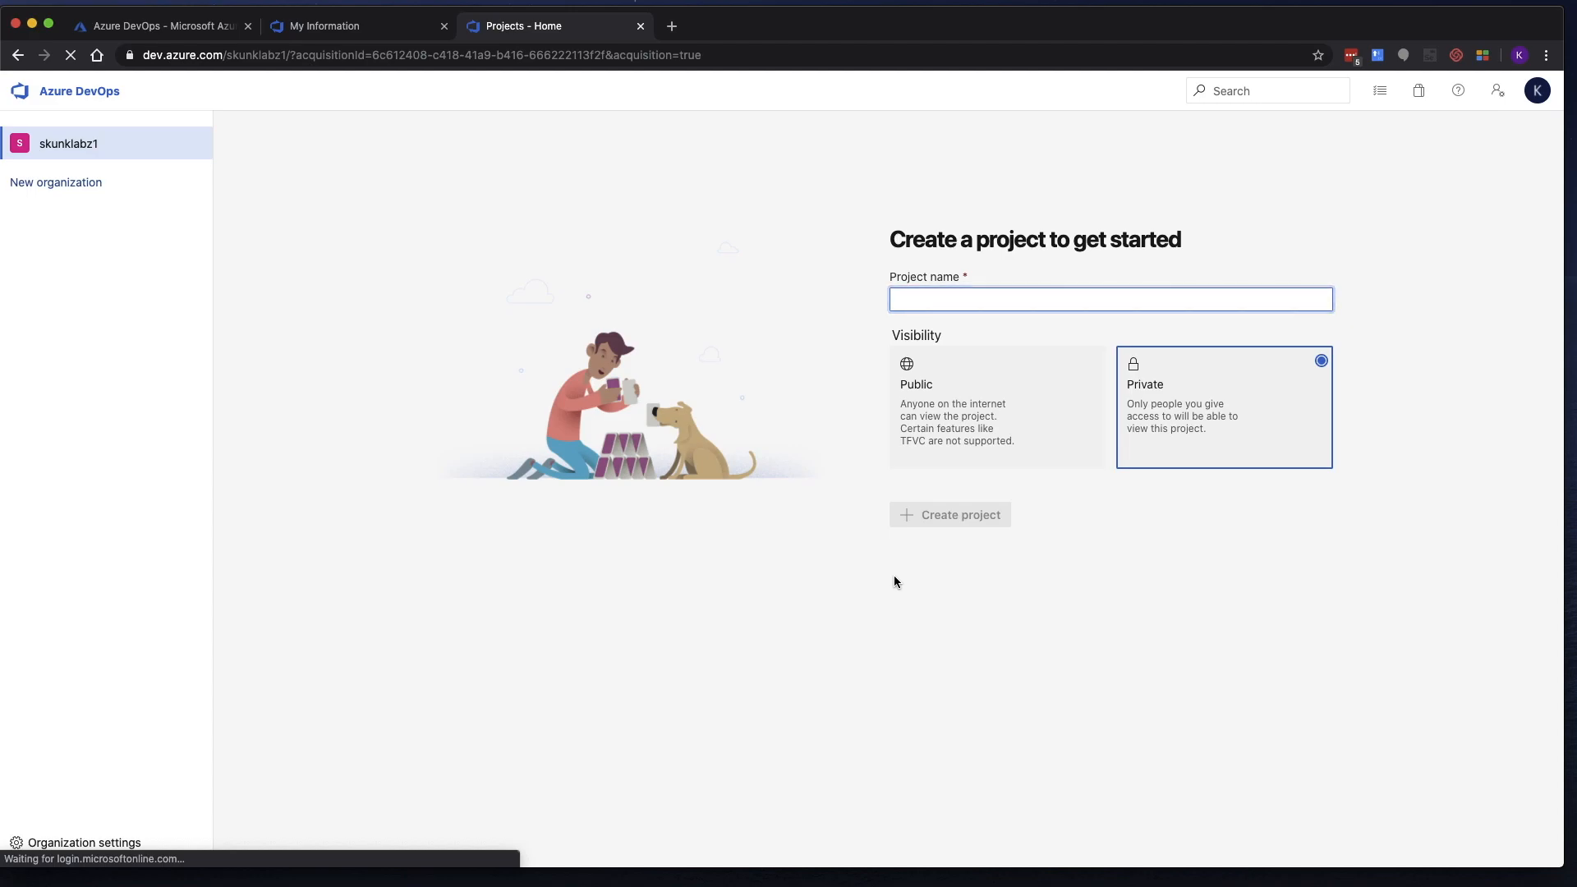
# Create a private project named 'test1'.
pyautogui.write('test')
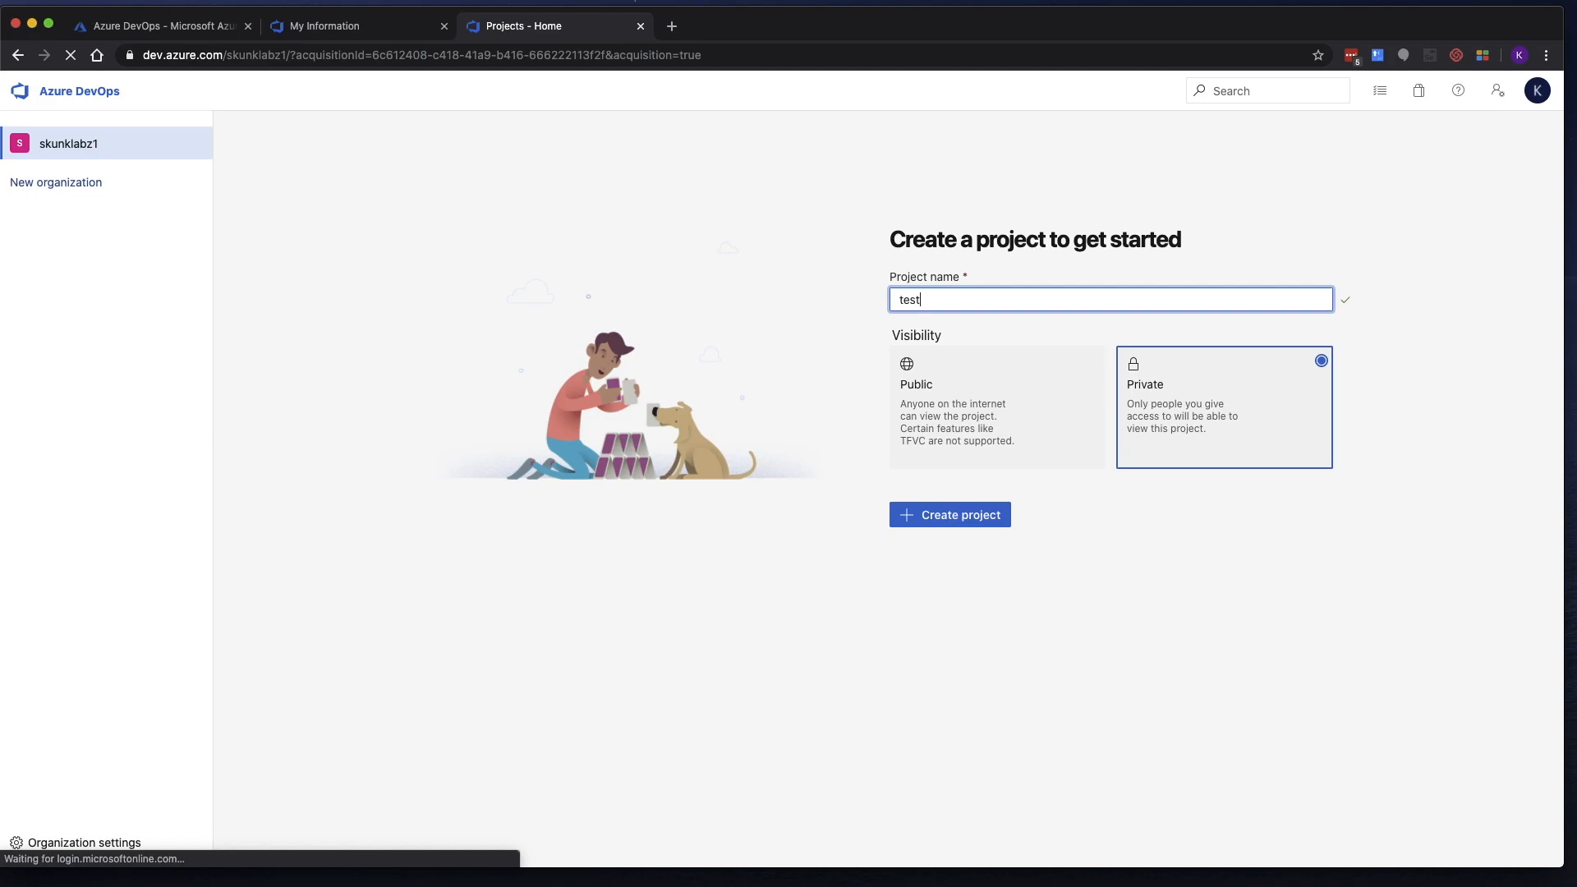
pyautogui.write('1')
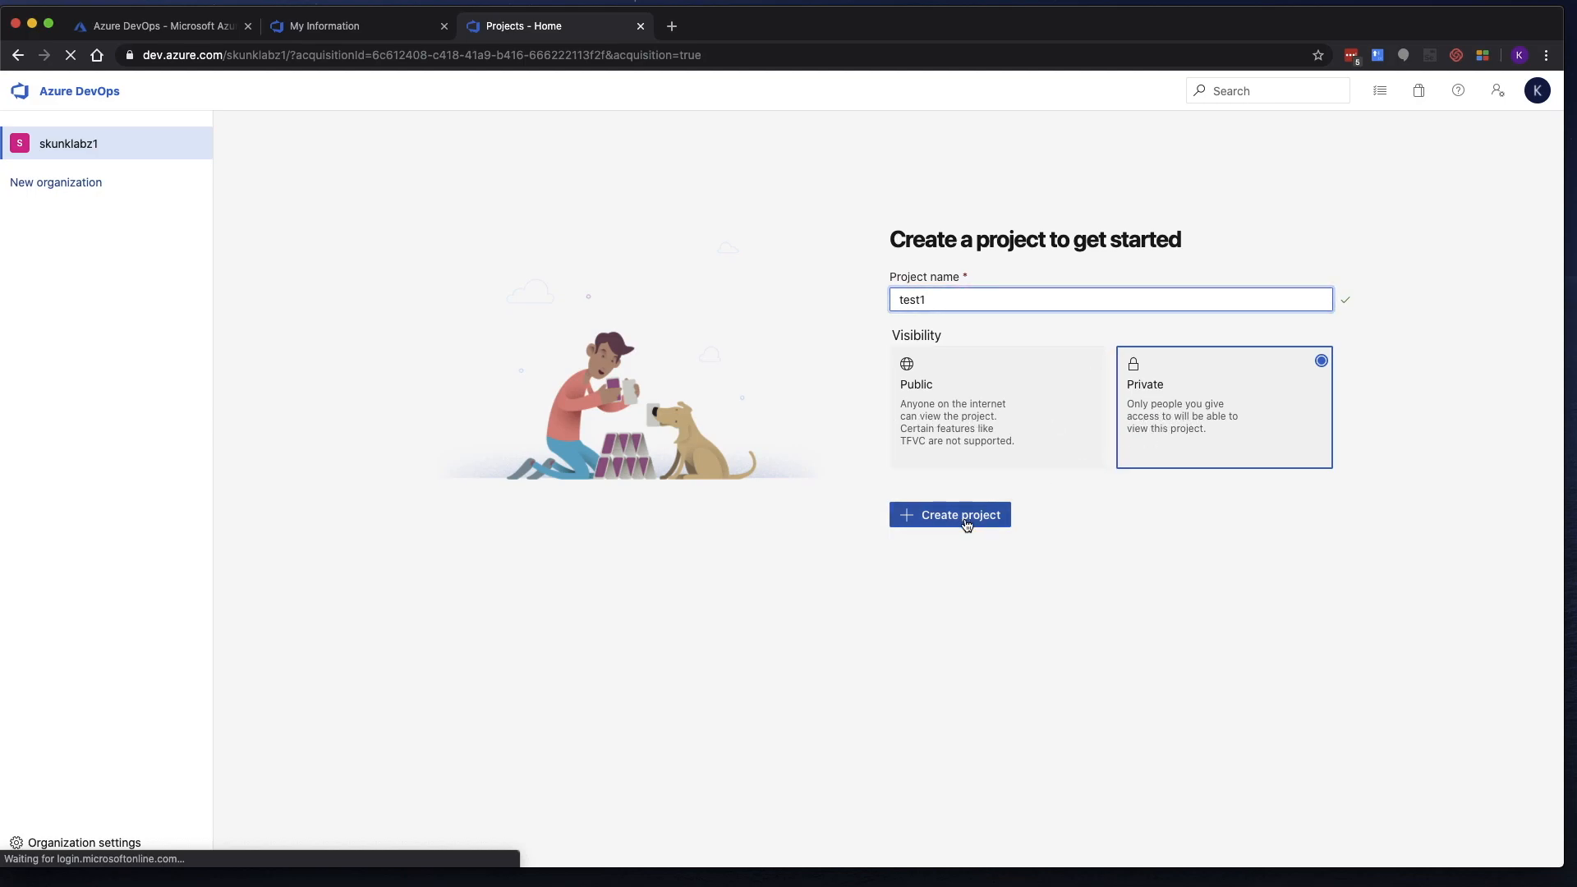
pyautogui.click(949, 514)
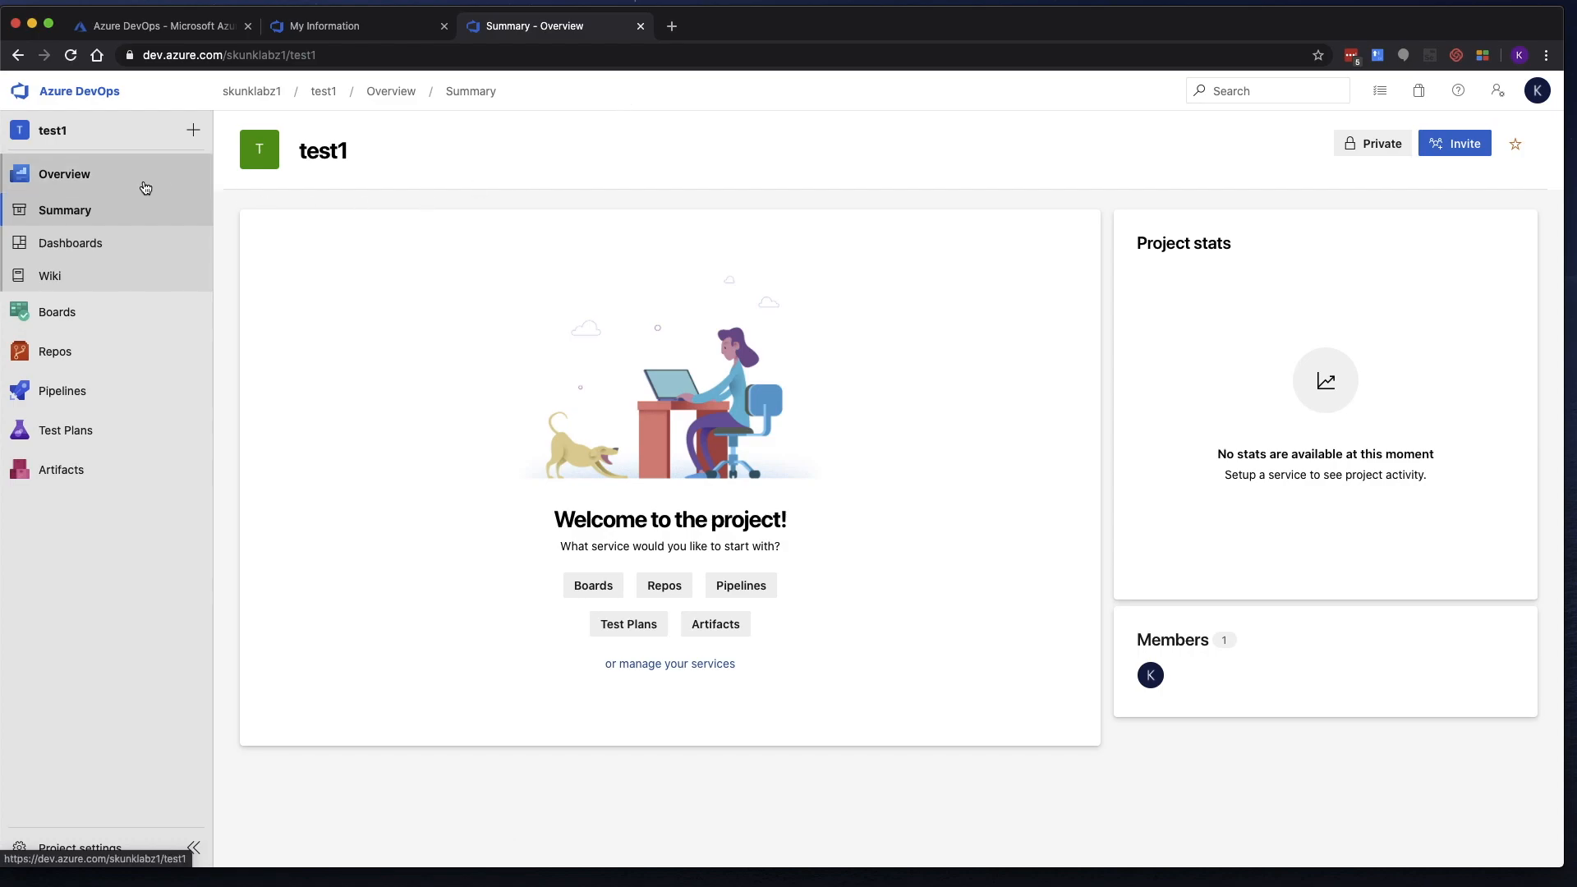
pyautogui.moveTo(125, 350)
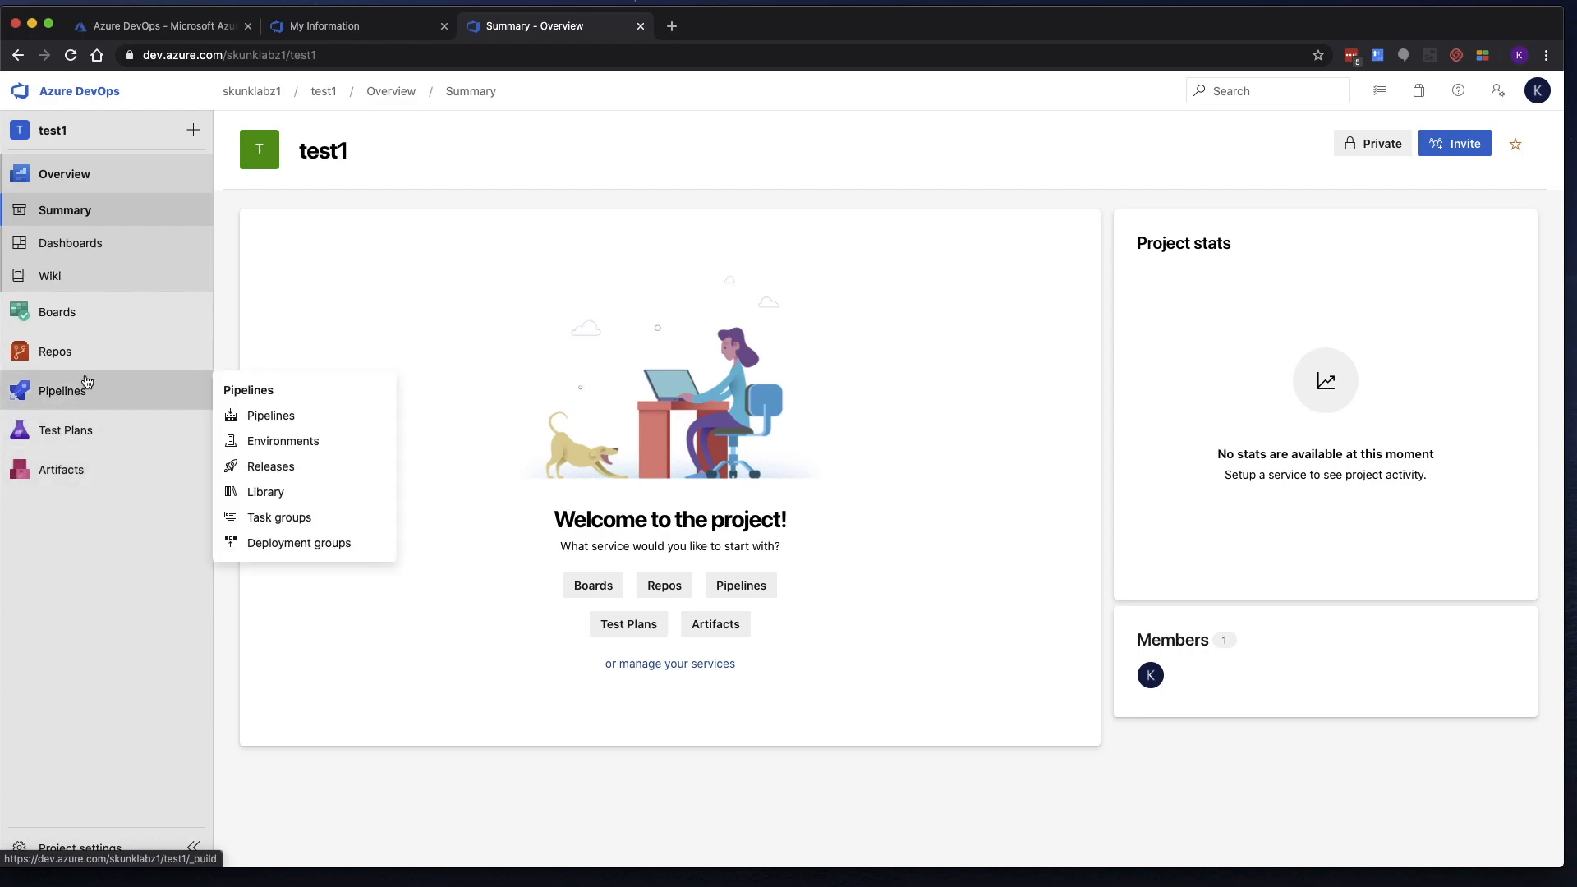
# Initialize the empty test1 repository with a README.md from Repos > Files.
pyautogui.click(54, 351)
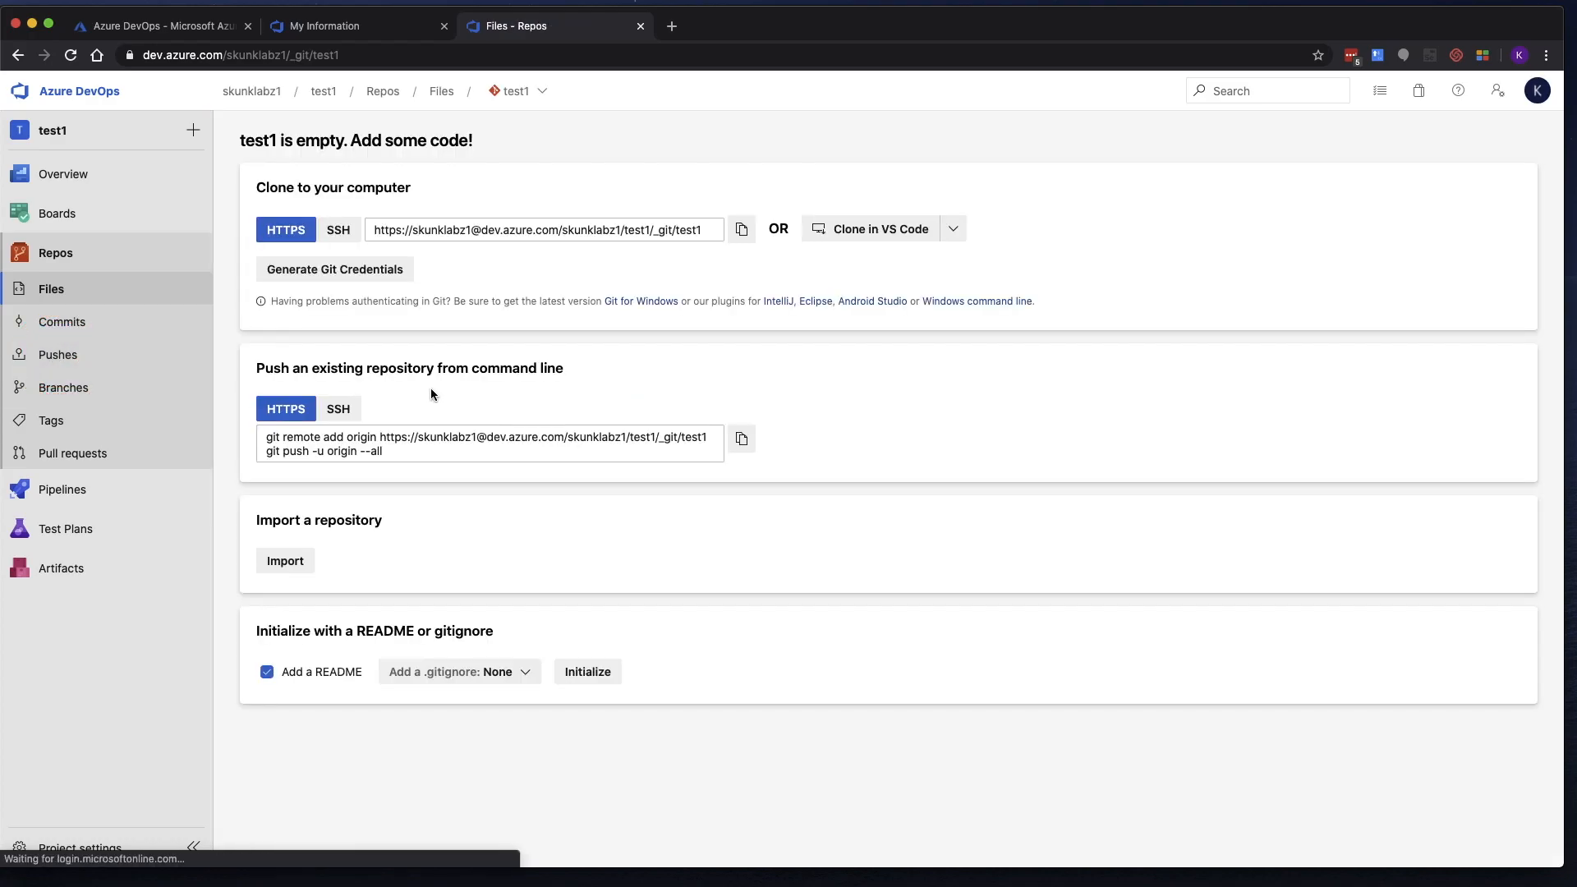
pyautogui.moveTo(283, 635)
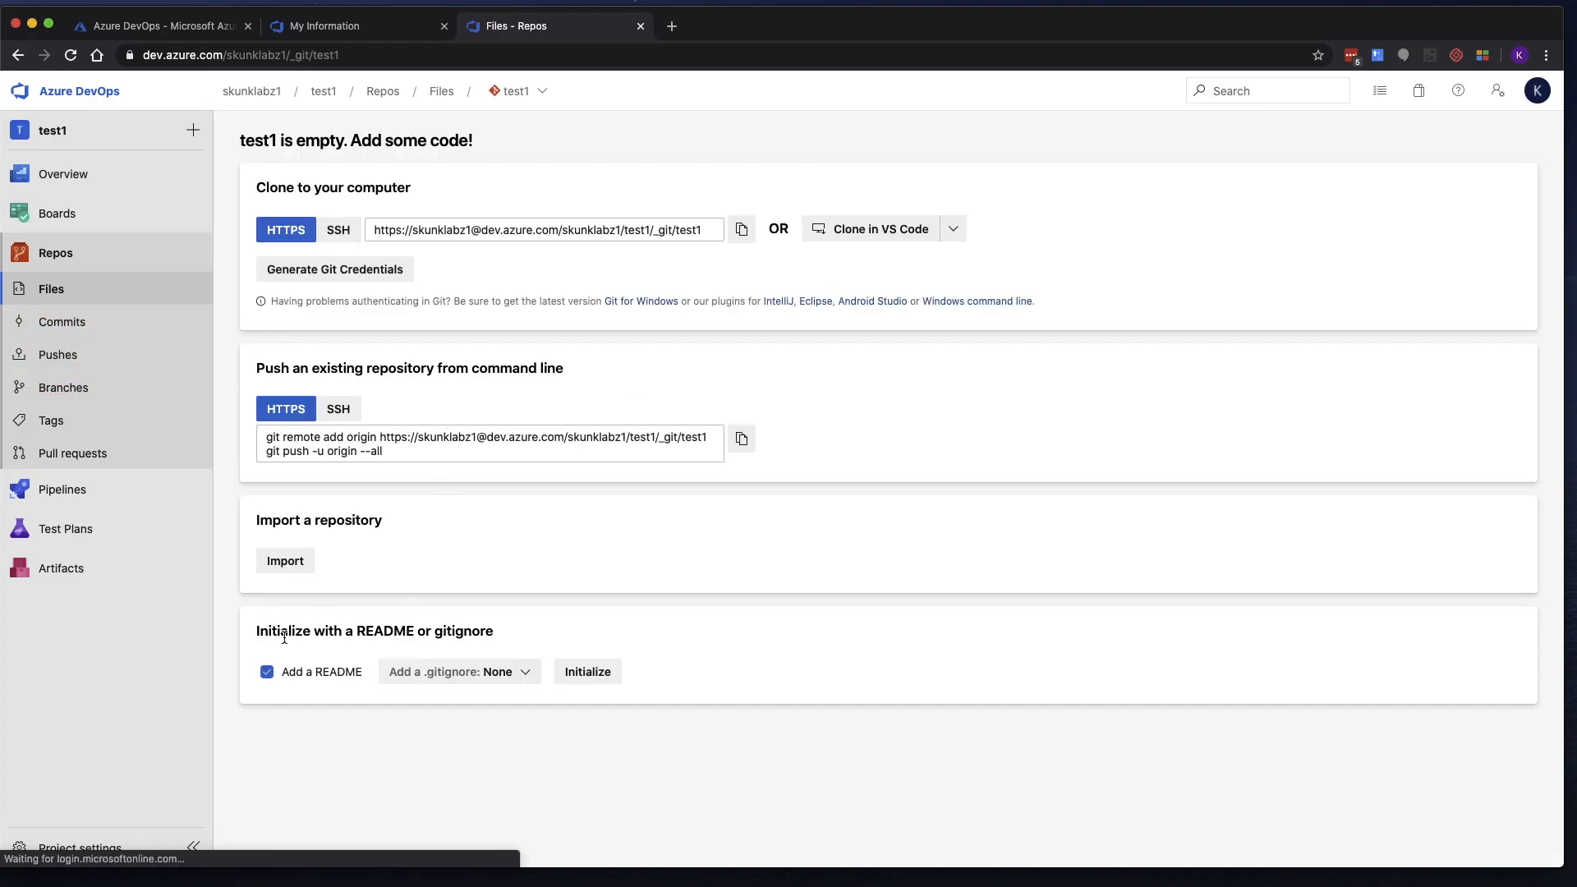
pyautogui.moveTo(528, 604)
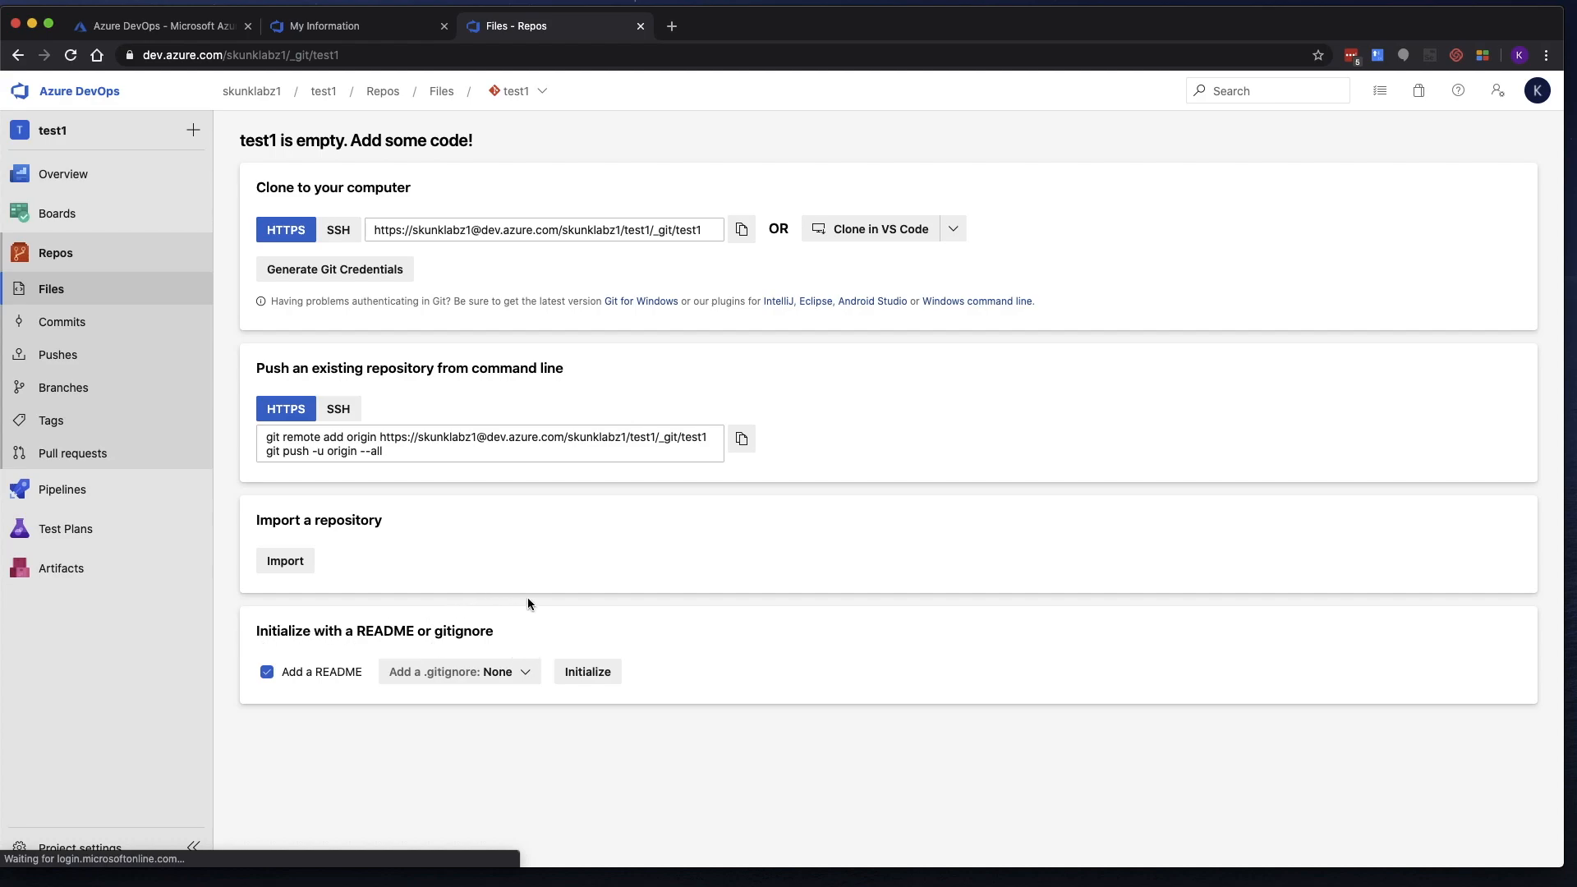
pyautogui.moveTo(574, 602)
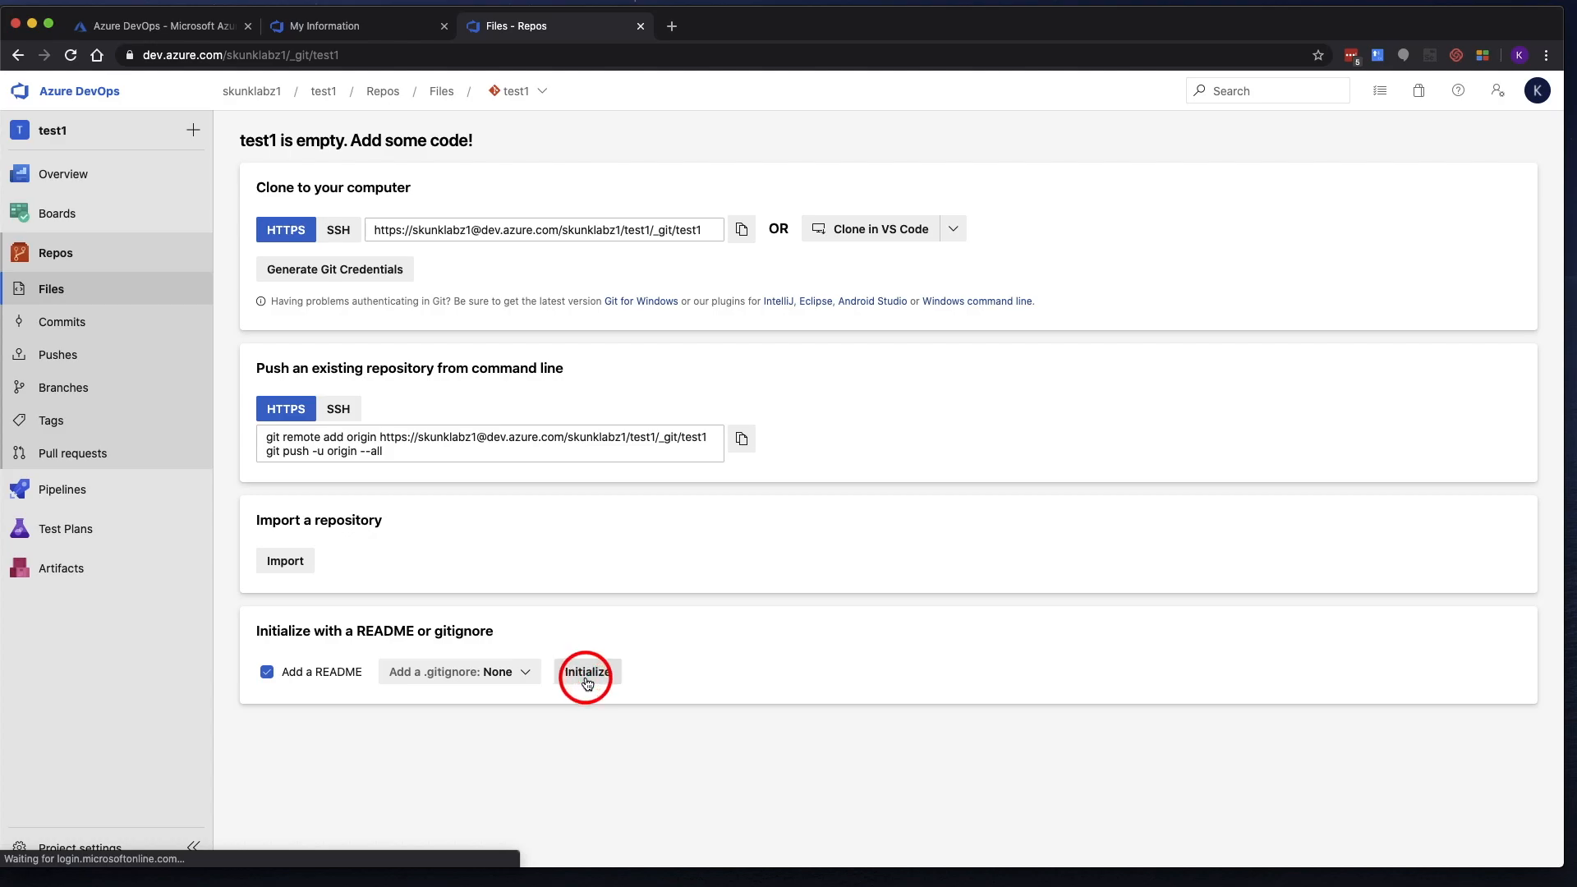
pyautogui.click(586, 672)
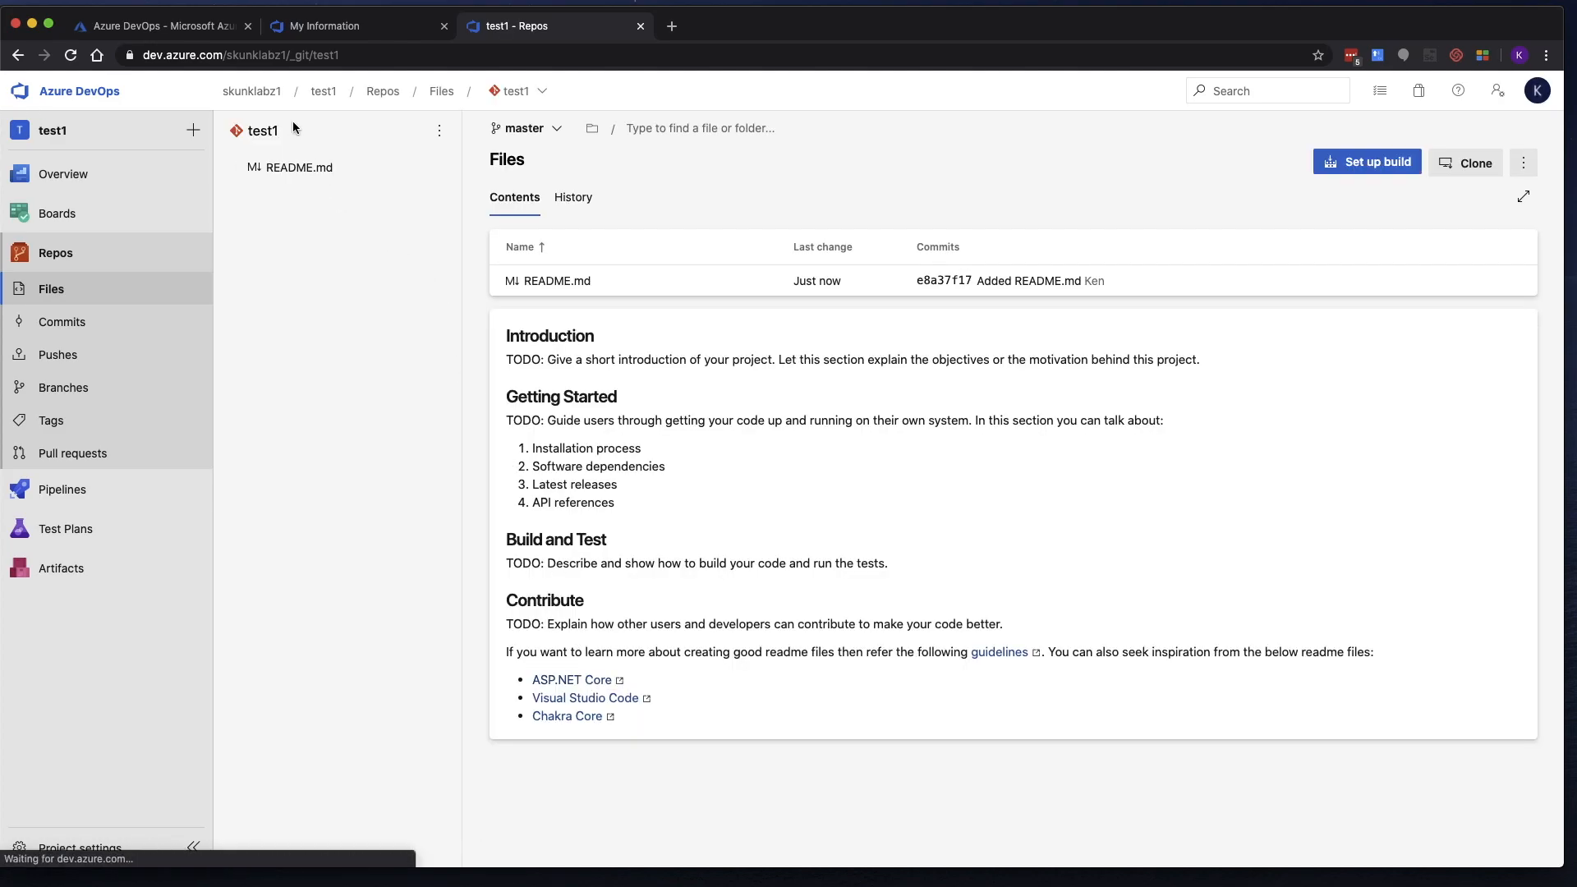
pyautogui.moveTo(572, 196)
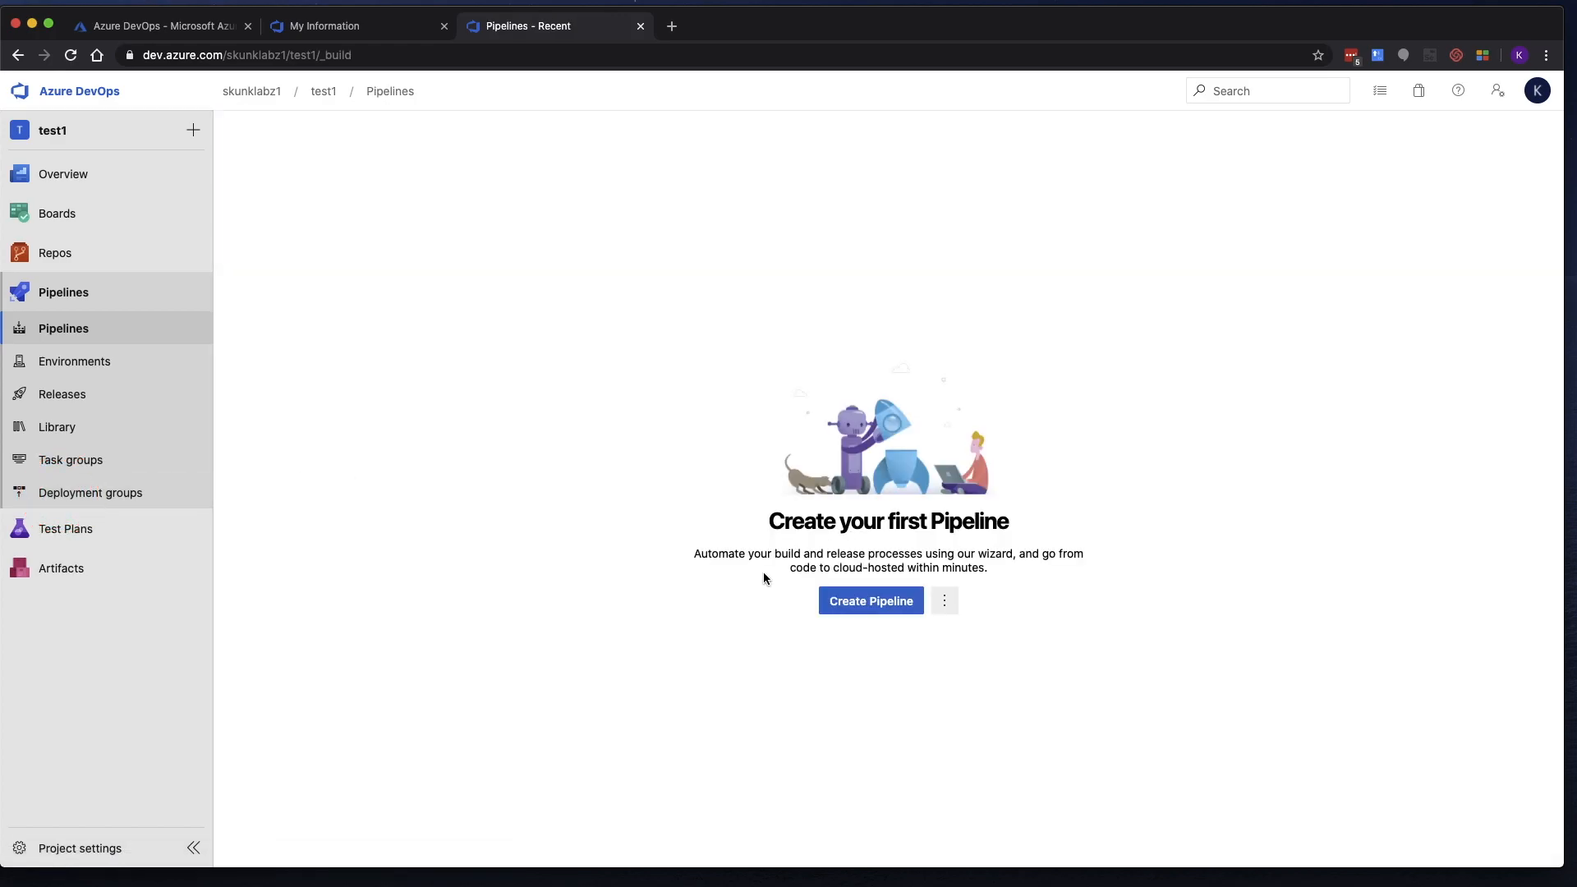
# Start a pipeline on the test1 Azure Repos Git repository using the Starter pipeline.
pyautogui.click(868, 601)
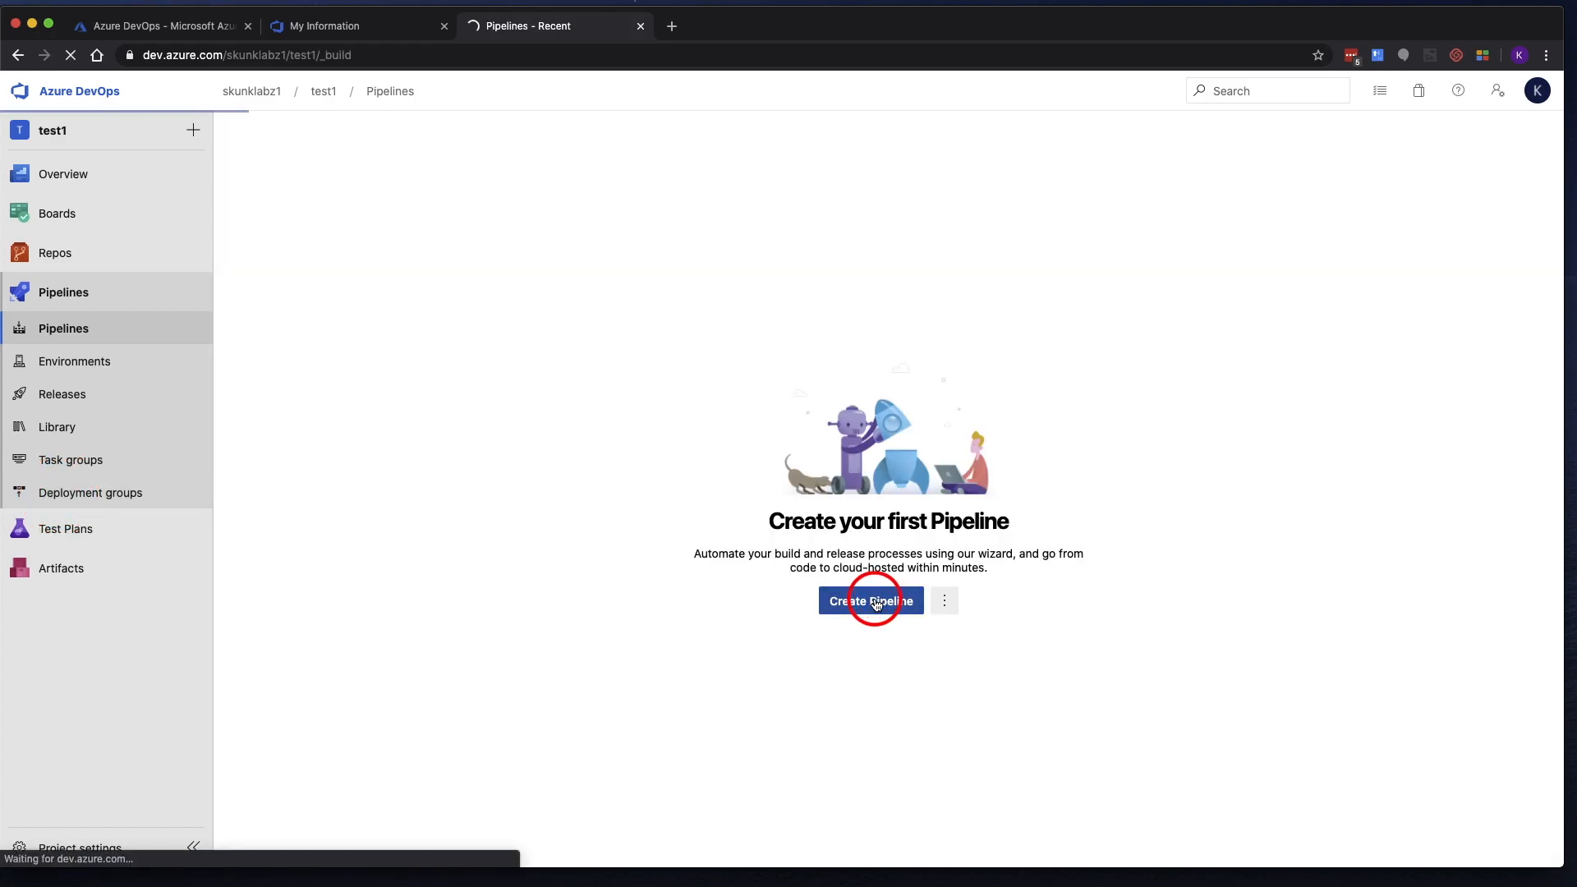
pyautogui.click(870, 600)
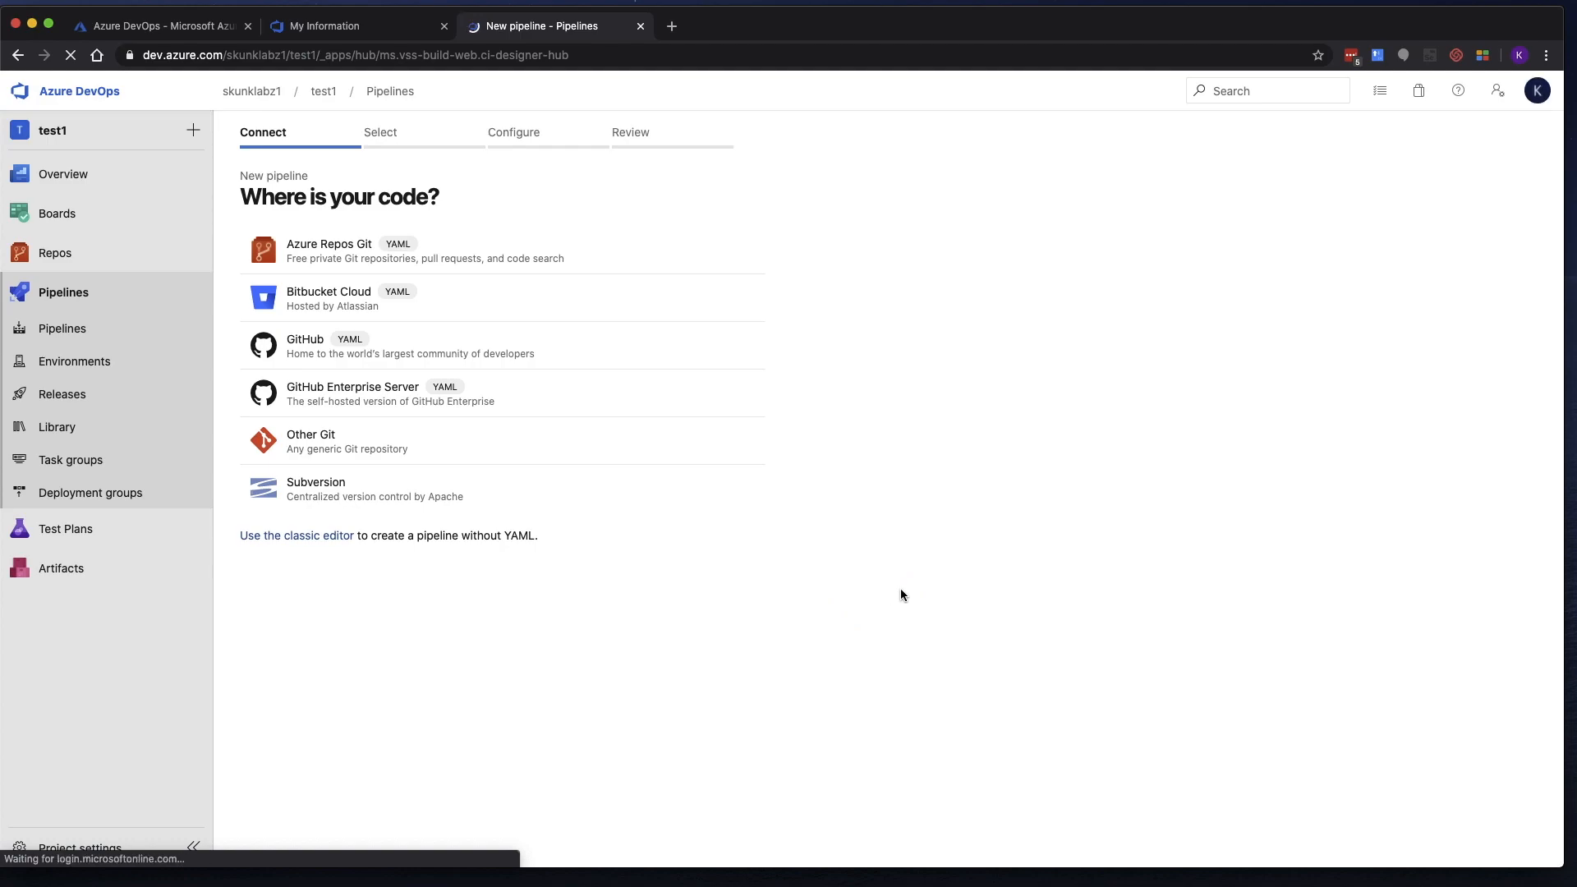
pyautogui.moveTo(726, 325)
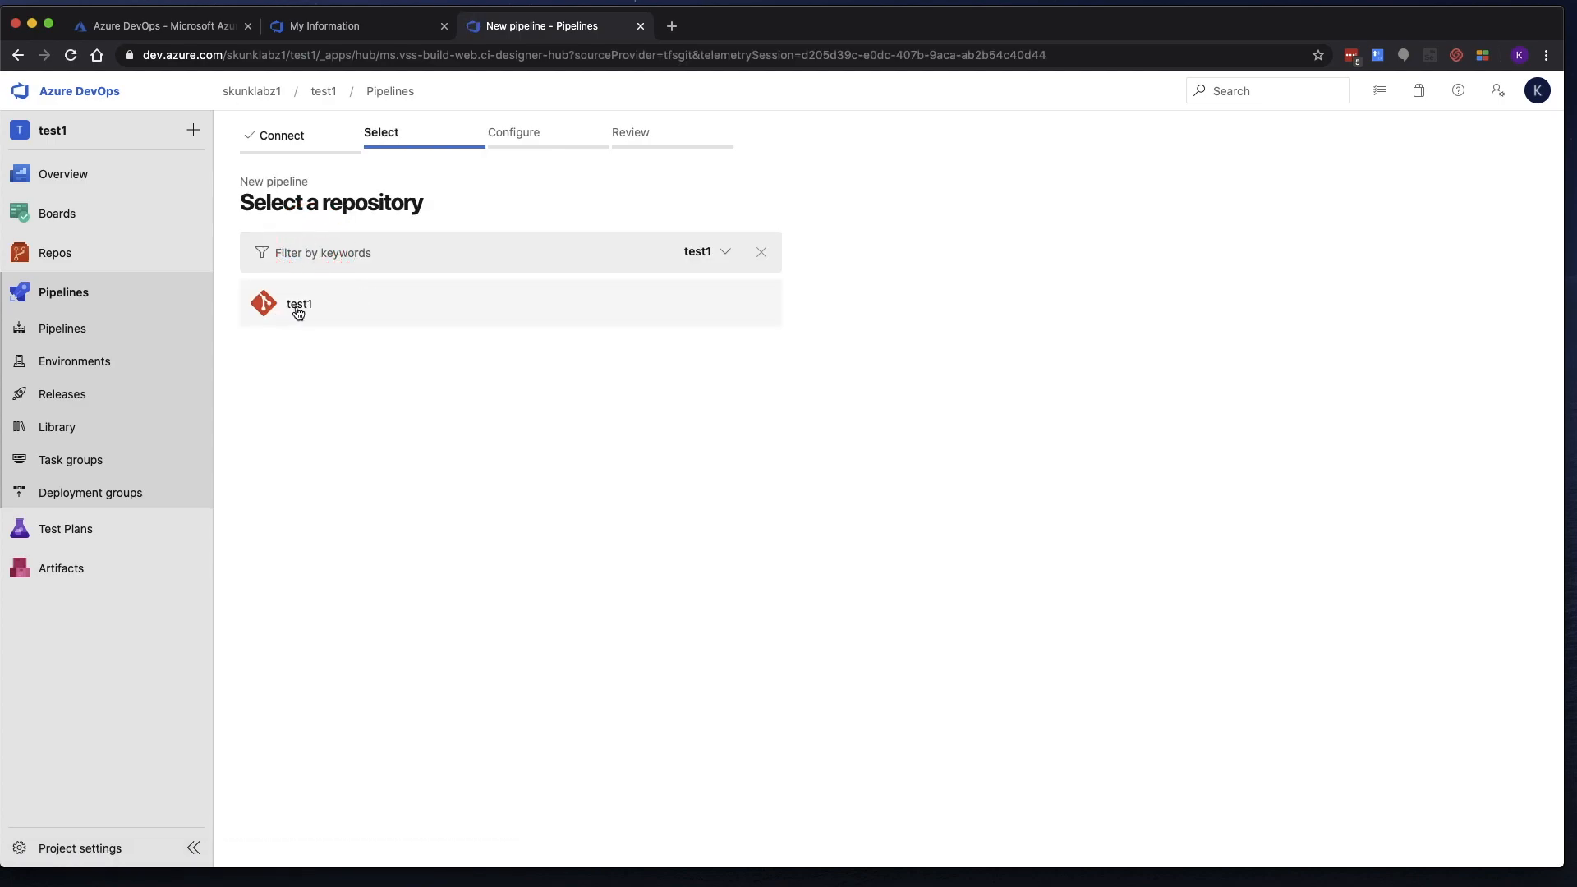
pyautogui.click(299, 304)
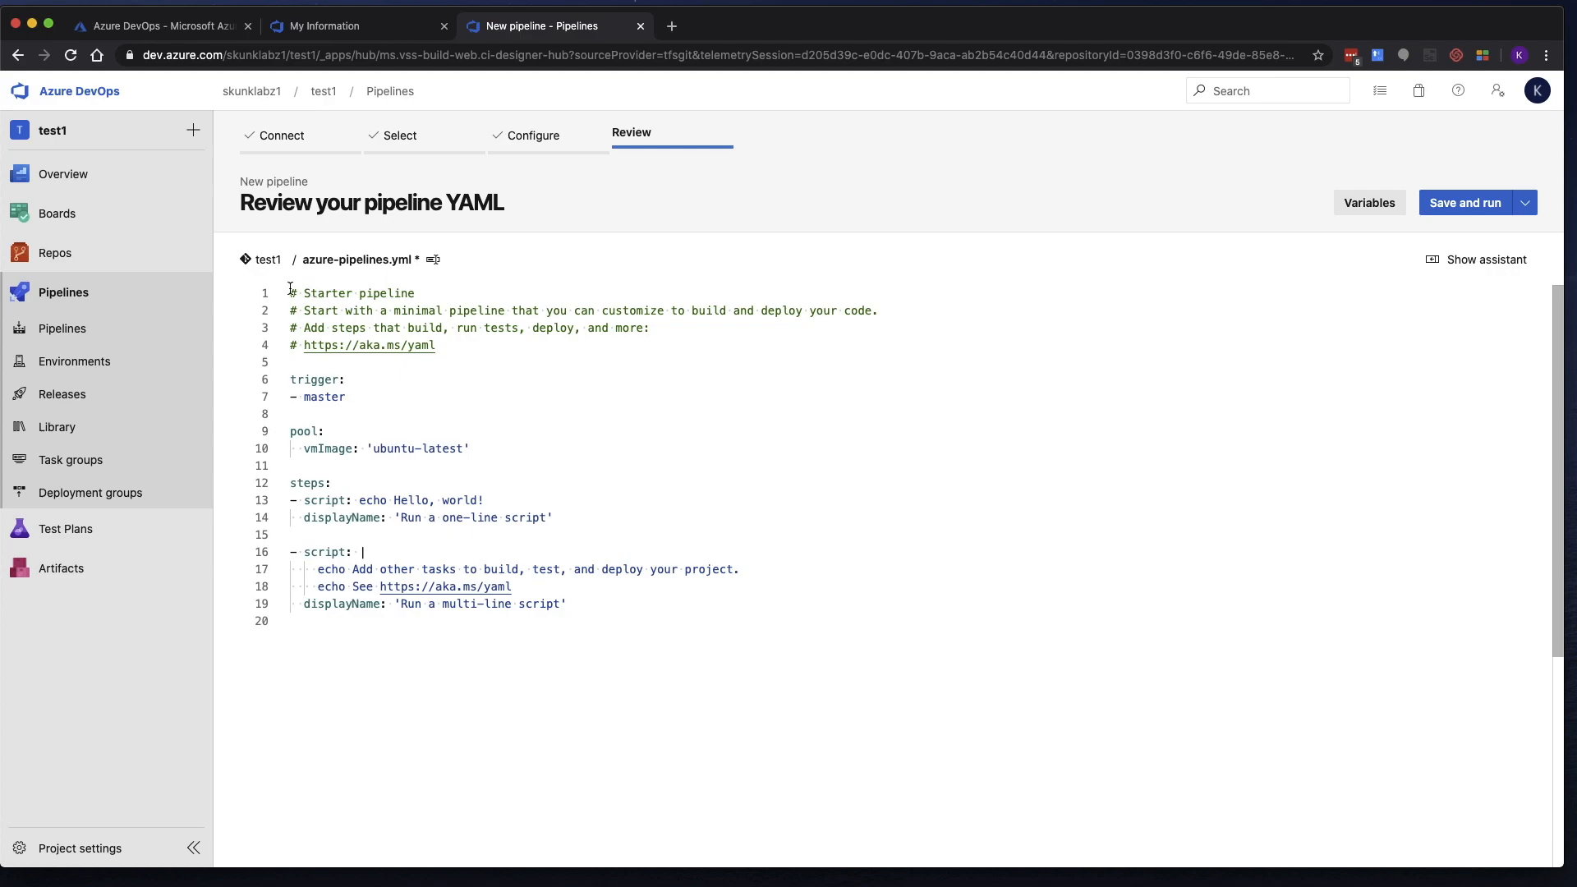
pyautogui.moveTo(709, 326)
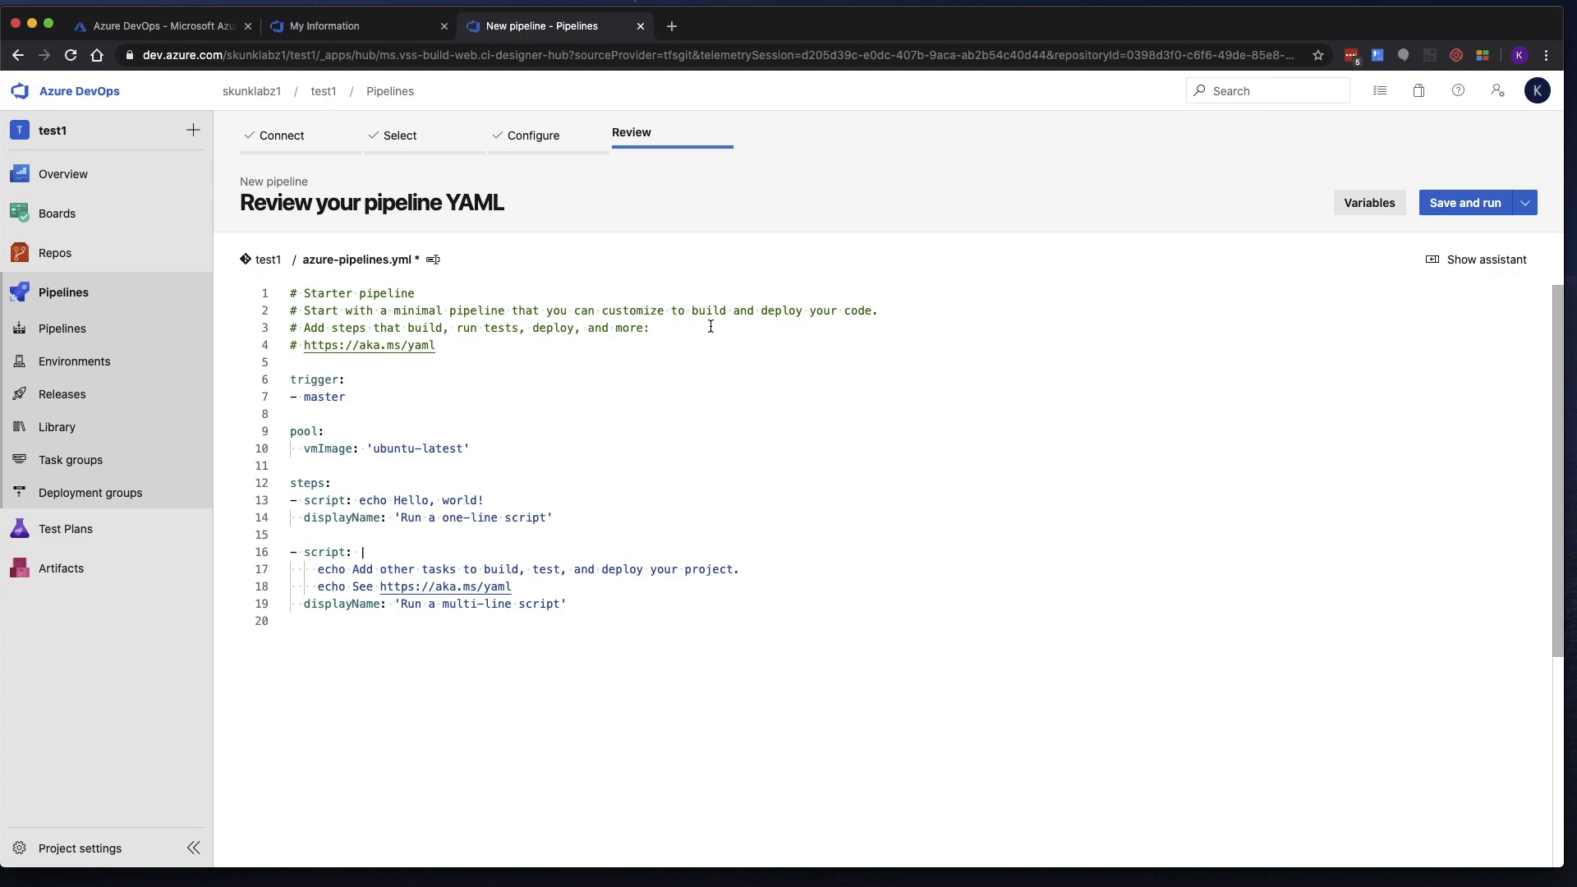
pyautogui.moveTo(671, 386)
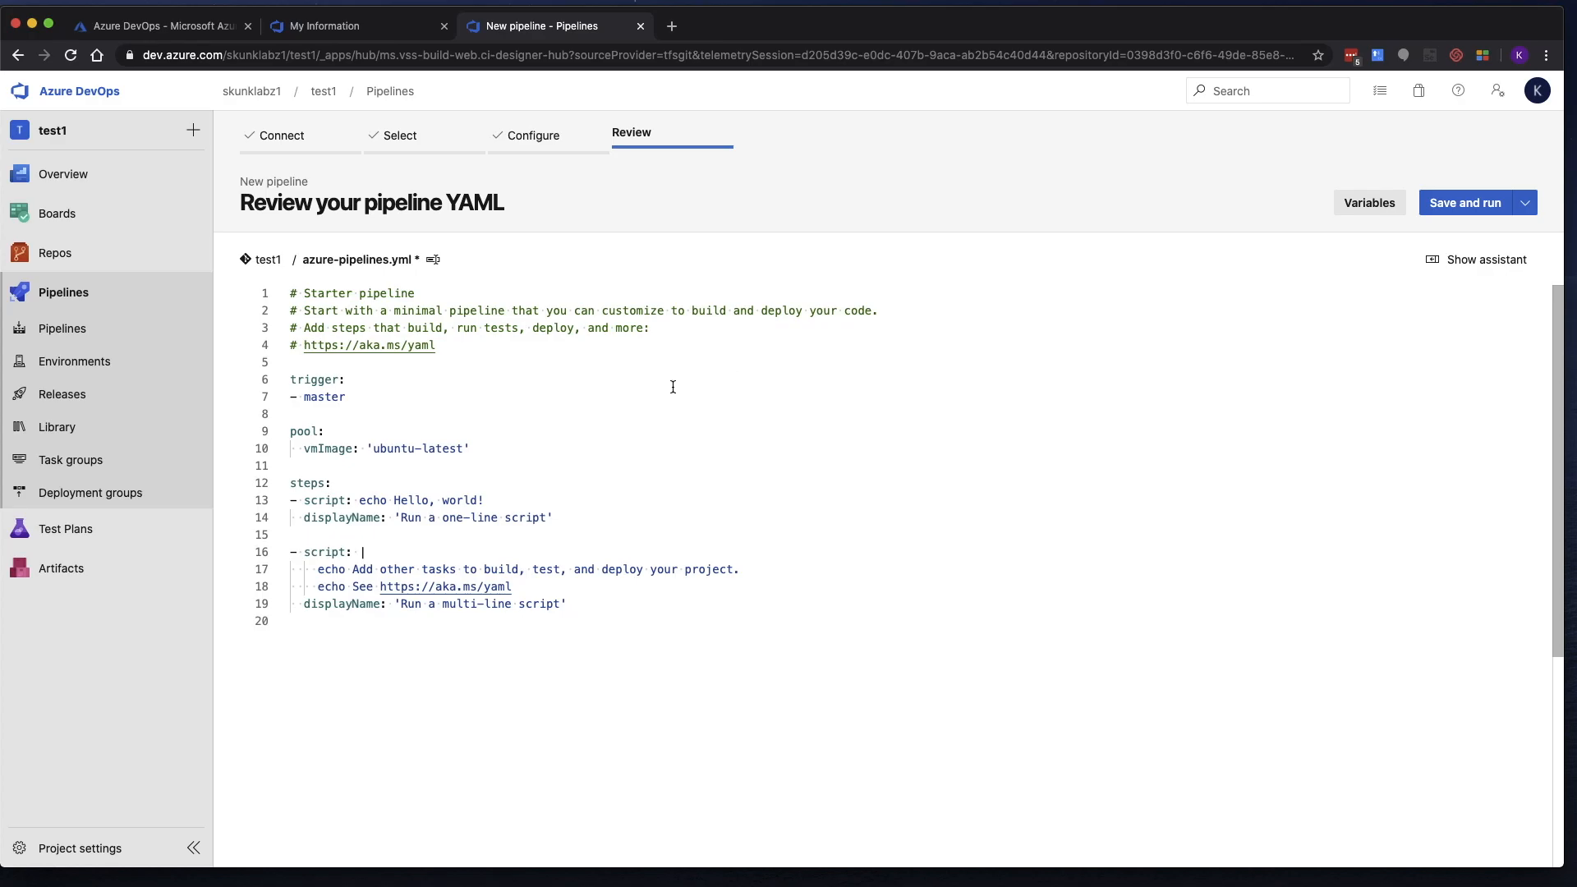
pyautogui.moveTo(377, 382)
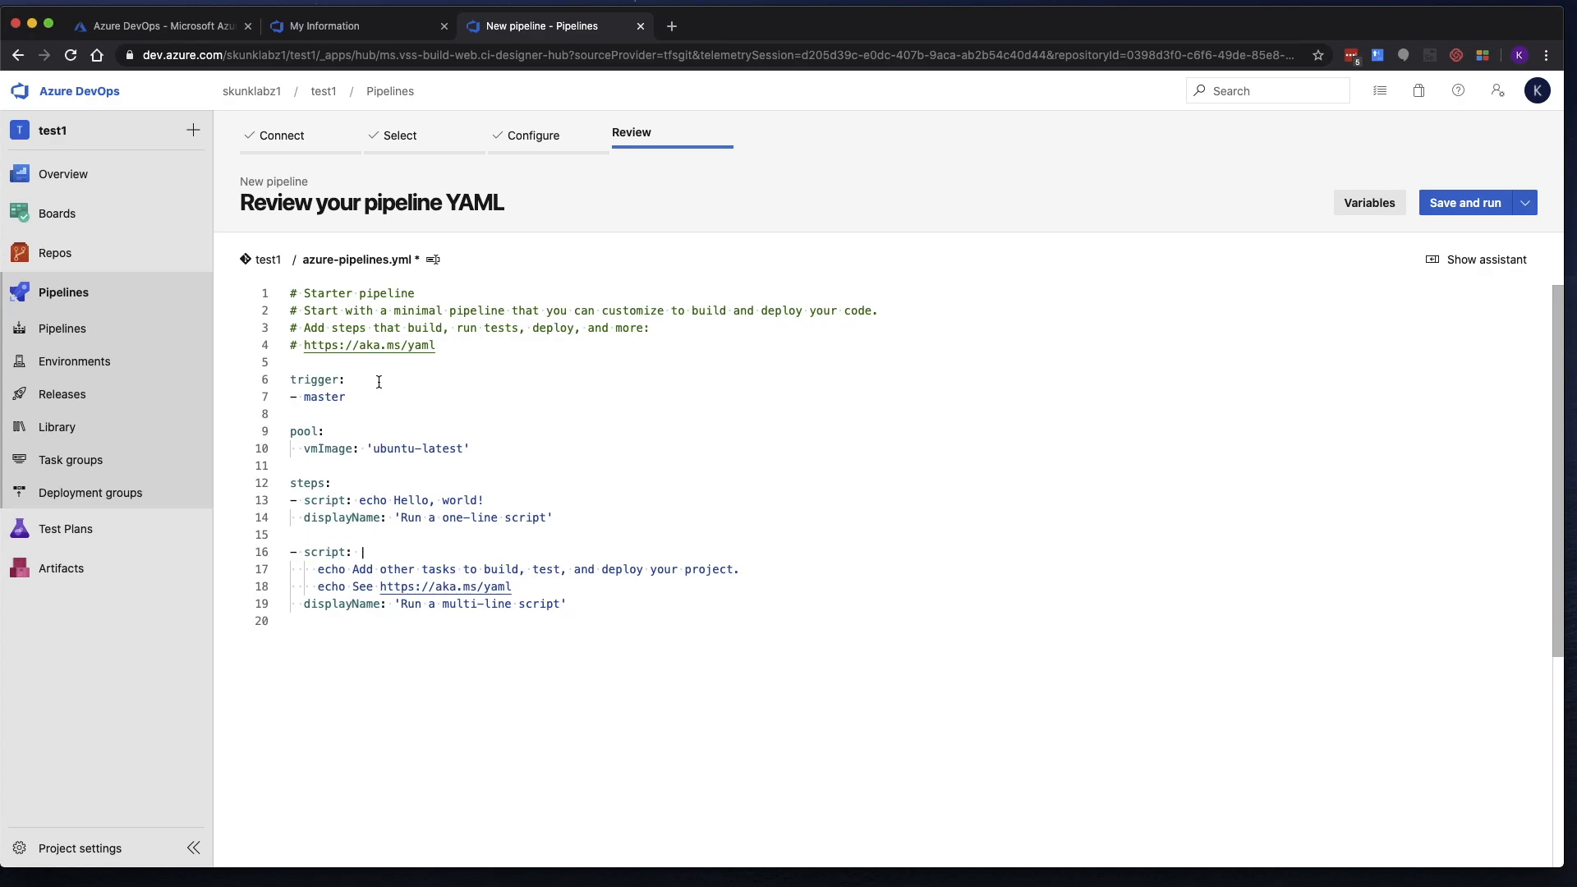
pyautogui.moveTo(357, 259)
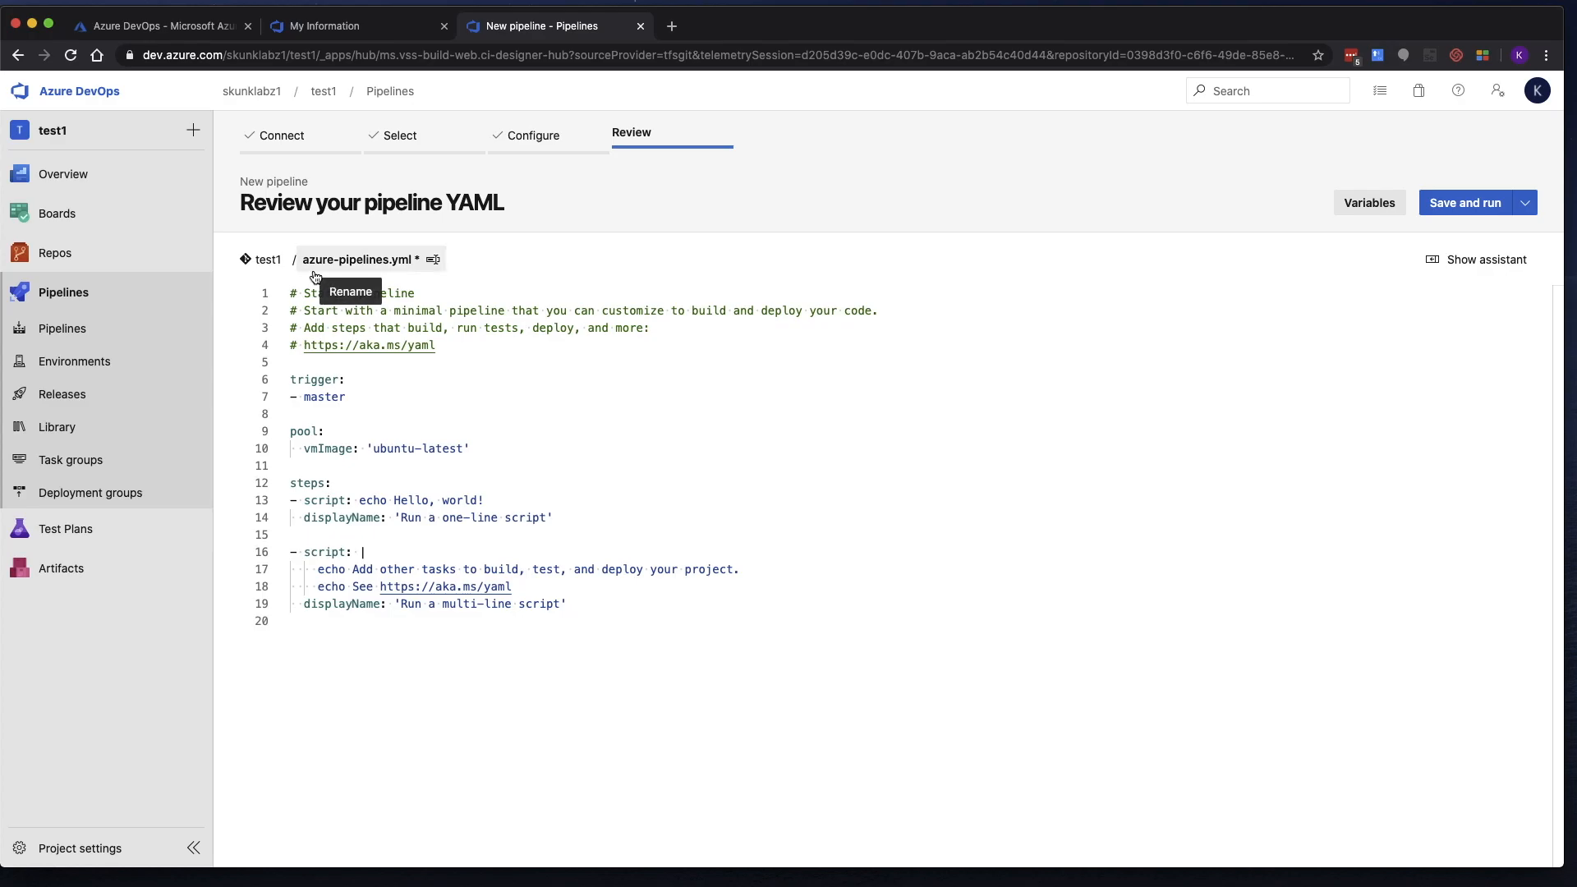
pyautogui.moveTo(408, 276)
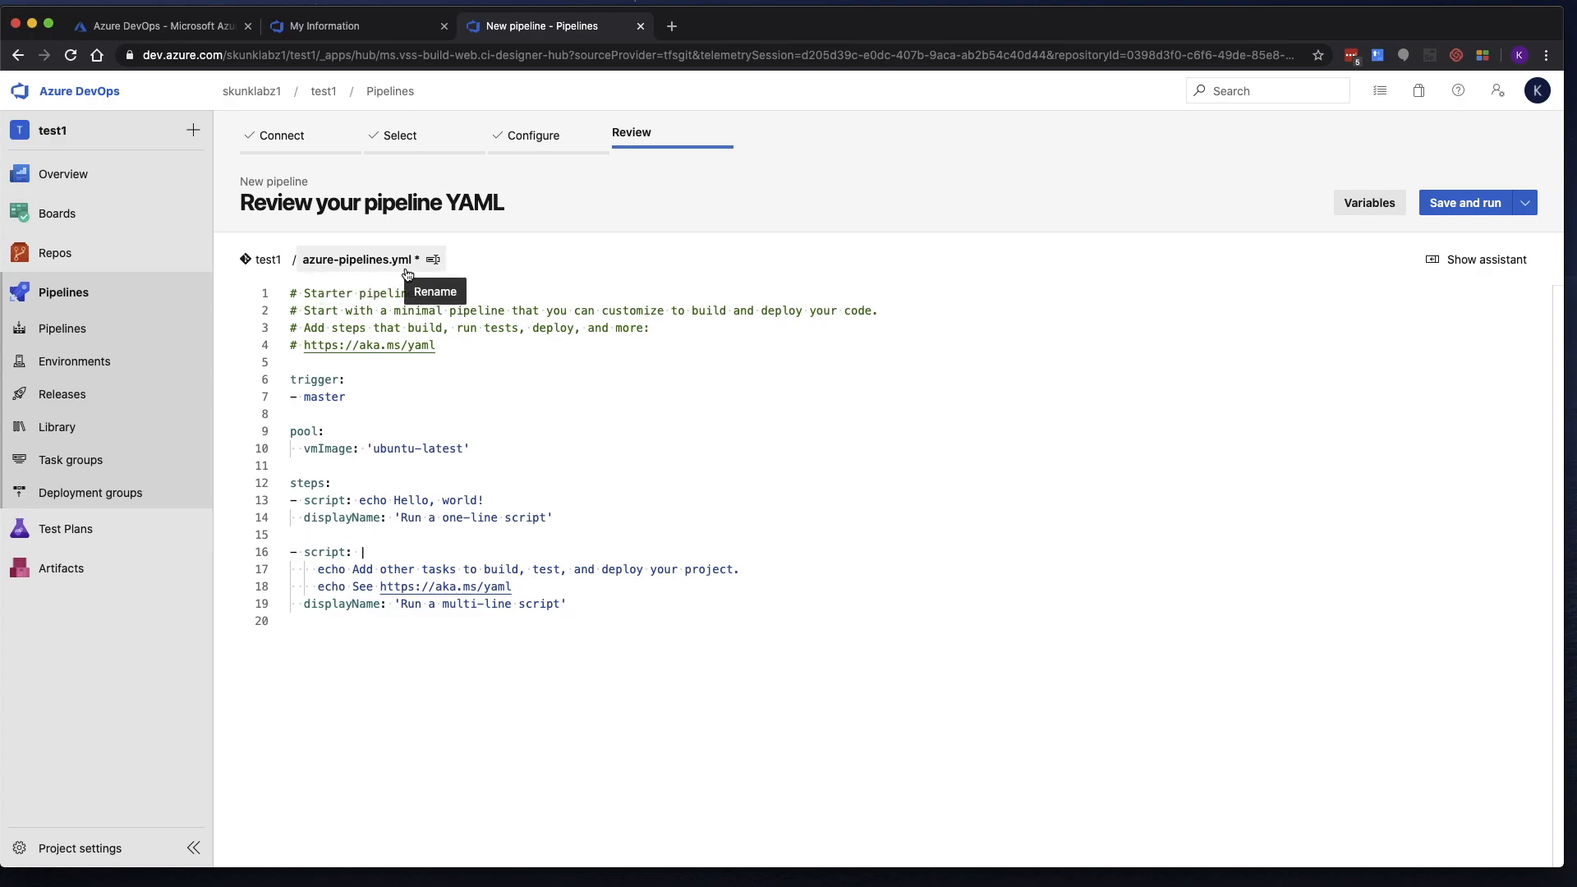
pyautogui.moveTo(543, 422)
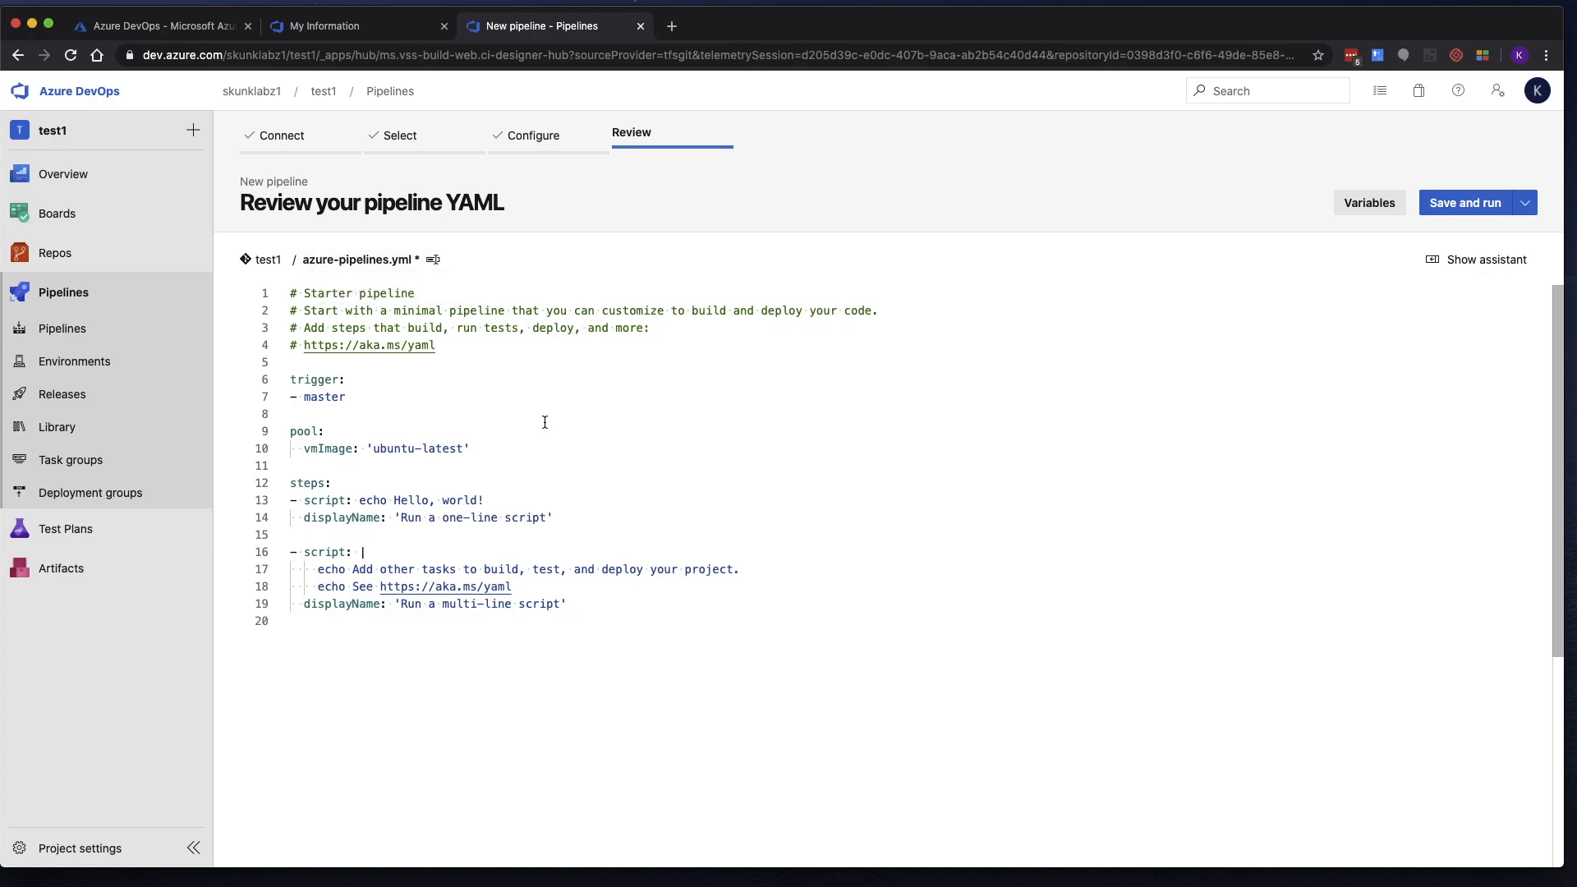
pyautogui.moveTo(314, 380)
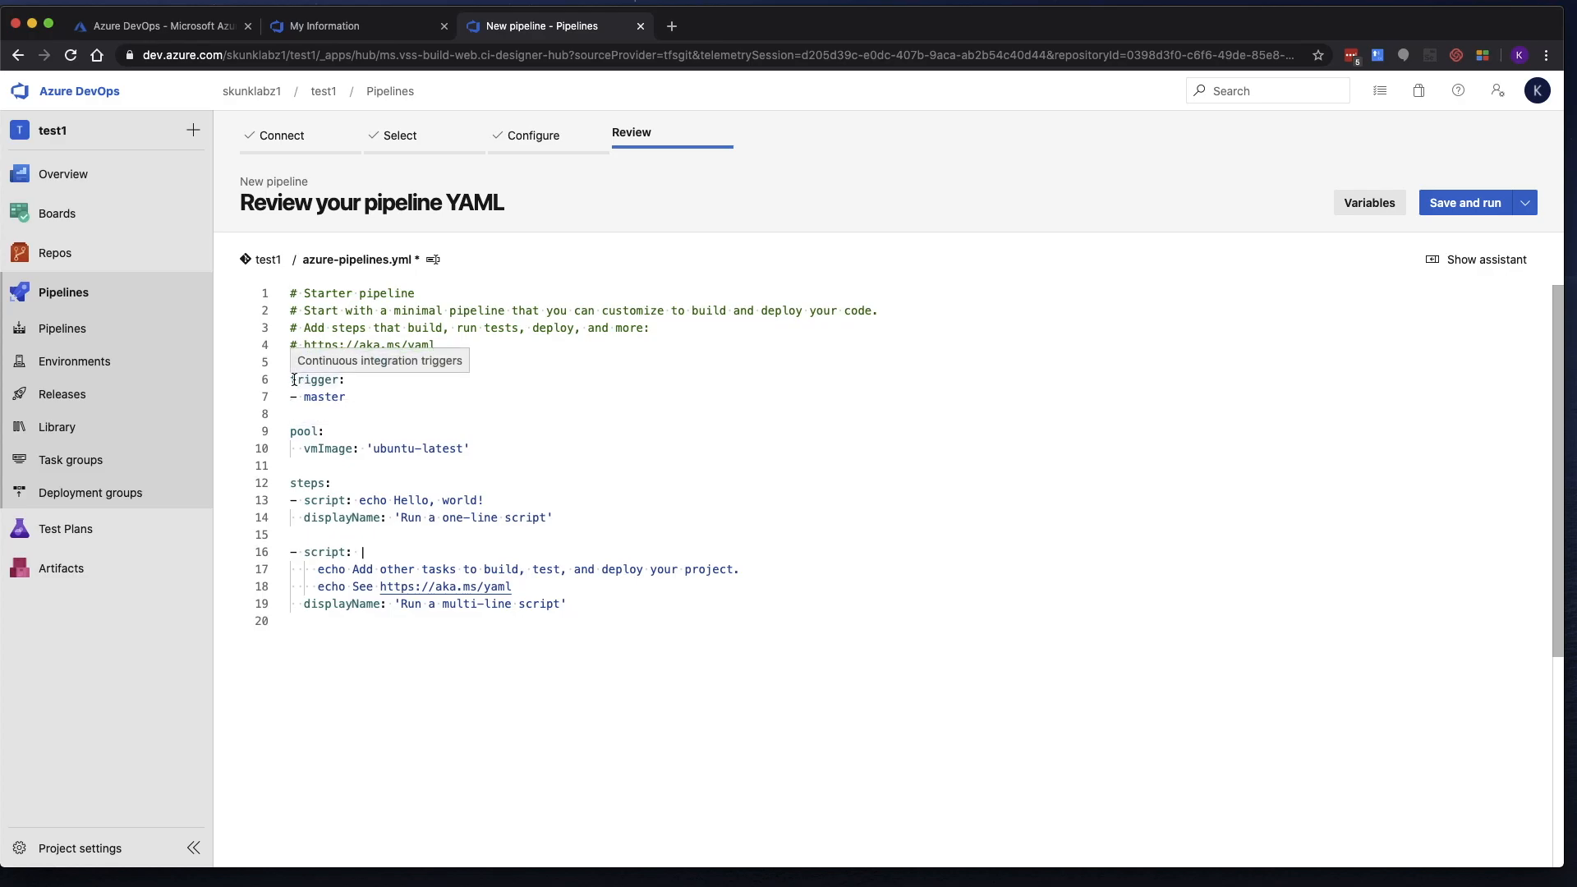
pyautogui.moveTo(354, 384)
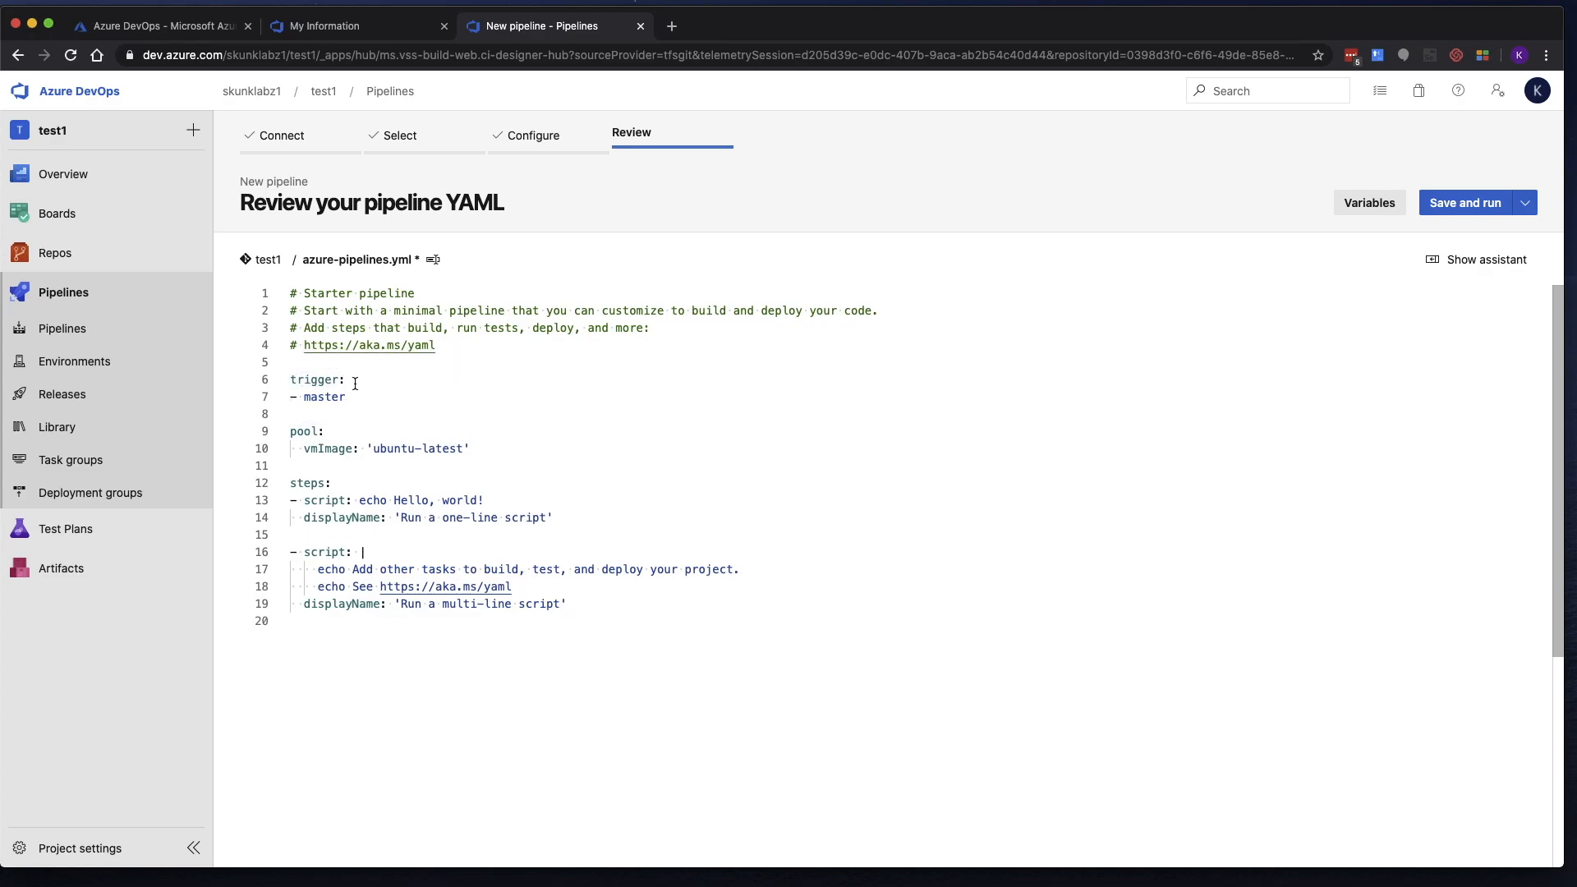
pyautogui.moveTo(322, 380)
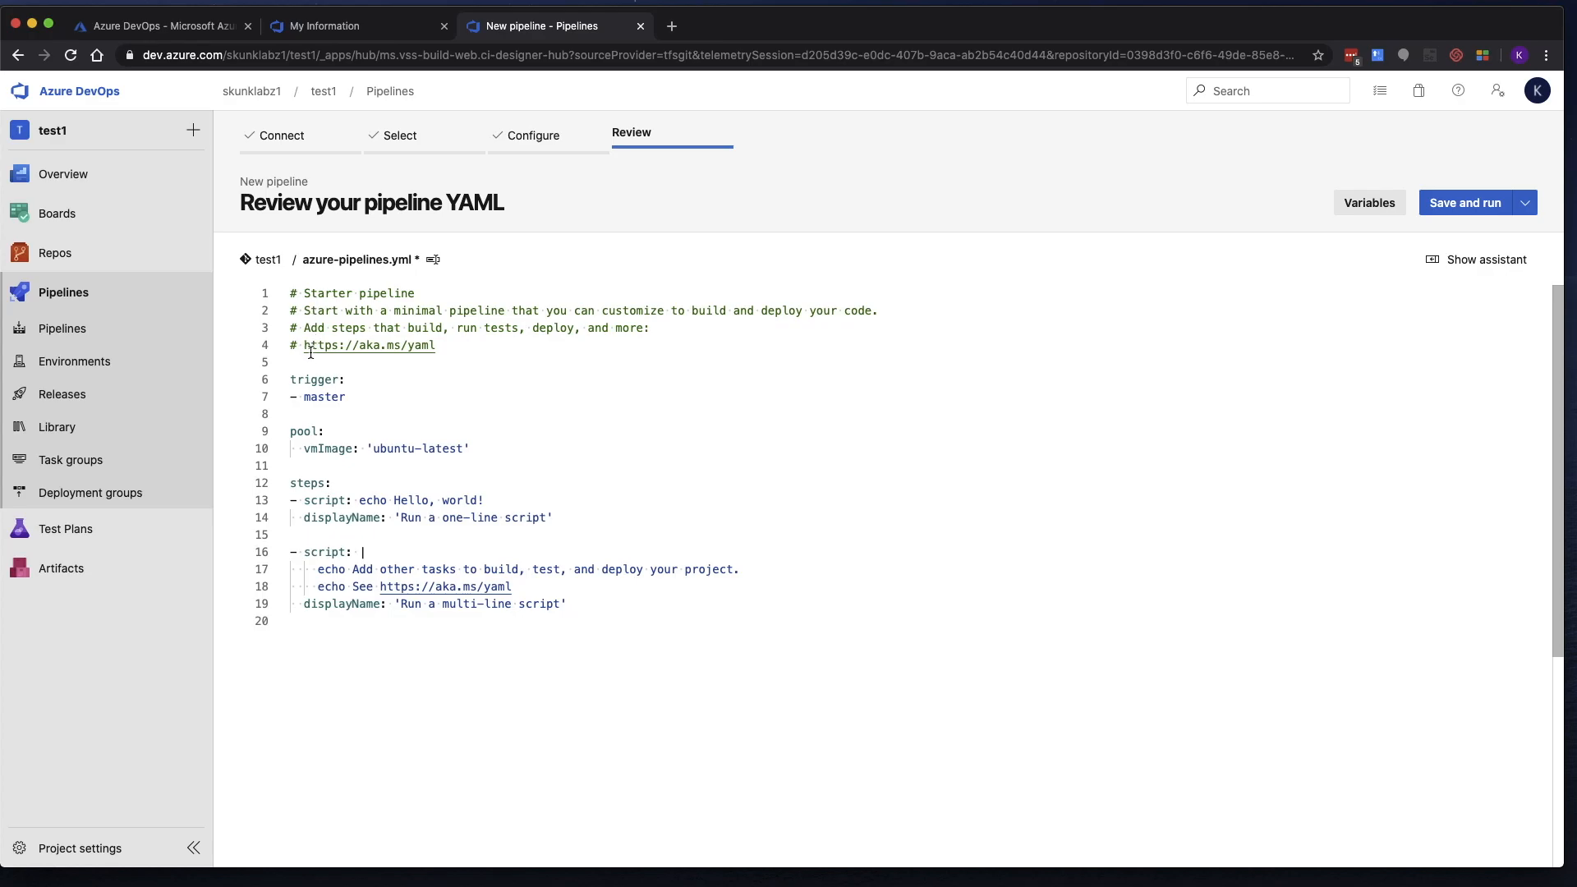
pyautogui.moveTo(313, 381)
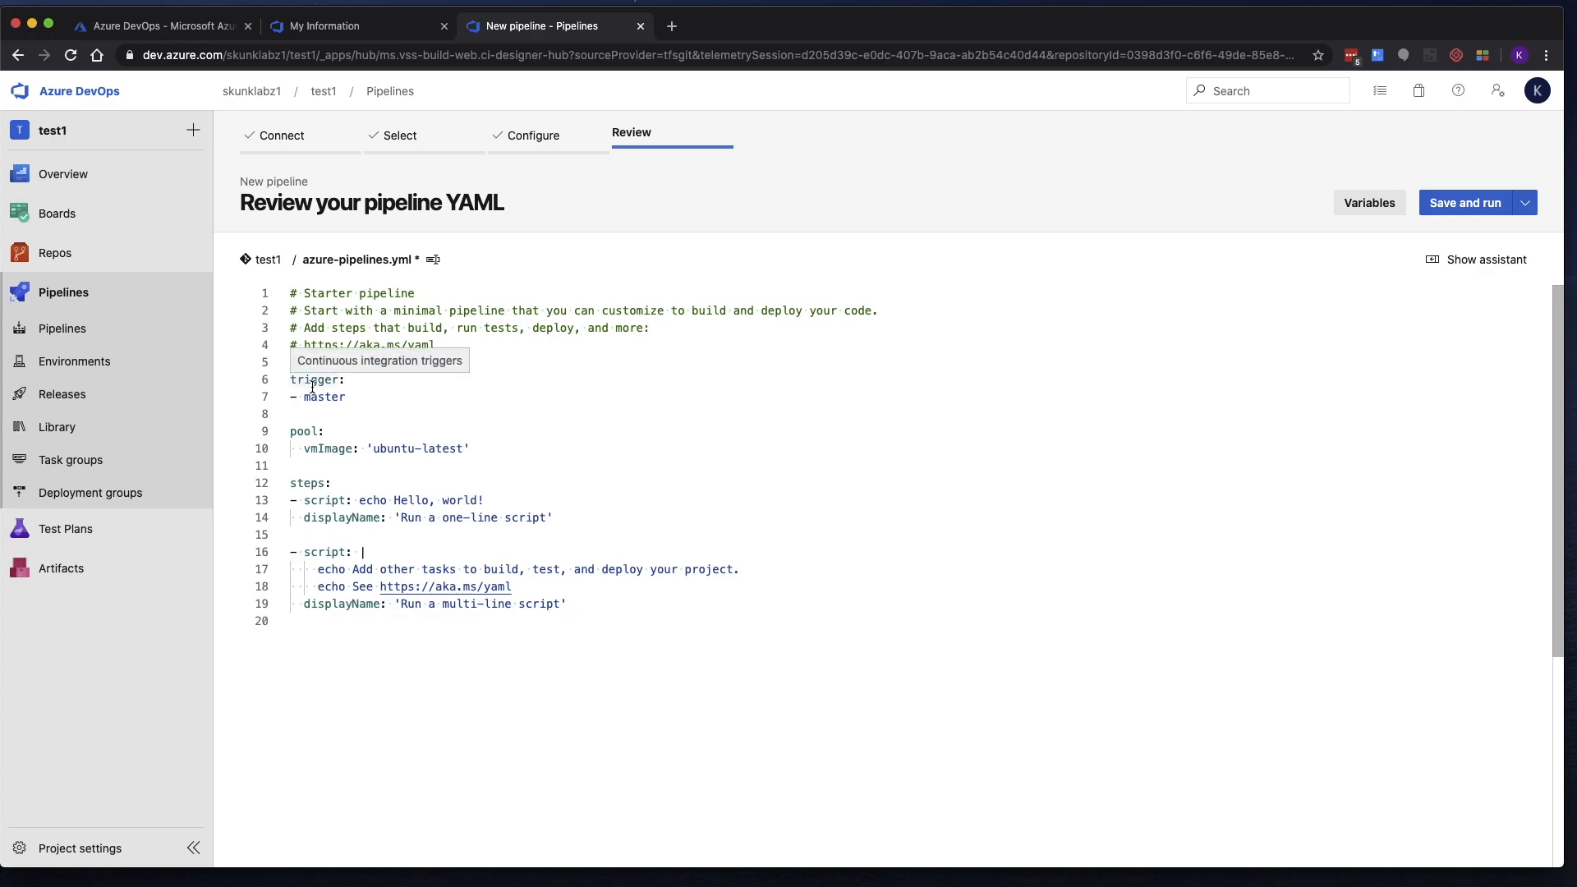
pyautogui.moveTo(326, 396)
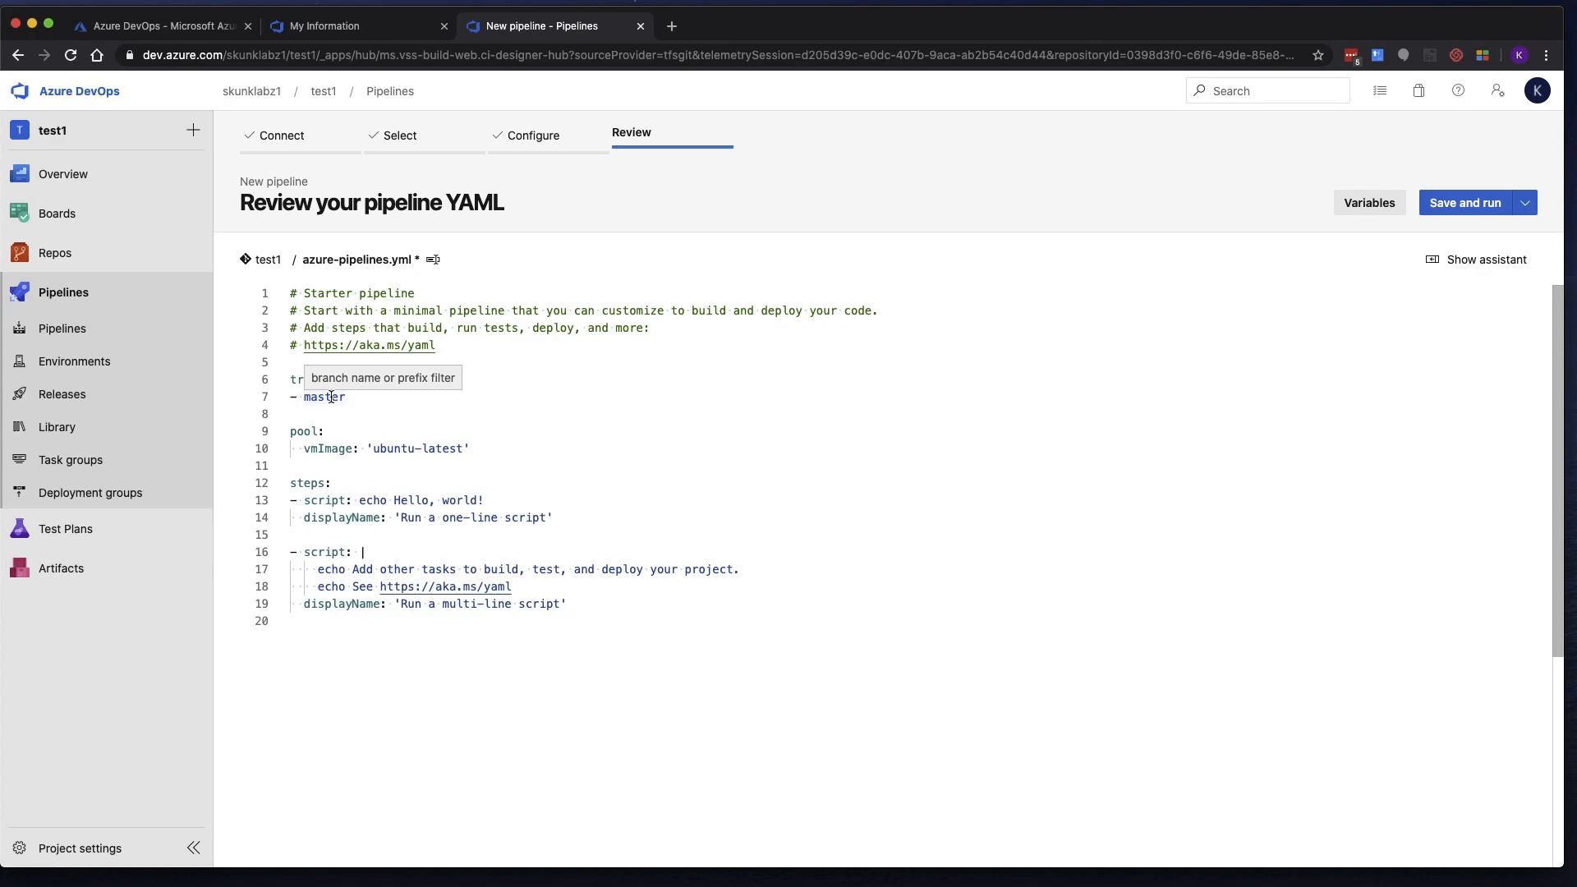
pyautogui.moveTo(411, 396)
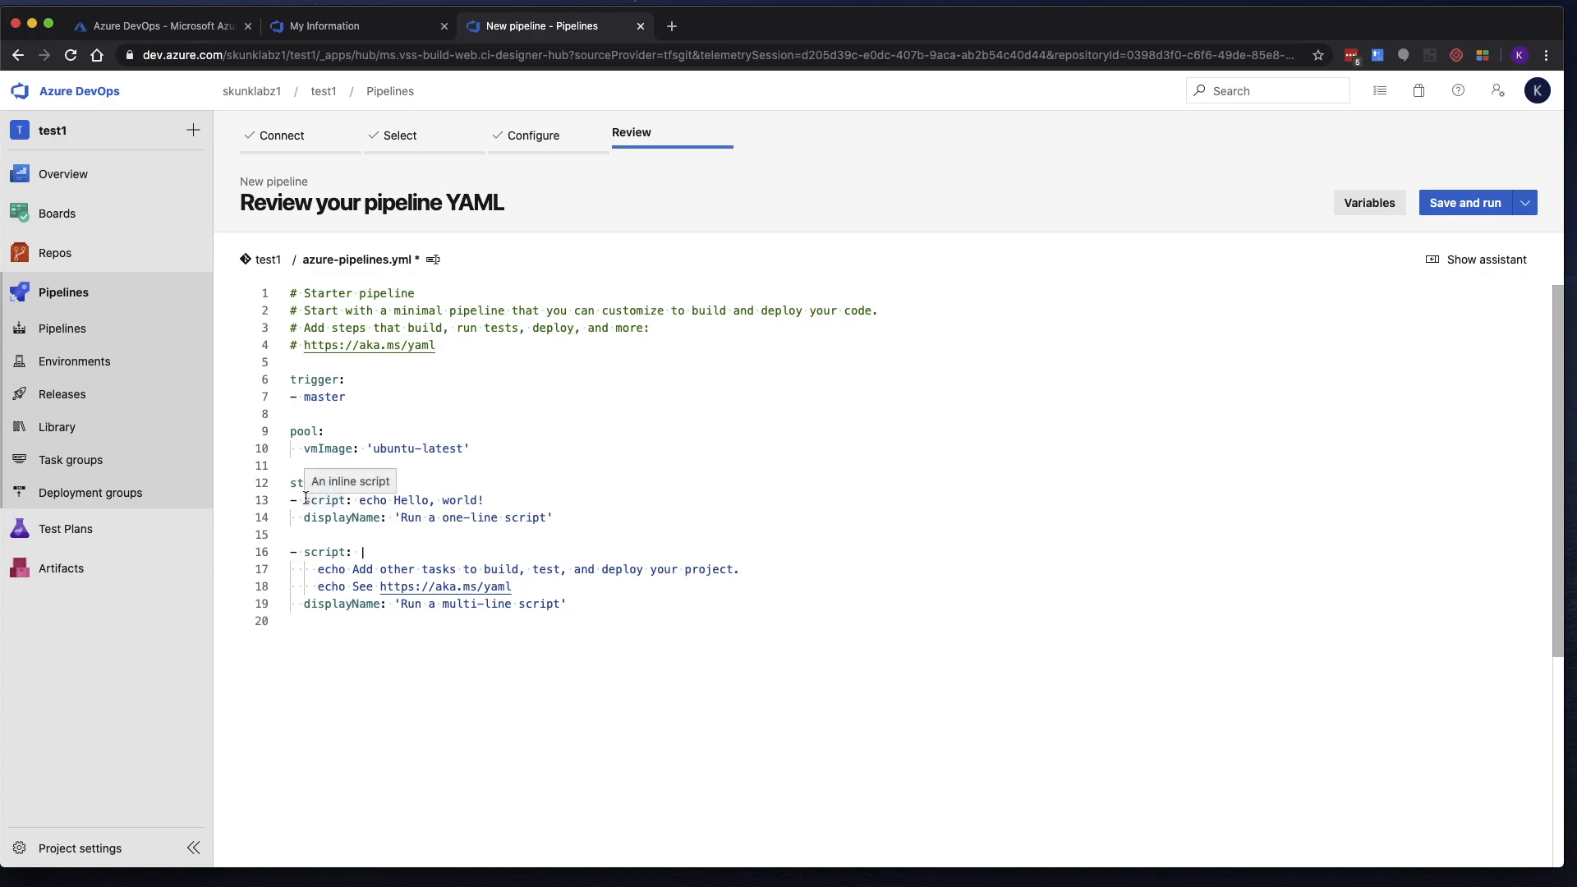
pyautogui.moveTo(372, 500)
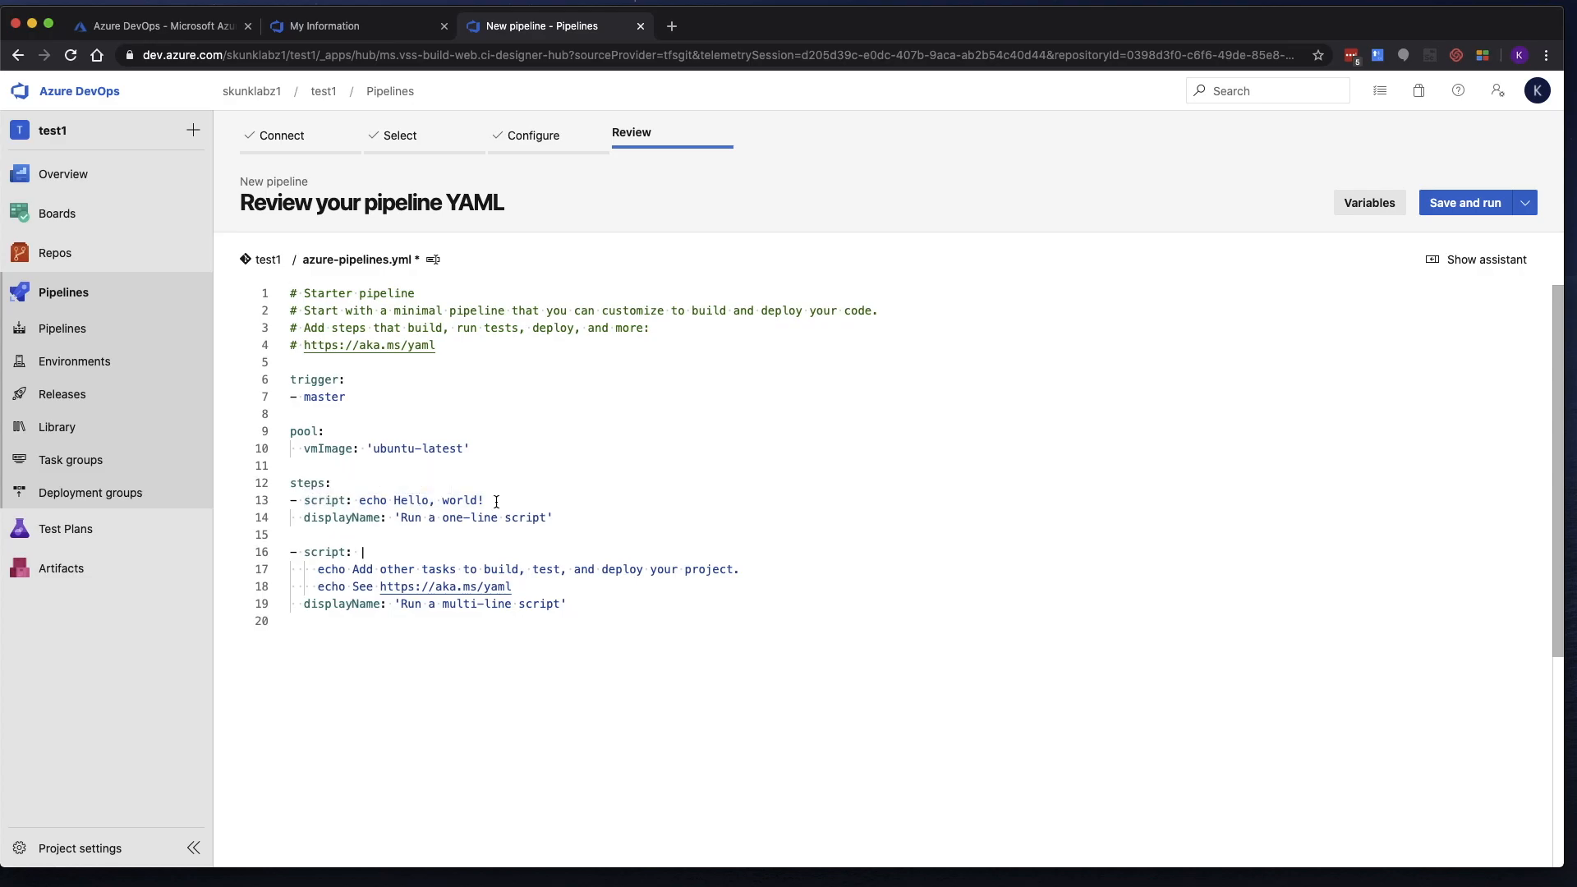
pyautogui.moveTo(452, 500)
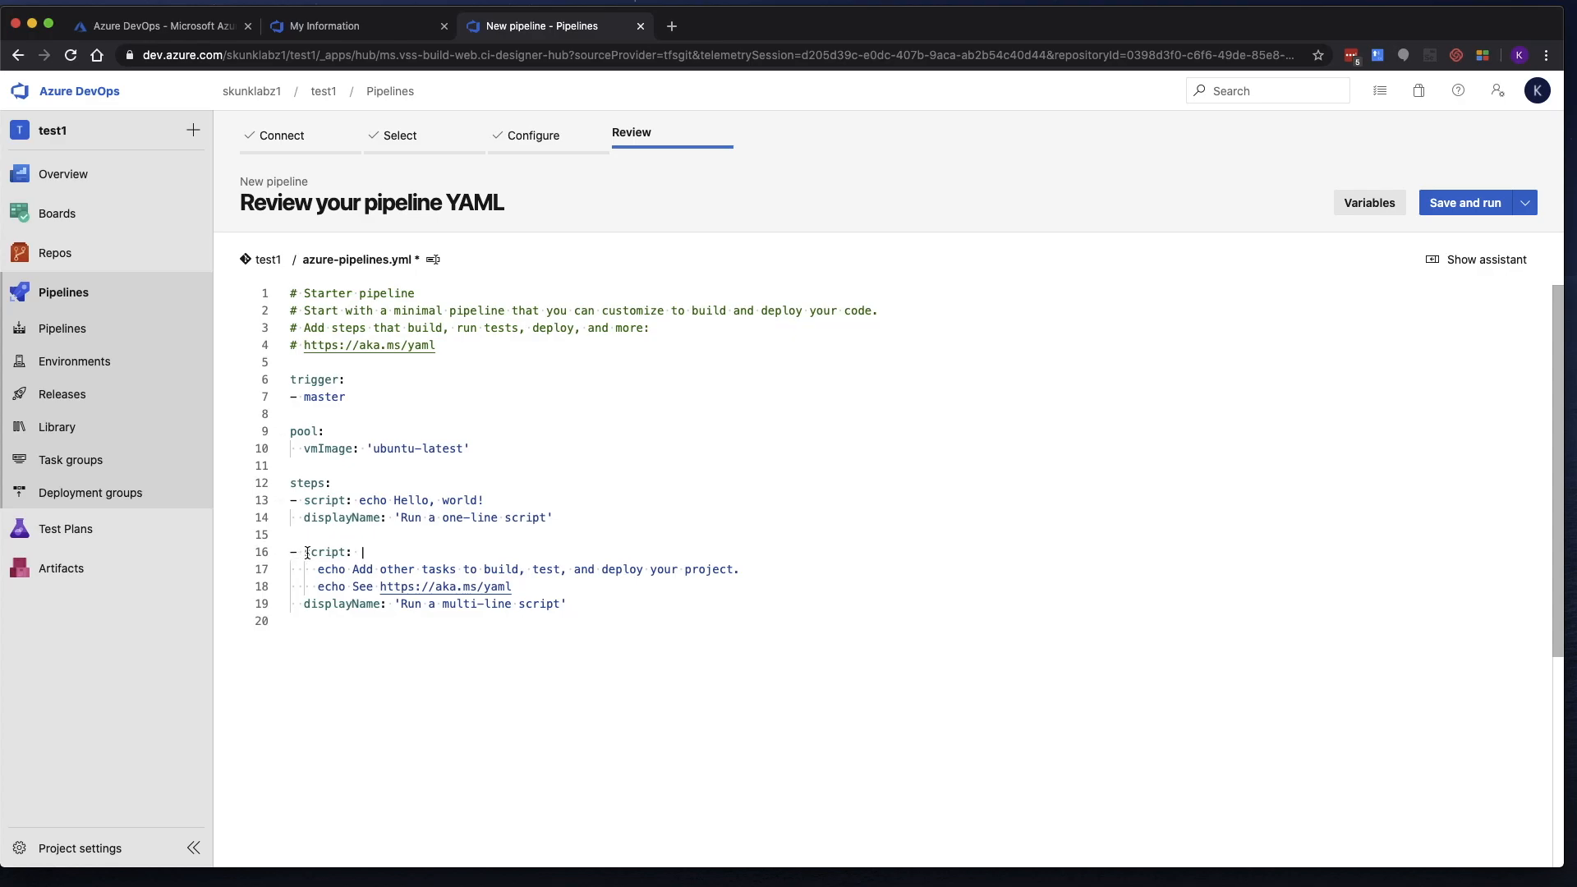
pyautogui.moveTo(324, 551)
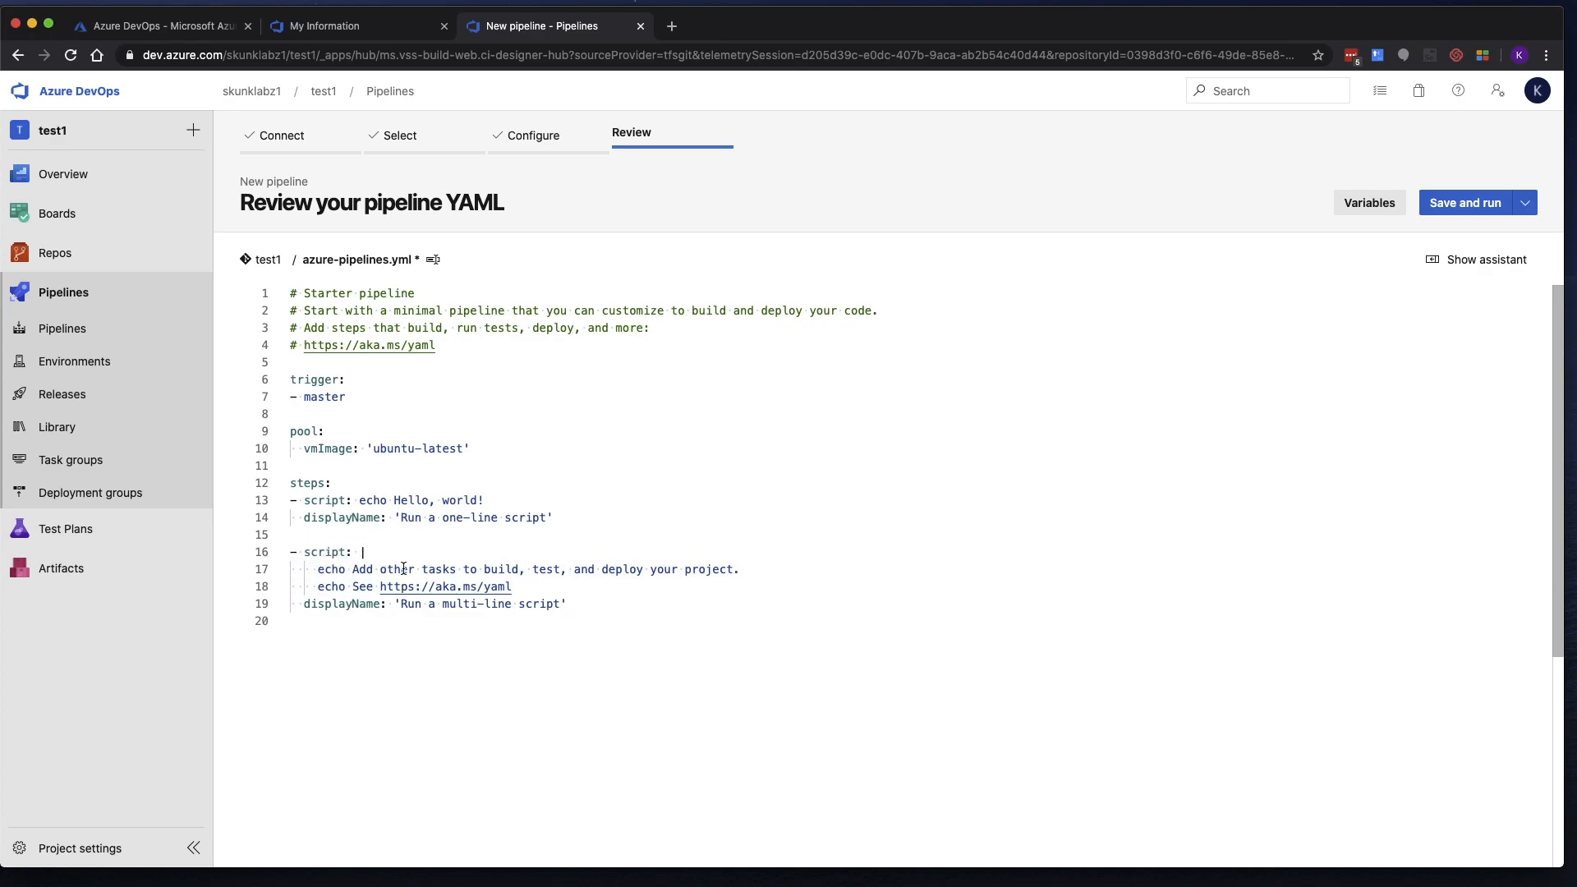
pyautogui.moveTo(337, 551)
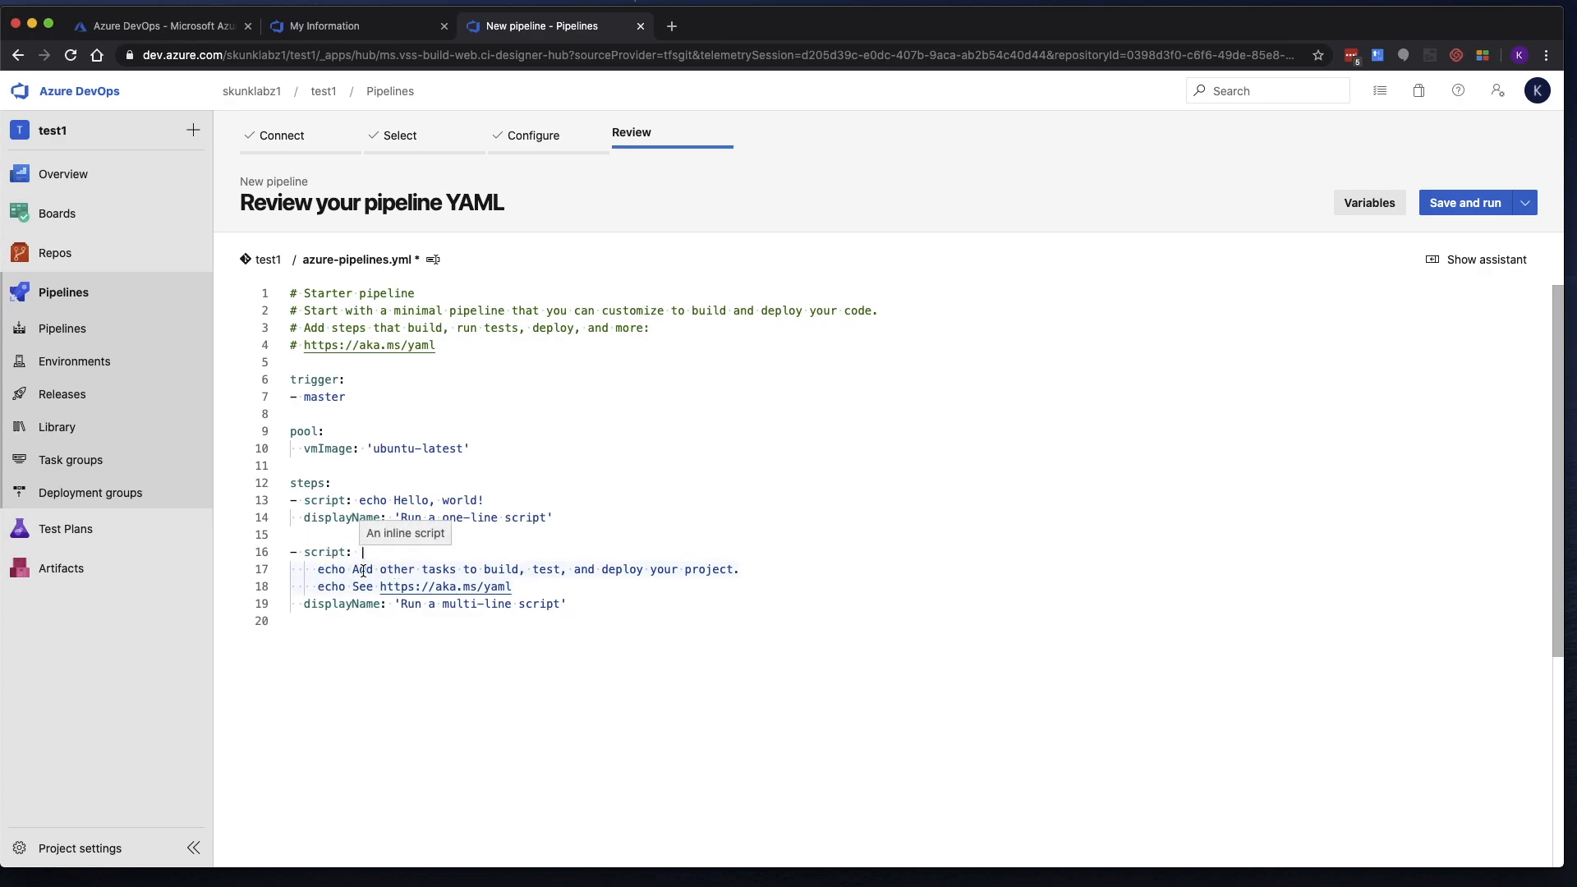
pyautogui.moveTo(347, 576)
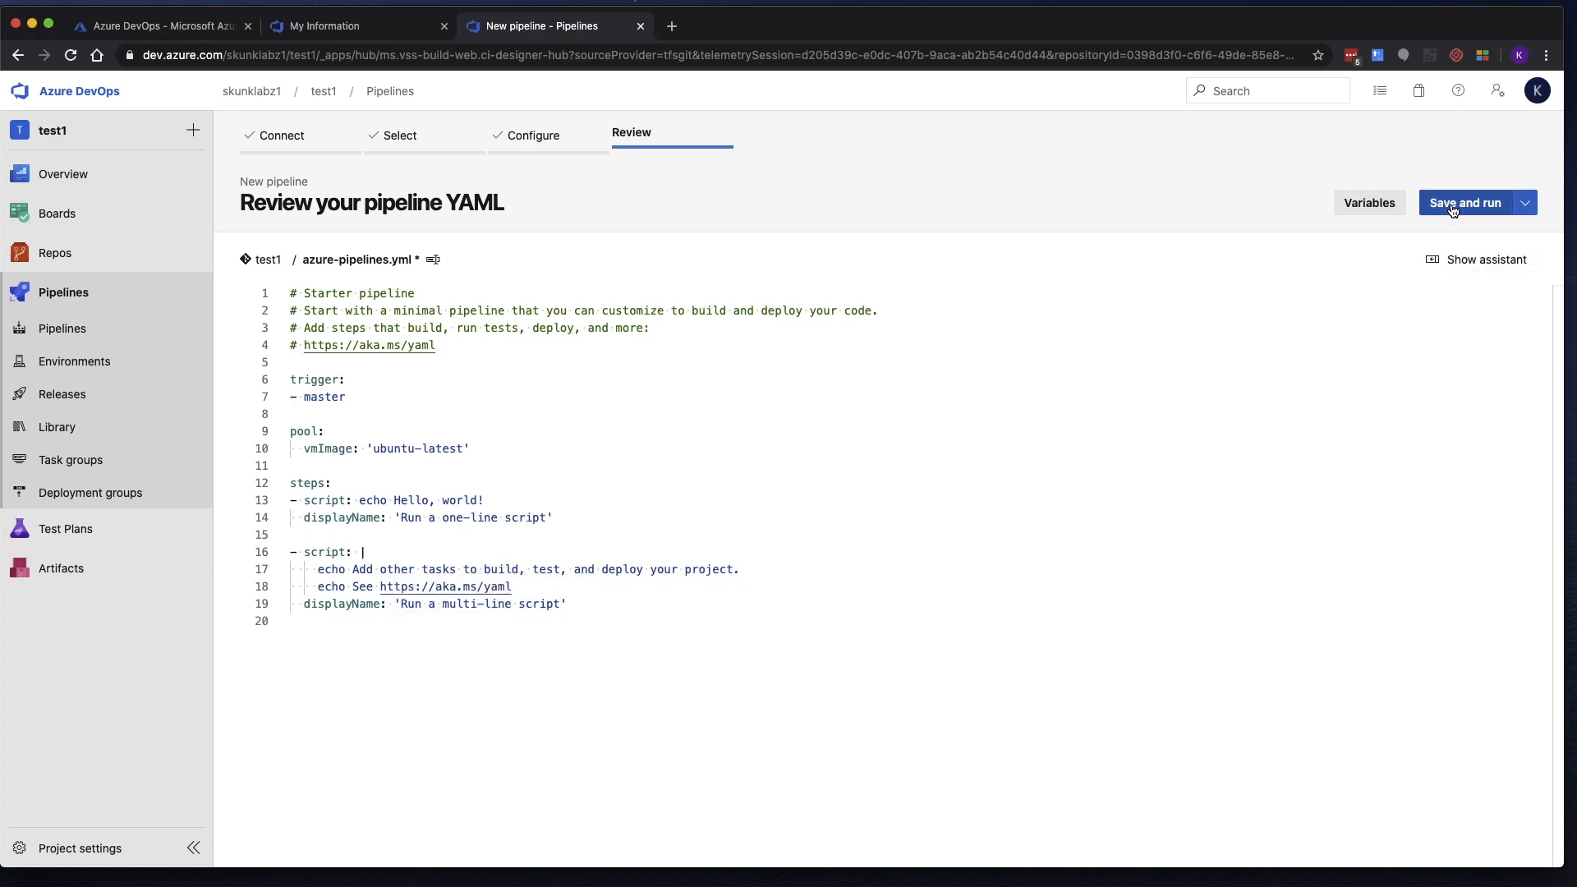
# Save and run the starter YAML, committing directly to the master branch.
pyautogui.click(1464, 202)
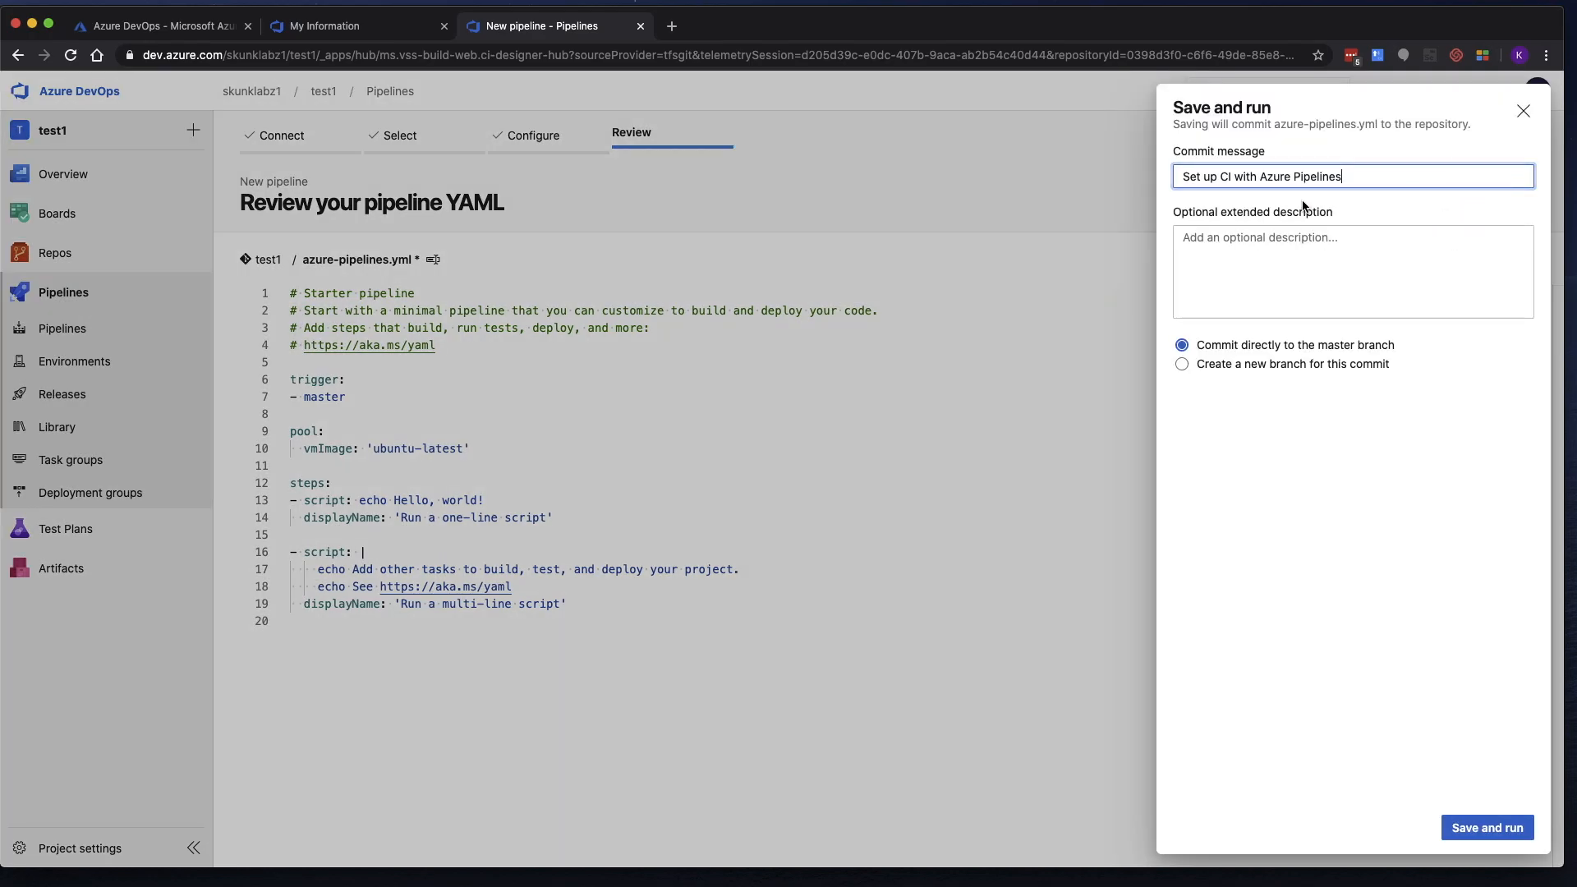
pyautogui.moveTo(408, 388)
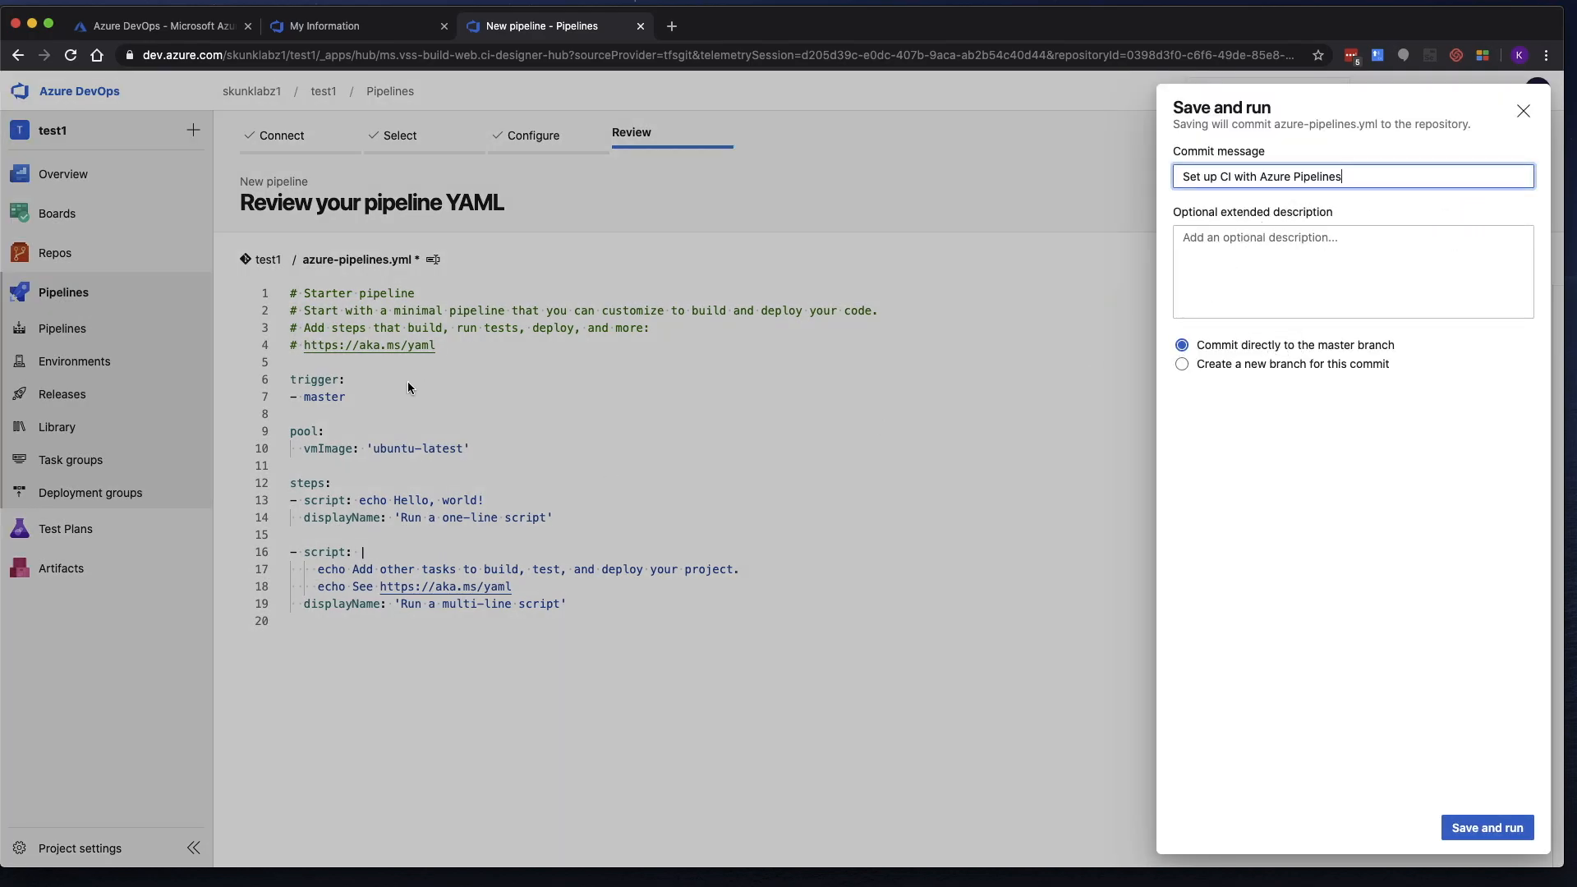
pyautogui.moveTo(743, 473)
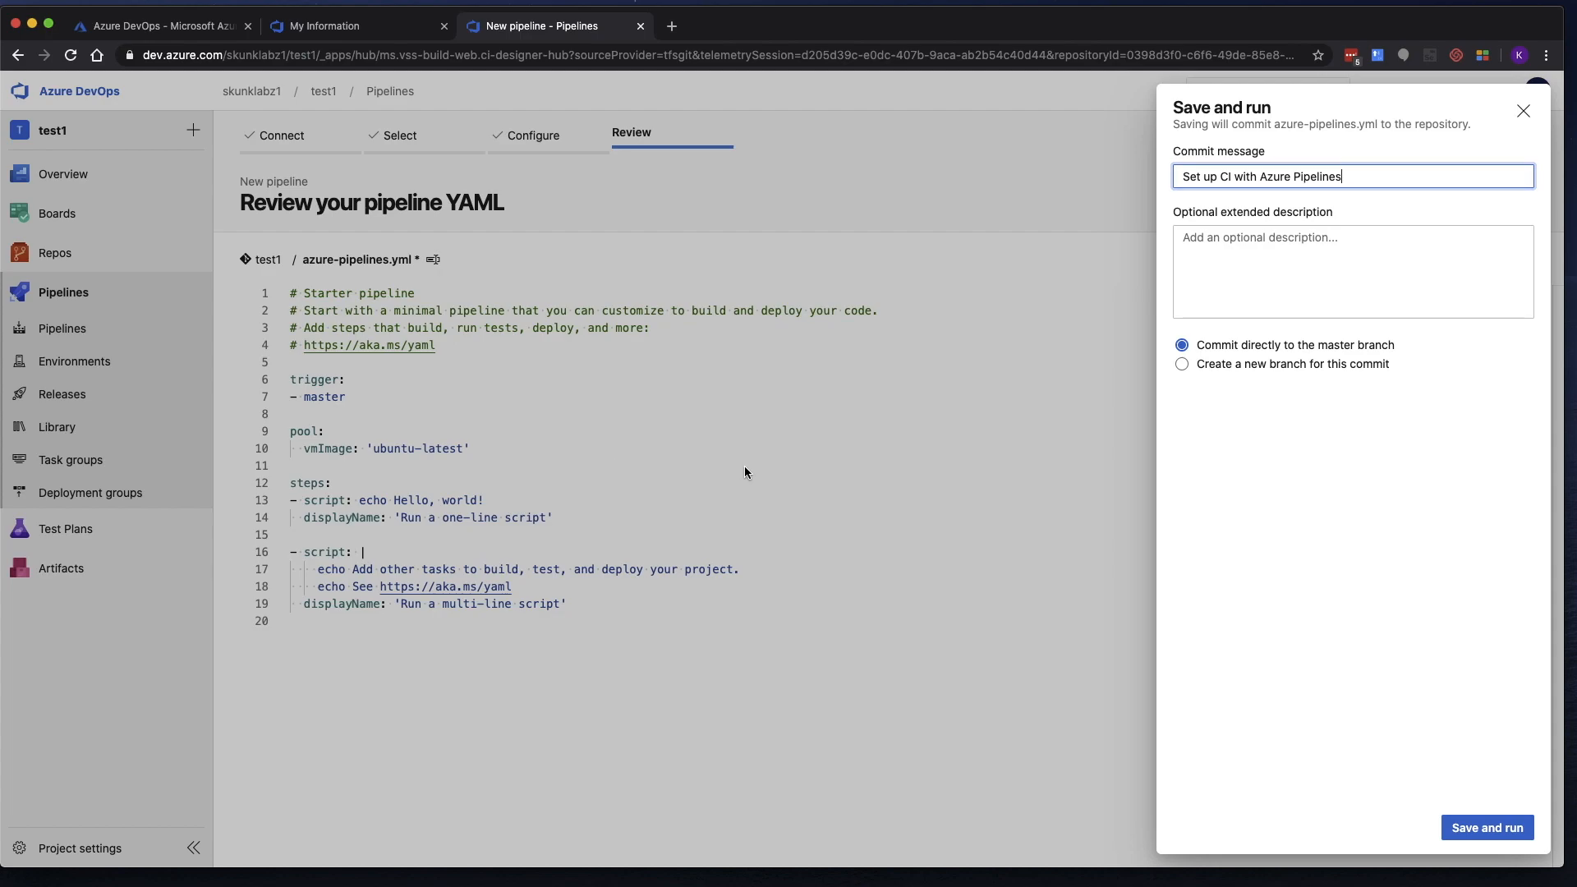
pyautogui.moveTo(1197, 199)
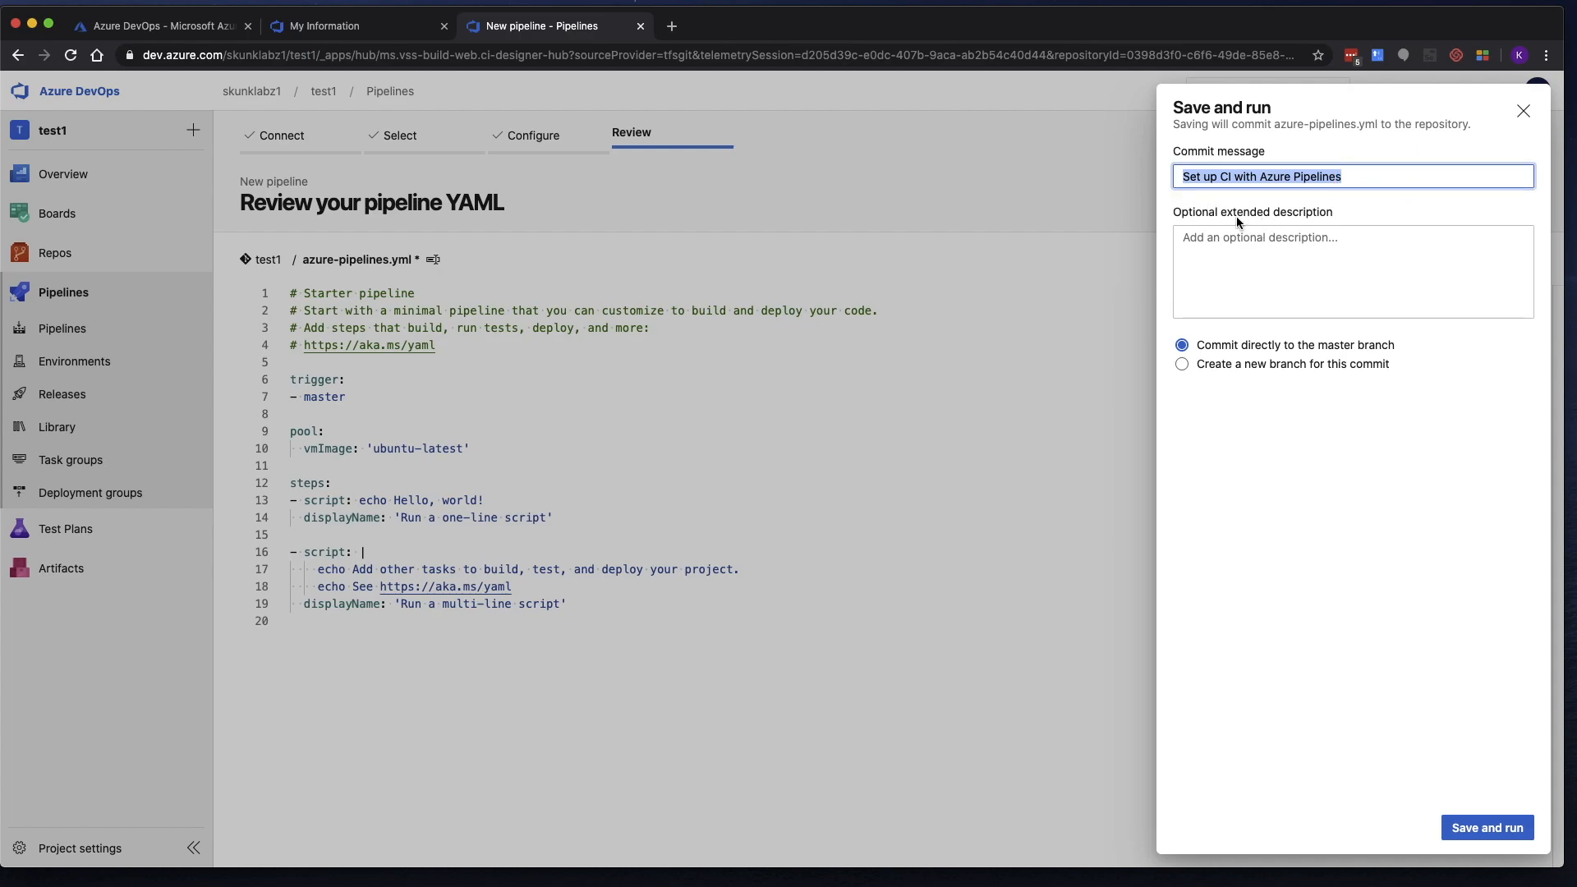
pyautogui.moveTo(1204, 342)
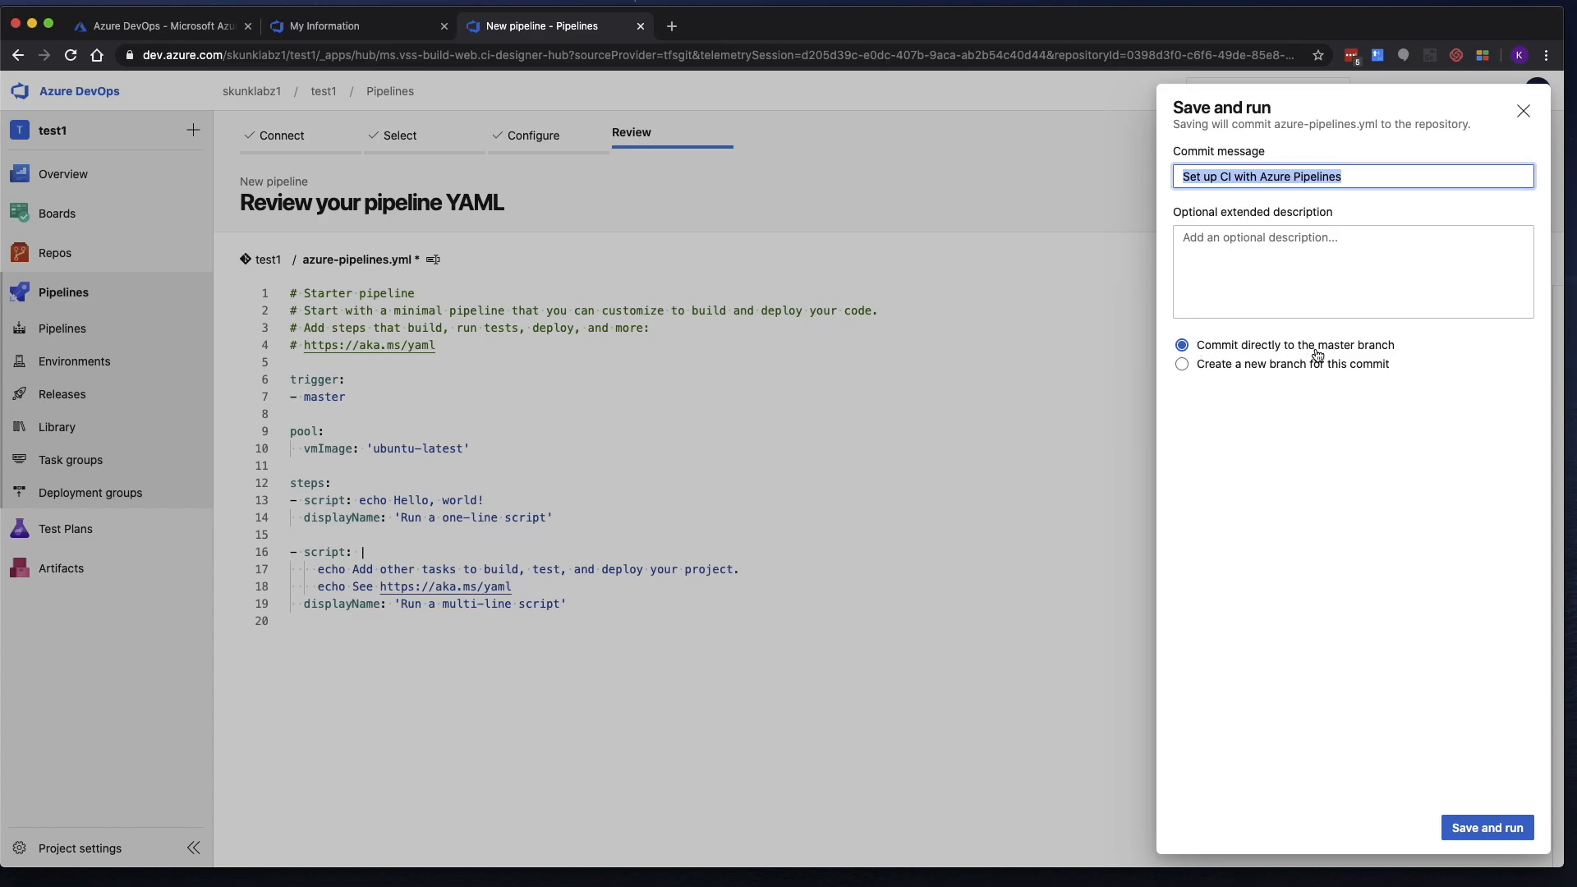
pyautogui.moveTo(1352, 350)
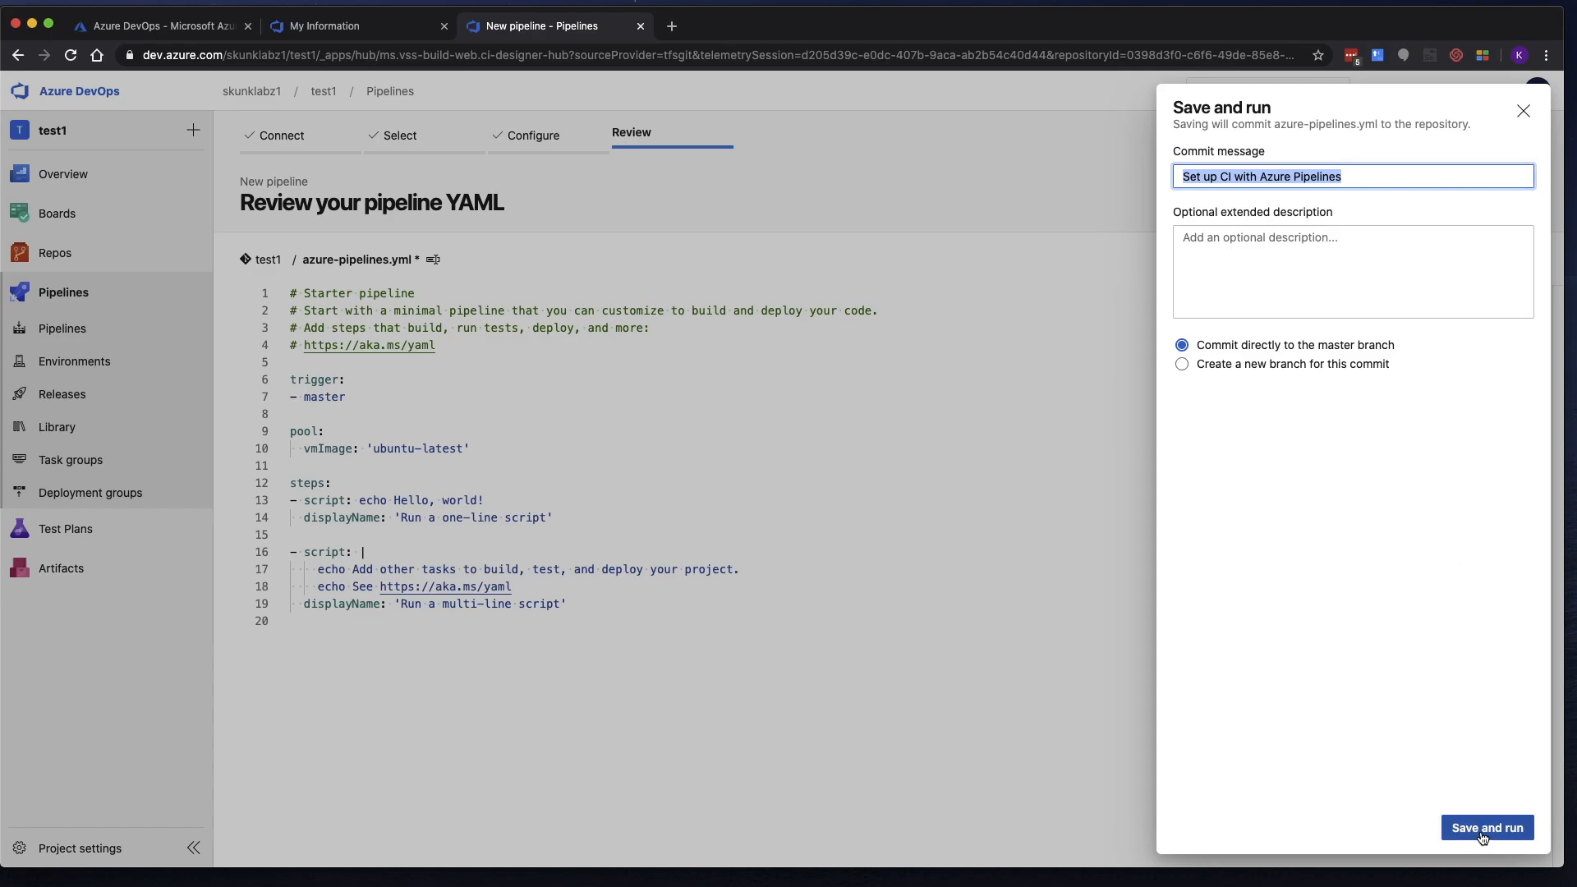
pyautogui.click(1486, 828)
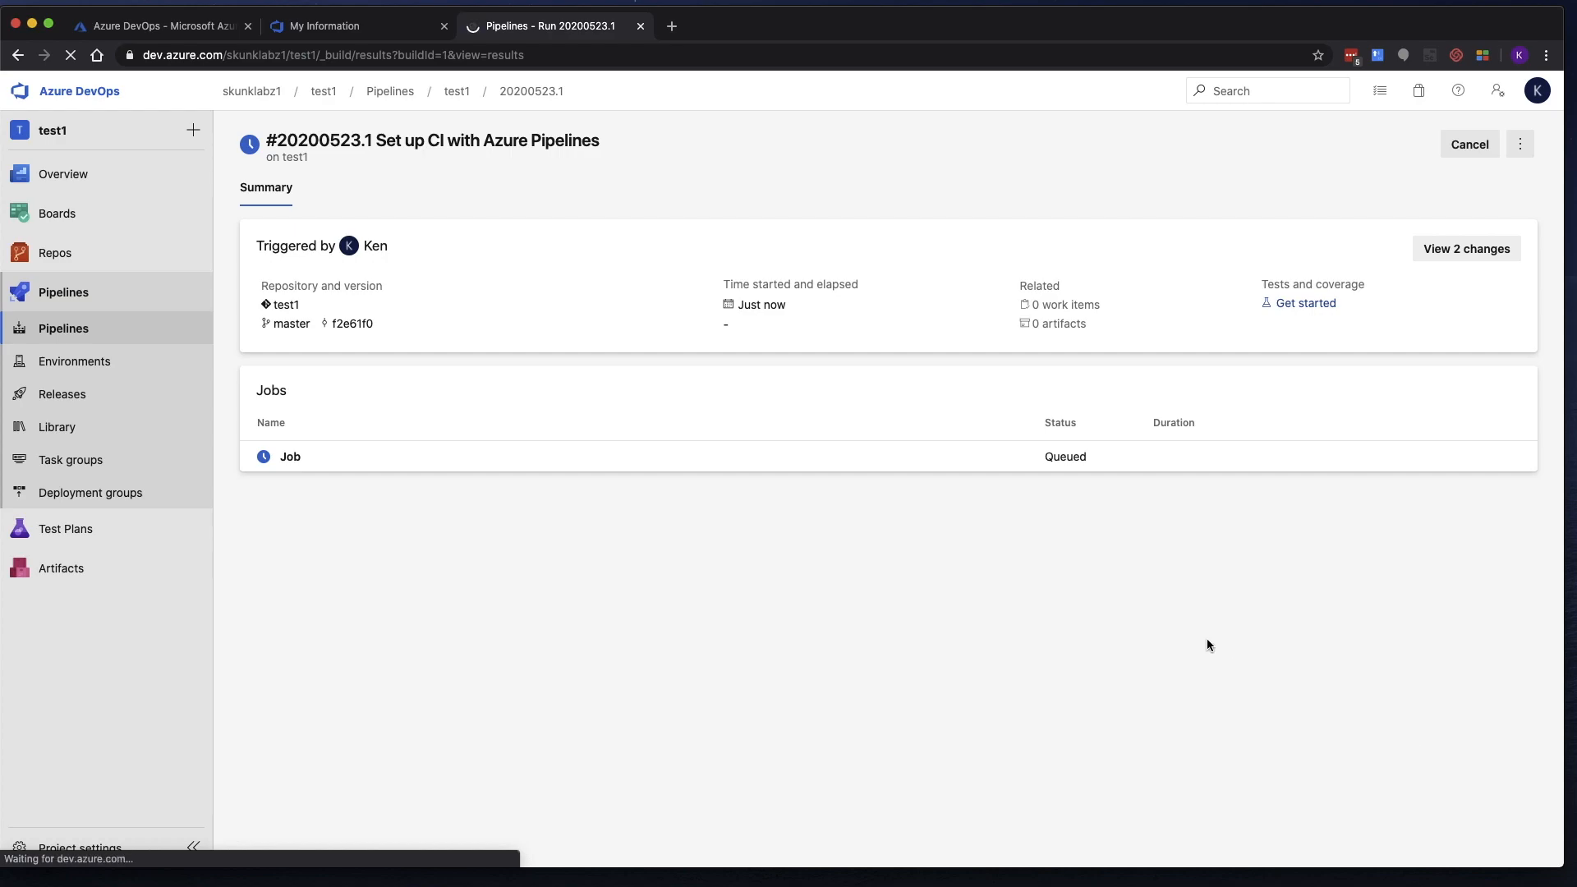
# Open run #20200523.1's job logs, ending on the Job summary log.
pyautogui.click(290, 456)
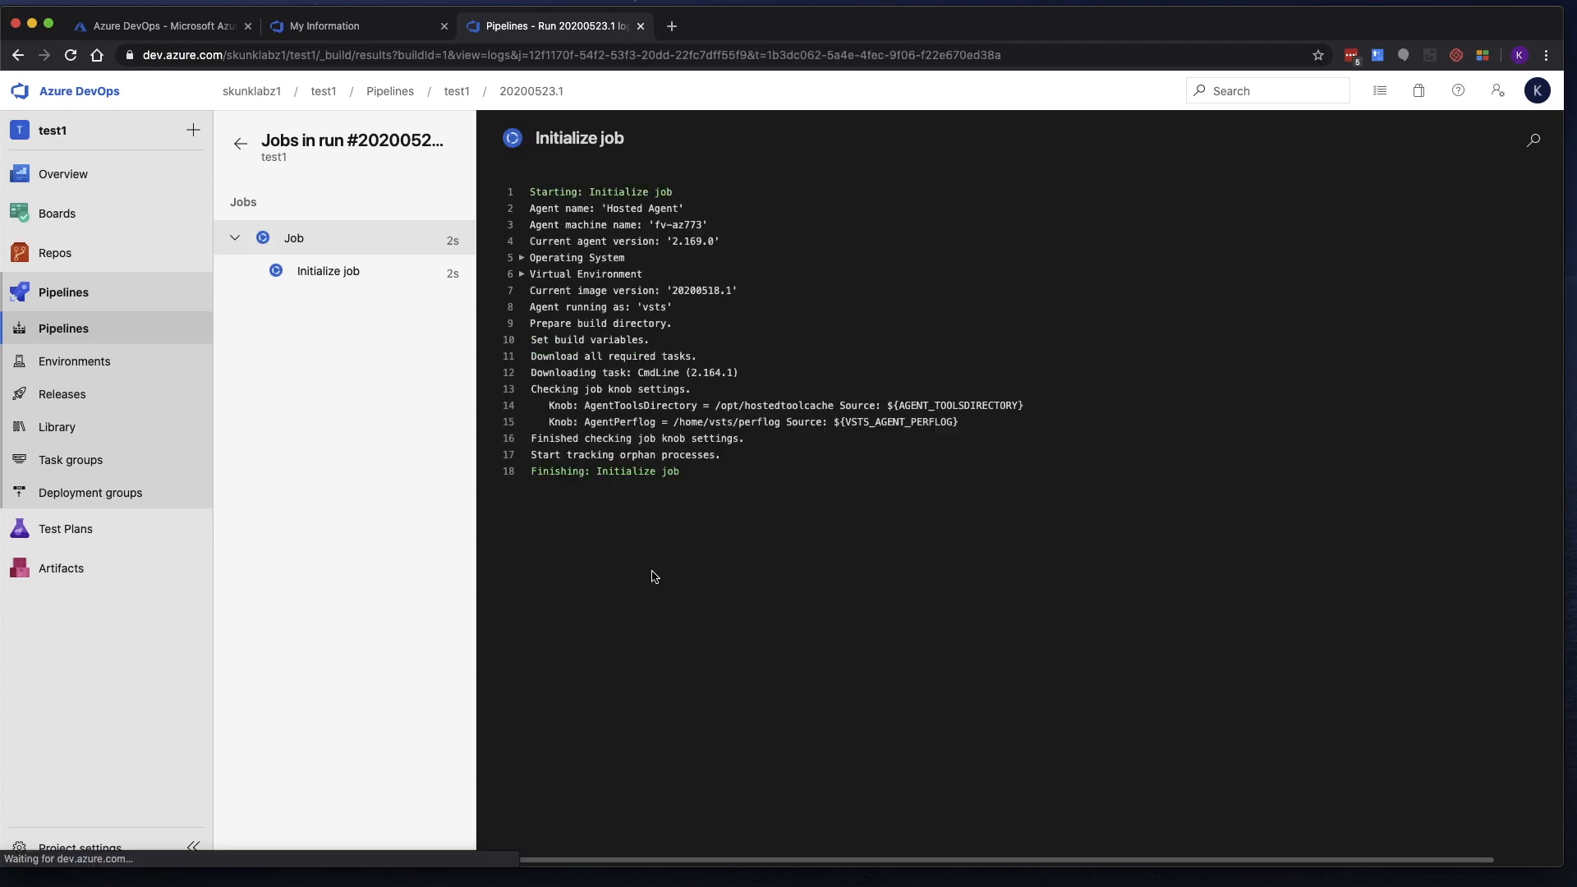
pyautogui.click(353, 336)
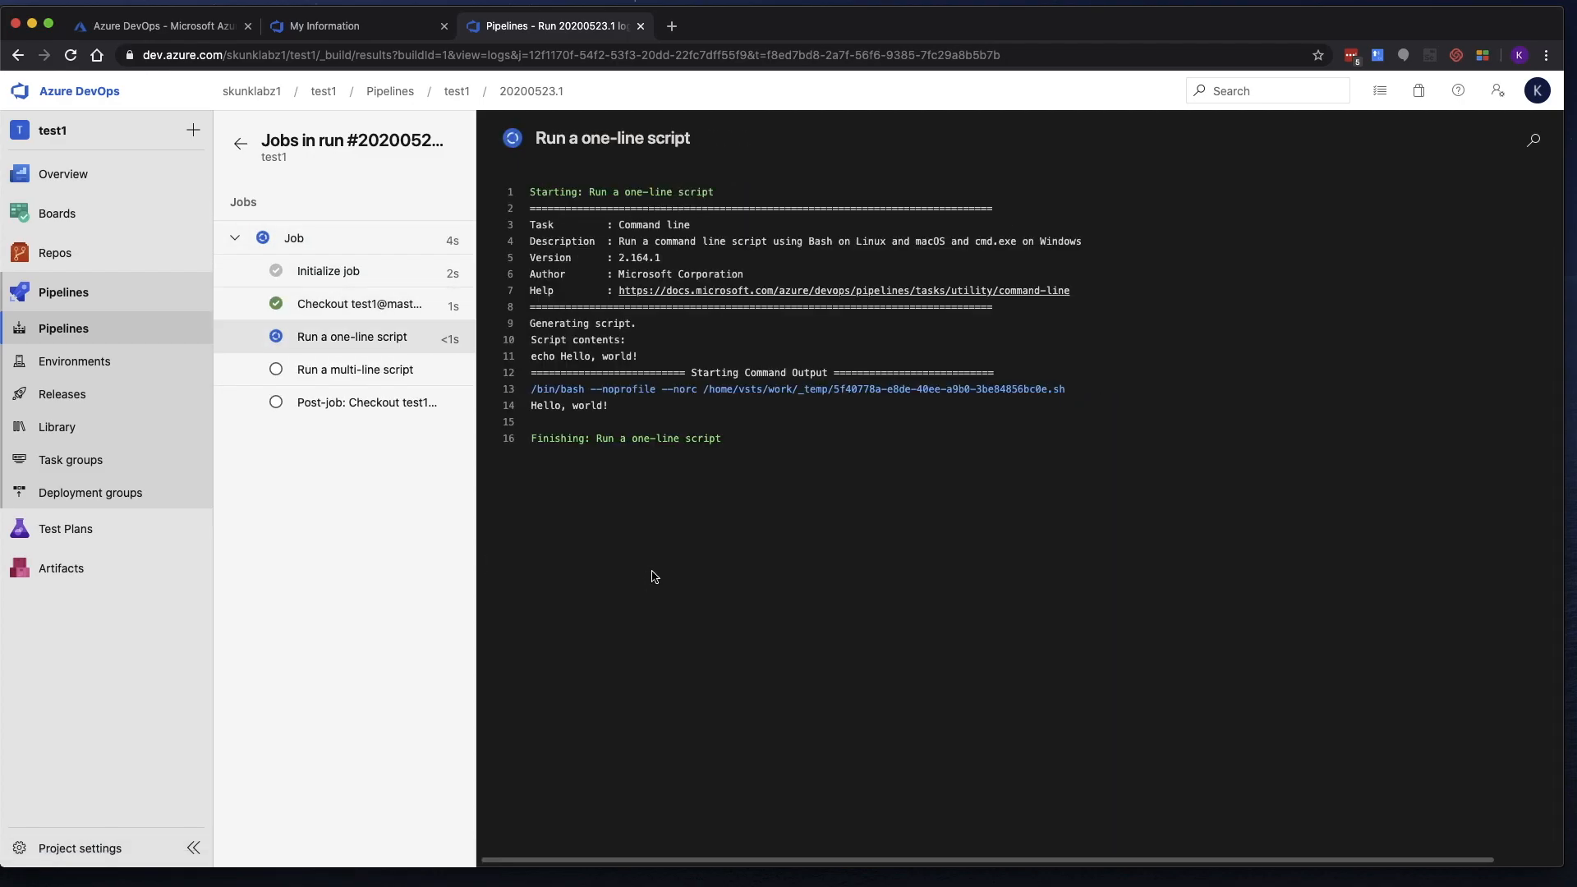
pyautogui.click(294, 238)
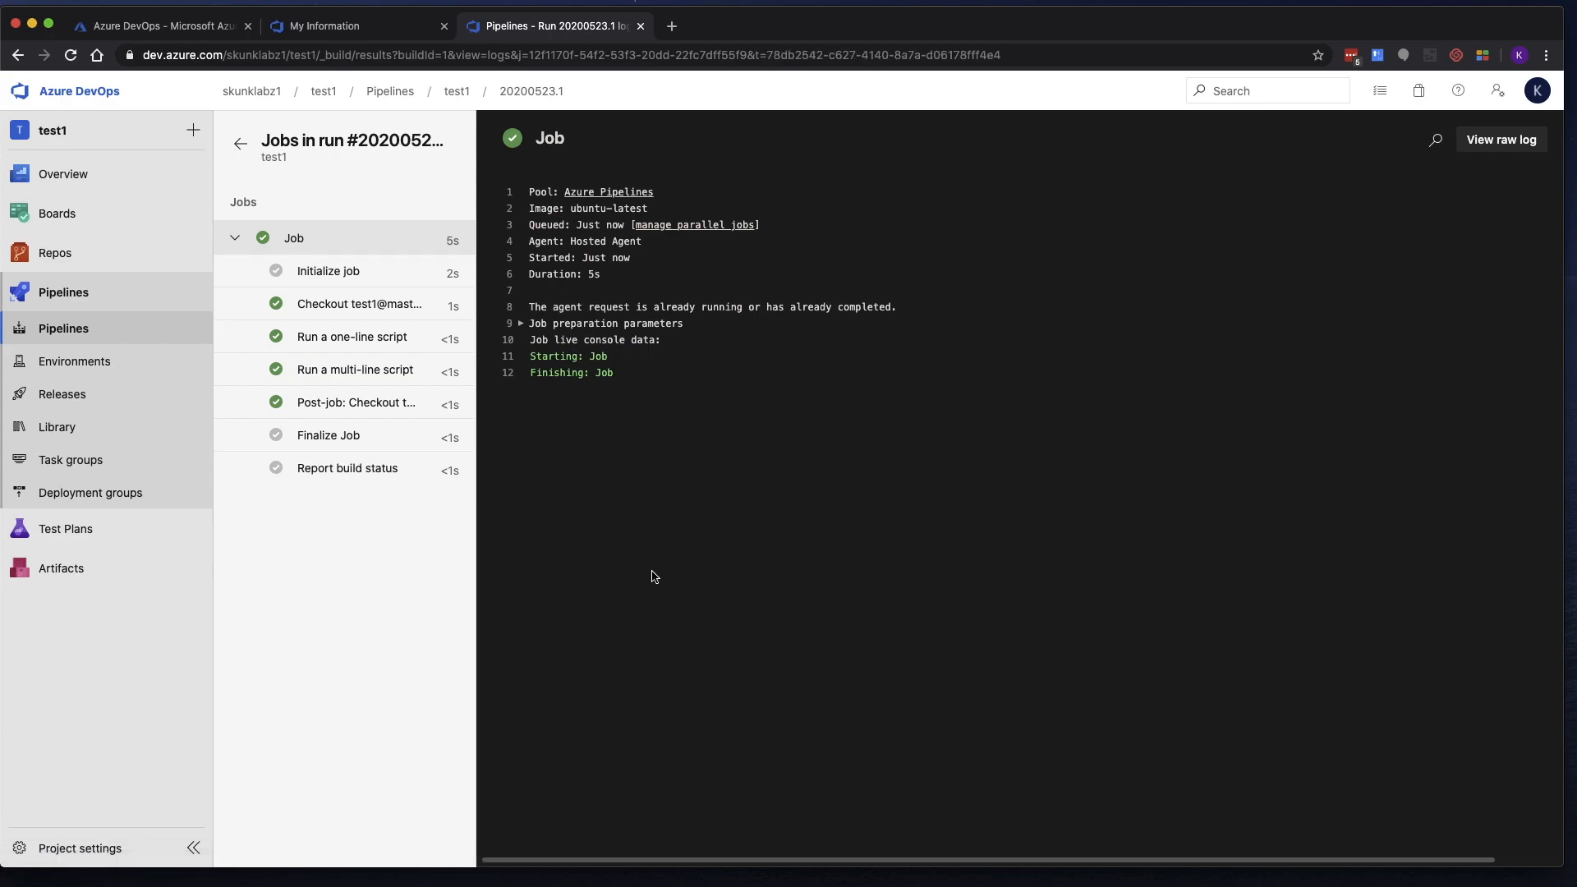
pyautogui.moveTo(328, 270)
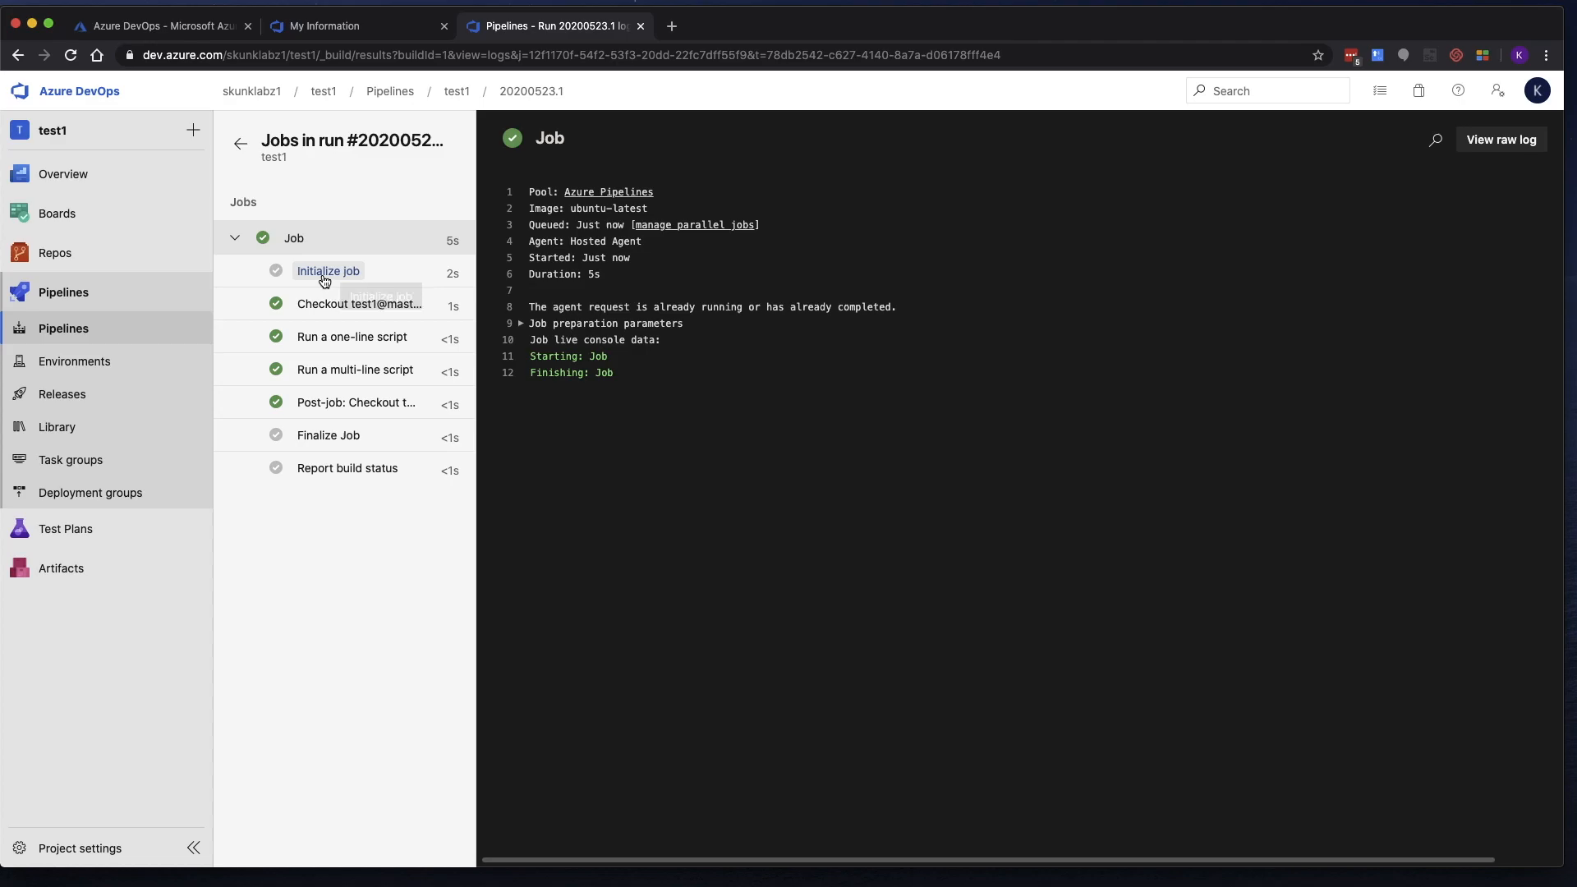
# Read the Initialize job, Checkout, one-line script and multi-line script logs.
pyautogui.click(328, 270)
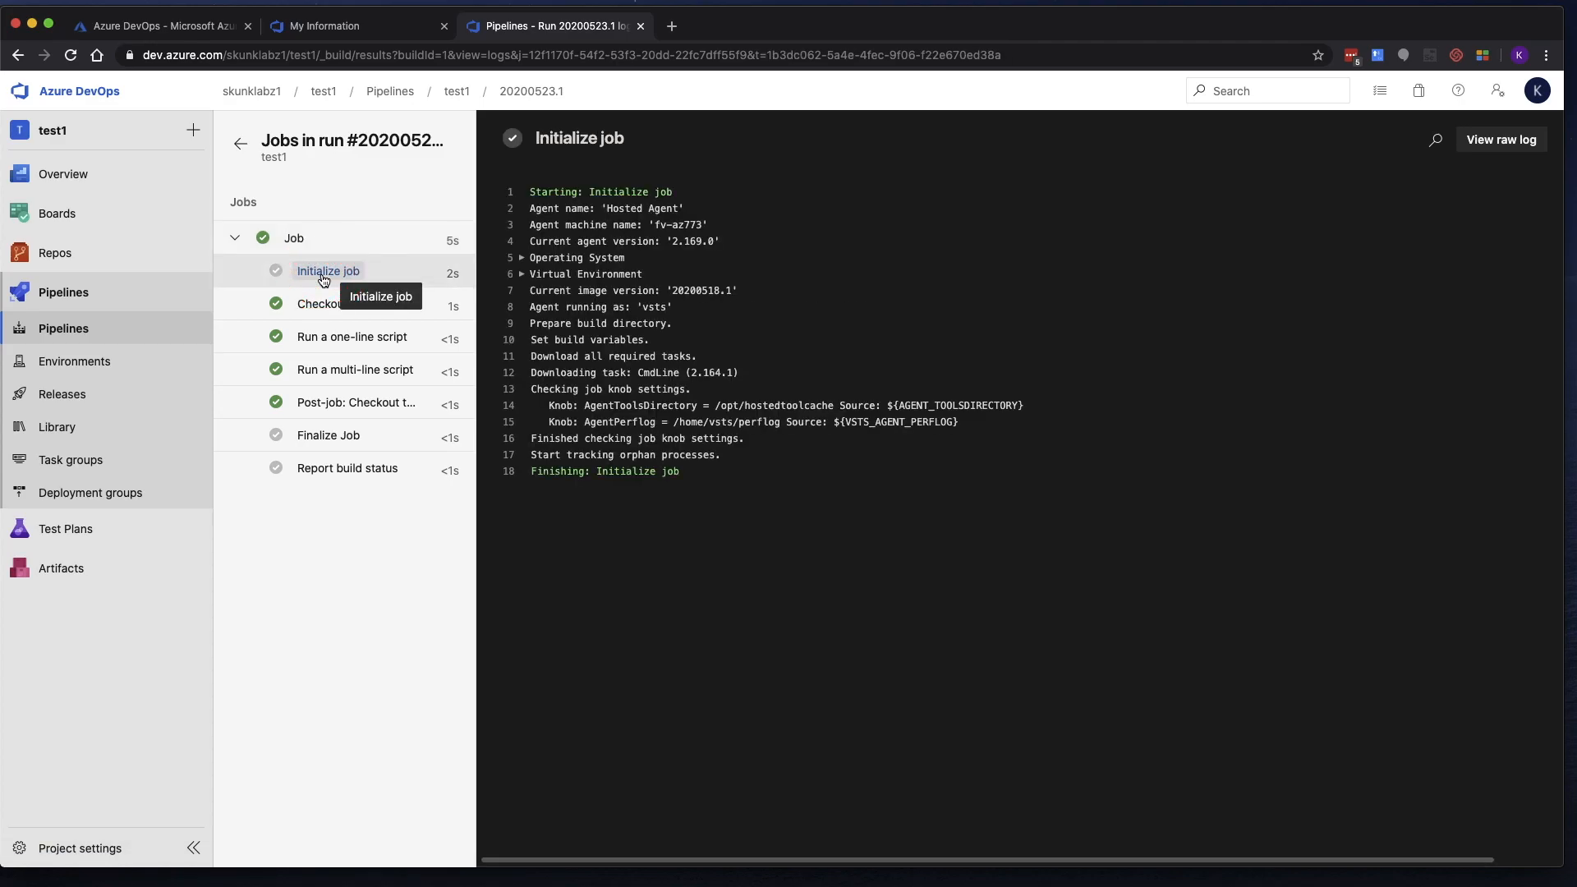
pyautogui.click(353, 304)
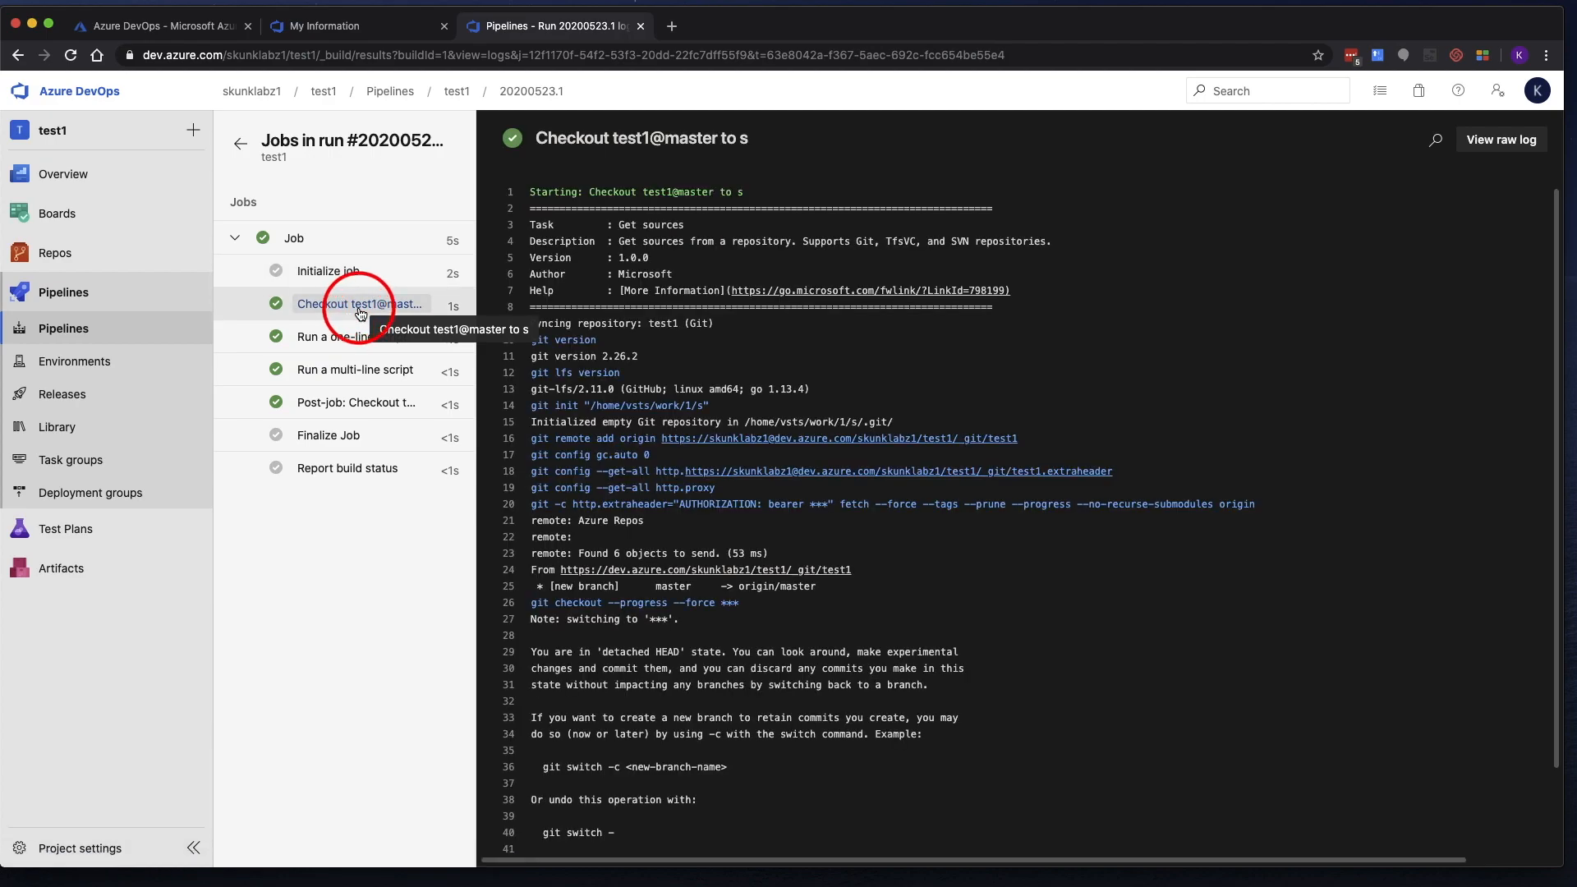
pyautogui.scroll(-3)
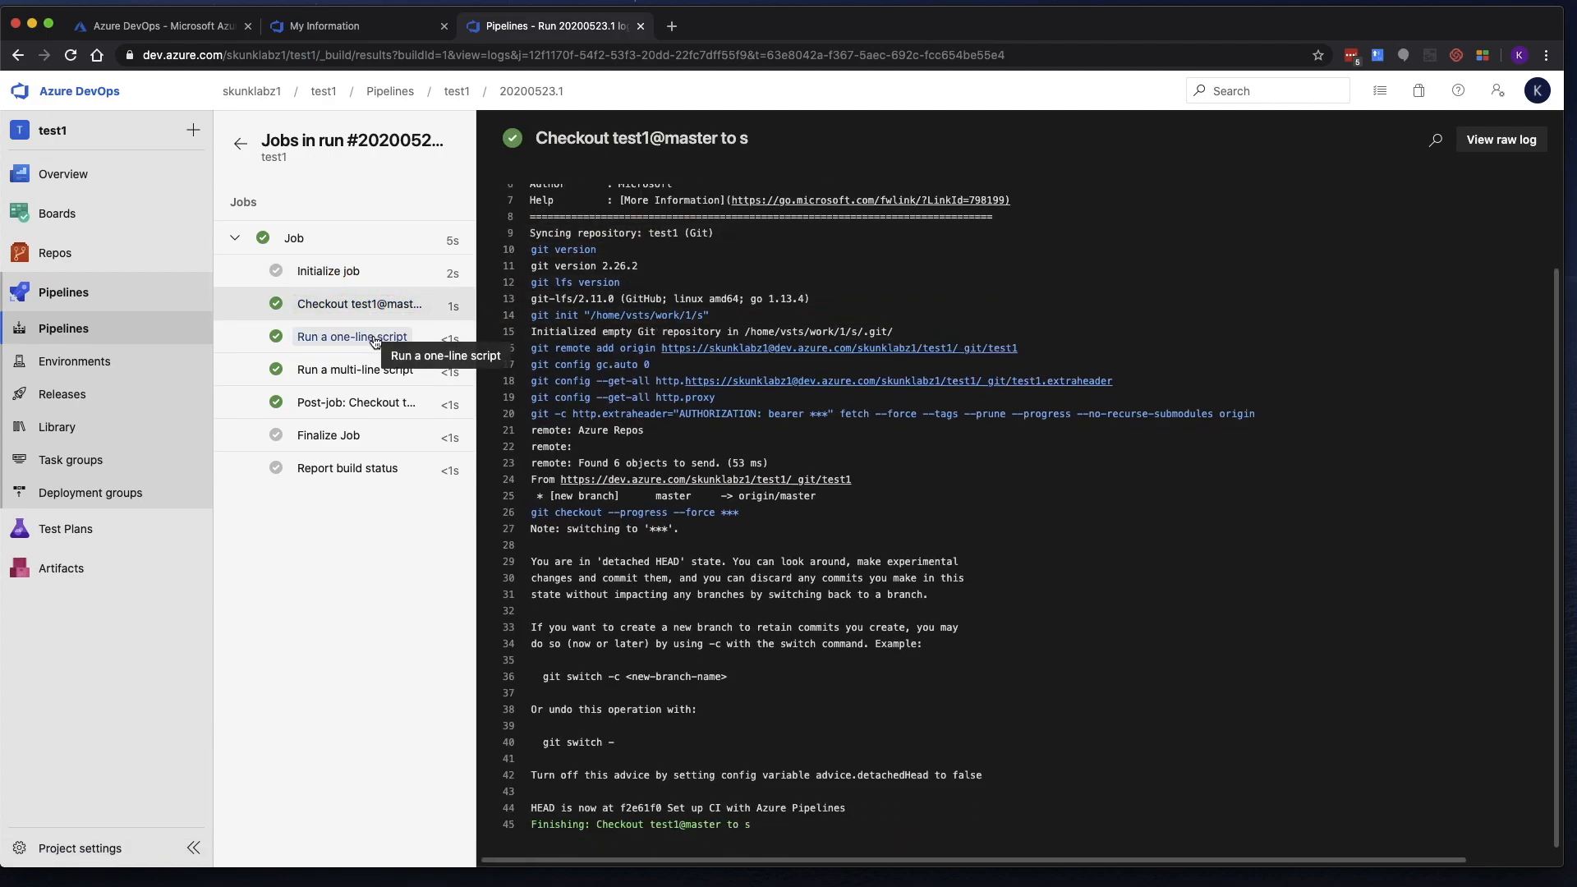
pyautogui.click(352, 336)
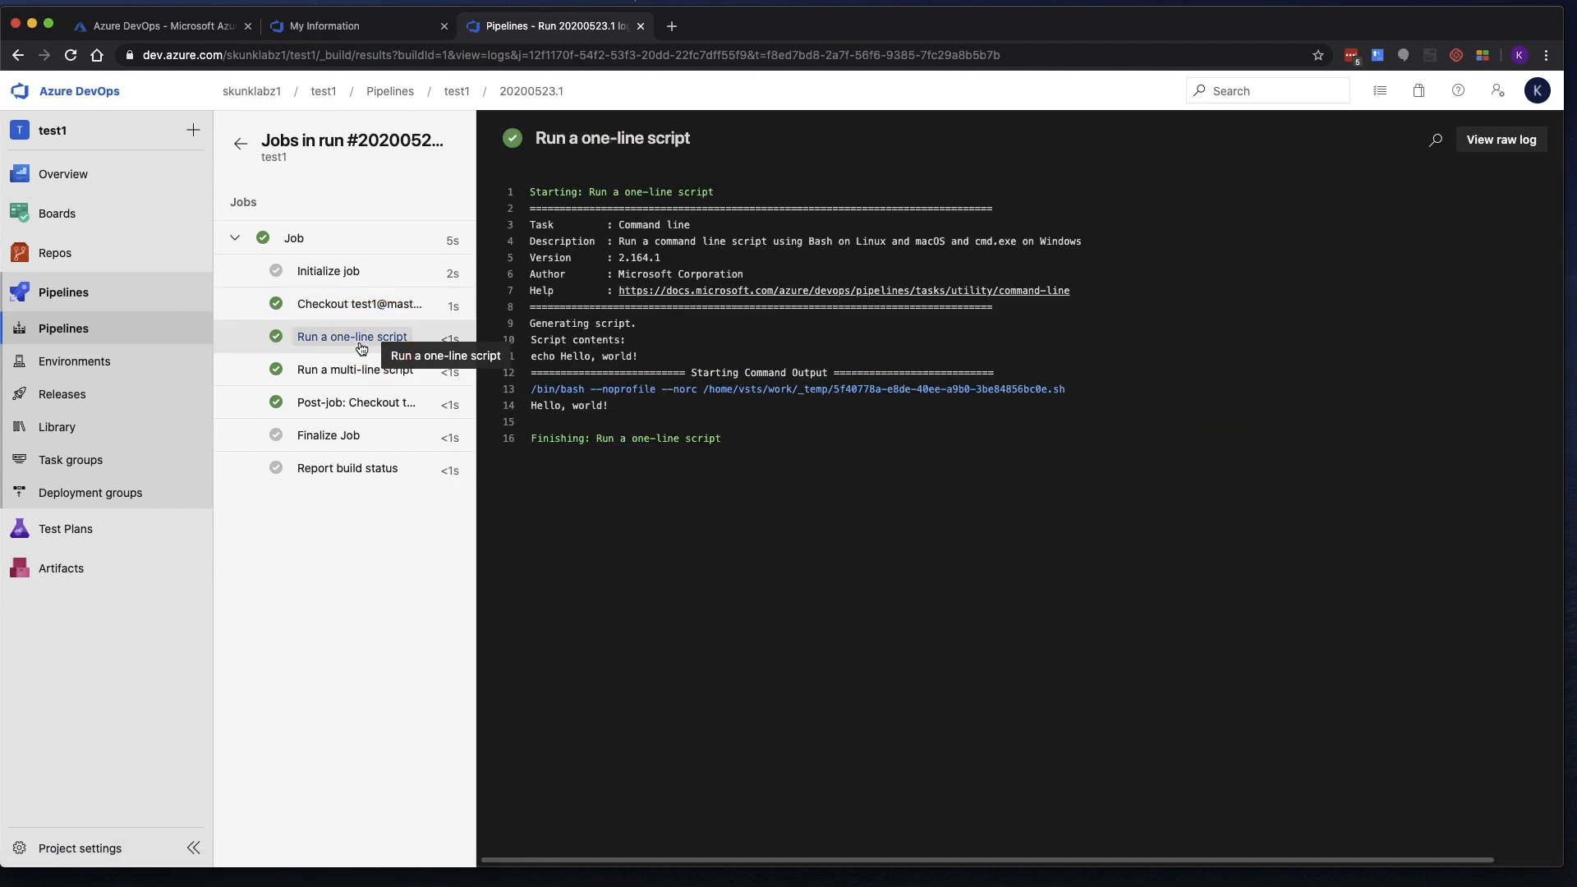
pyautogui.moveTo(604, 407)
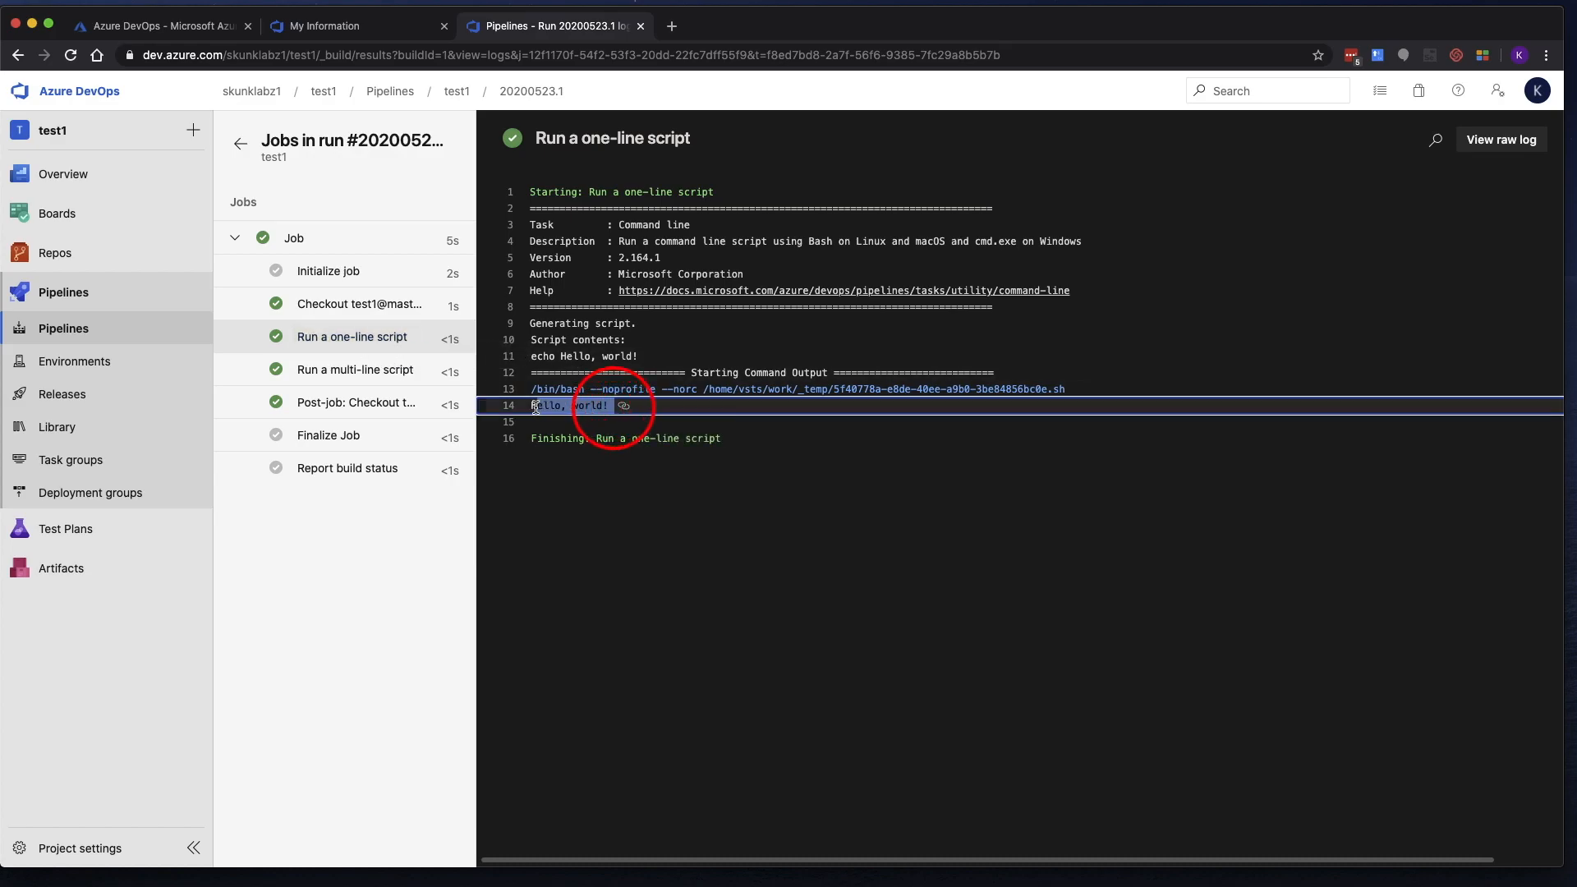
pyautogui.moveTo(353, 369)
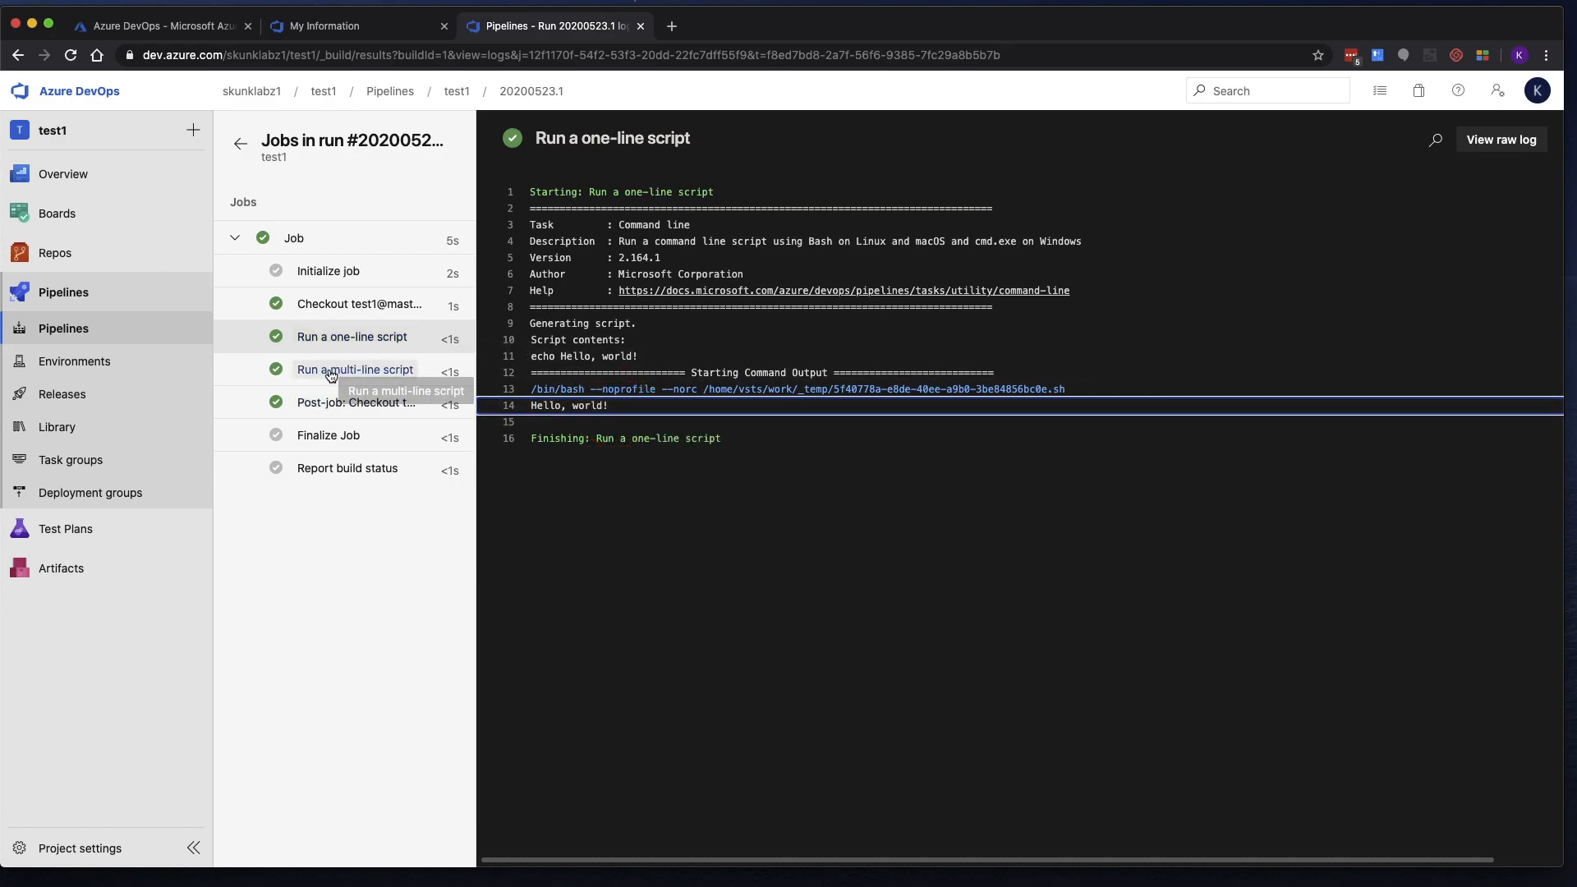
pyautogui.click(354, 368)
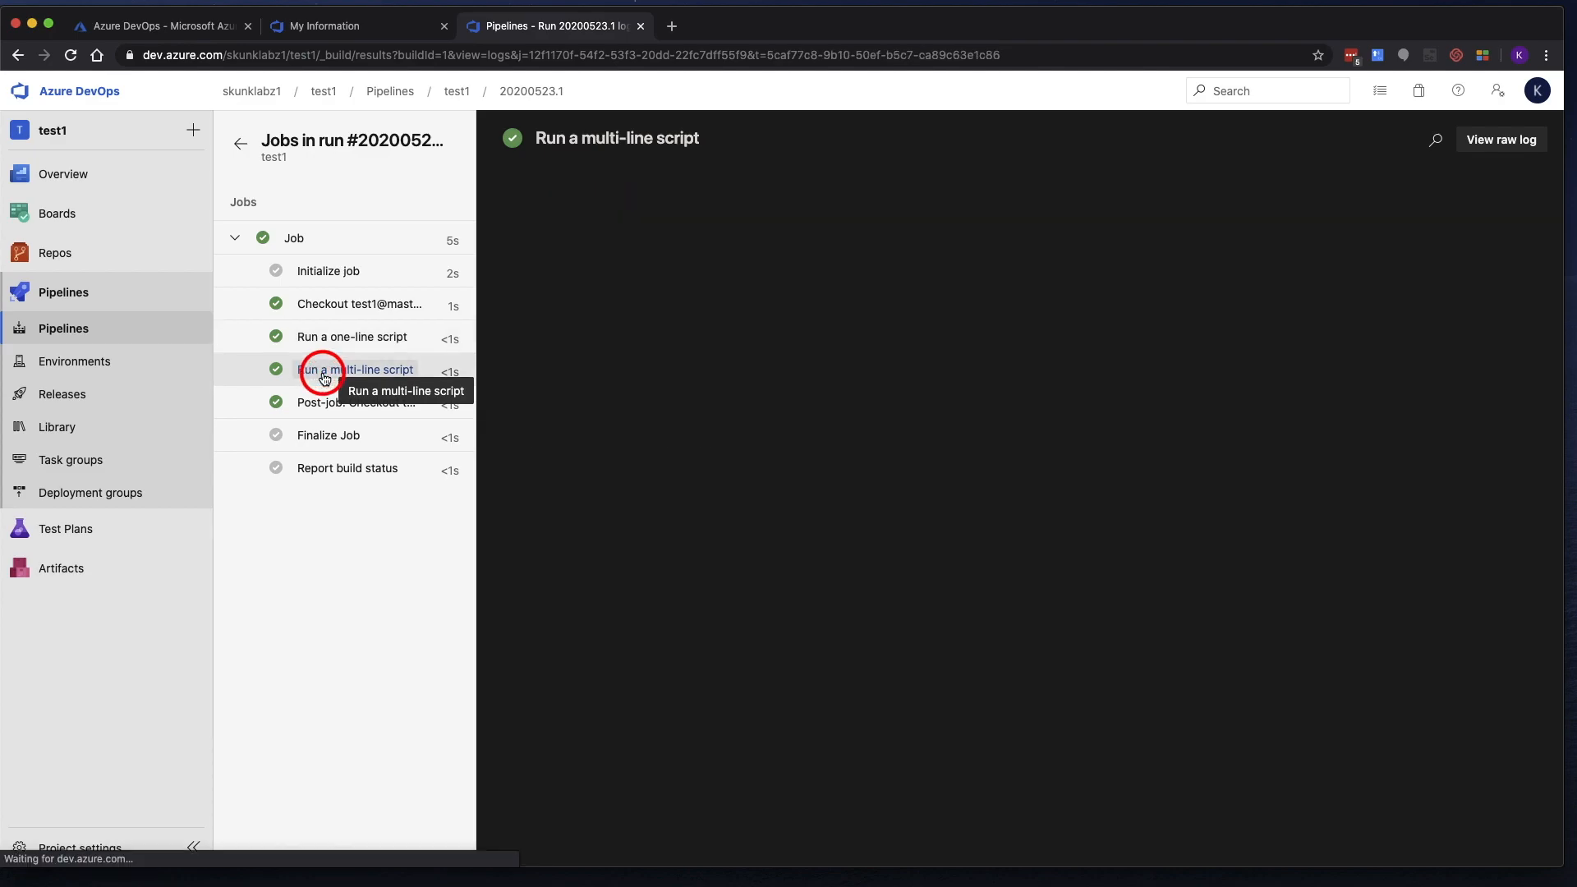
pyautogui.click(354, 368)
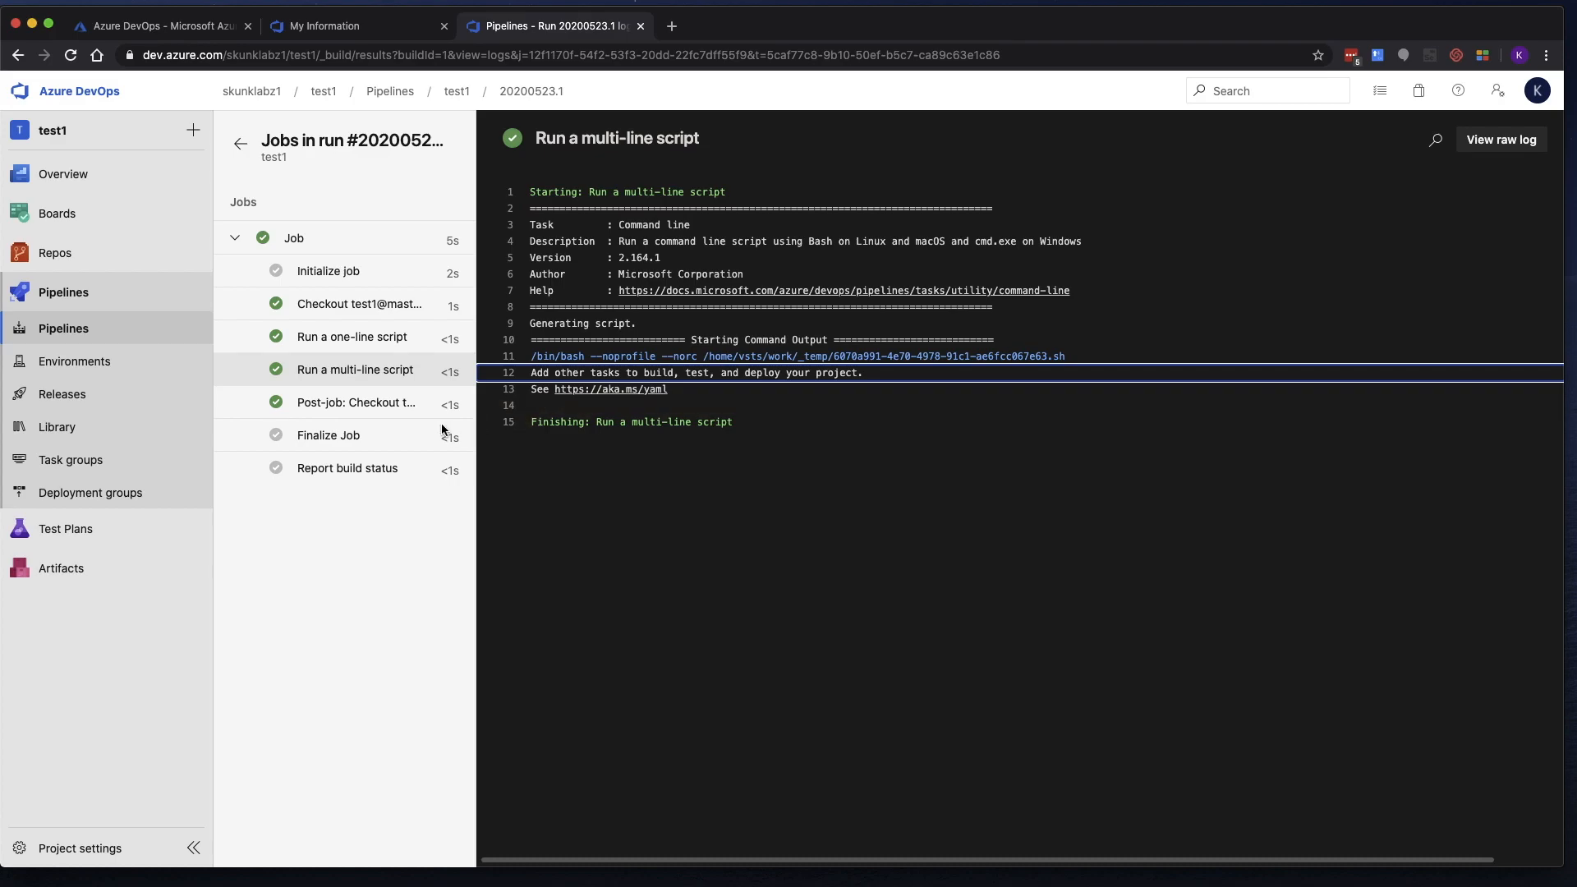
pyautogui.moveTo(396, 416)
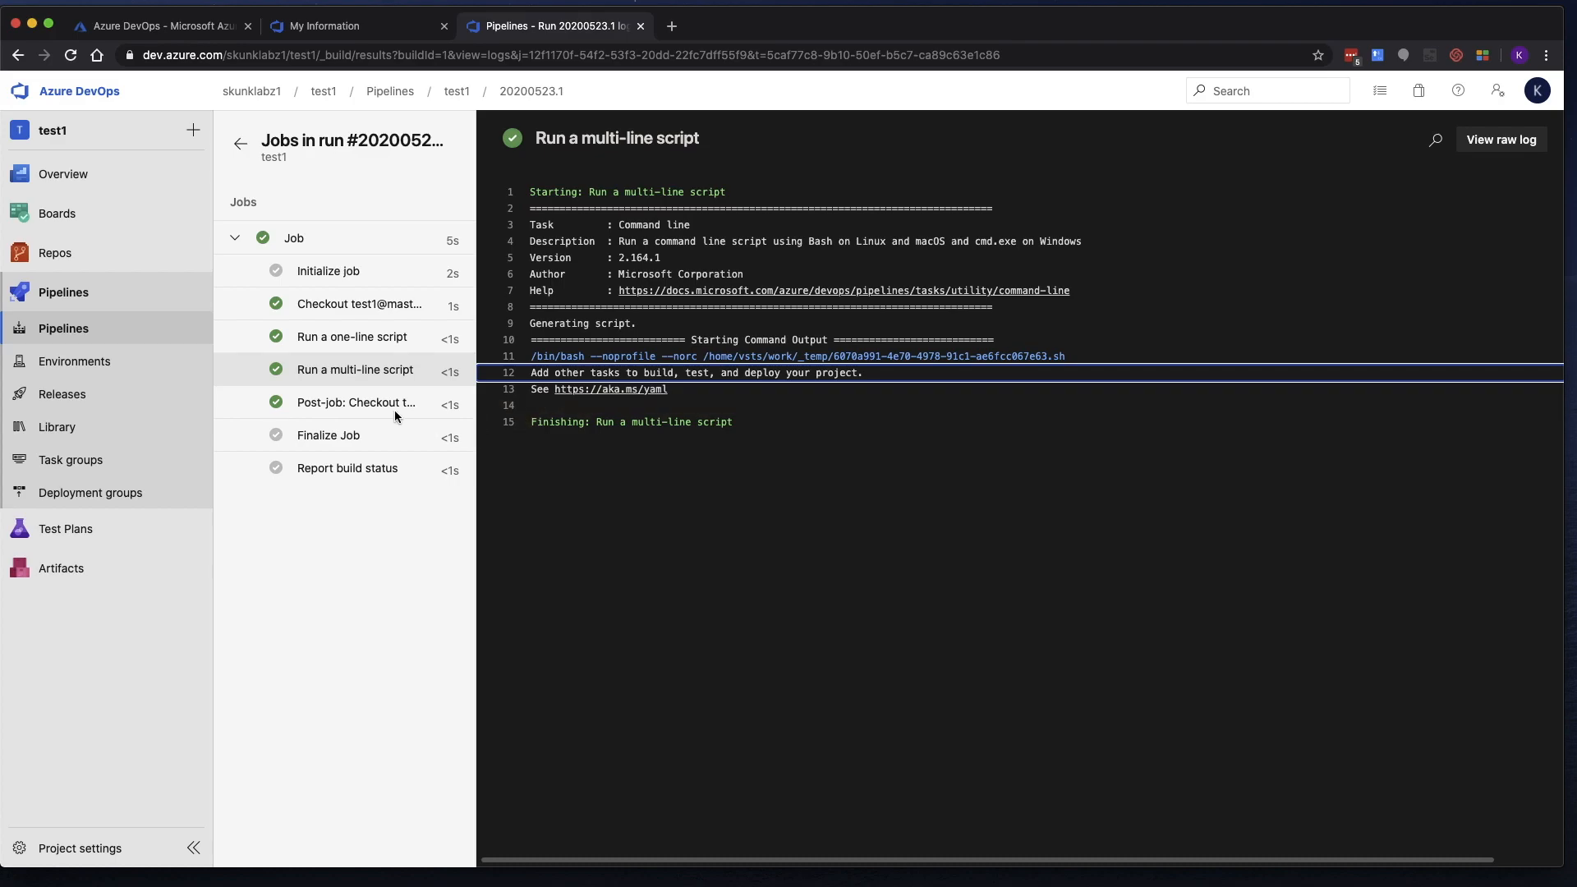
pyautogui.moveTo(355, 403)
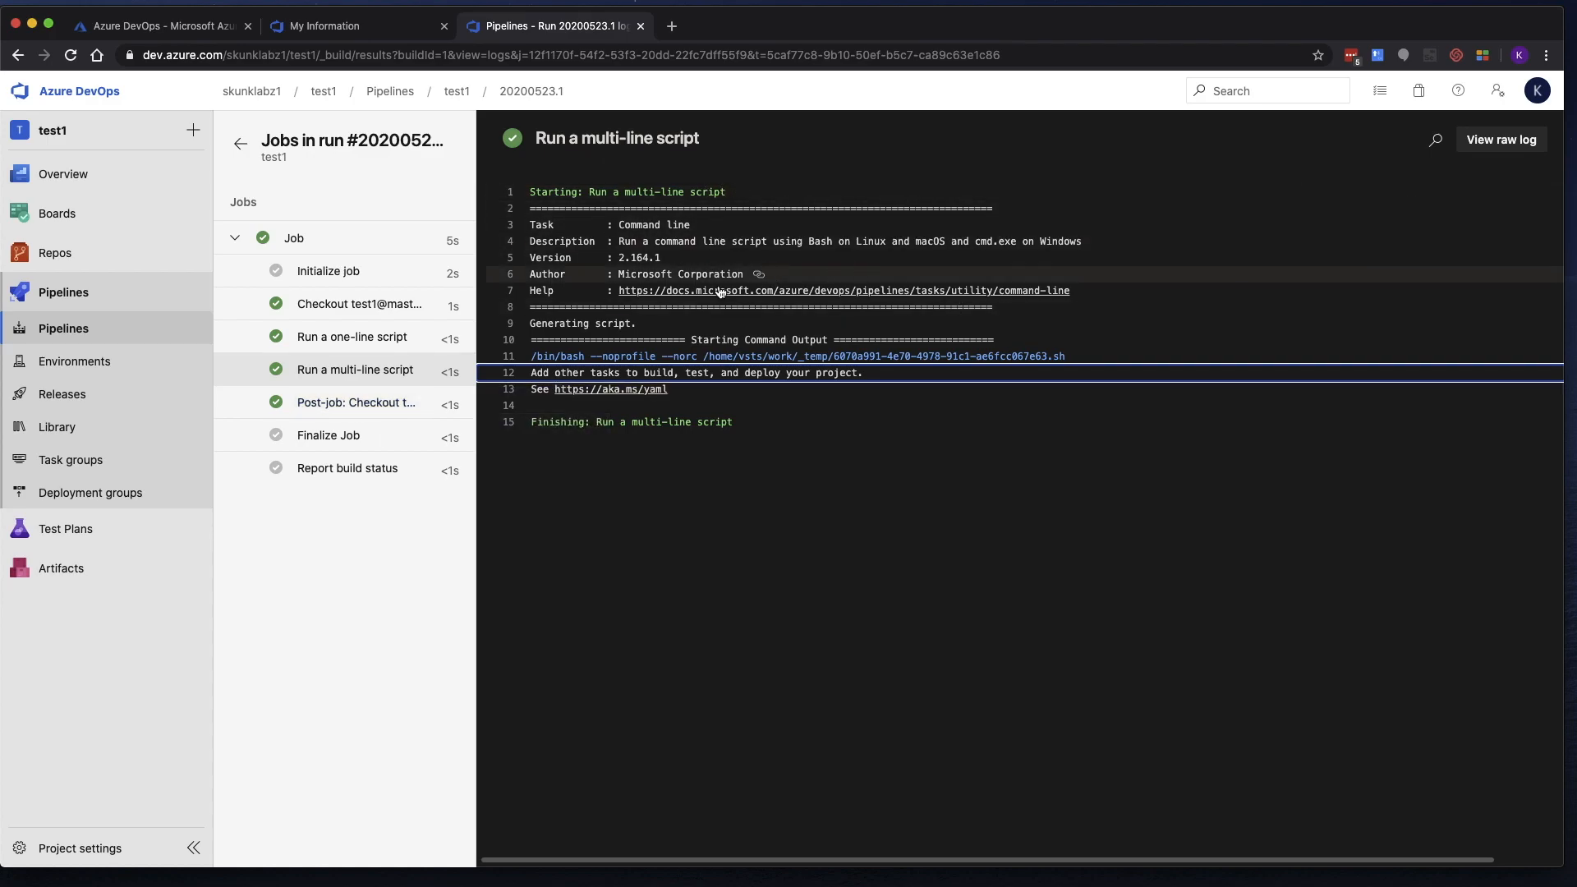
pyautogui.moveTo(1450, 206)
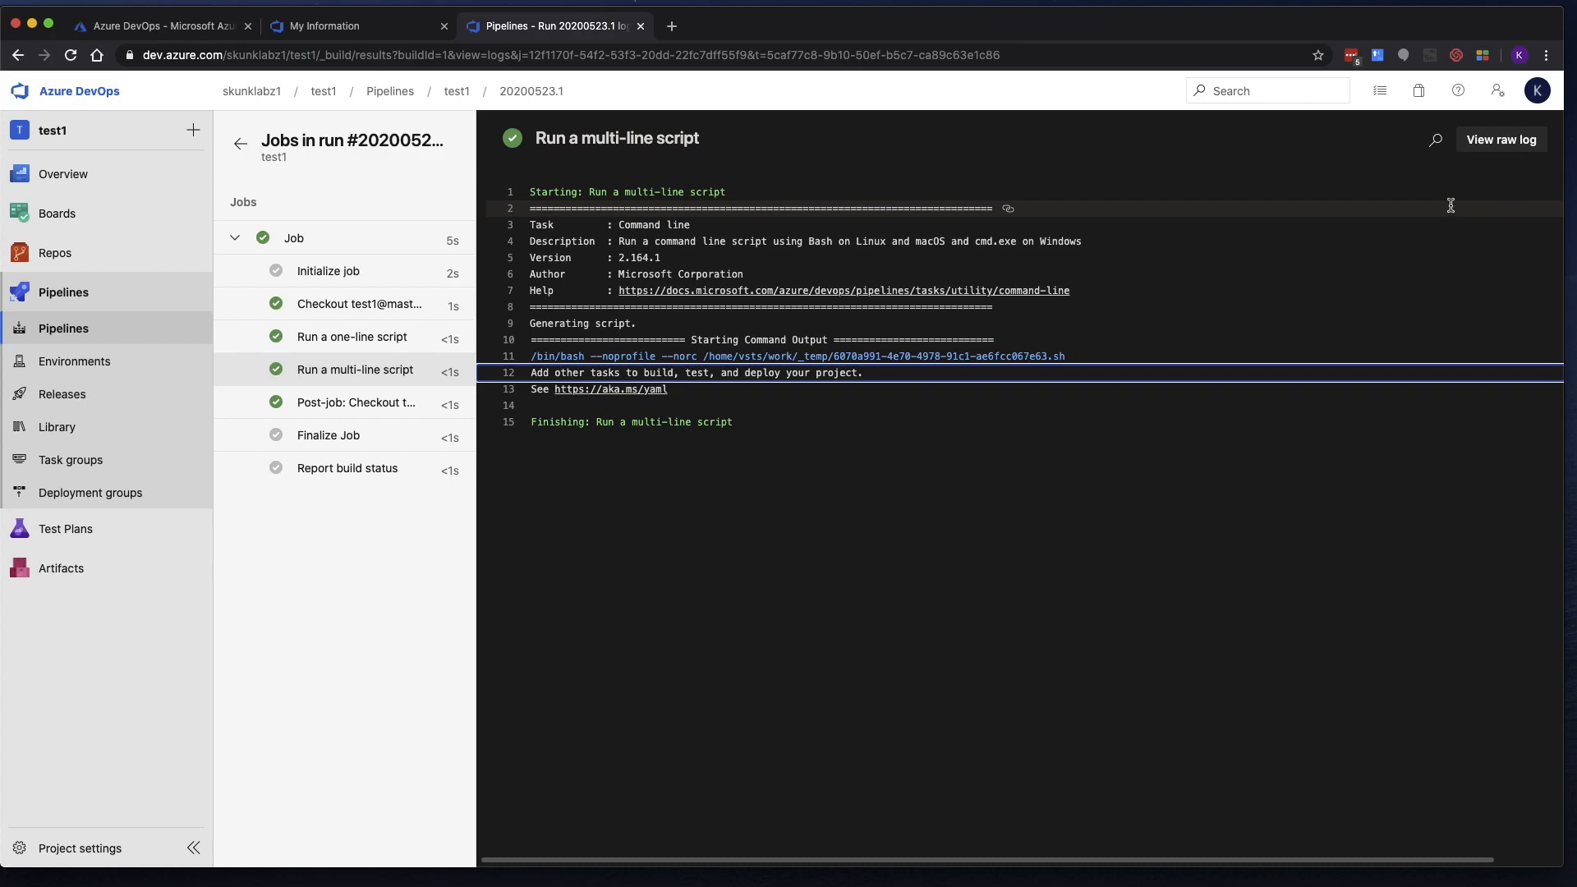
pyautogui.click(1501, 139)
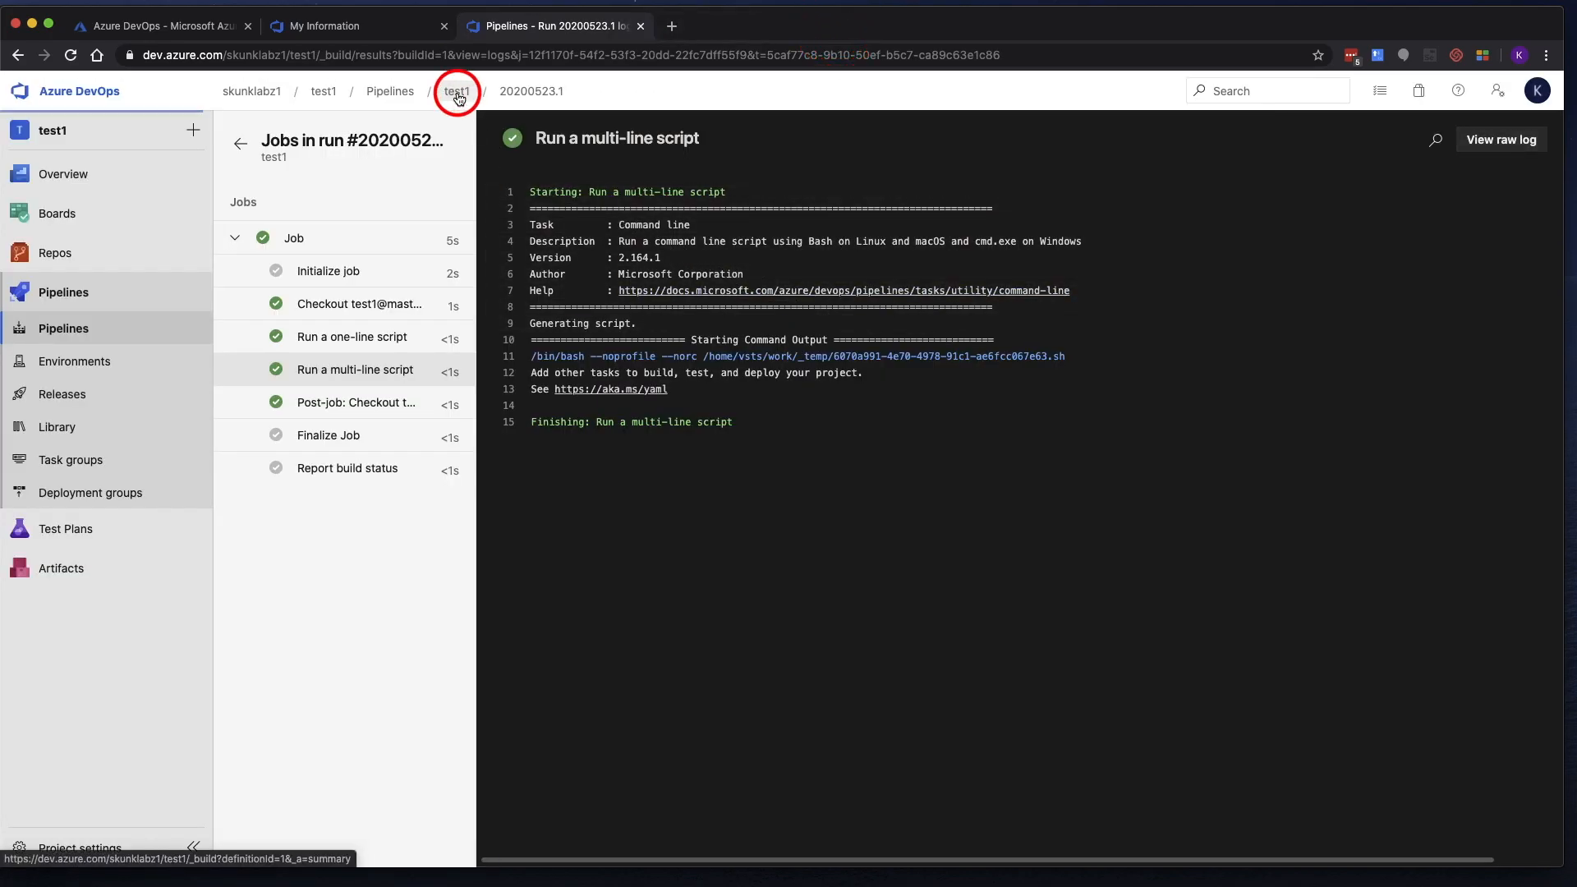
# Return via the test1 breadcrumb to the runs list showing successful run #20200523.1.
pyautogui.click(456, 91)
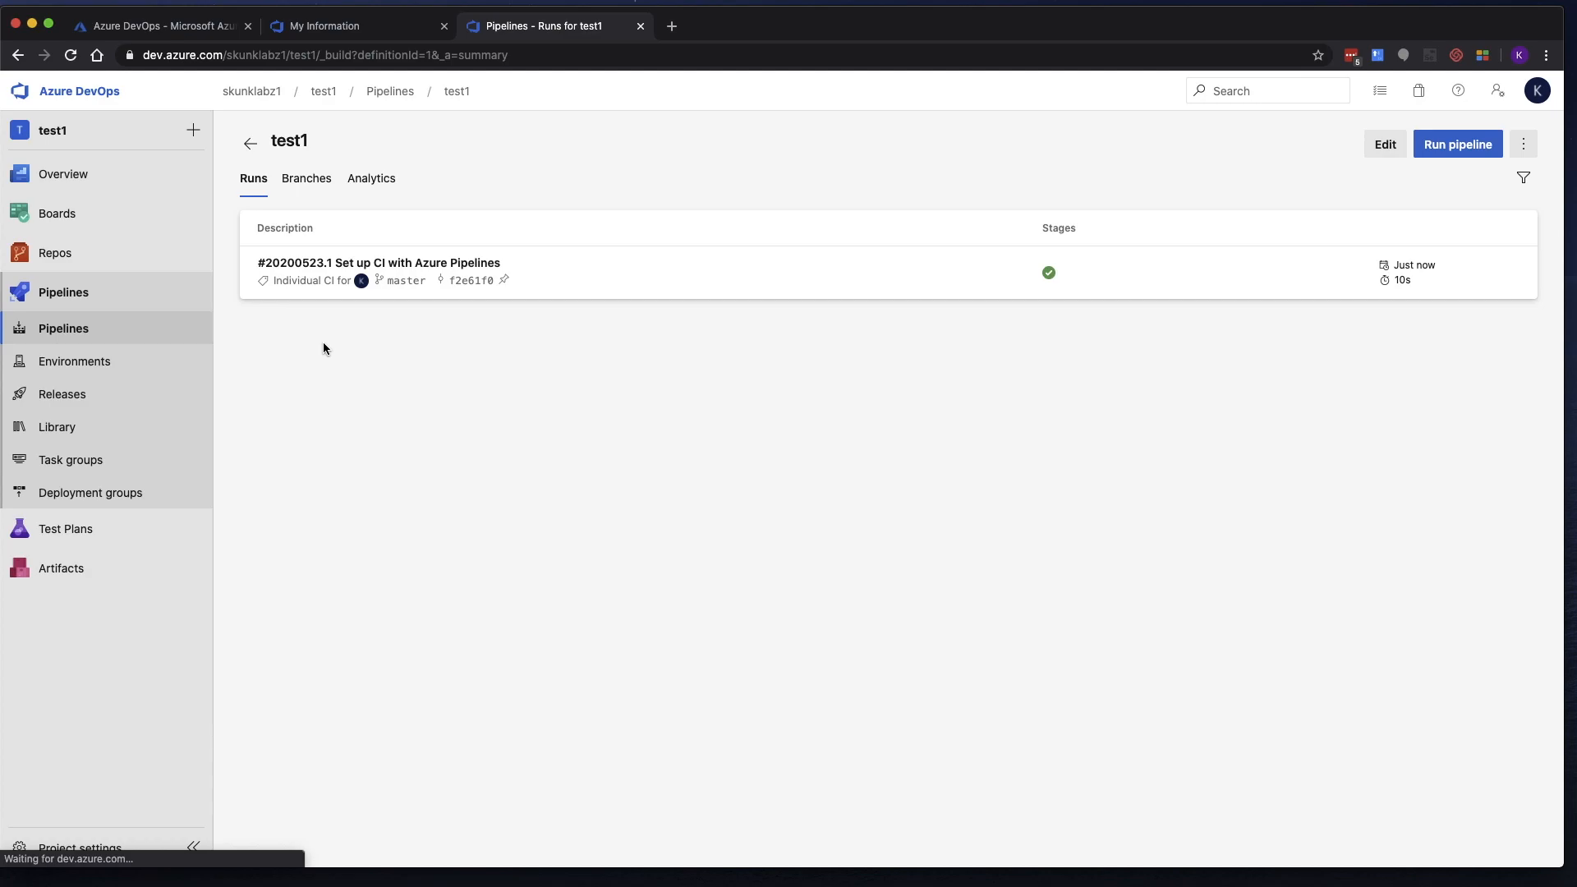
pyautogui.moveTo(351, 442)
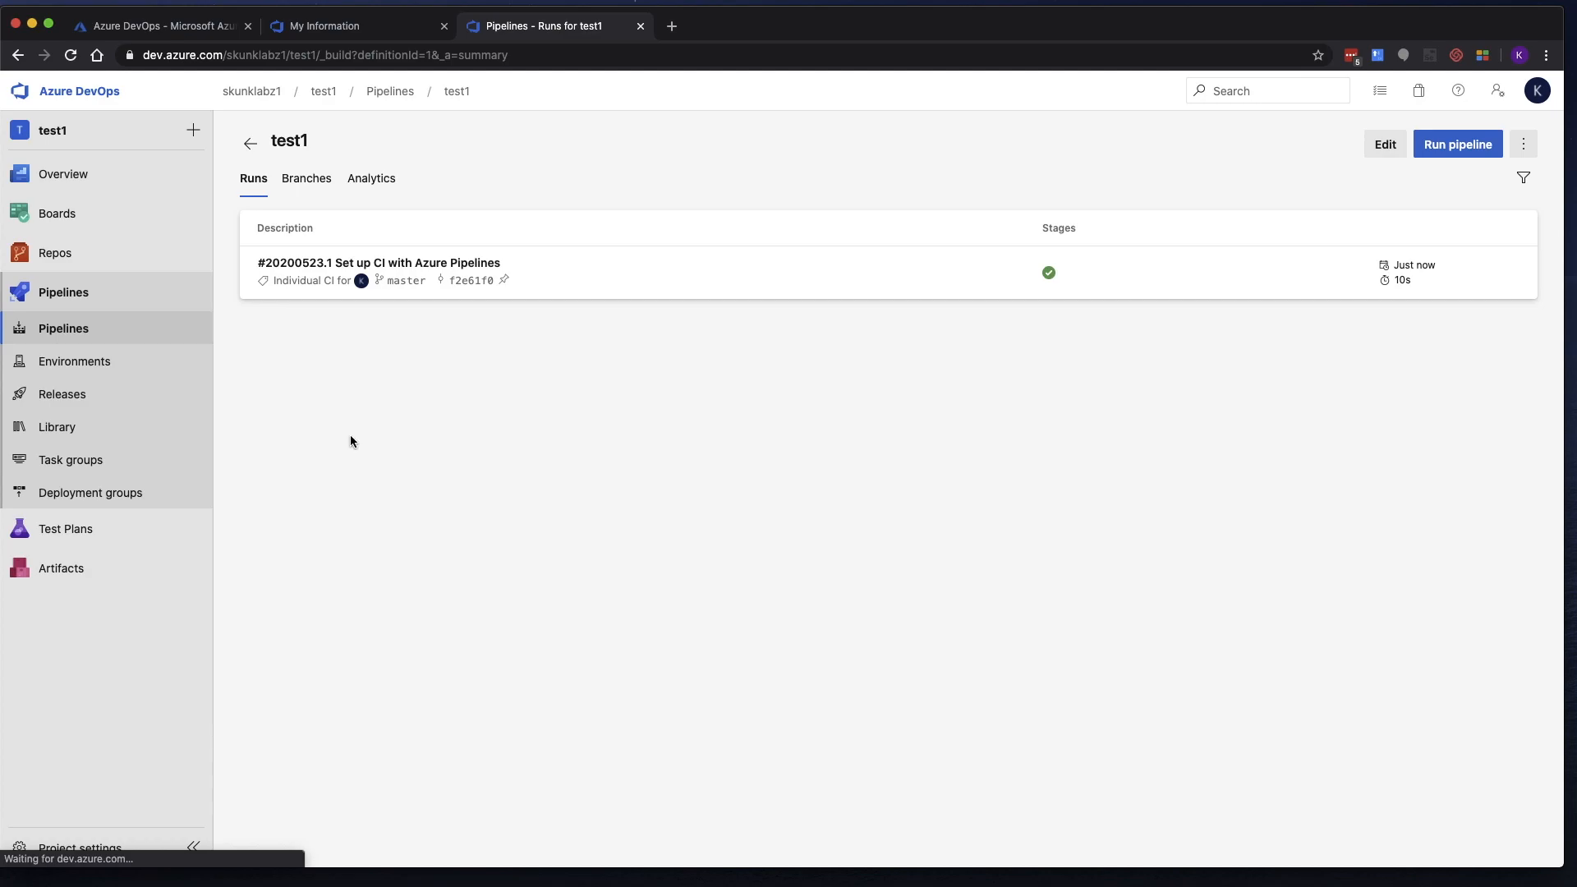
pyautogui.moveTo(414, 702)
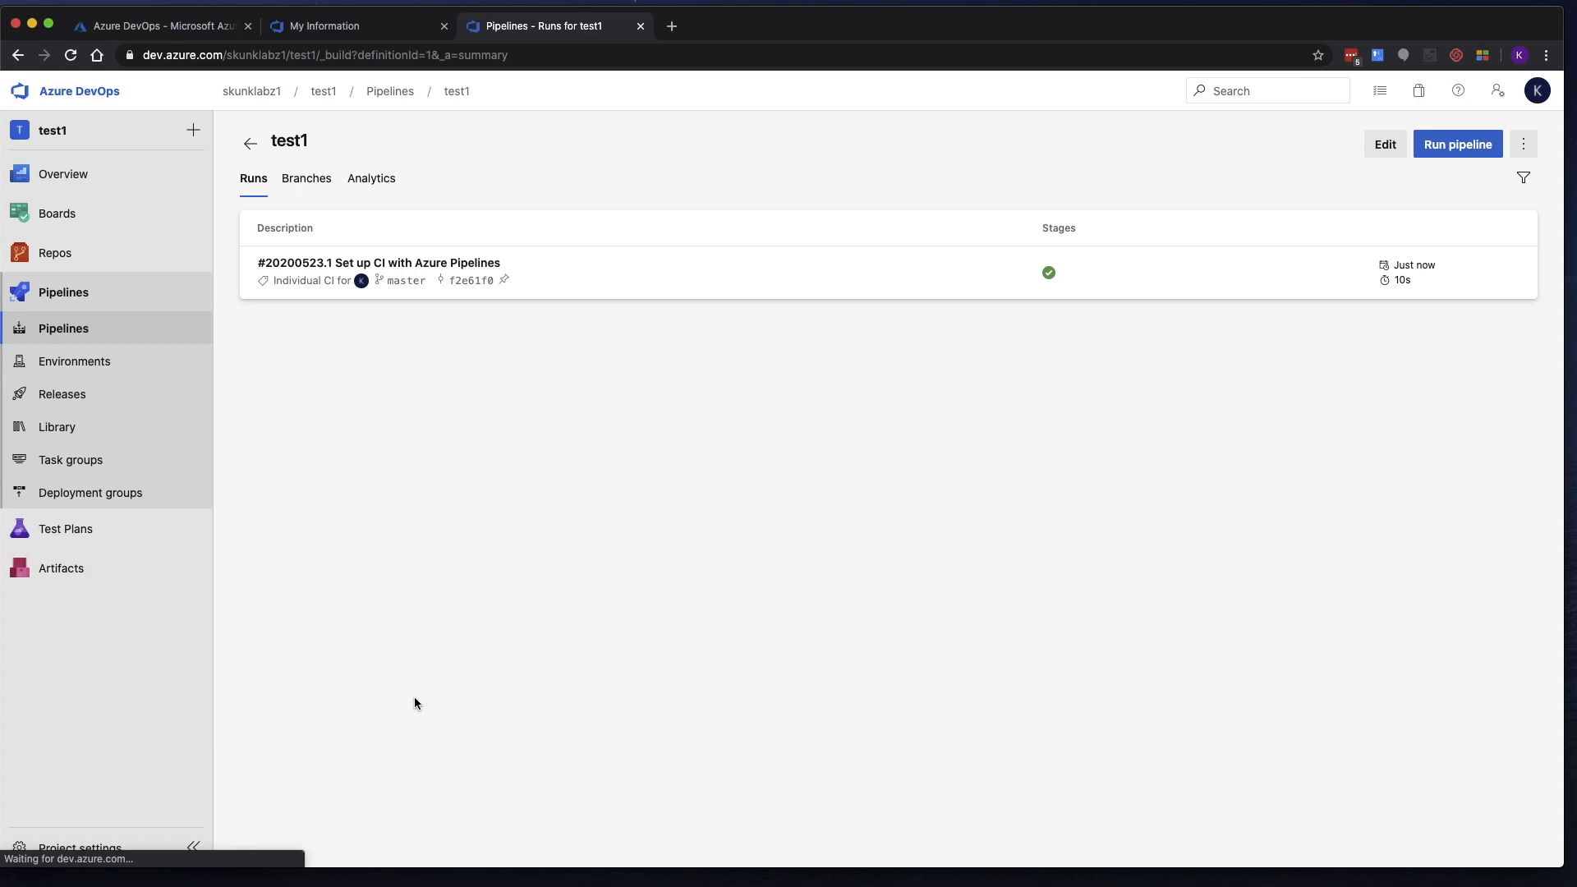
pyautogui.moveTo(296, 266)
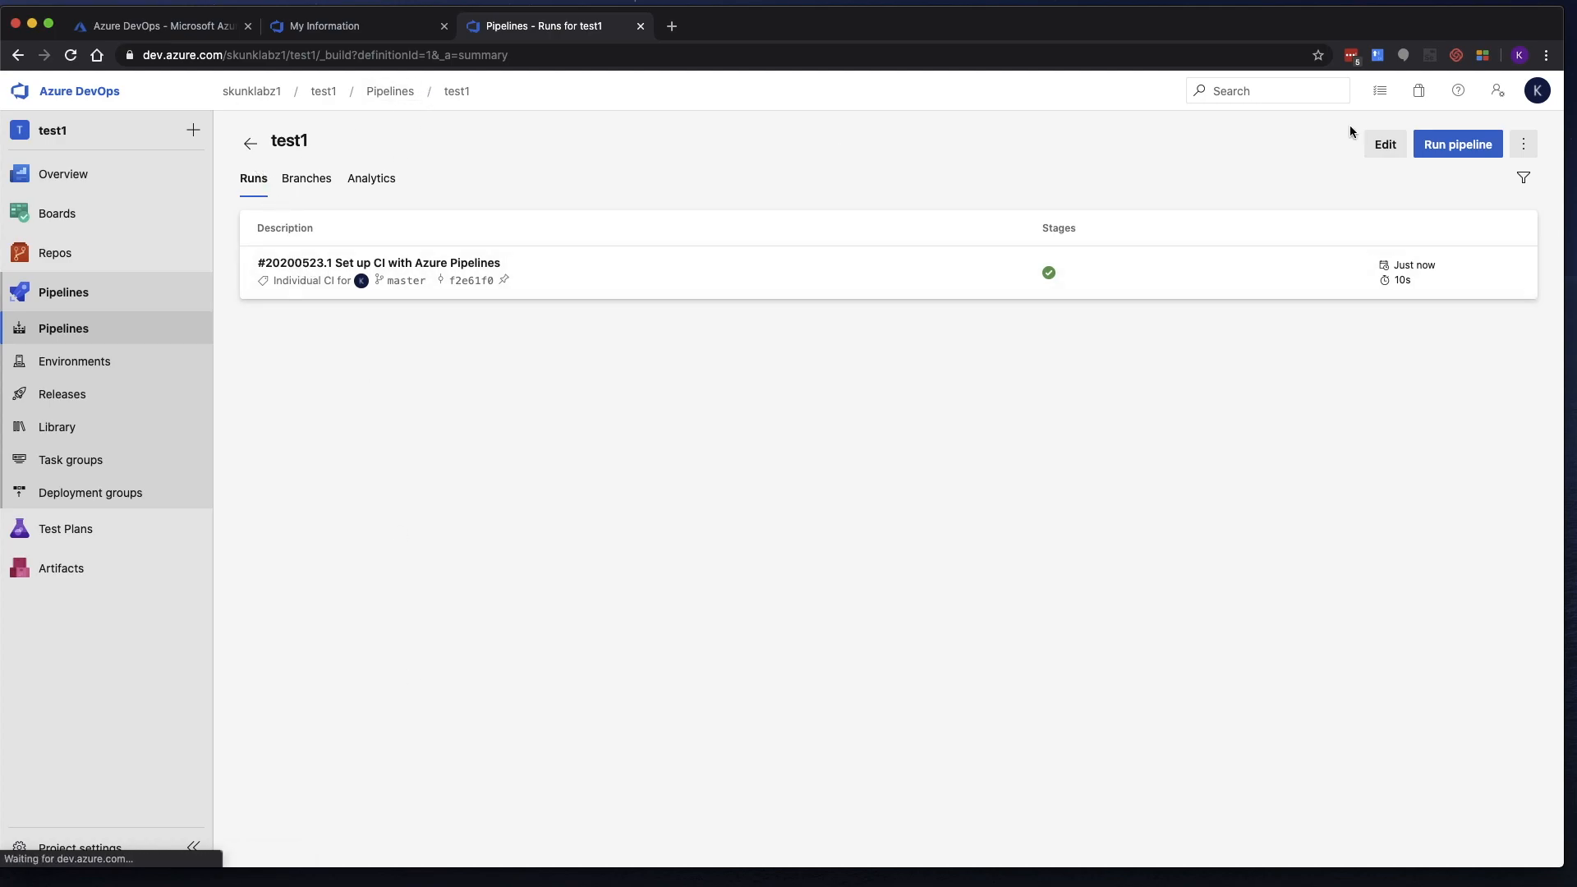
pyautogui.click(1384, 143)
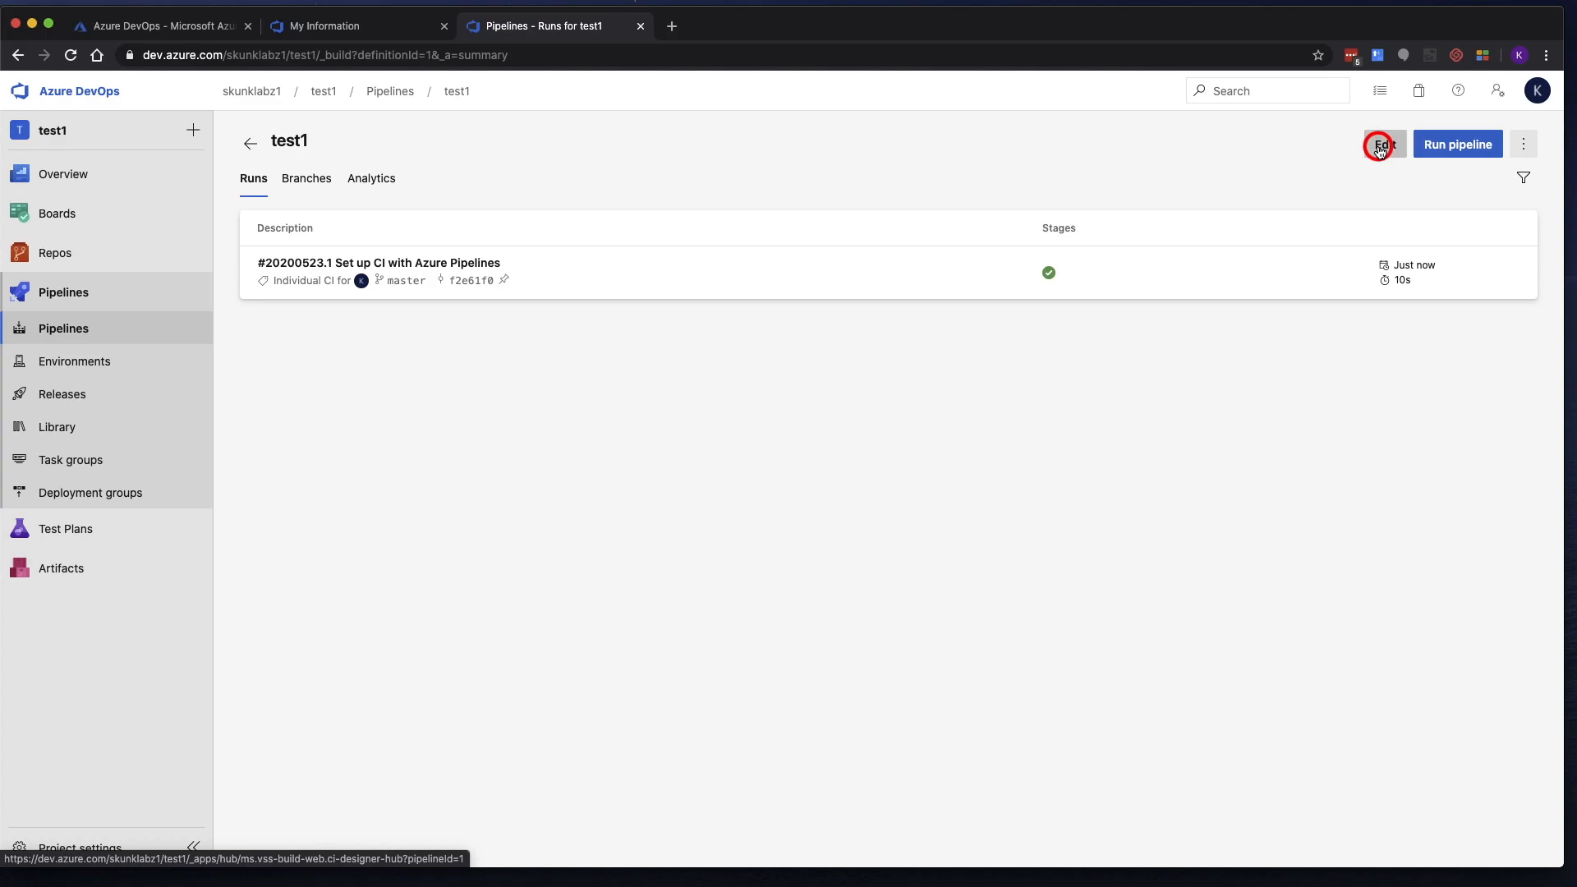
# Edit azure-pipelines.yml to echo 'This is skunklabz' and run pwd and ls -lA.
pyautogui.click(1383, 143)
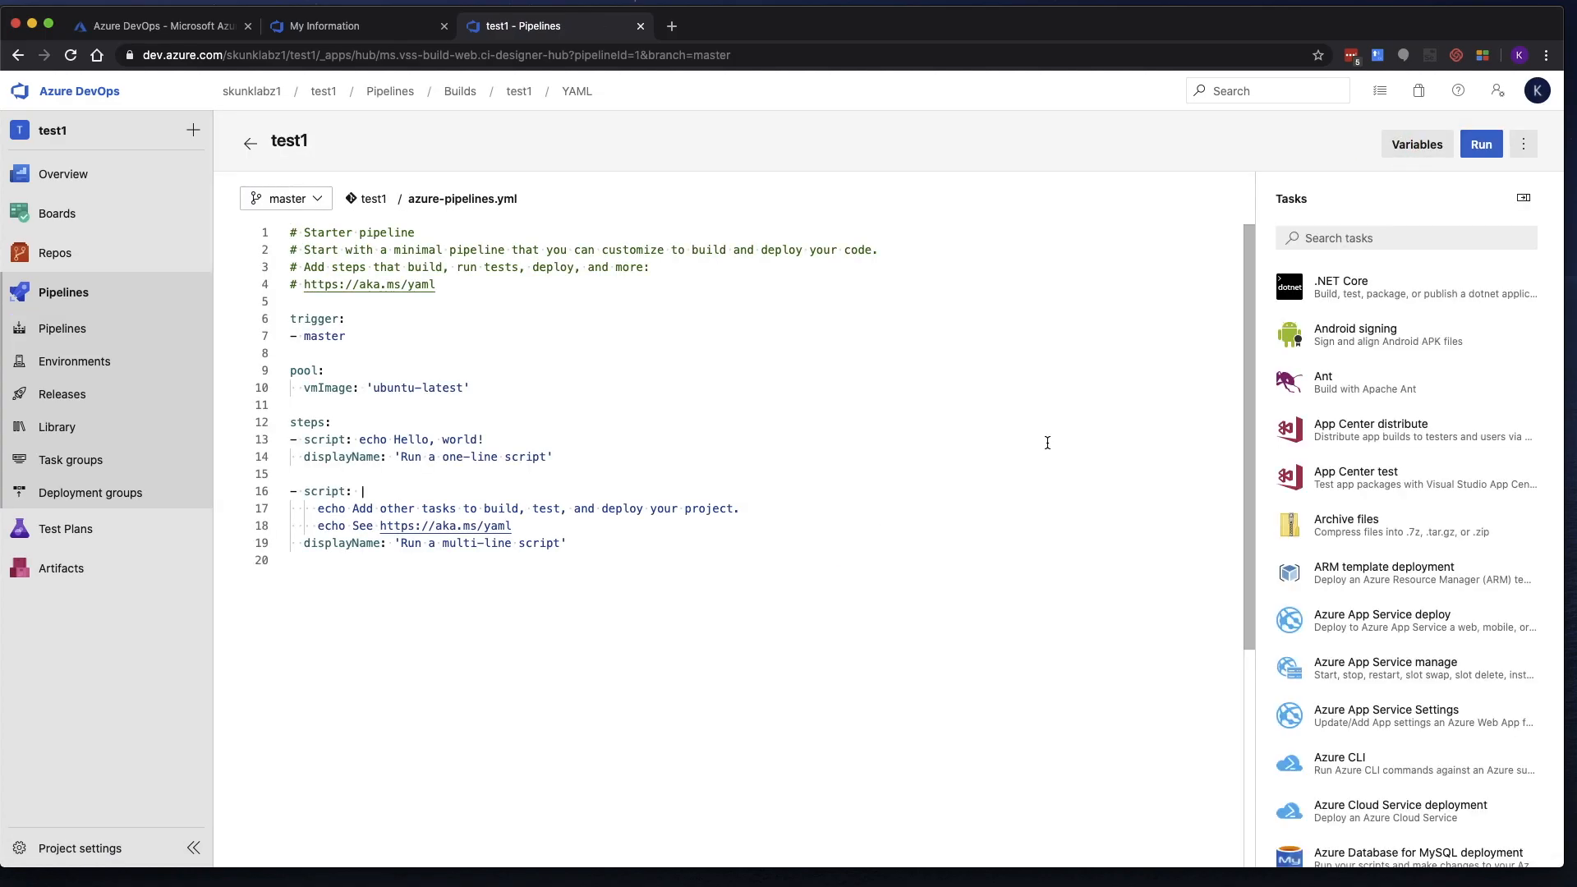
pyautogui.moveTo(326, 443)
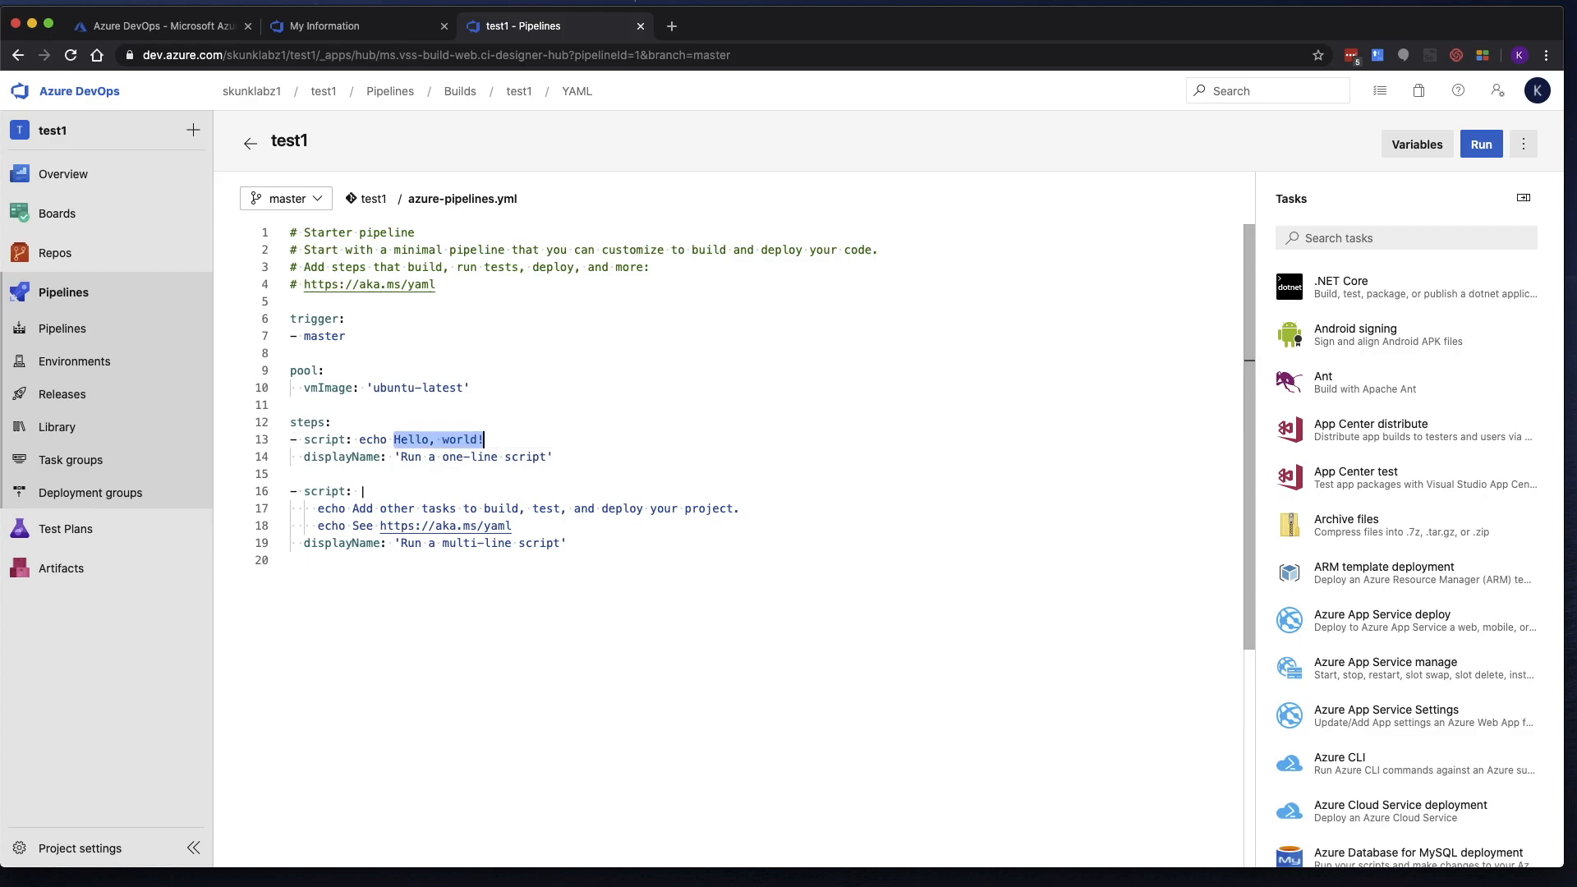
pyautogui.write('This is sk')
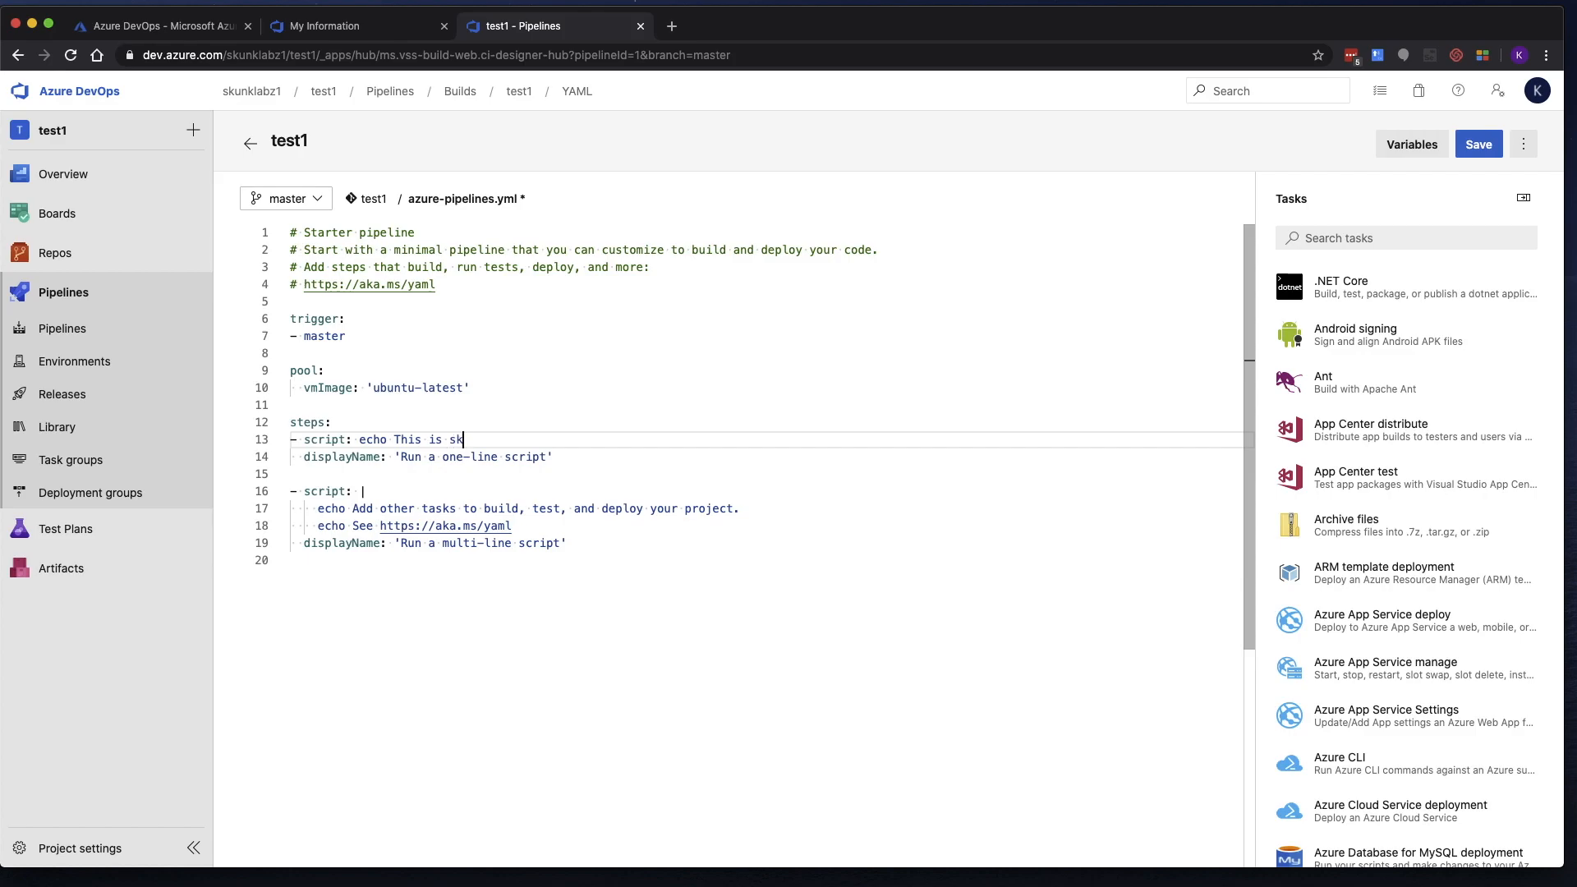
pyautogui.write('unklabz')
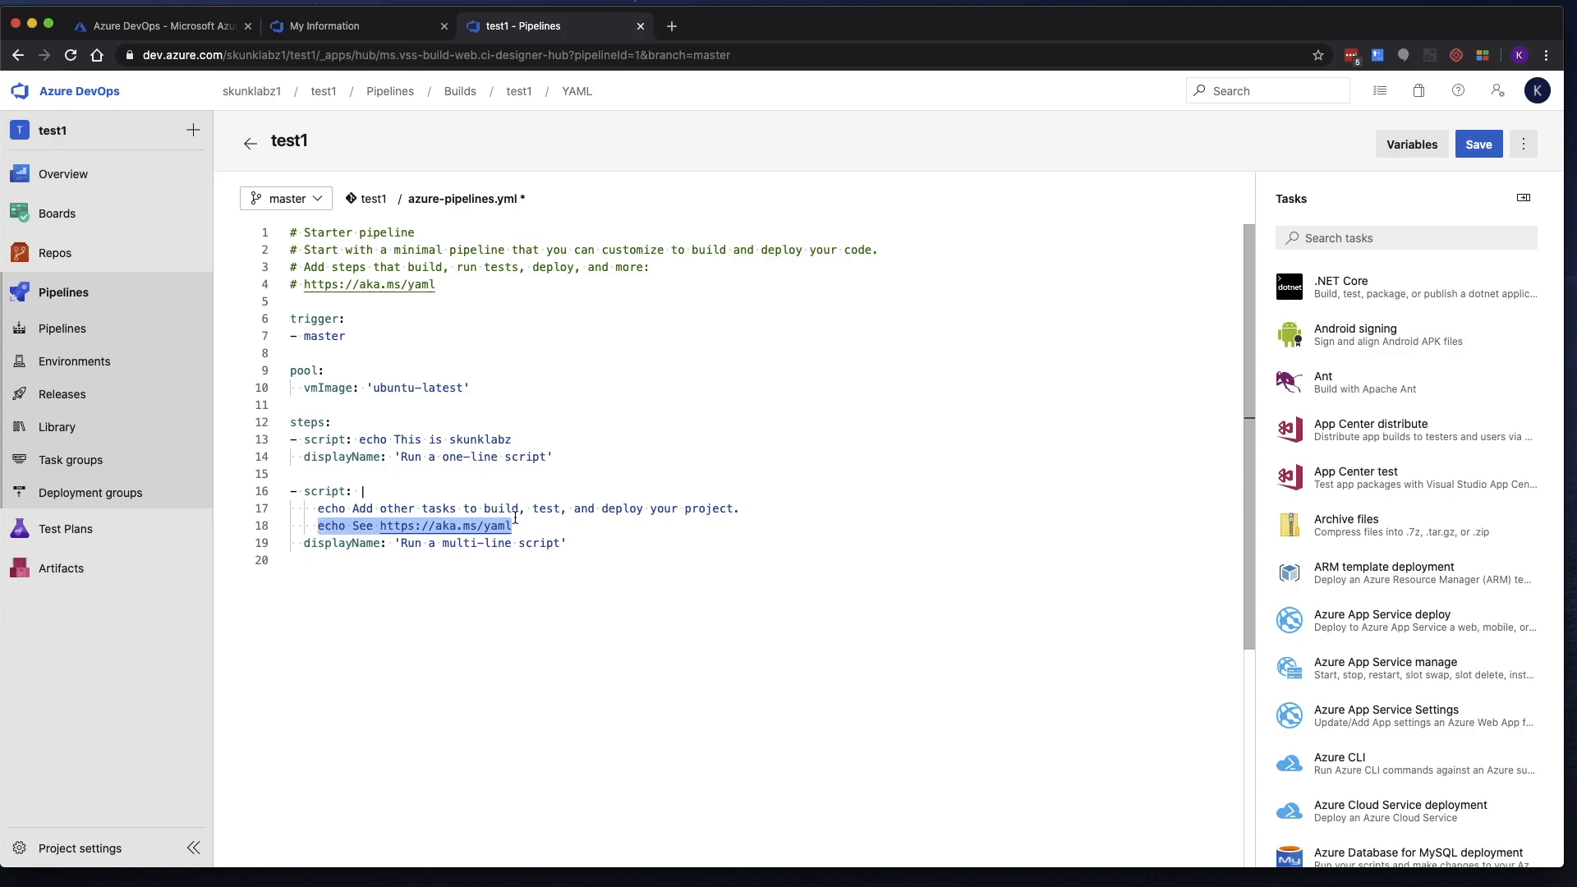
pyautogui.write('ls')
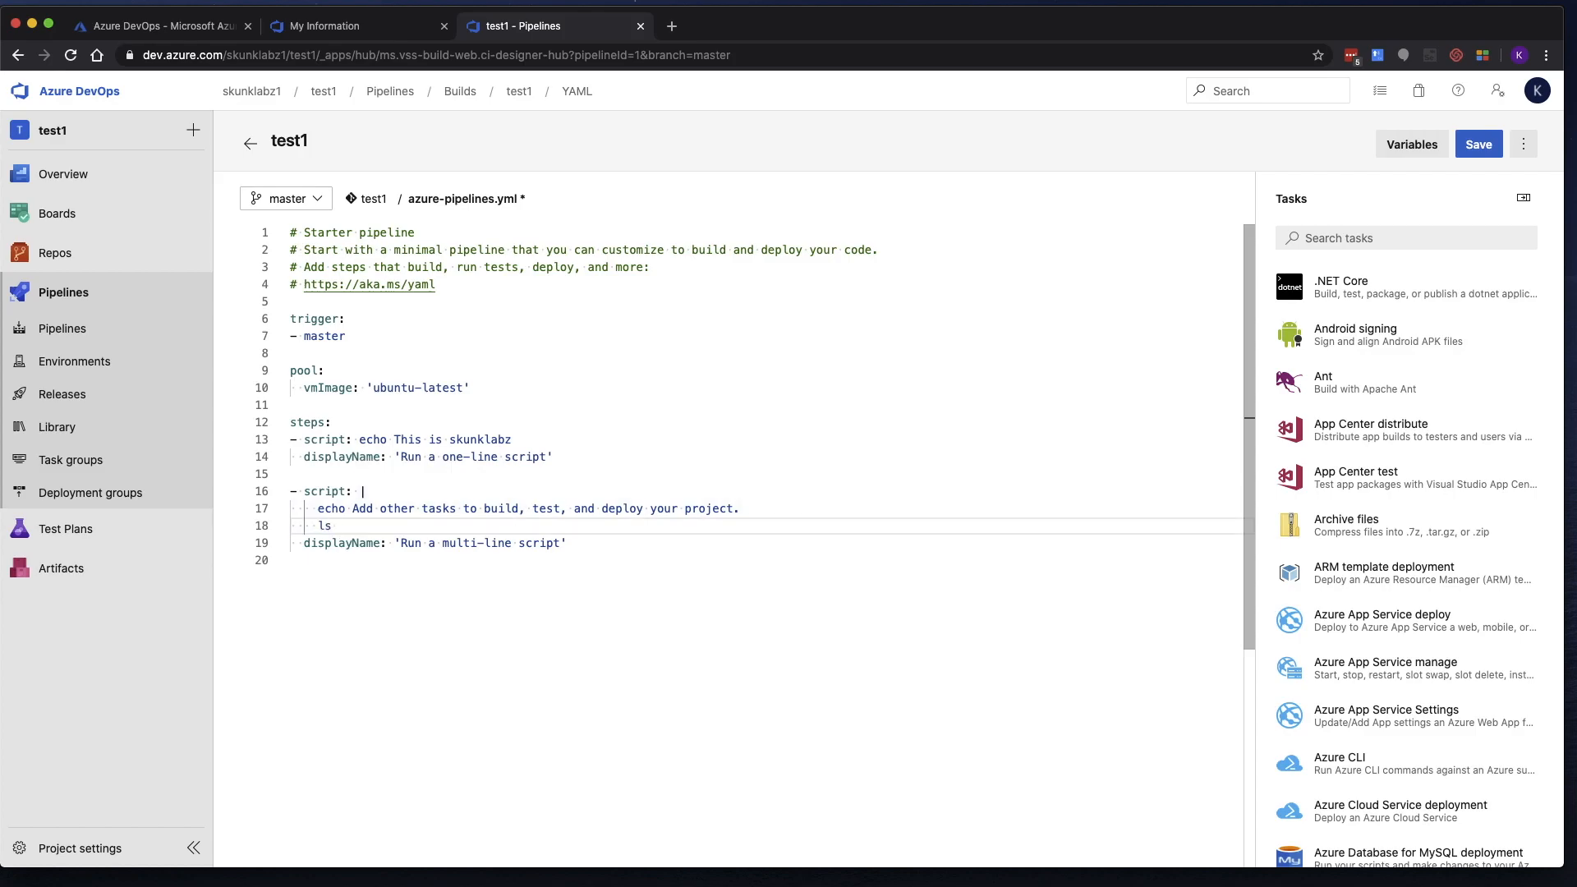
pyautogui.write('-lA')
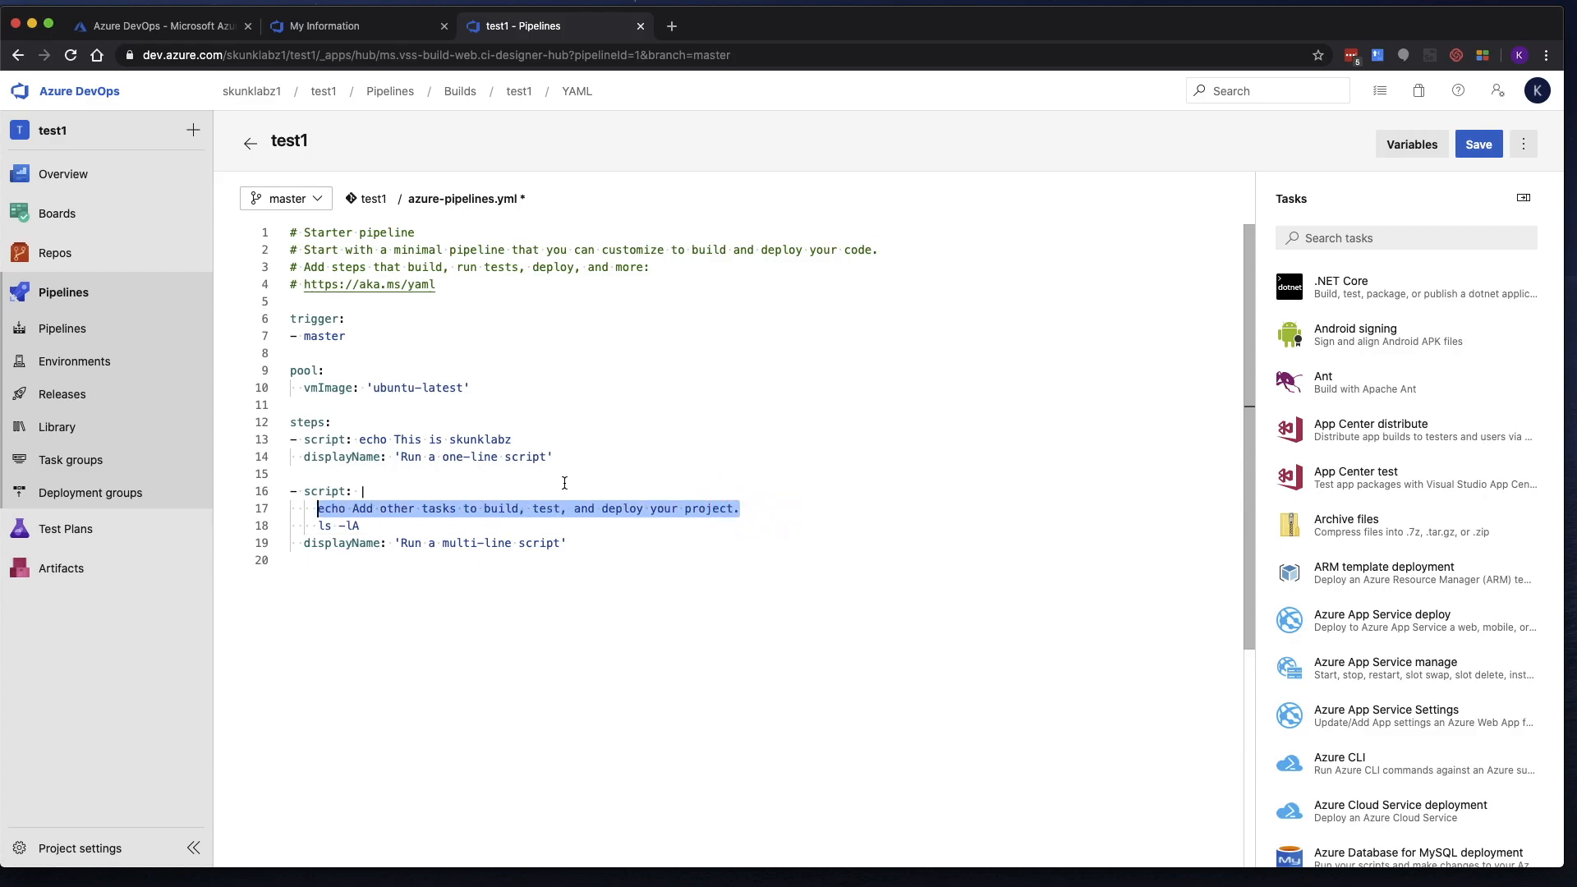
pyautogui.write('pwd')
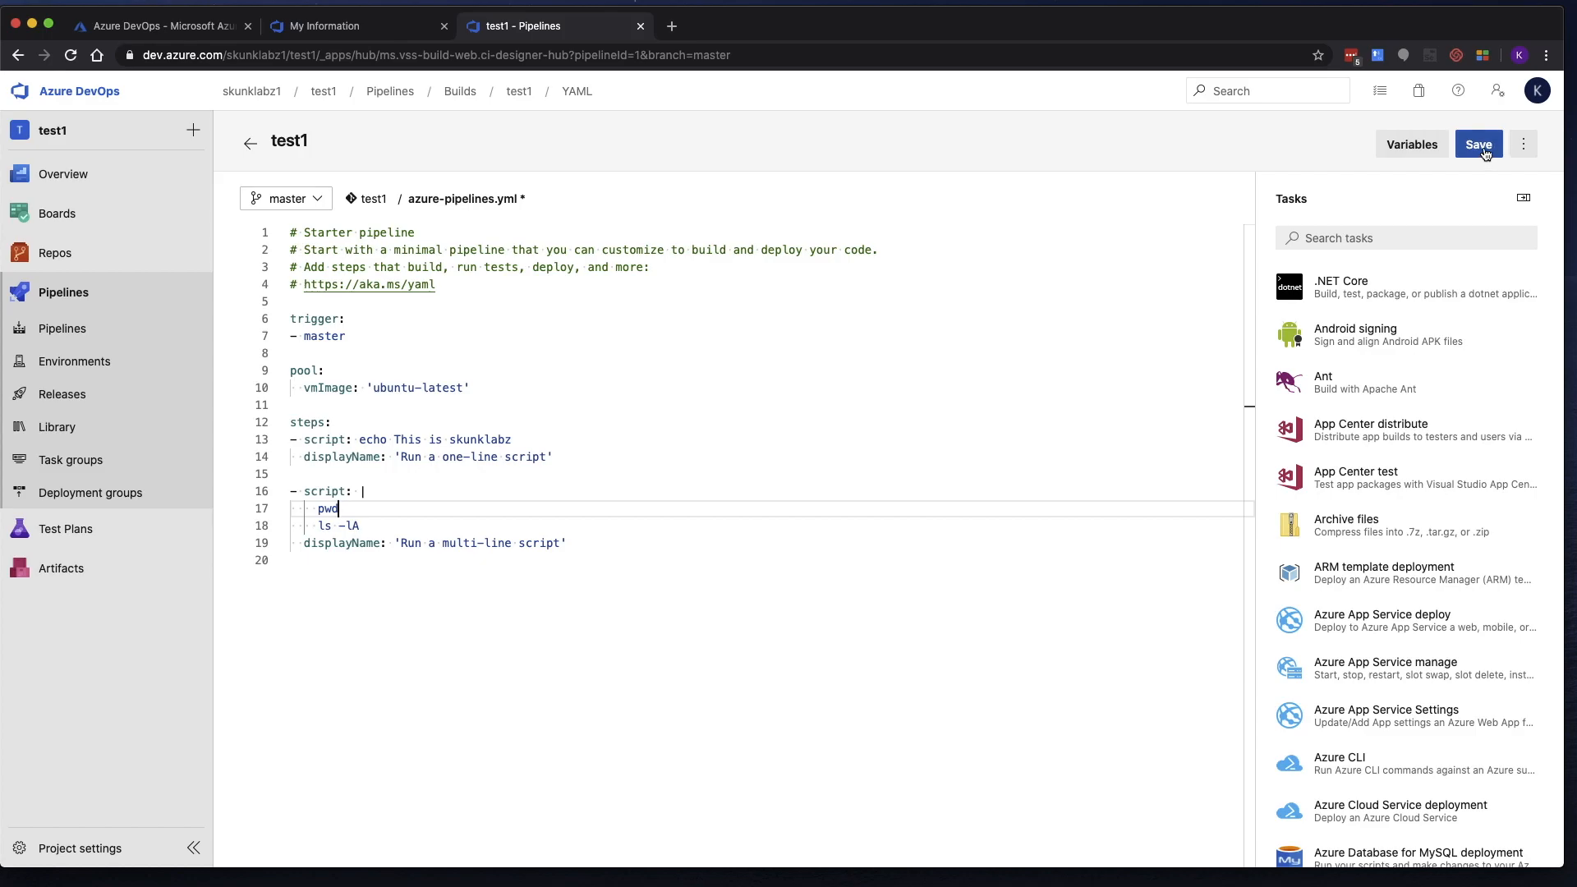
# Commit azure-pipelines.yml directly to master with the message 'Updated shell scripts'.
pyautogui.click(1478, 144)
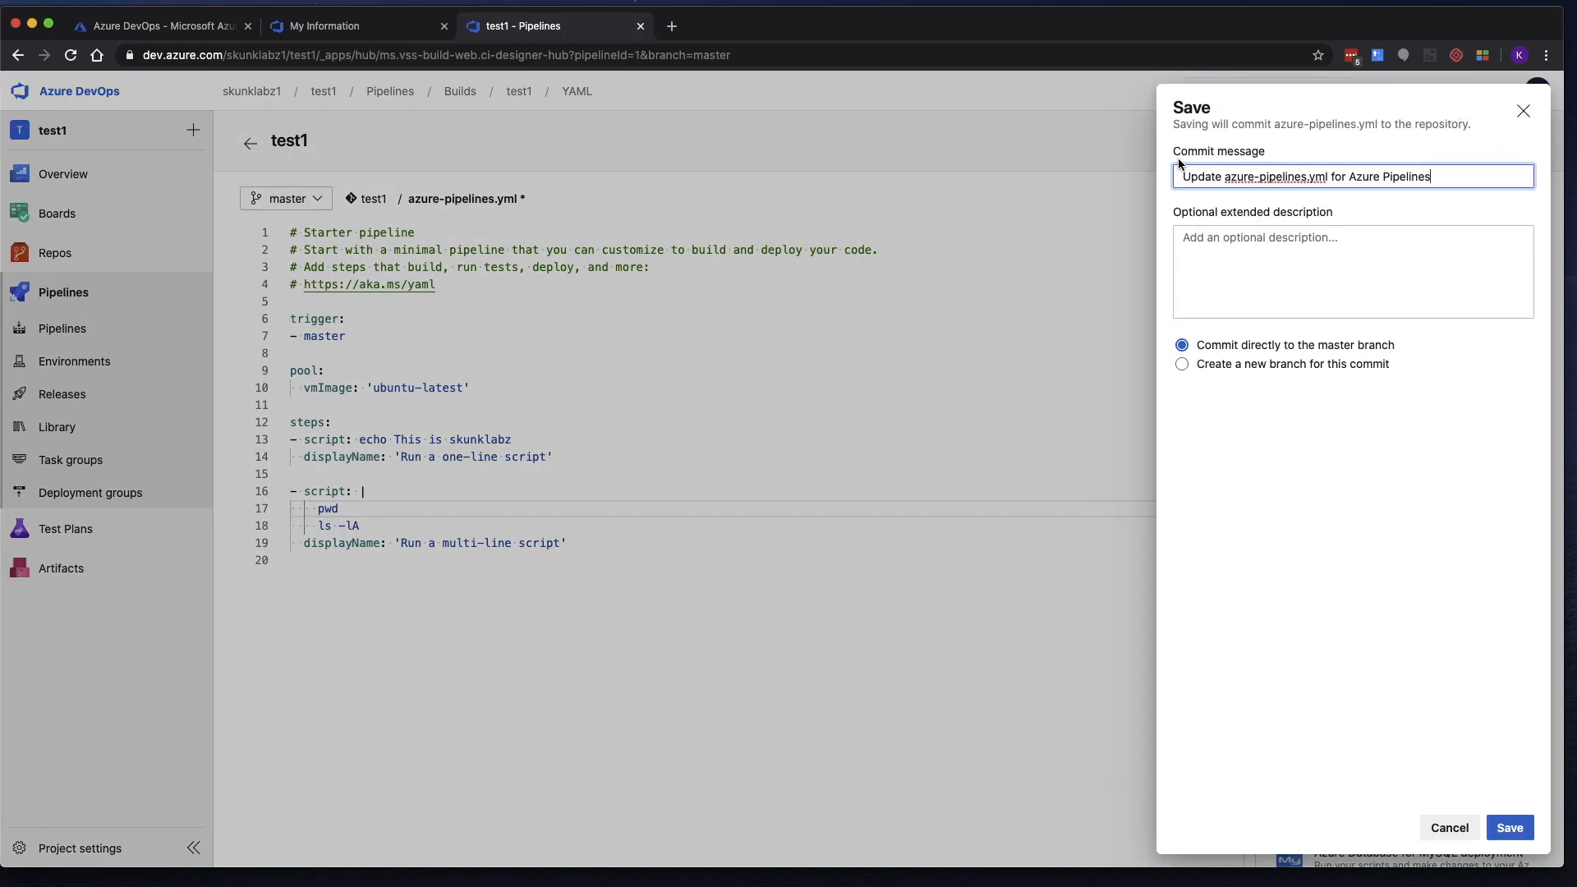
pyautogui.moveTo(1448, 176)
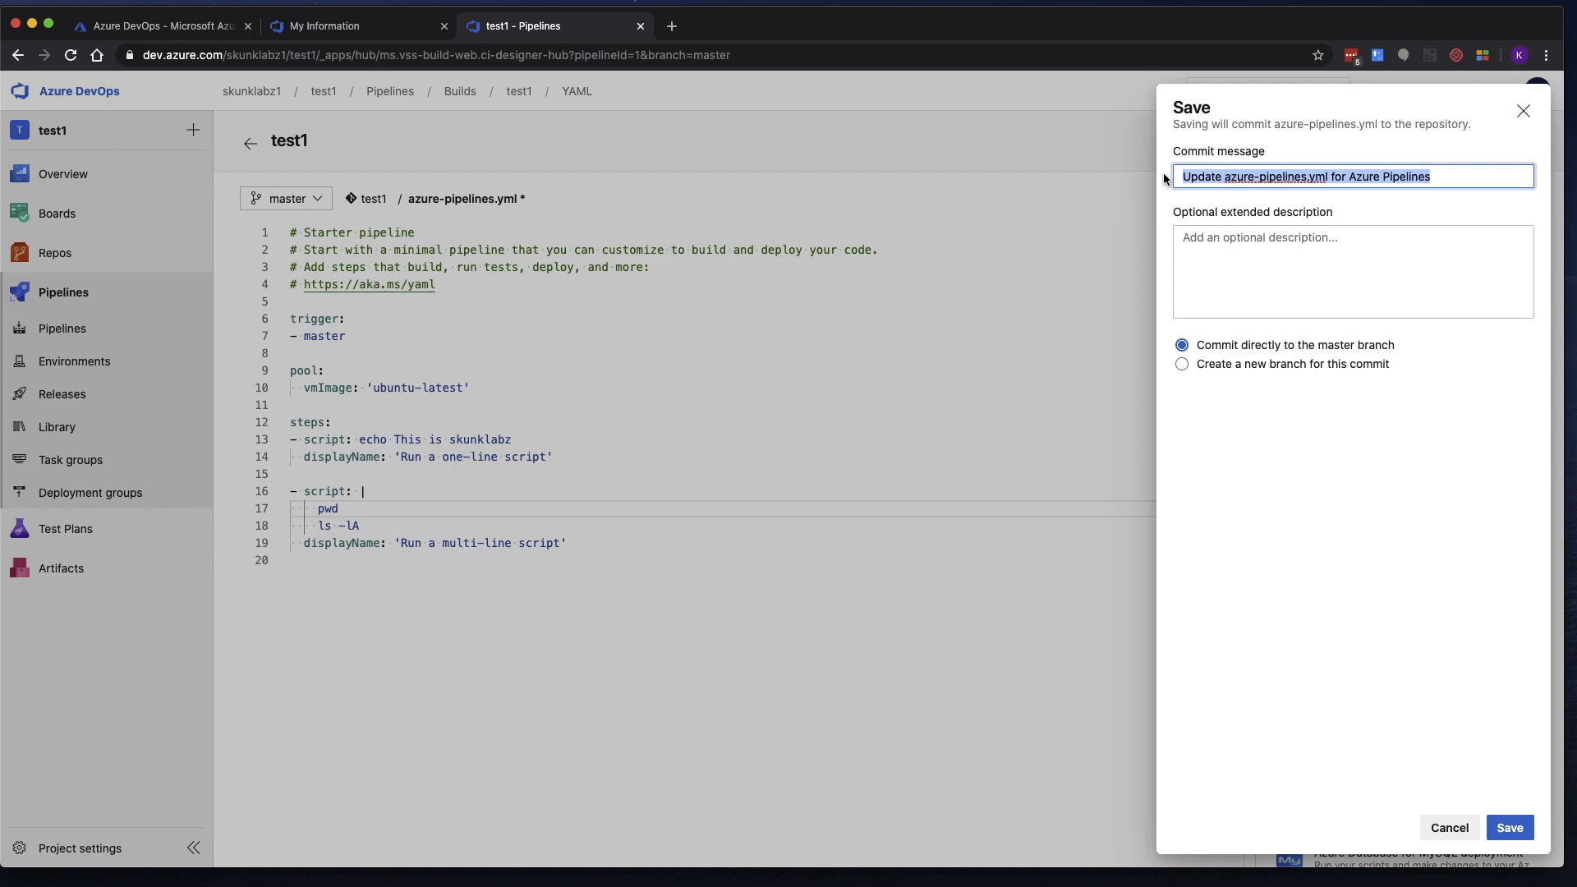
pyautogui.write('Adde')
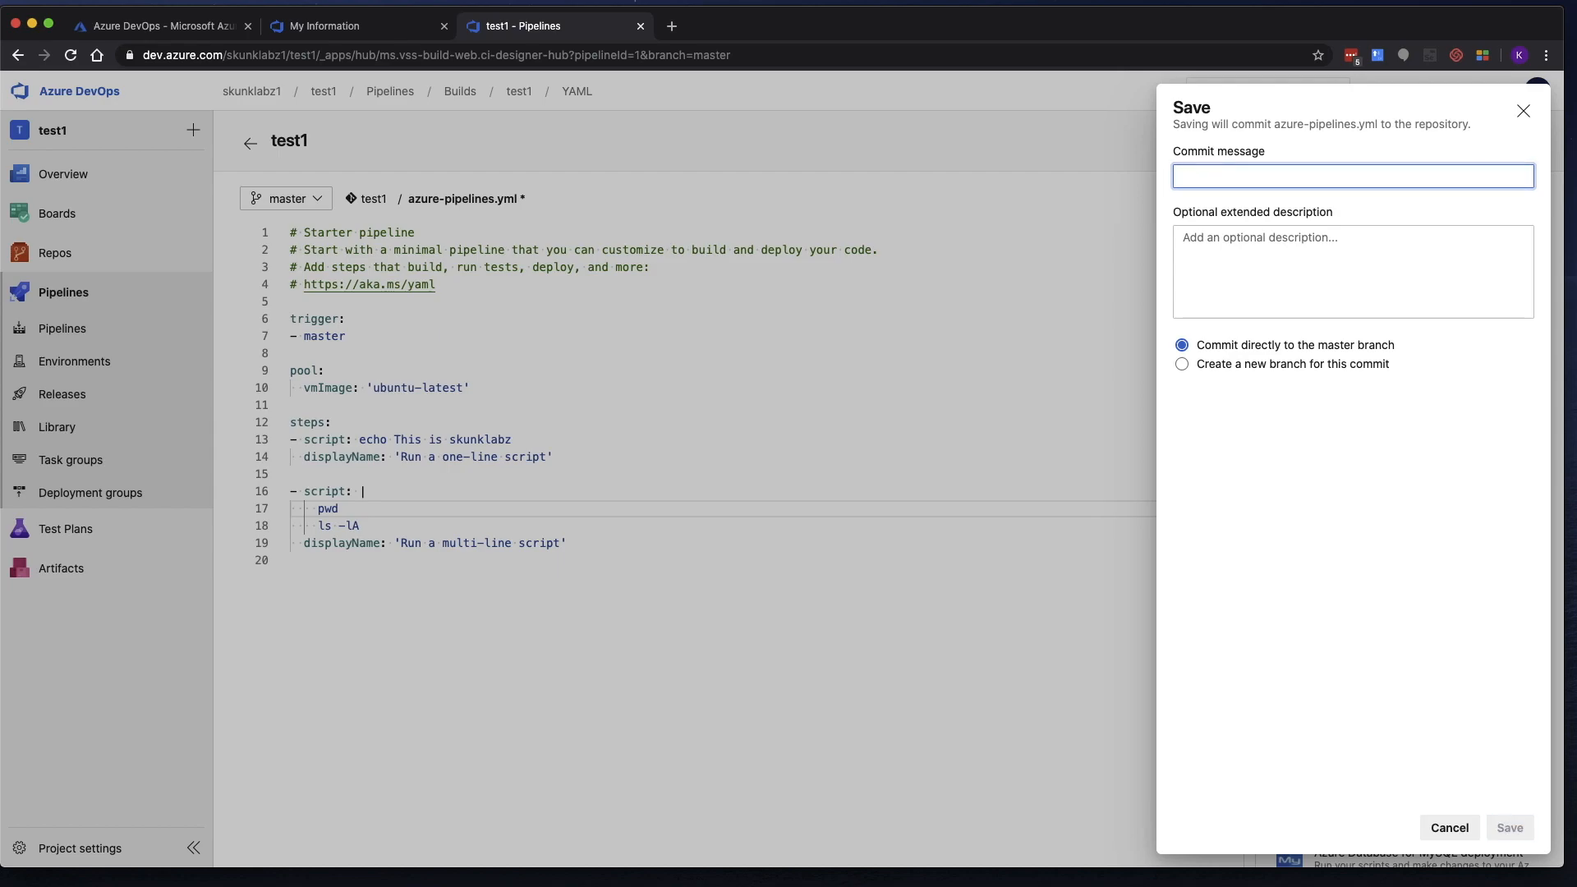
pyautogui.write('Updated shell s')
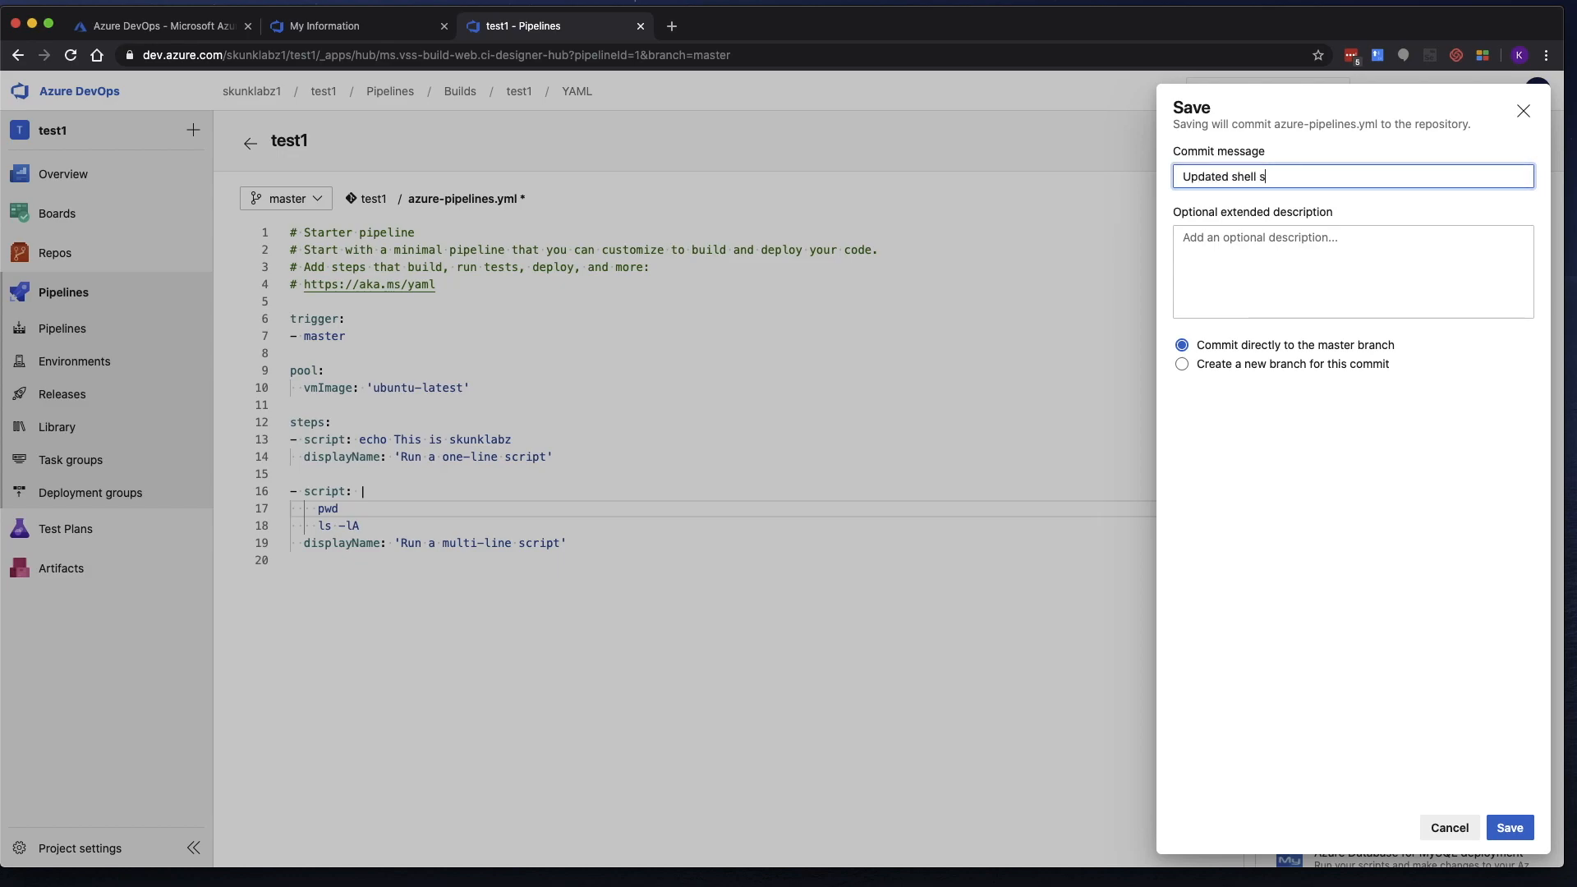
pyautogui.write('cri')
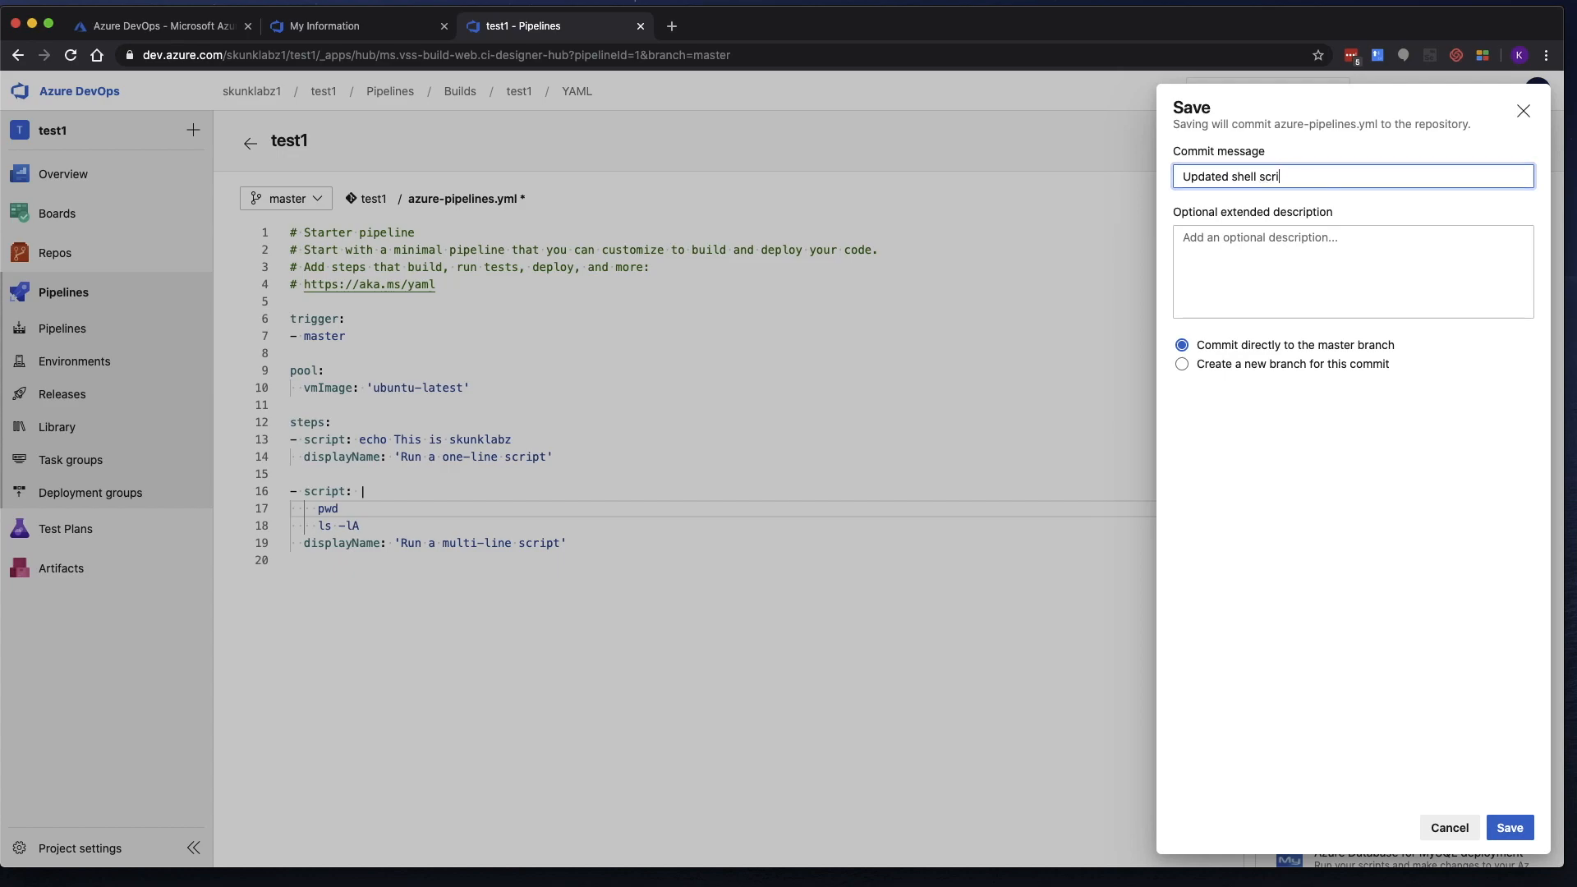
pyautogui.write('pts')
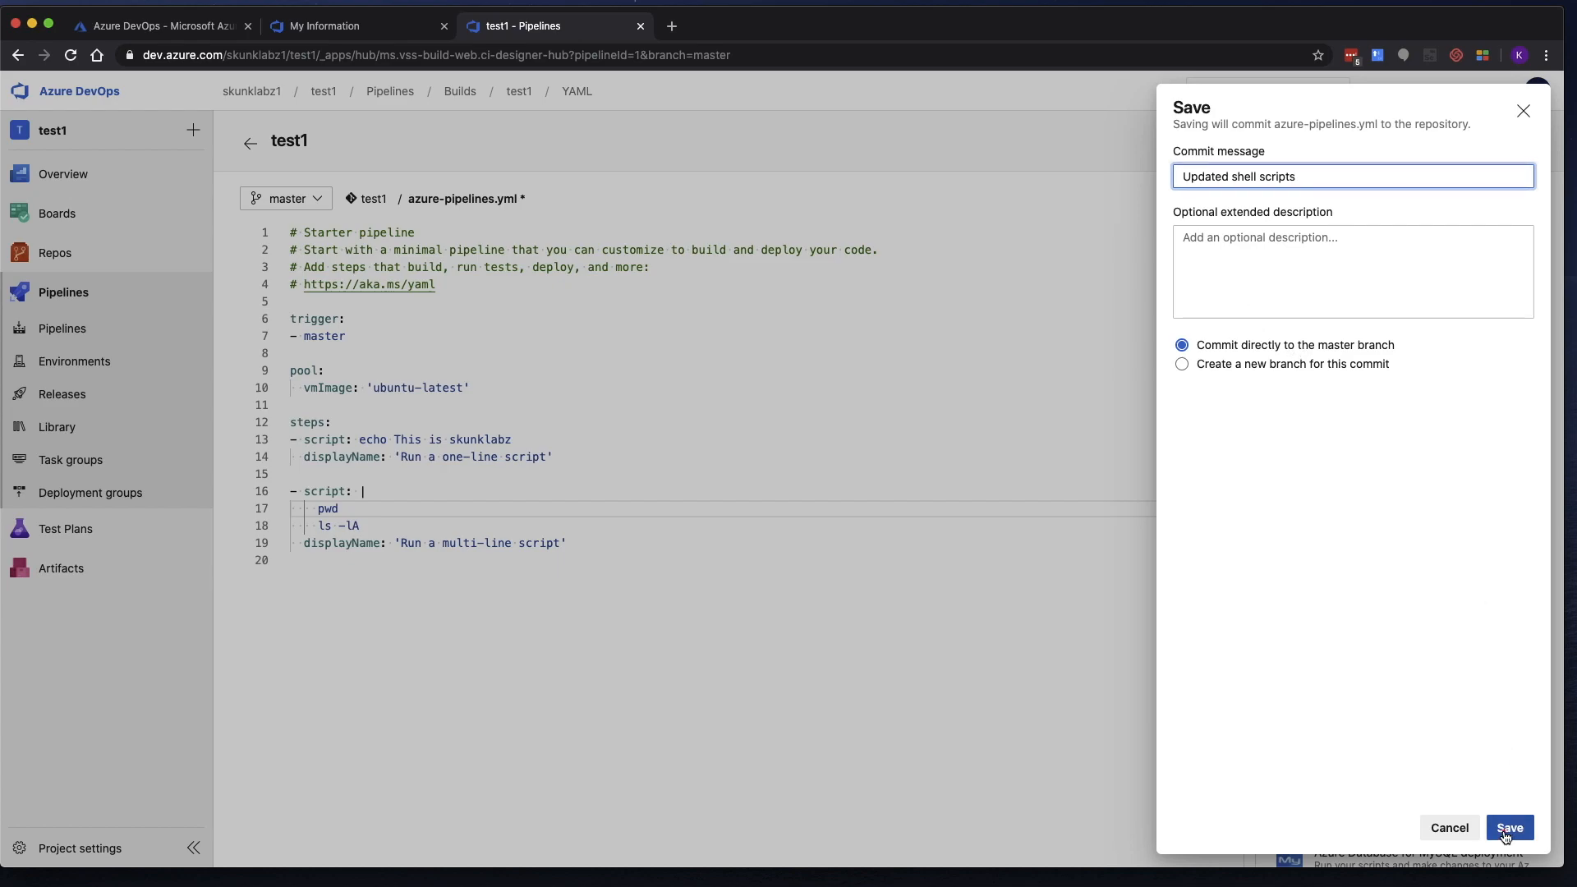
pyautogui.click(1508, 827)
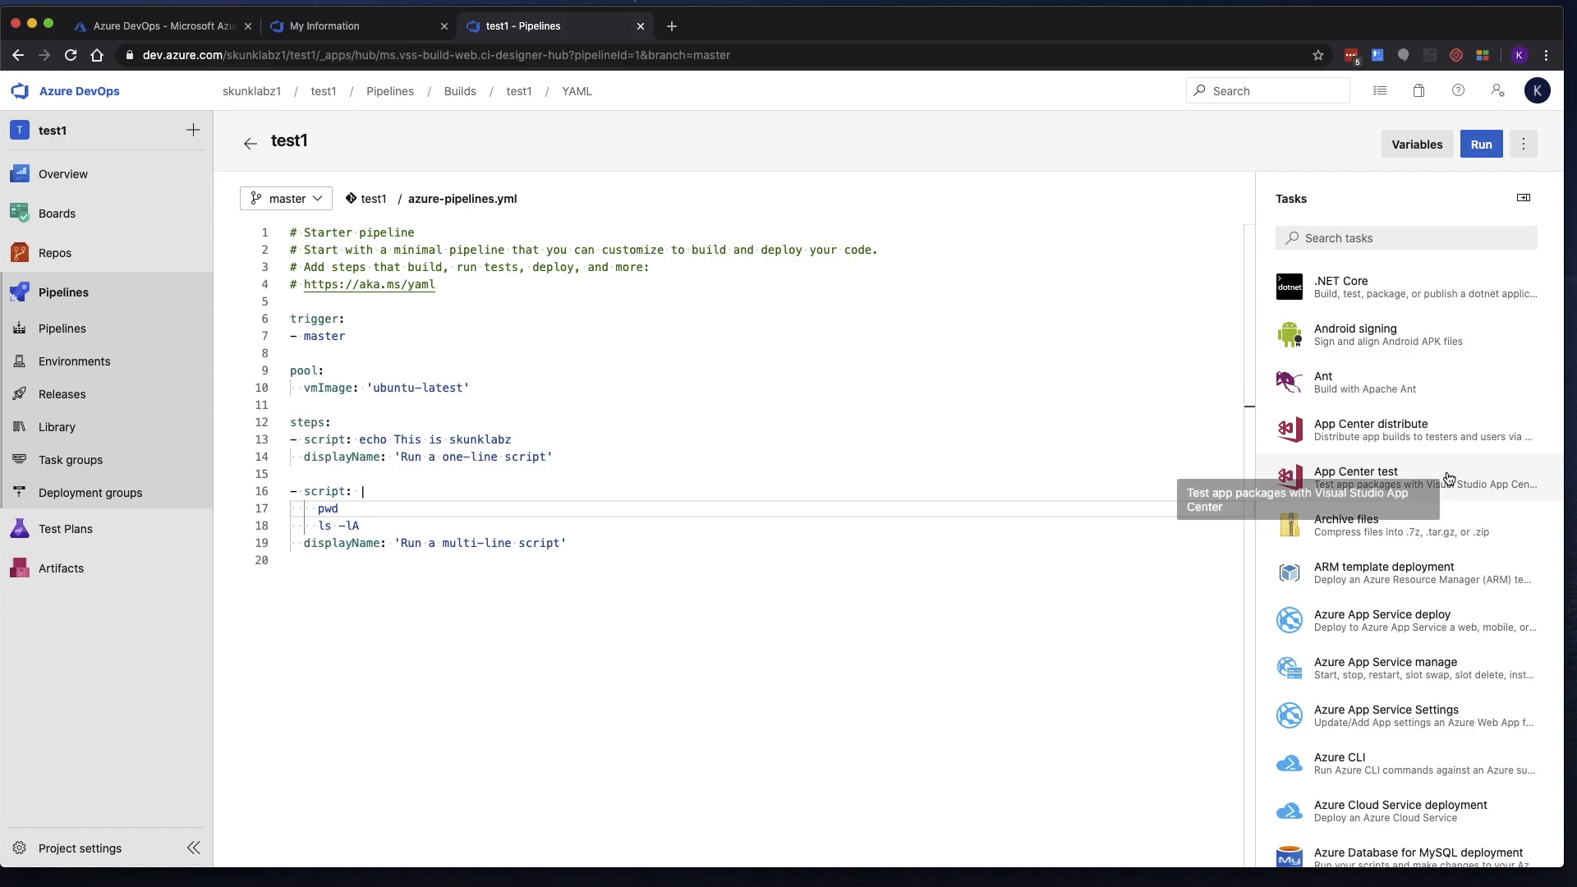
pyautogui.moveTo(1171, 364)
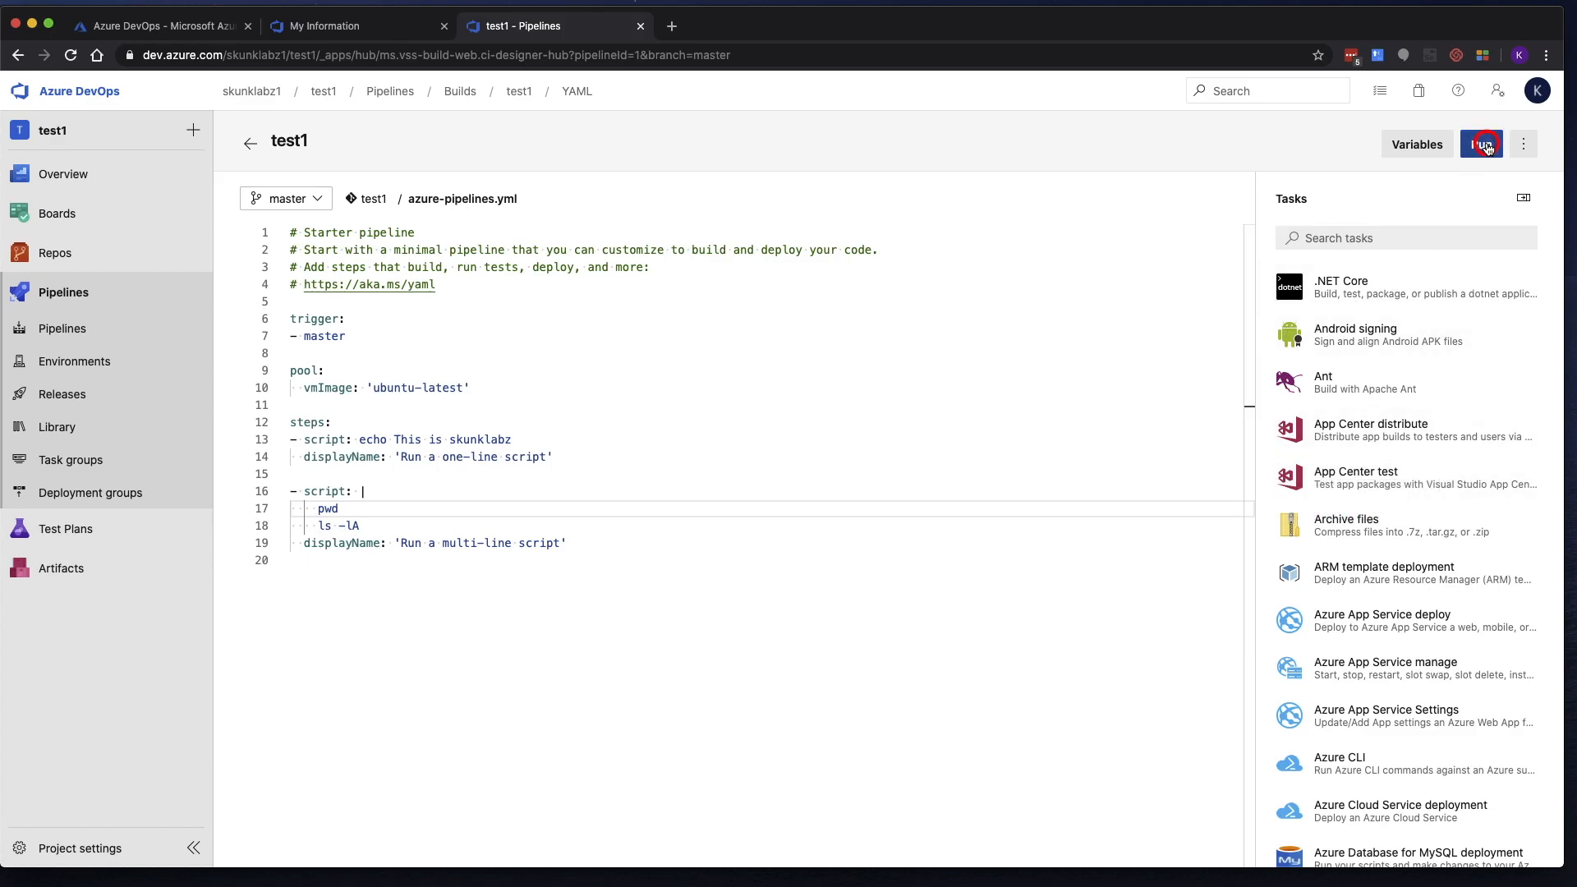
# Run the test1 pipeline manually with master as the selected branch.
pyautogui.click(1480, 144)
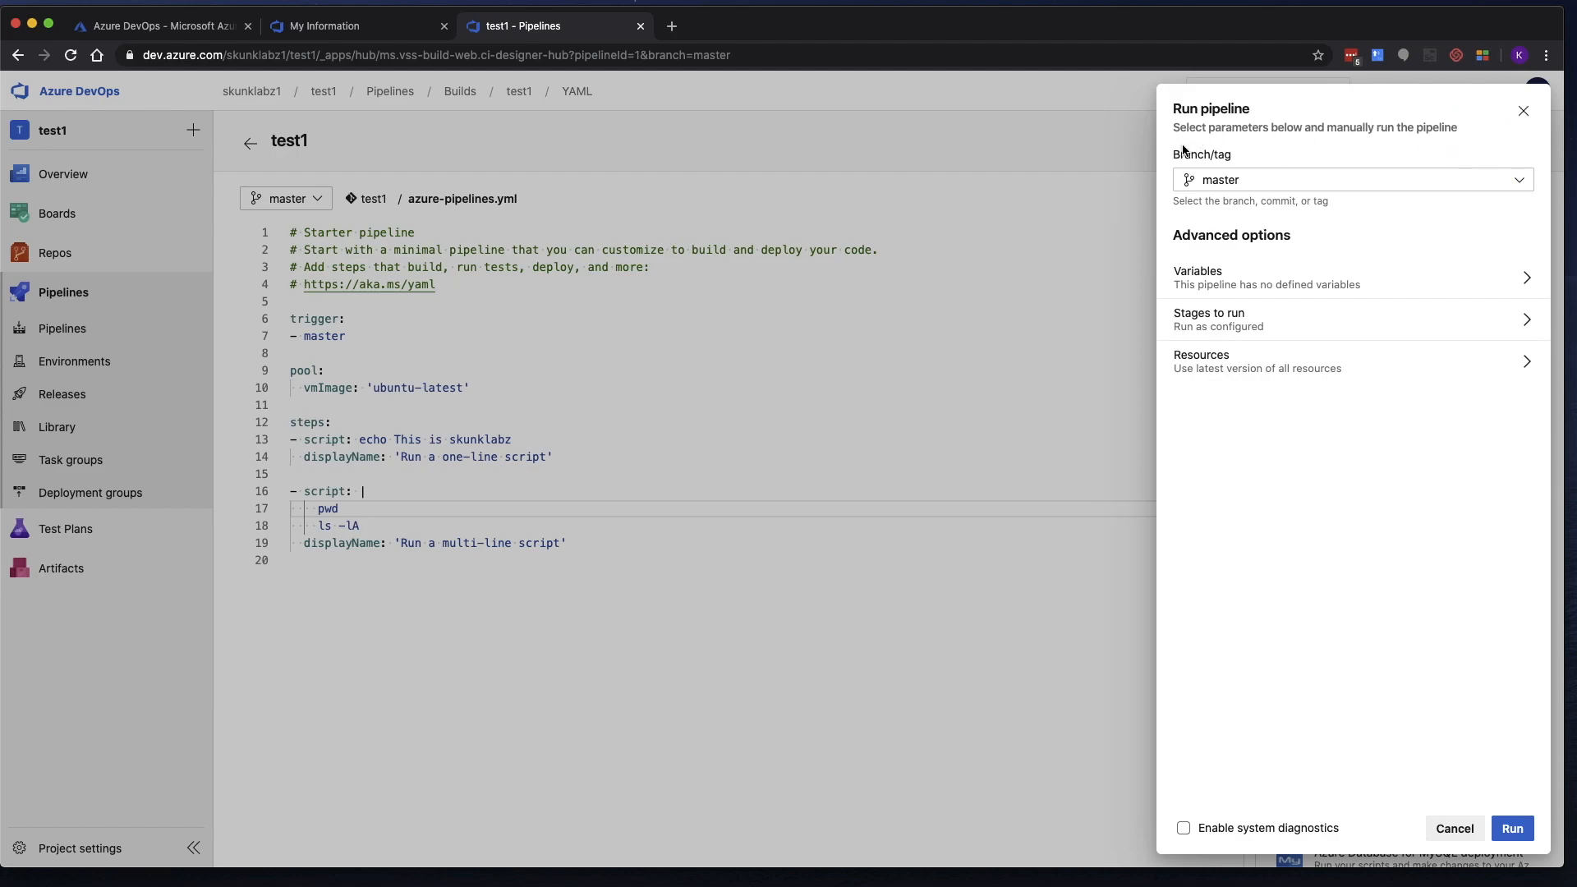
pyautogui.moveTo(1253, 205)
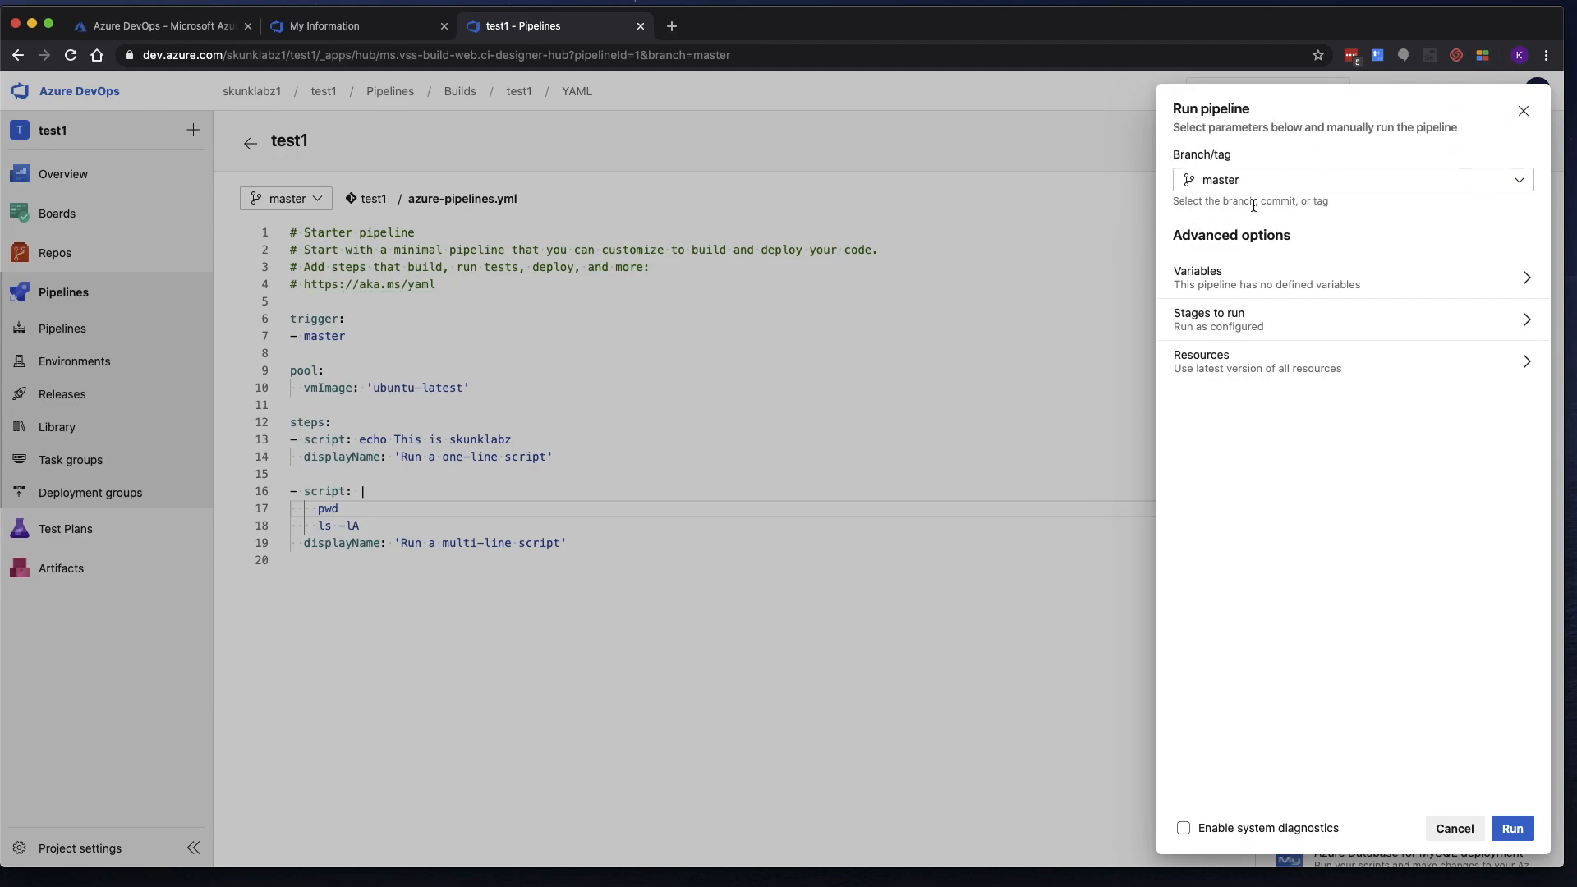
pyautogui.moveTo(1263, 166)
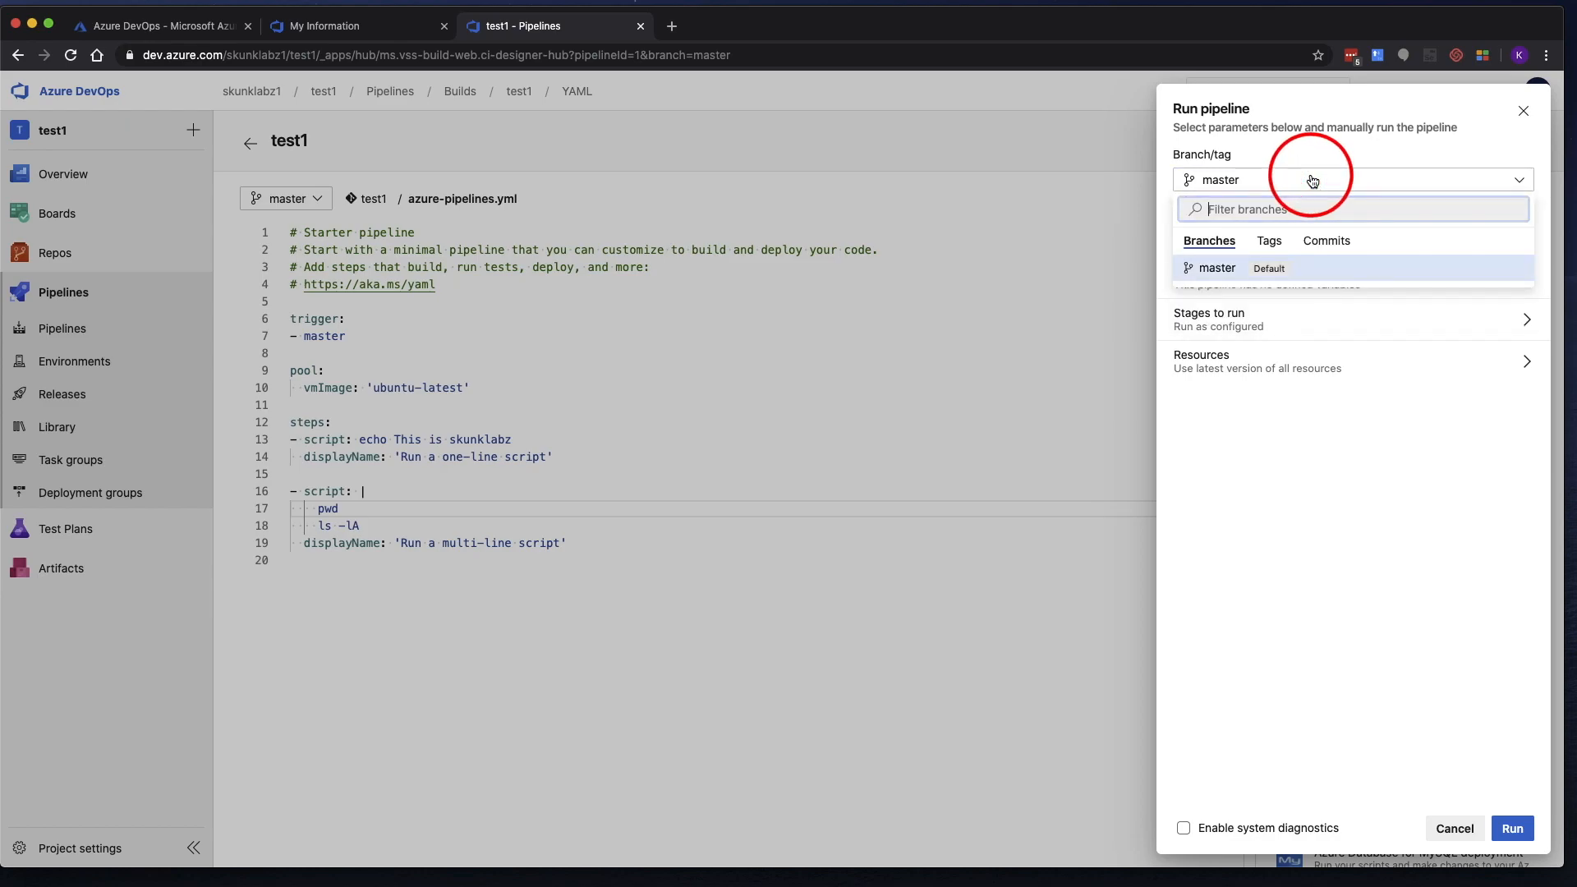
pyautogui.click(1215, 267)
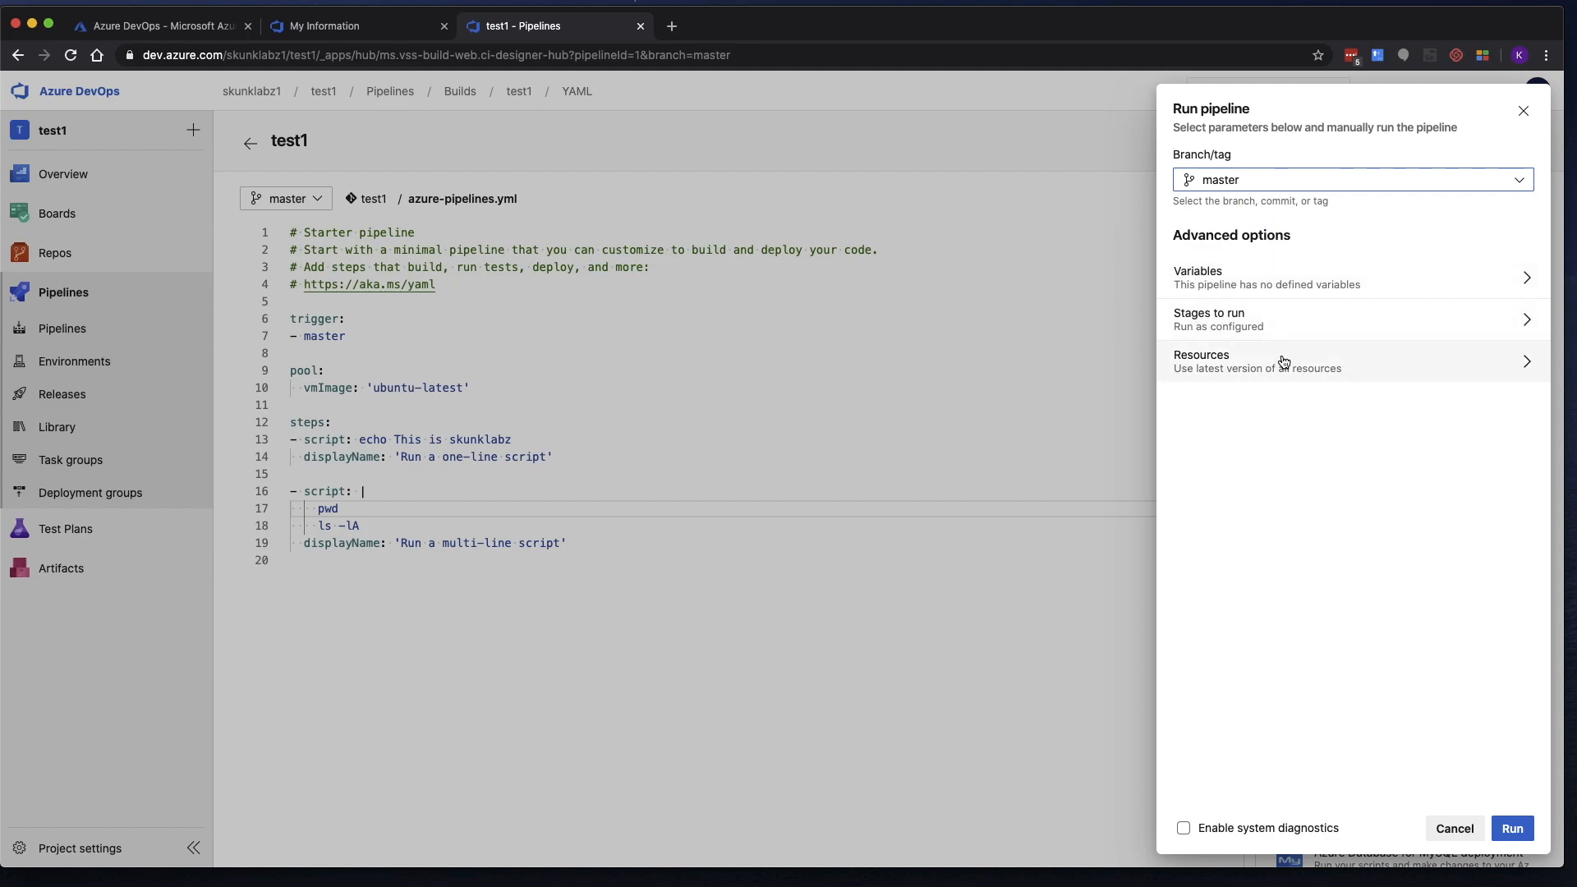
pyautogui.moveTo(1305, 581)
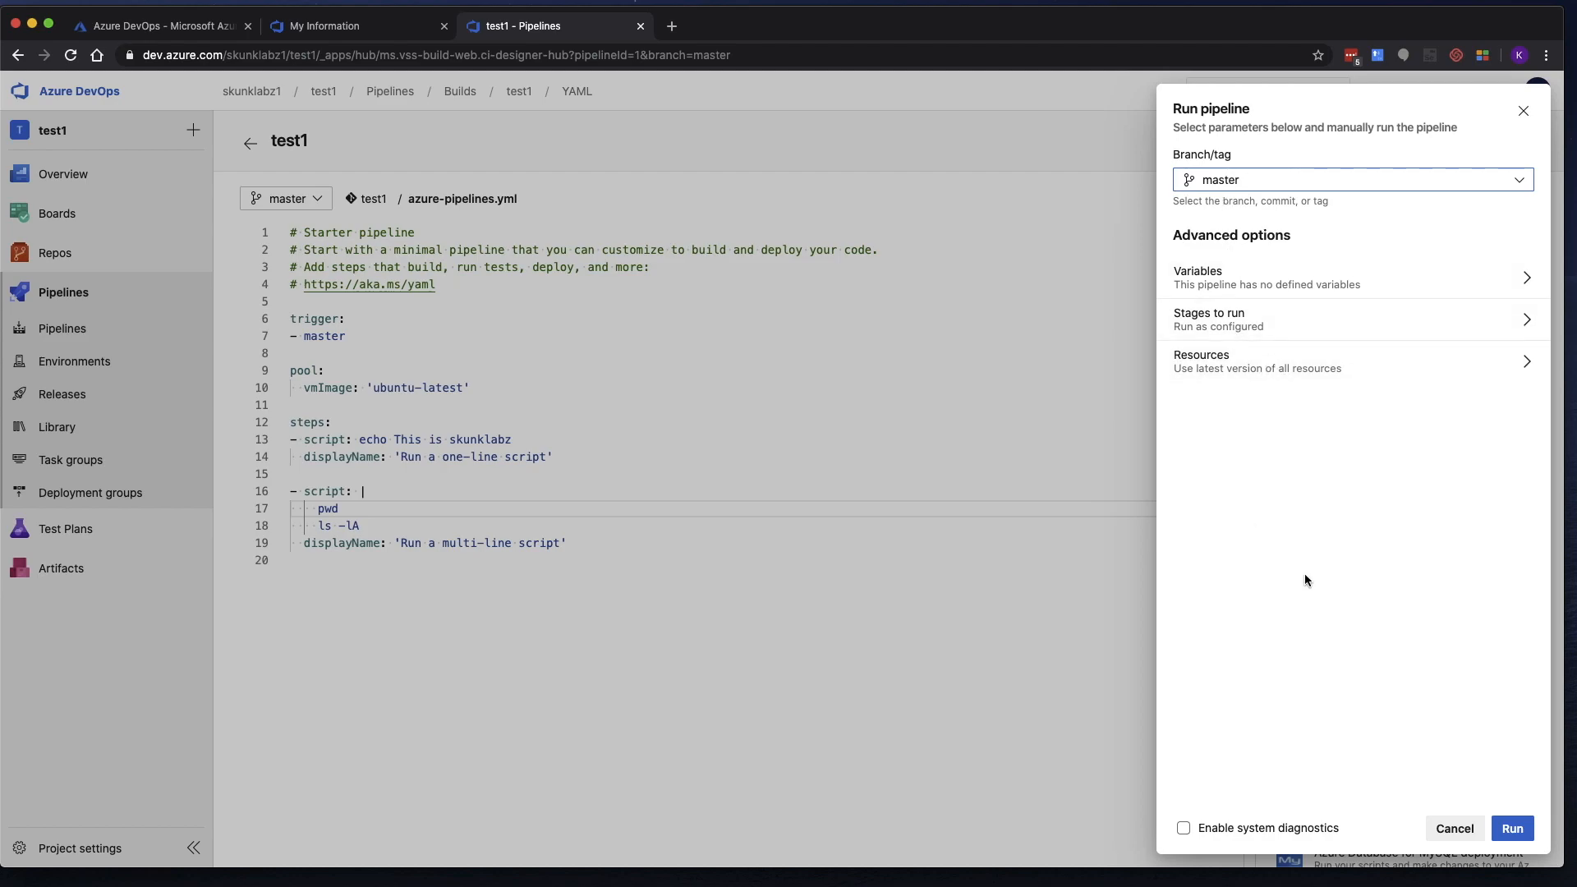
pyautogui.click(1511, 828)
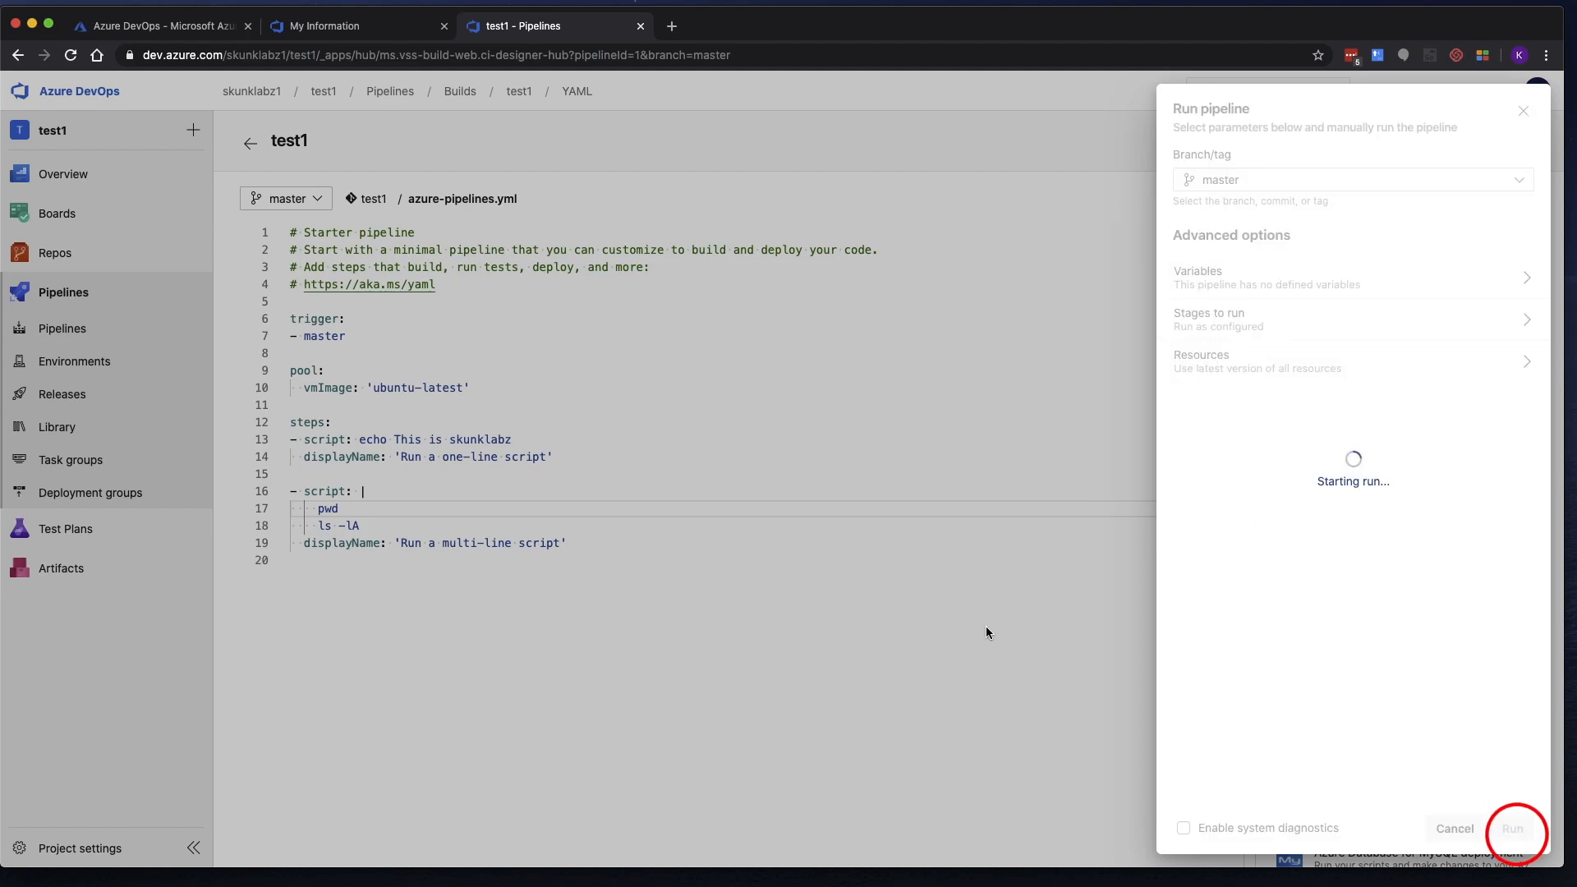
# View the one-line echo and multi-line pwd/ls -lA step logs of run 20200523.3.
pyautogui.click(1511, 828)
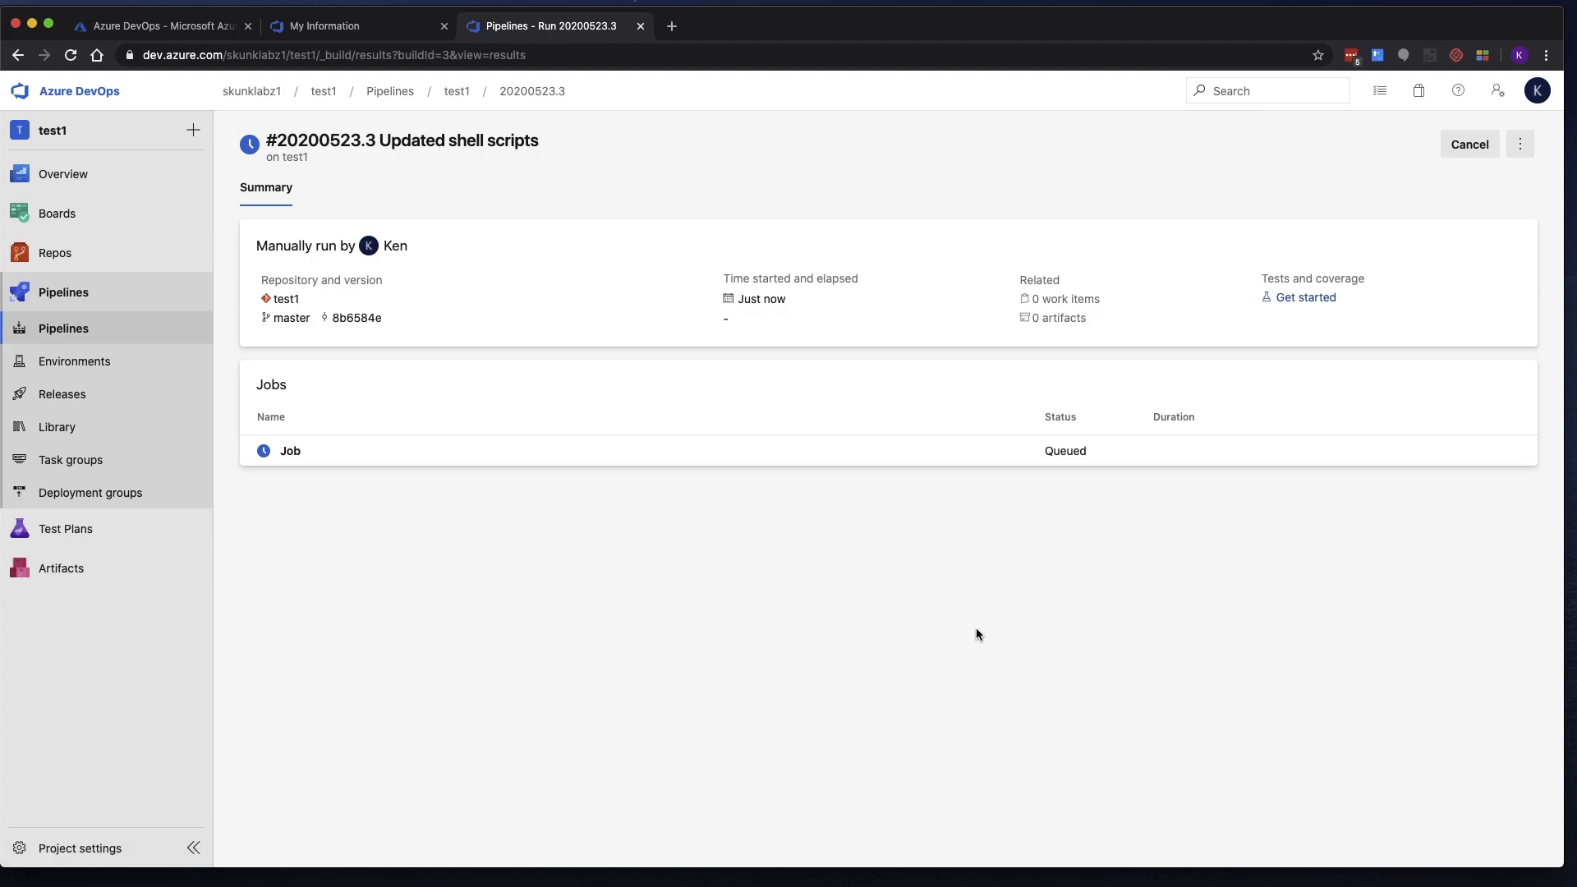
pyautogui.moveTo(290, 451)
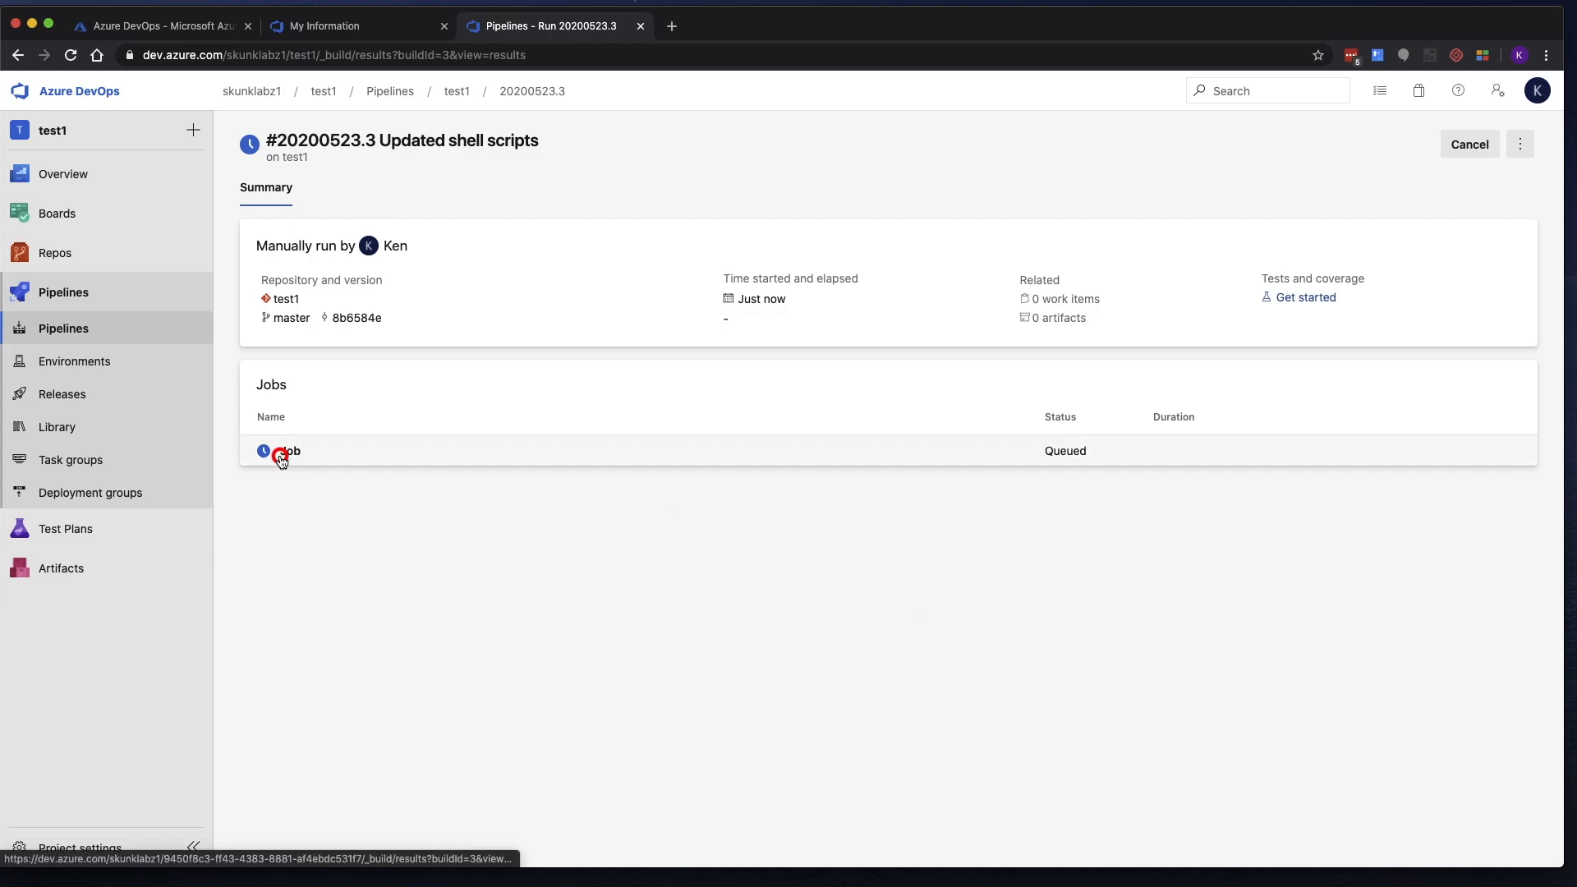
pyautogui.click(291, 451)
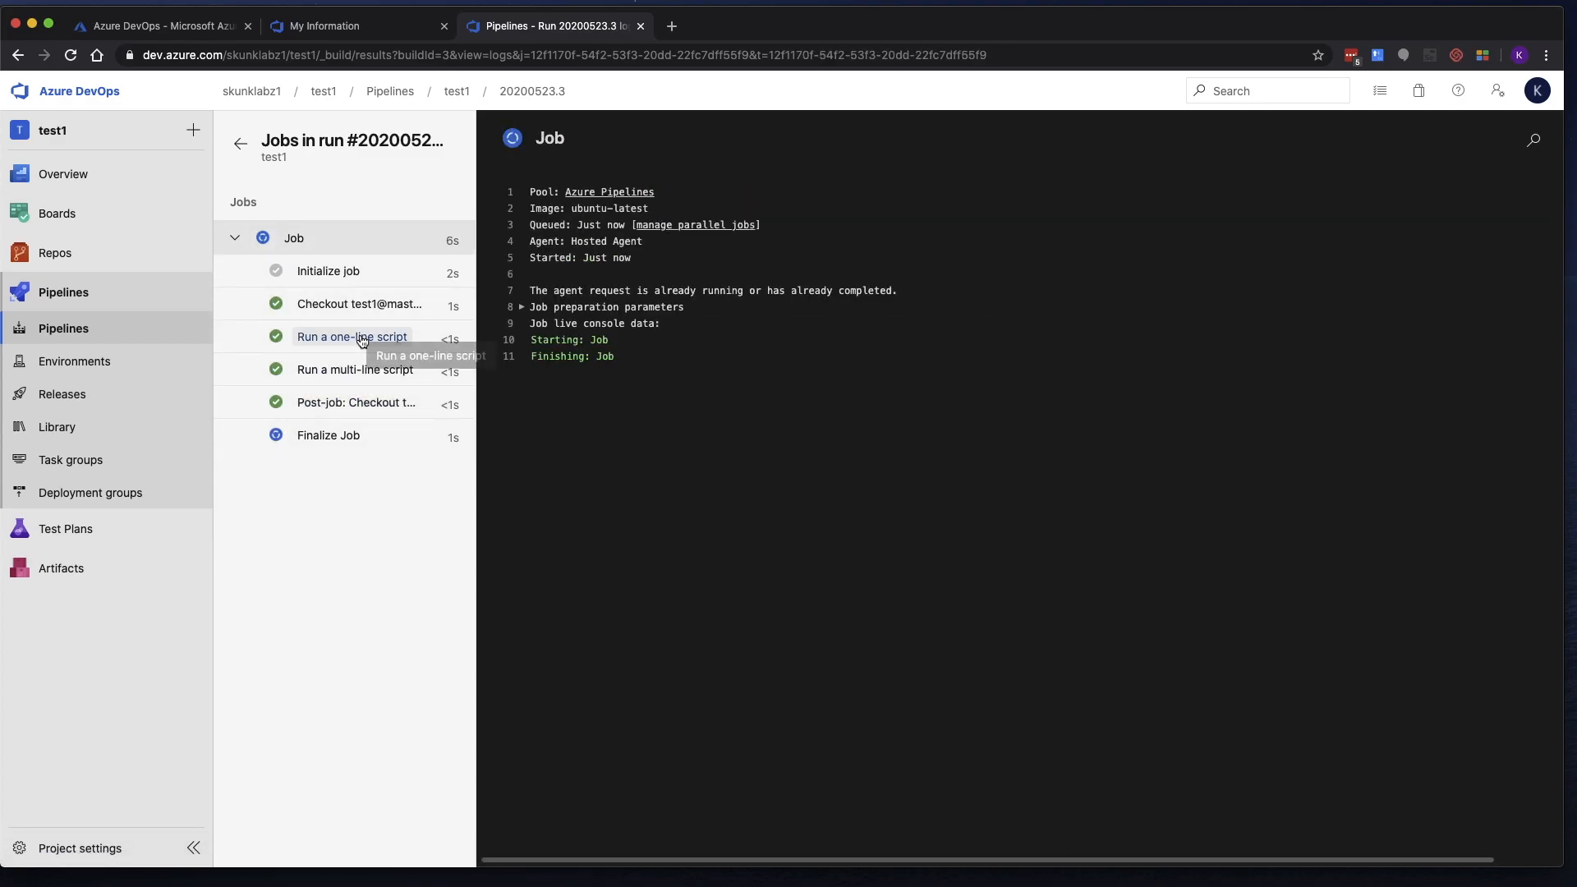
pyautogui.click(352, 336)
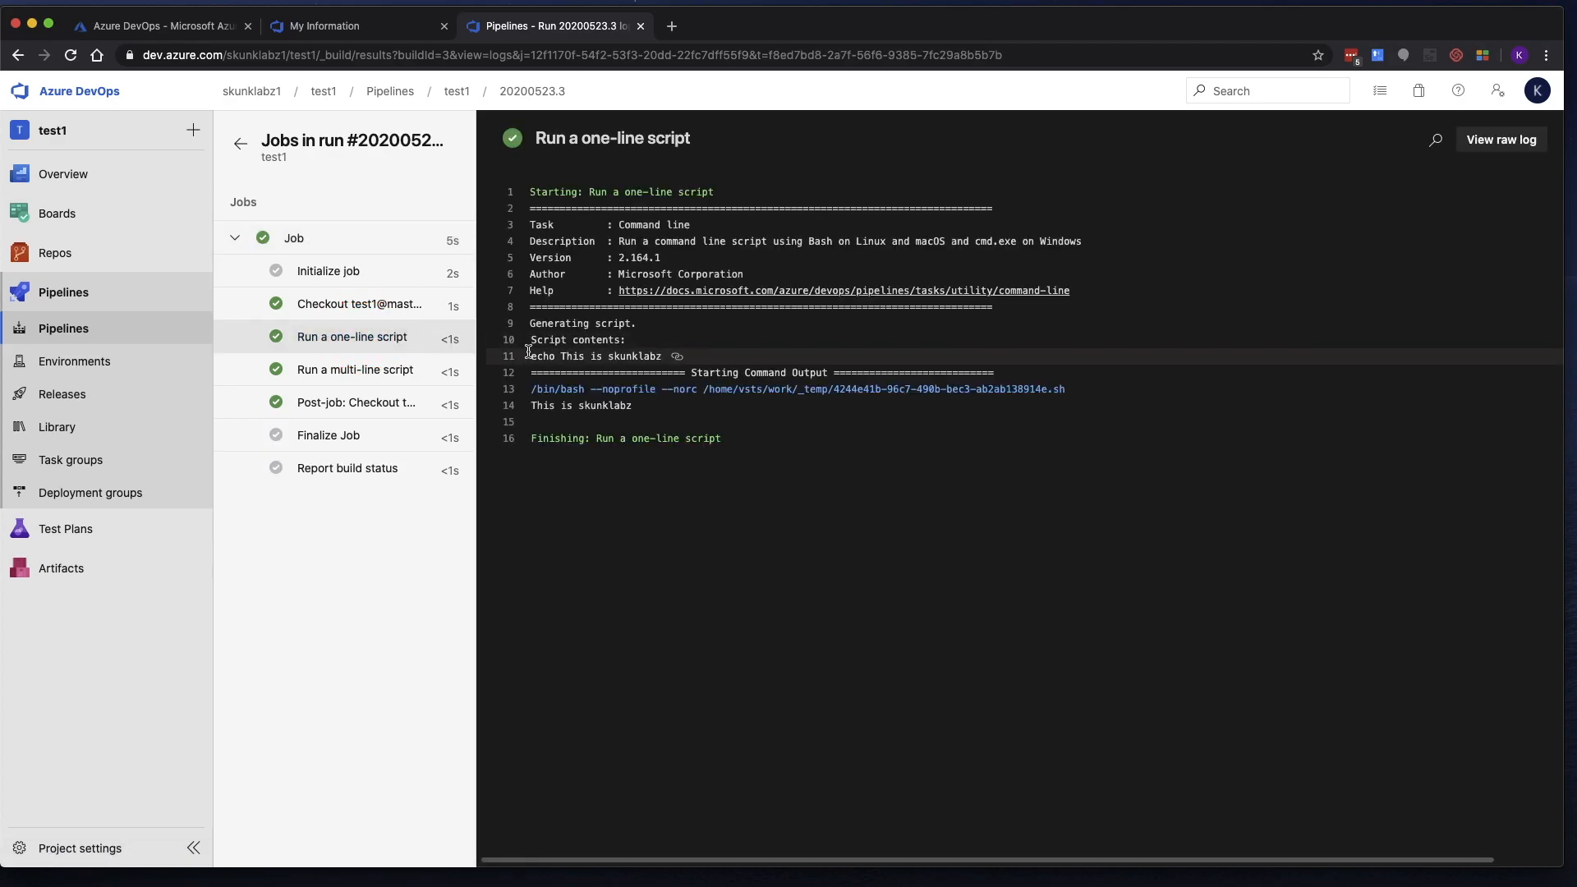
pyautogui.click(533, 405)
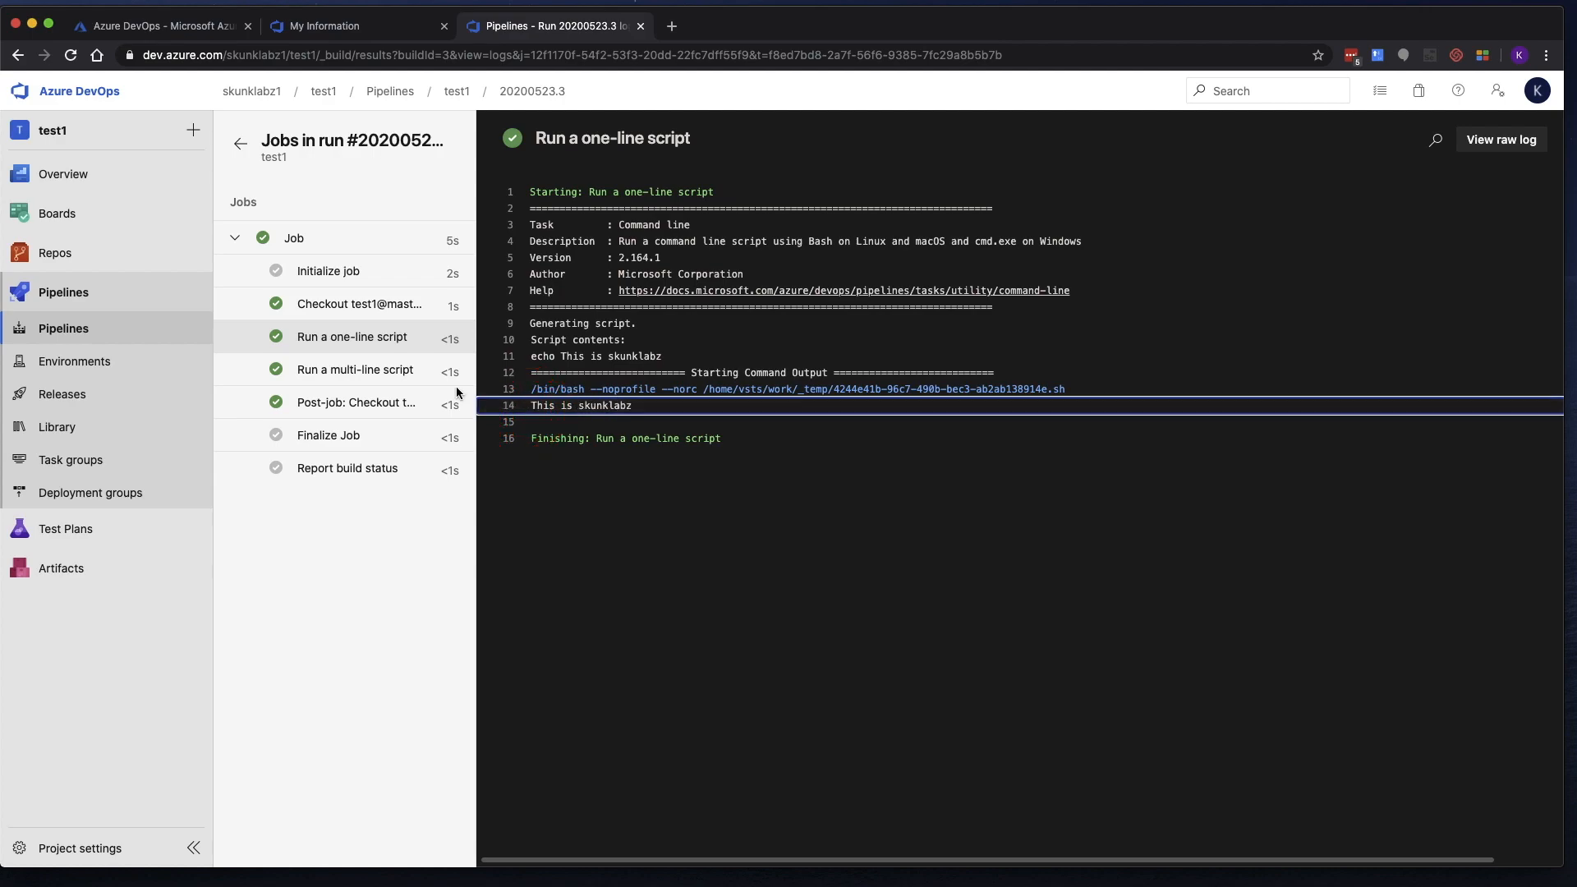
pyautogui.click(354, 368)
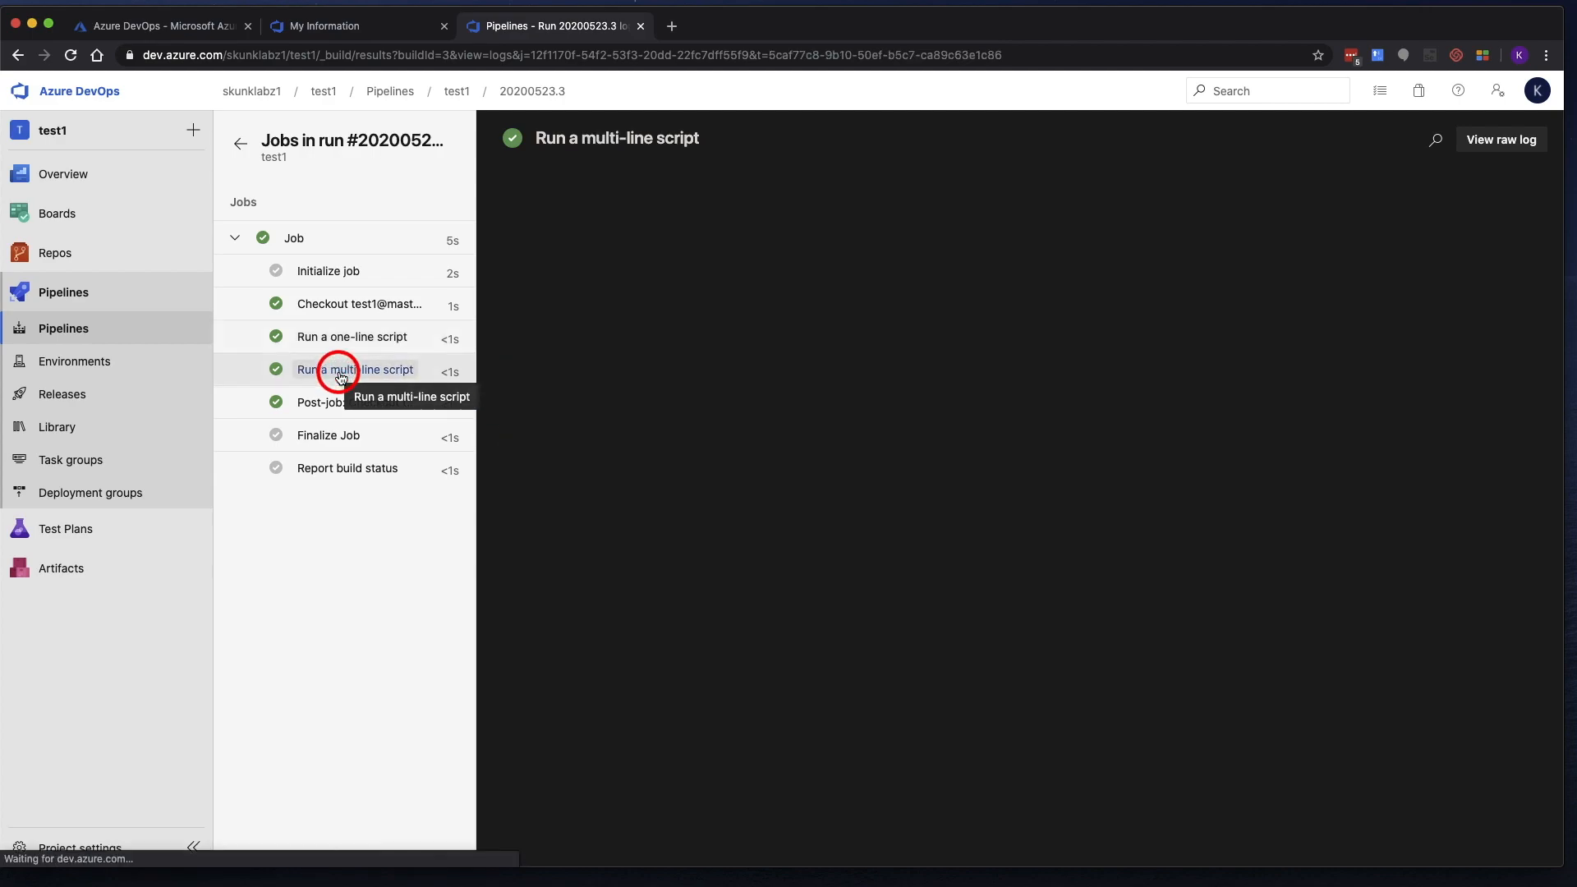
pyautogui.click(355, 369)
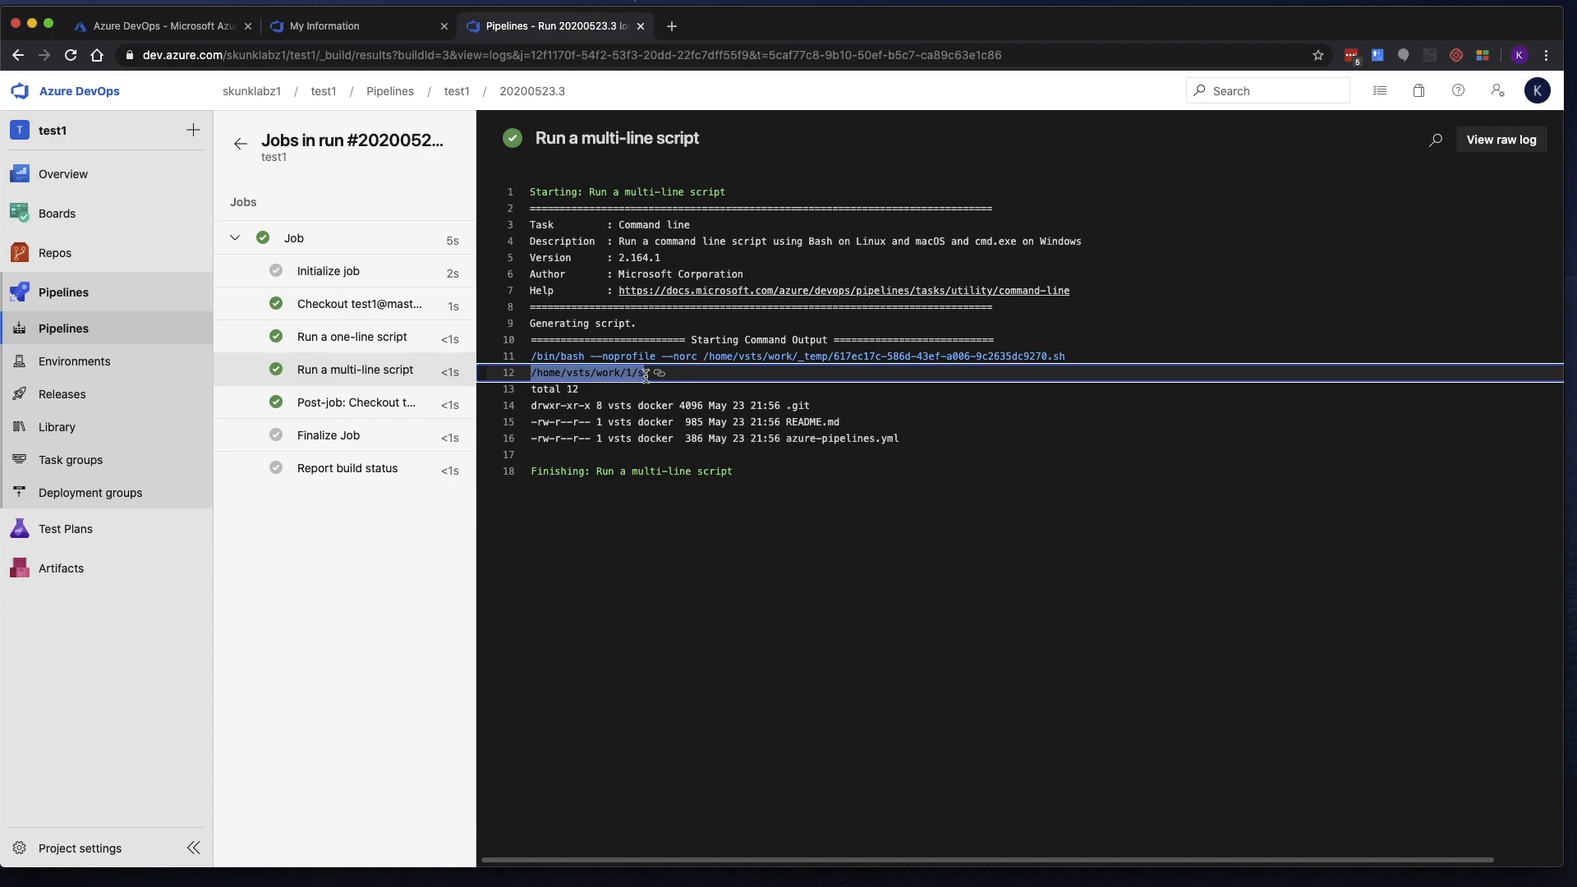
pyautogui.moveTo(538, 405)
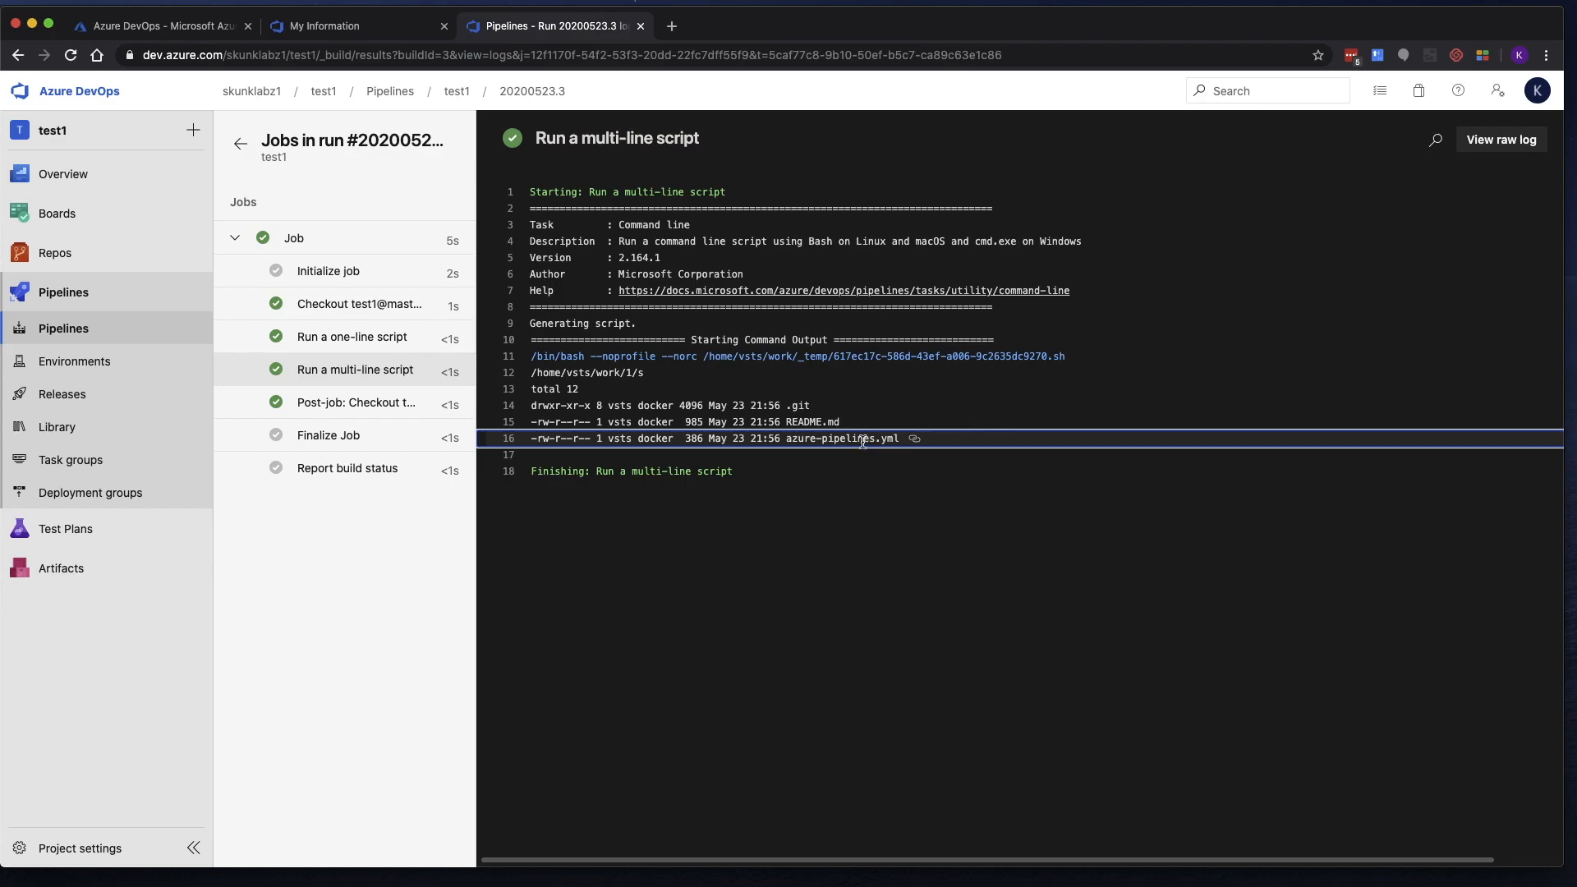
pyautogui.moveTo(839, 422)
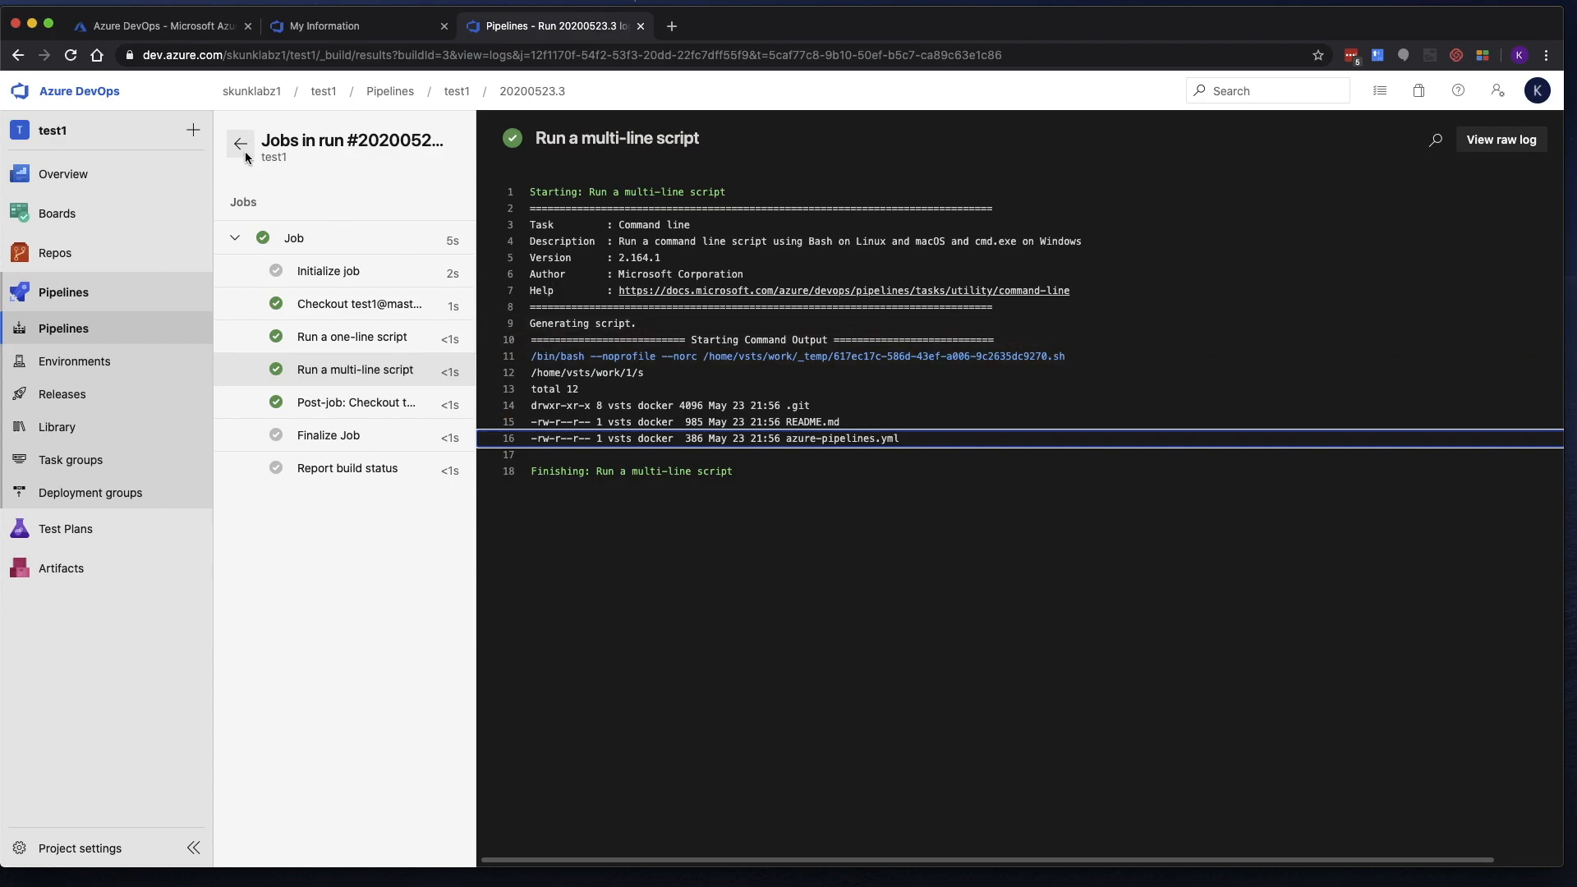
# Return to the test1 runs list showing three successful runs.
pyautogui.click(532, 90)
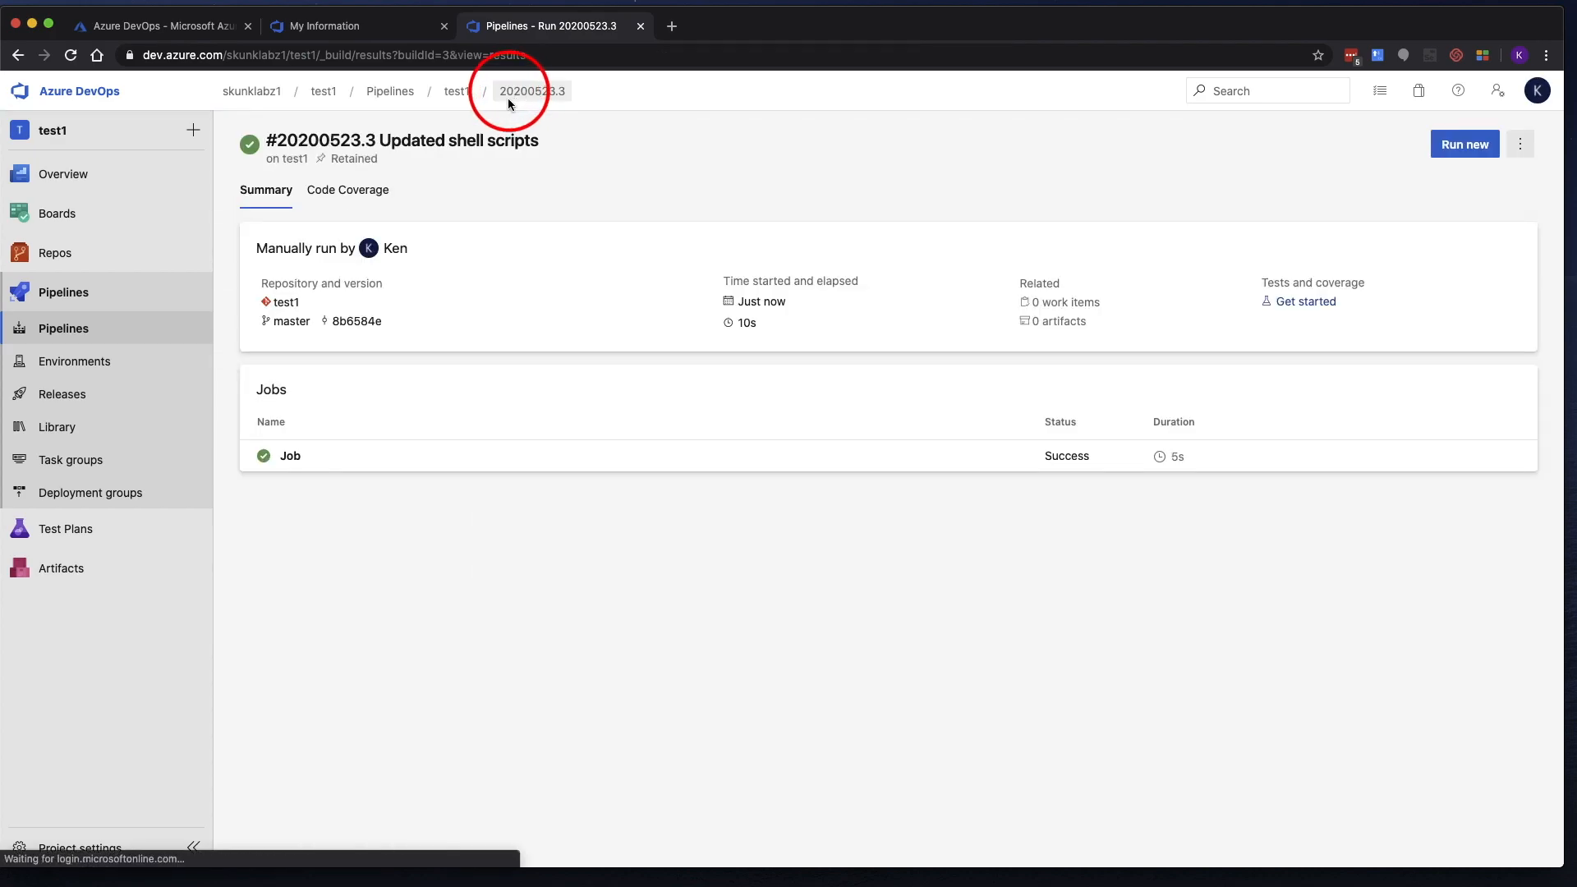
pyautogui.click(457, 90)
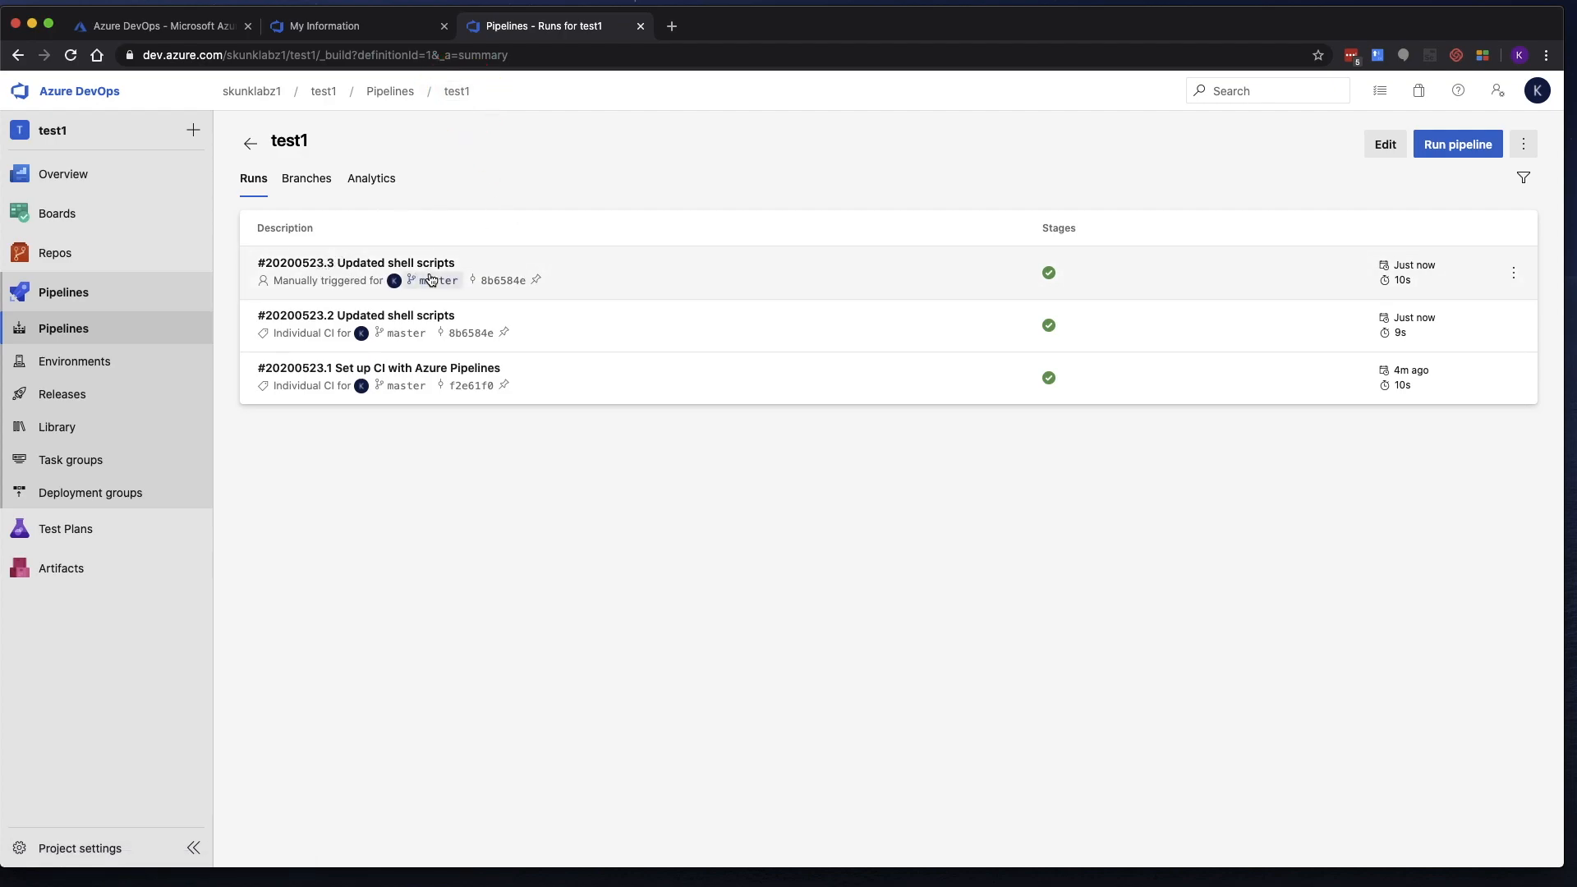
pyautogui.moveTo(436, 408)
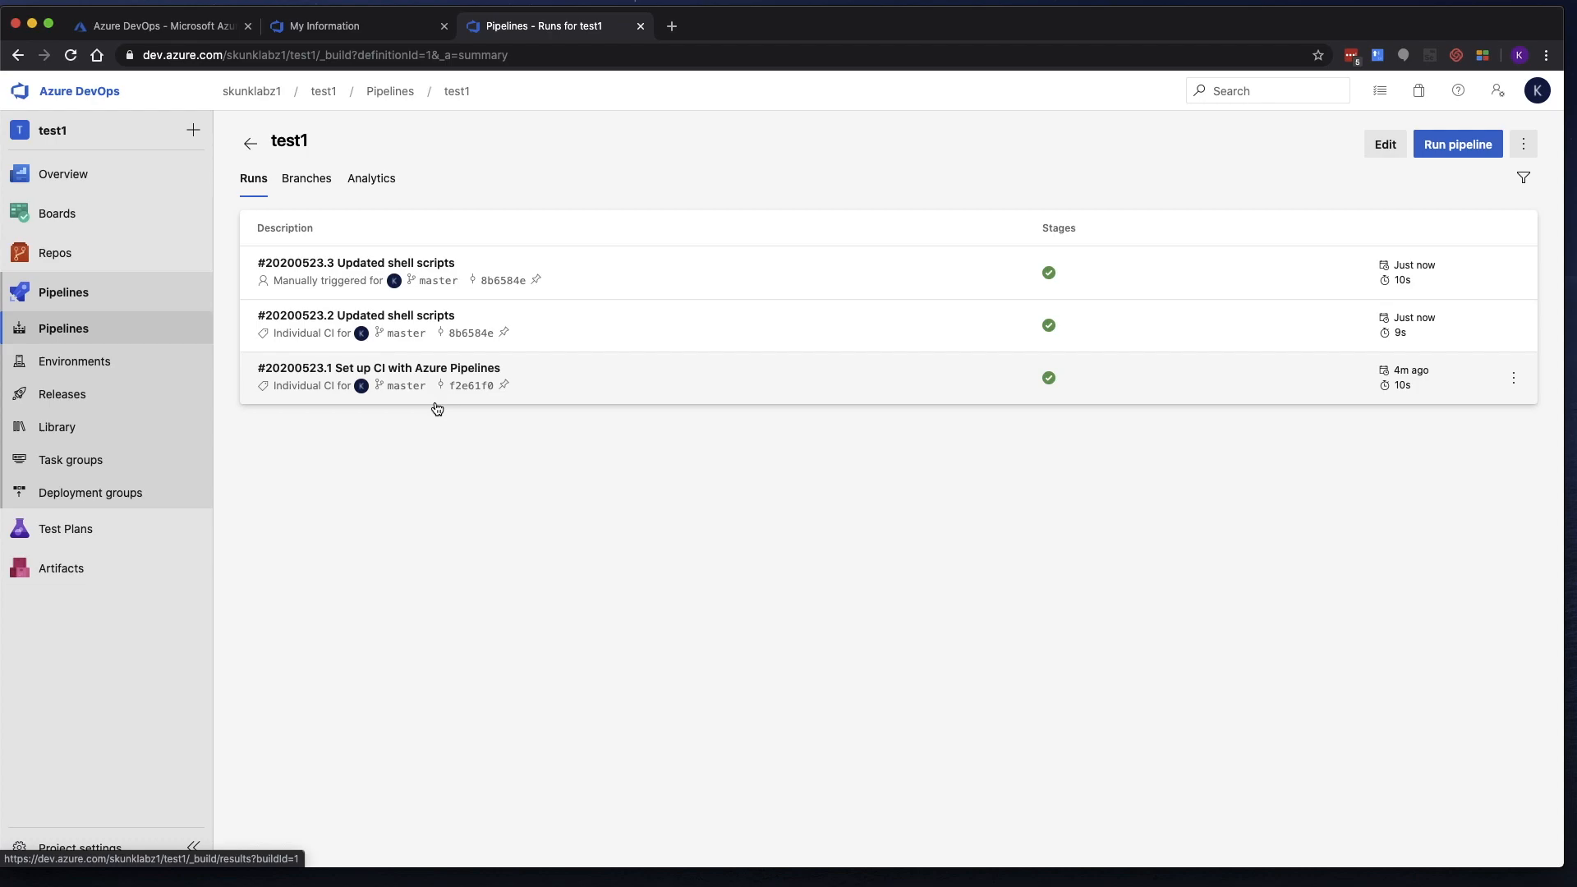
pyautogui.moveTo(174, 510)
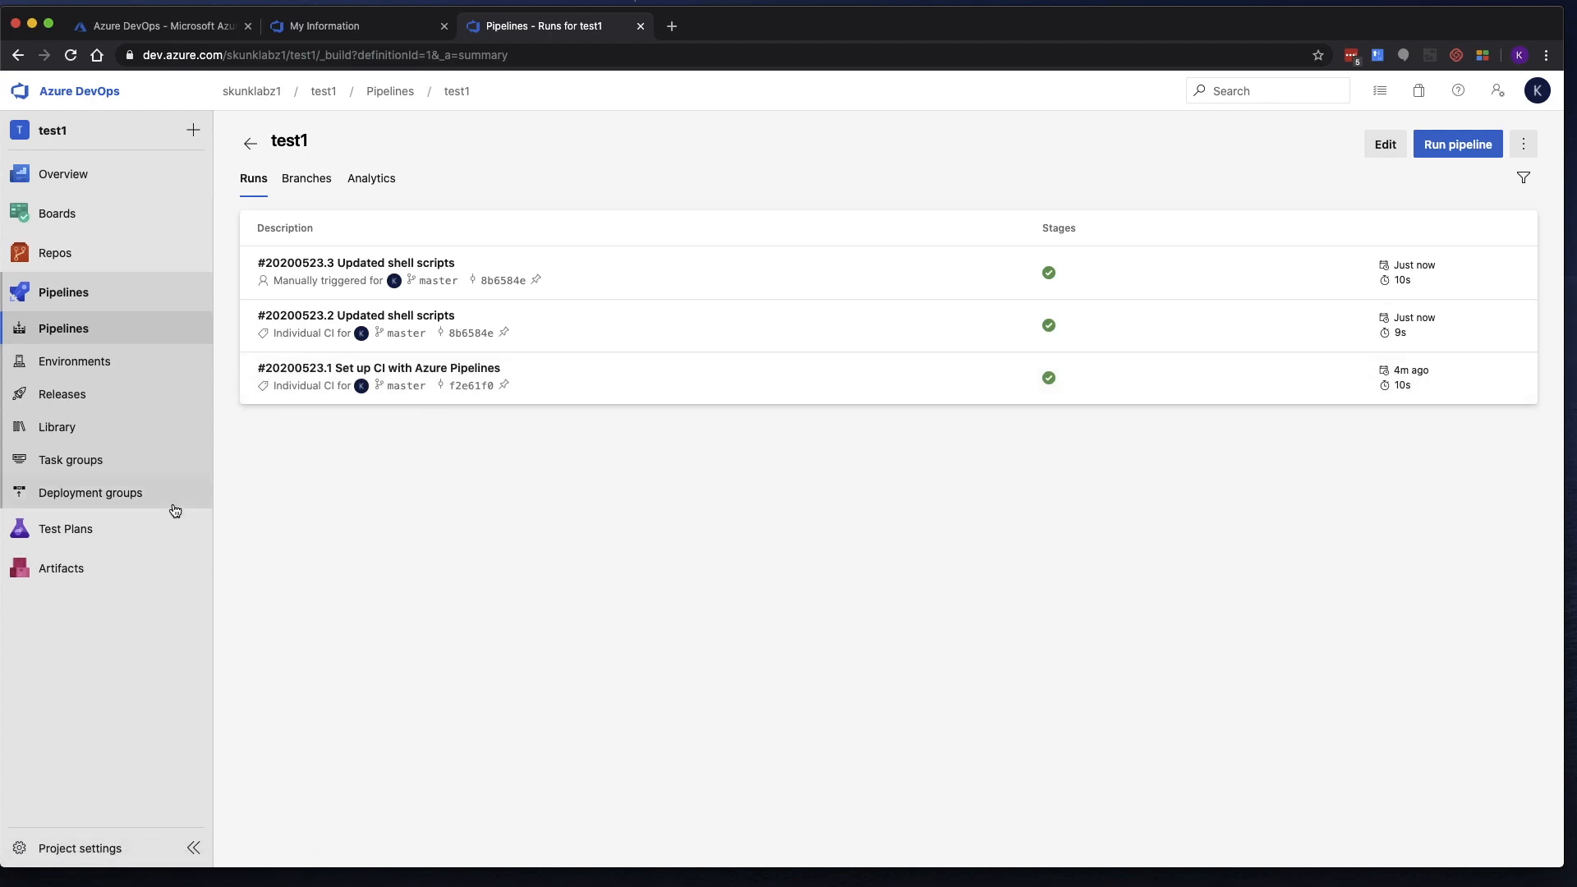
# Open azure-pipelines.yml from the test1 repository files to view its scripts.
pyautogui.click(54, 252)
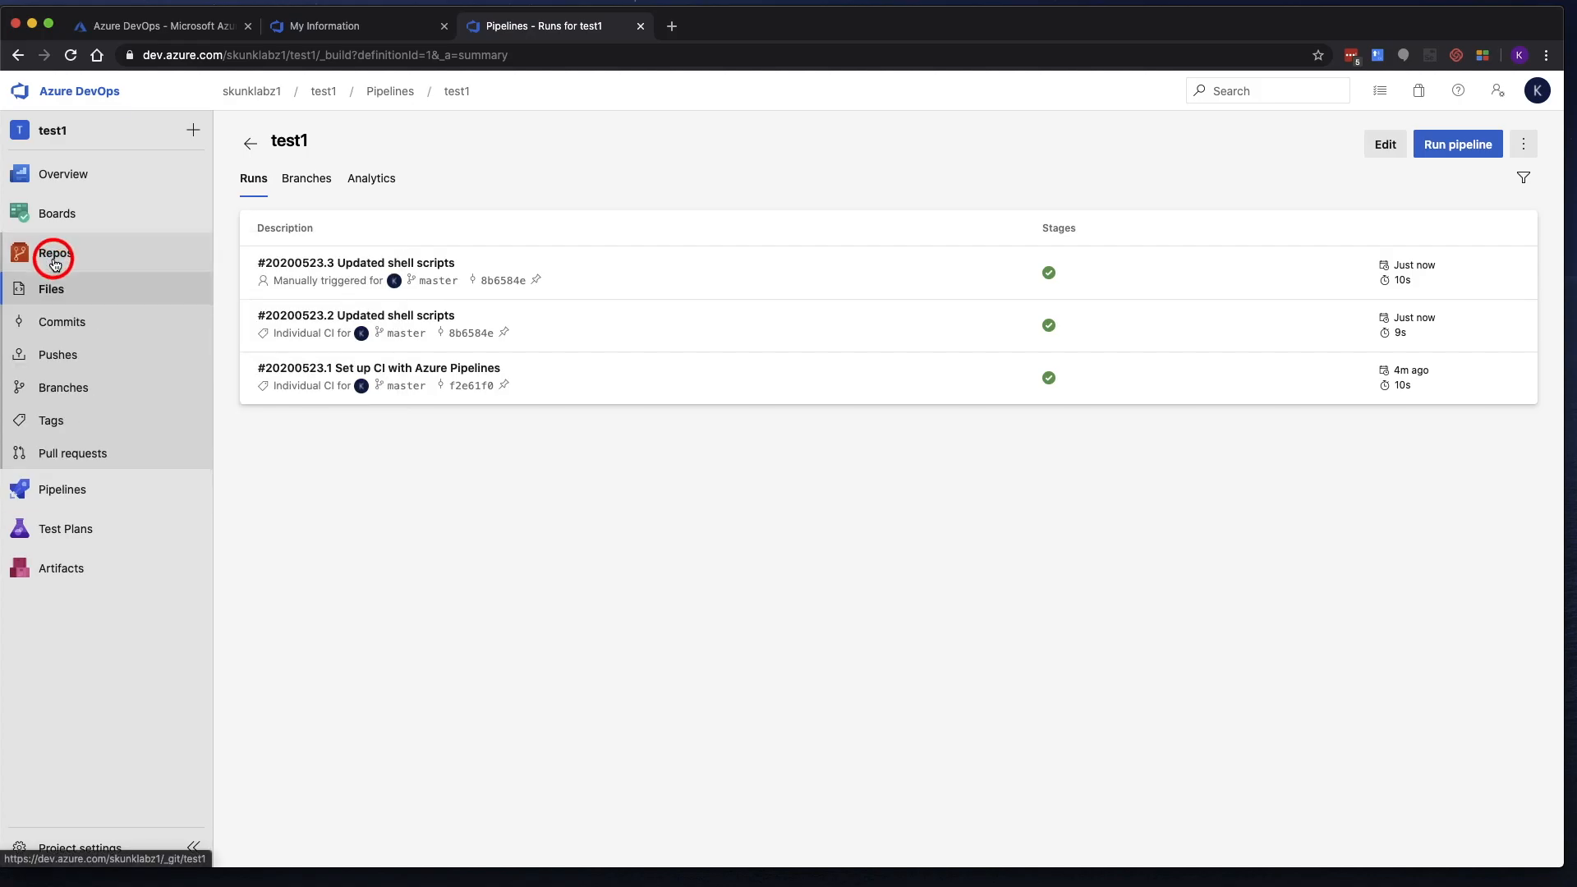
pyautogui.click(54, 252)
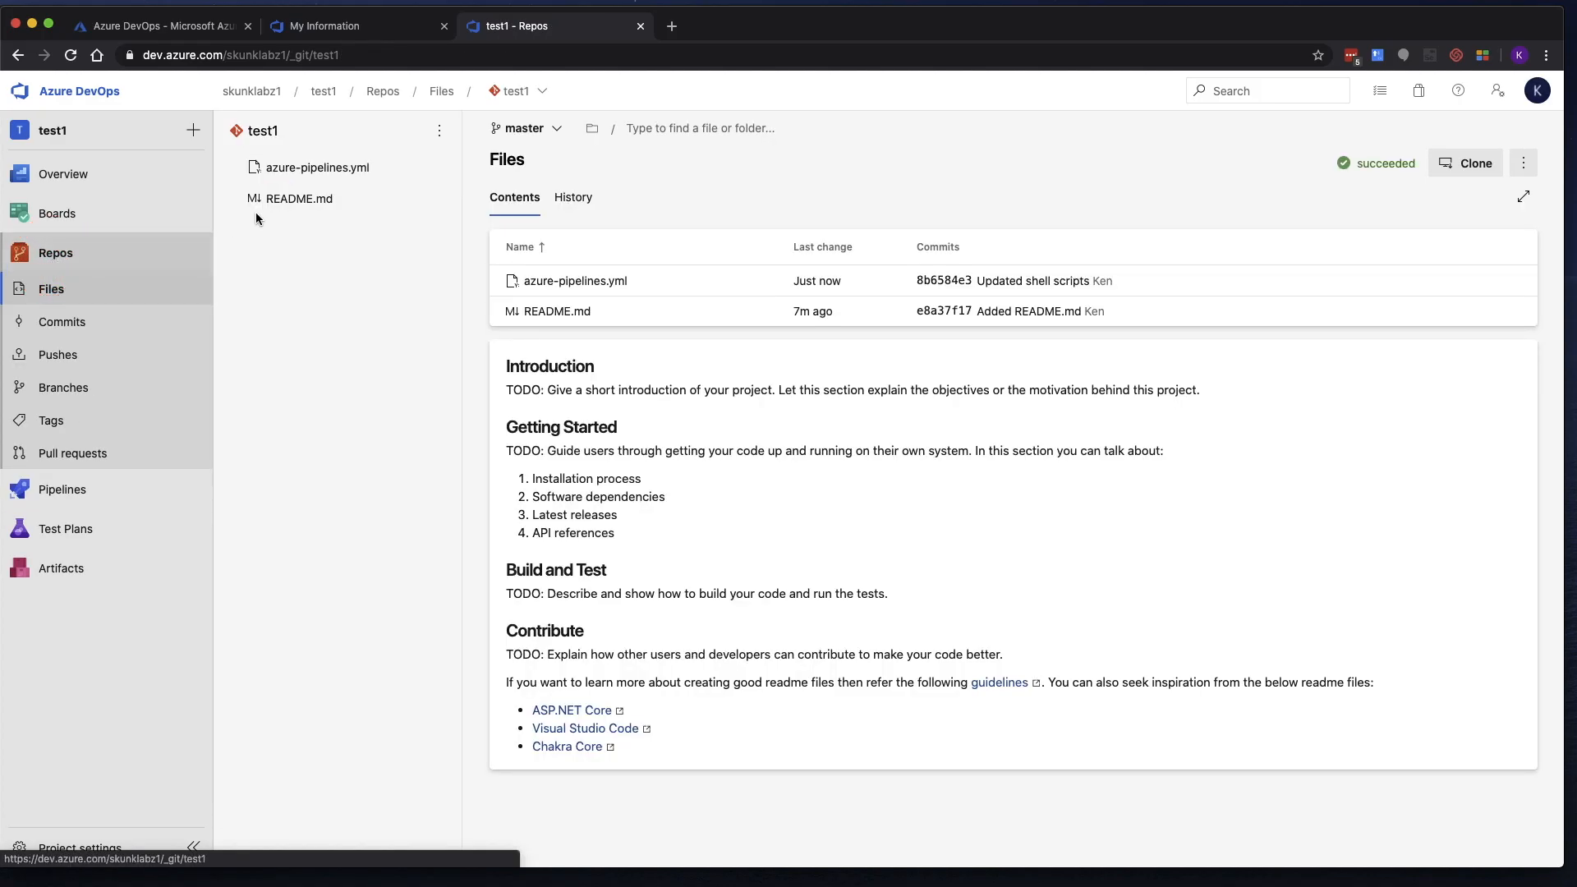
pyautogui.moveTo(319, 167)
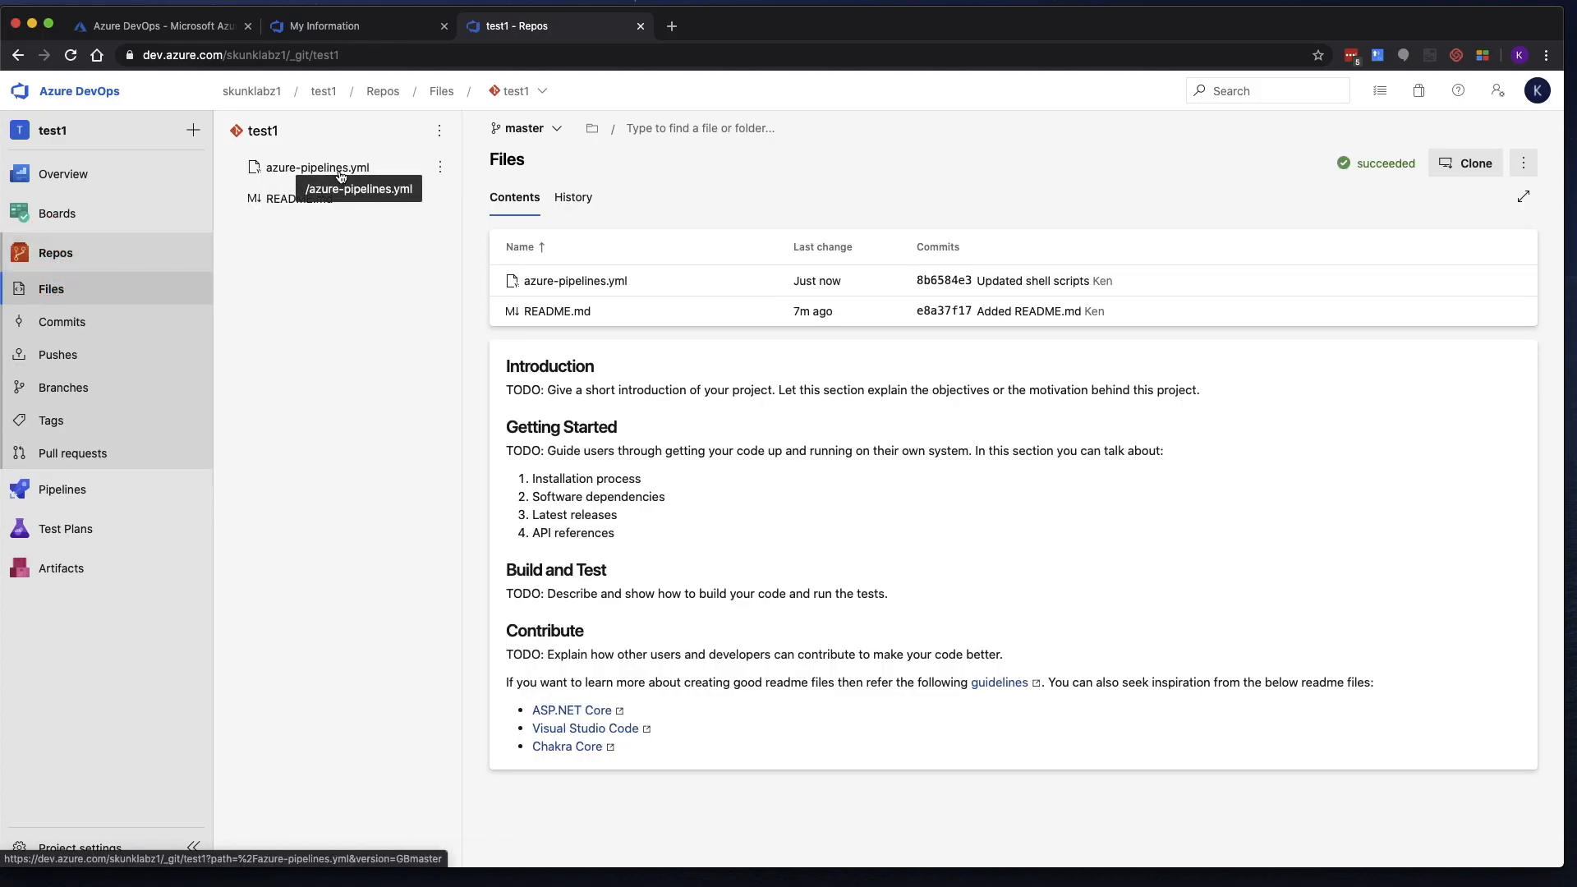
pyautogui.click(319, 166)
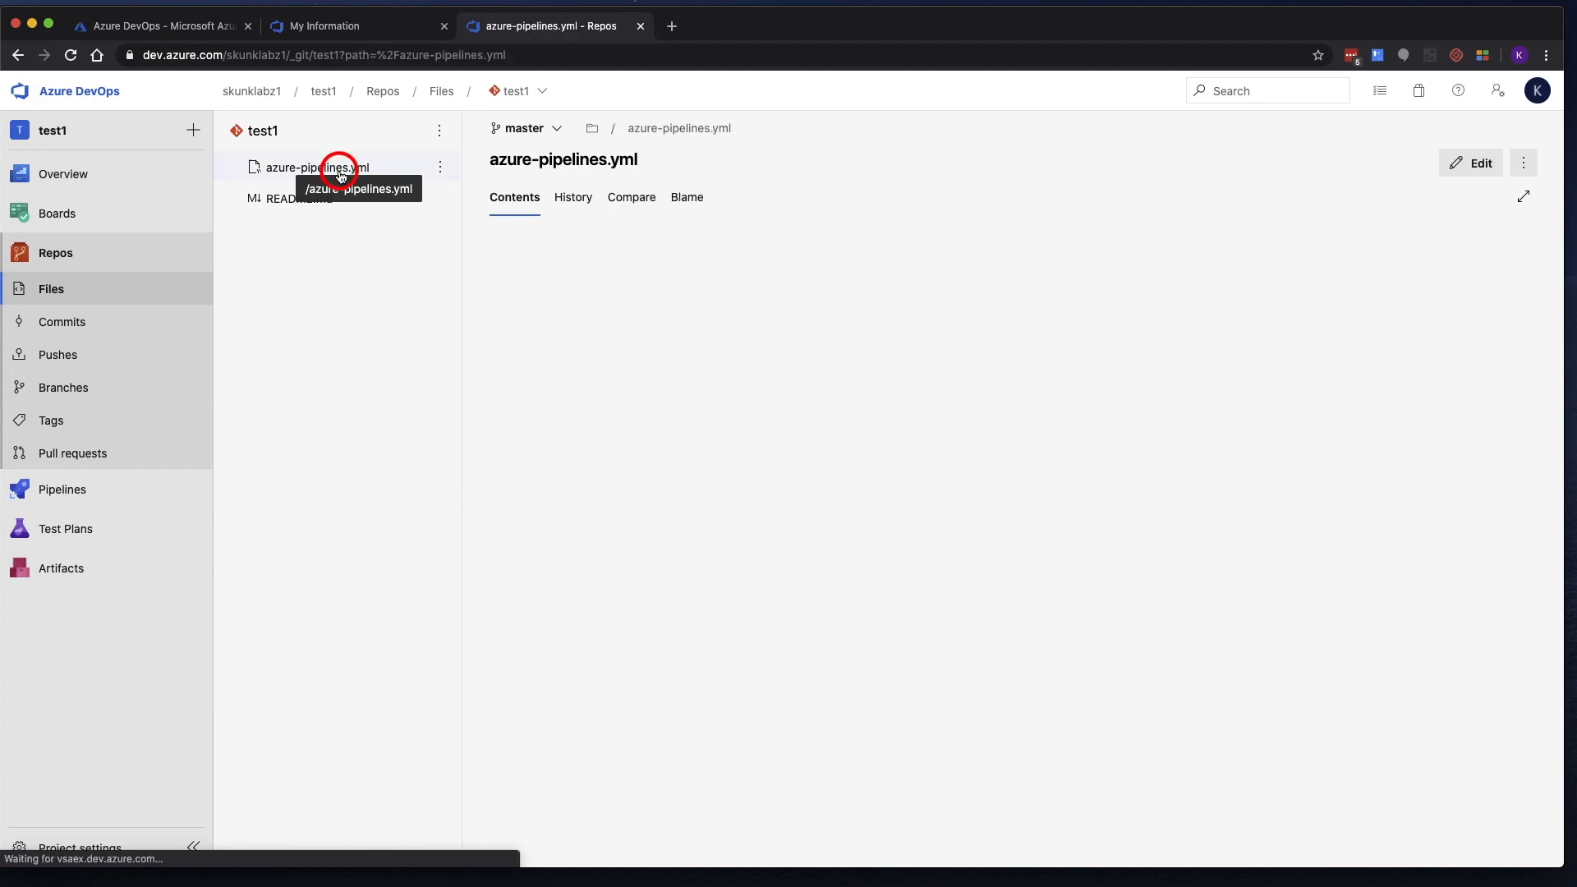
pyautogui.click(318, 167)
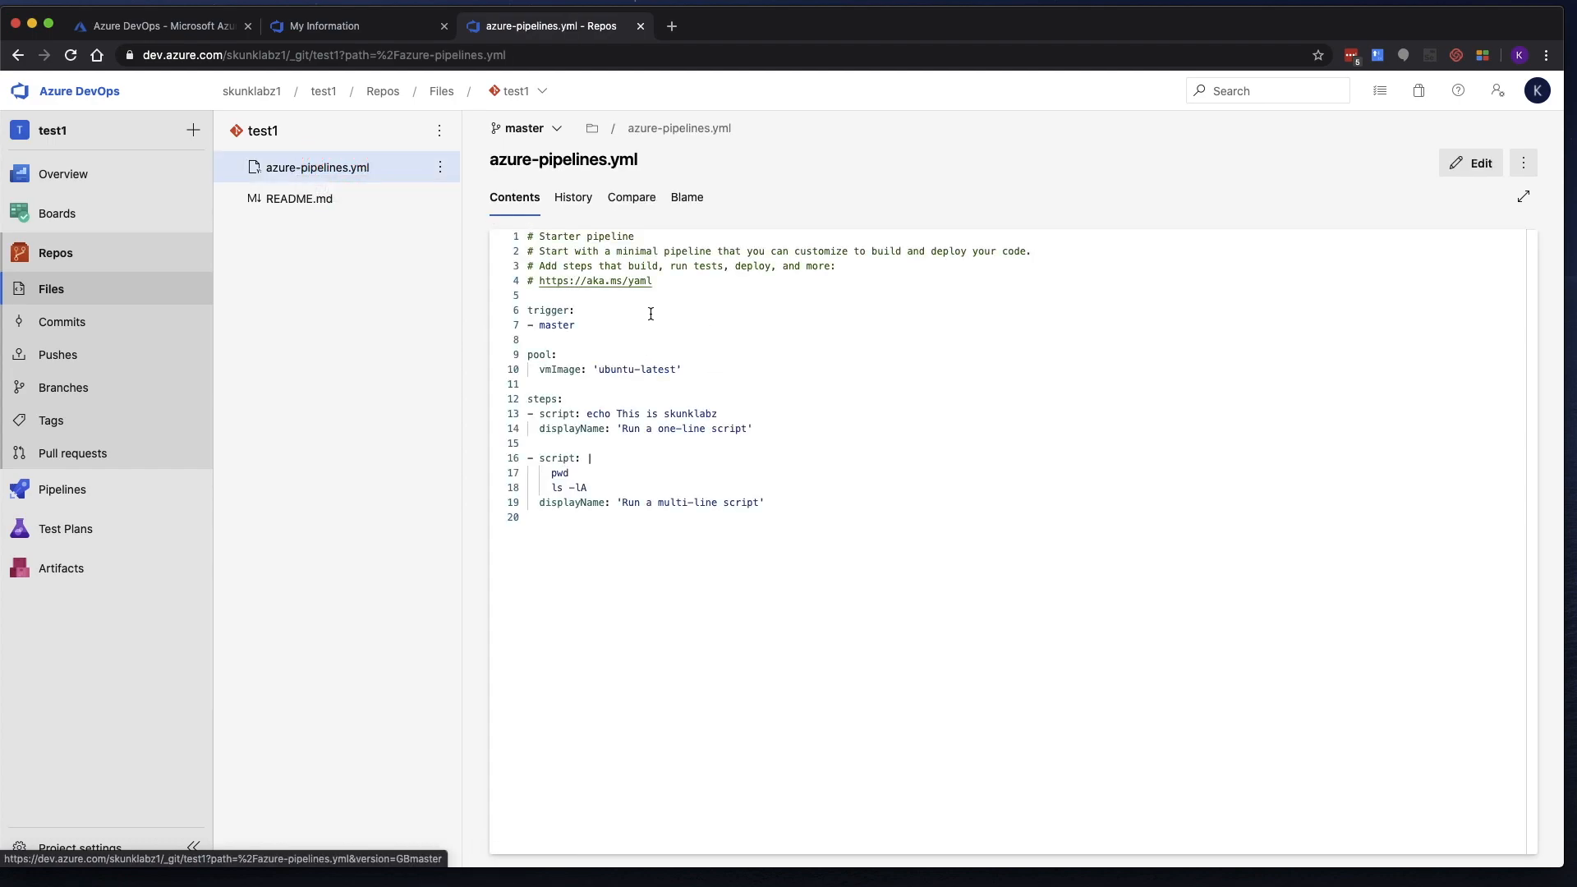
pyautogui.moveTo(655, 323)
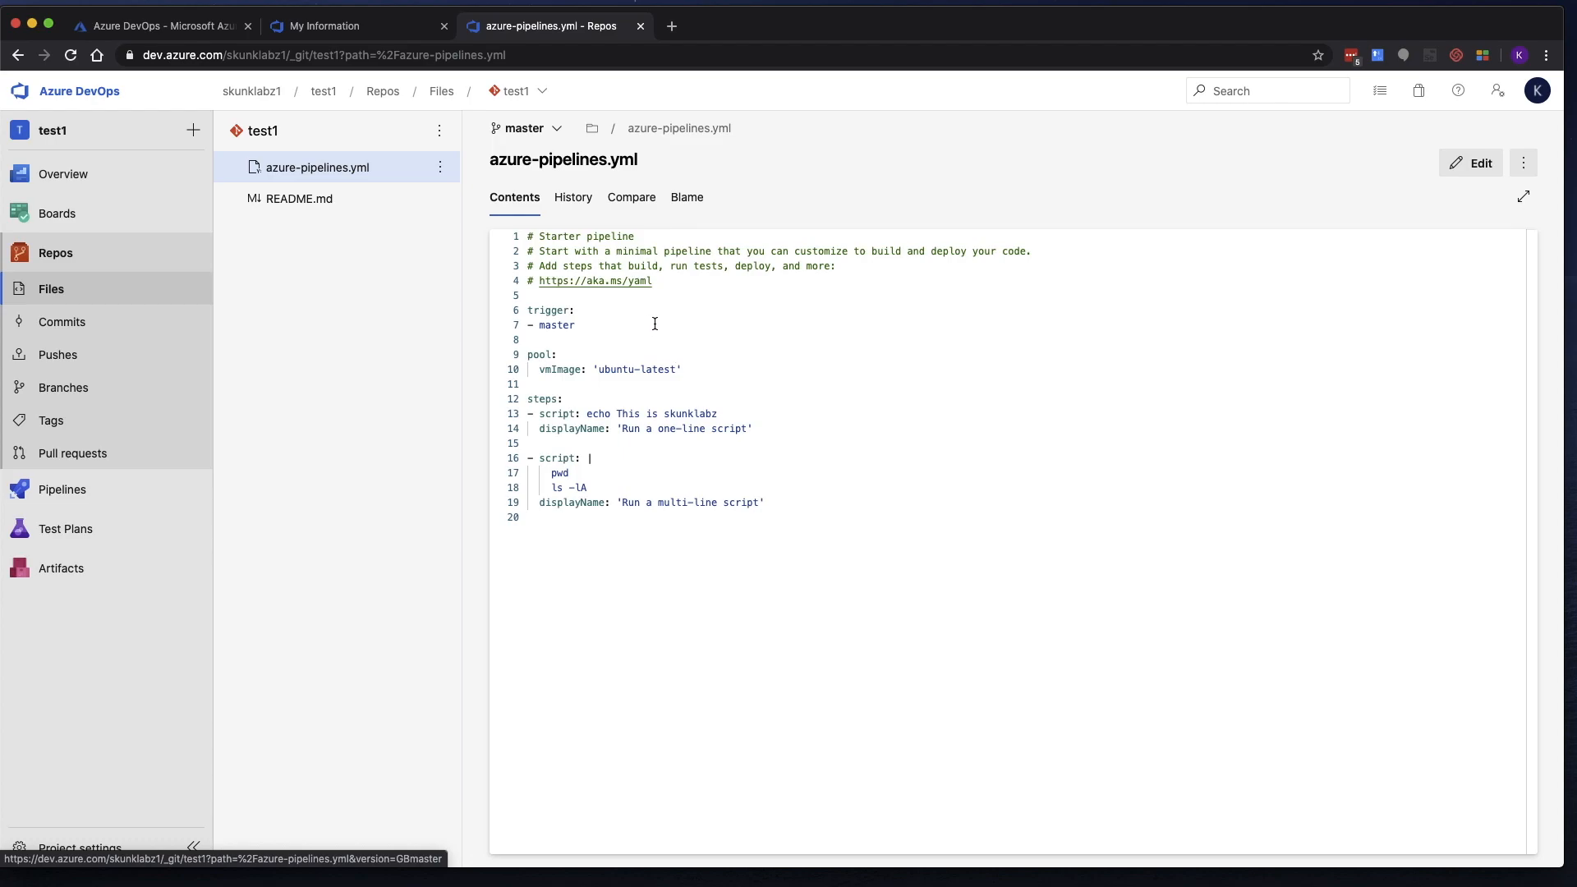
pyautogui.moveTo(782, 431)
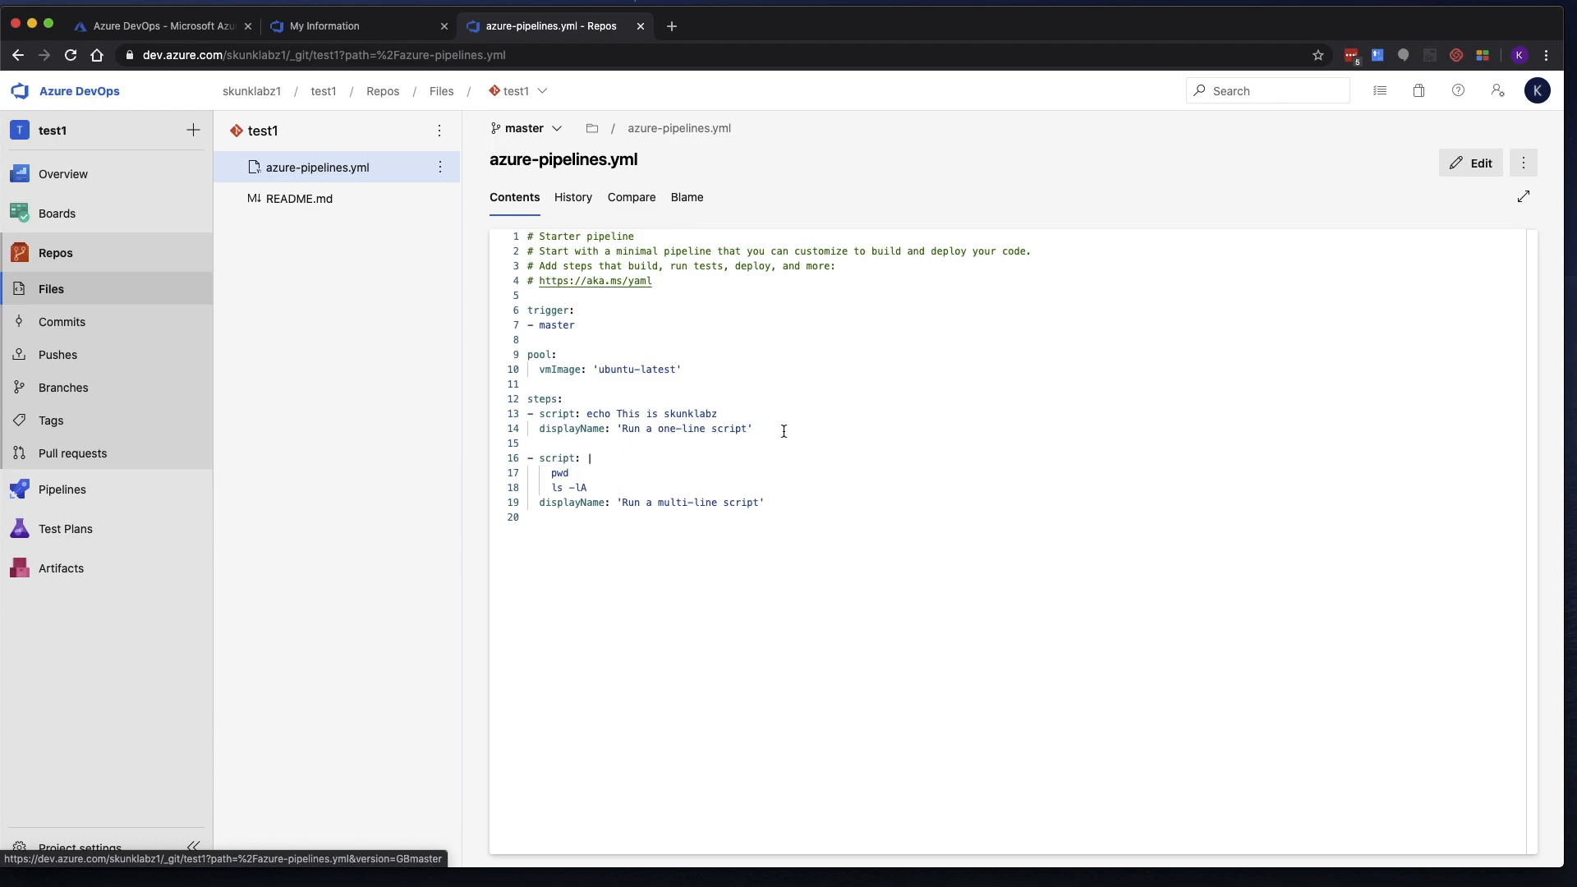
pyautogui.moveTo(329, 247)
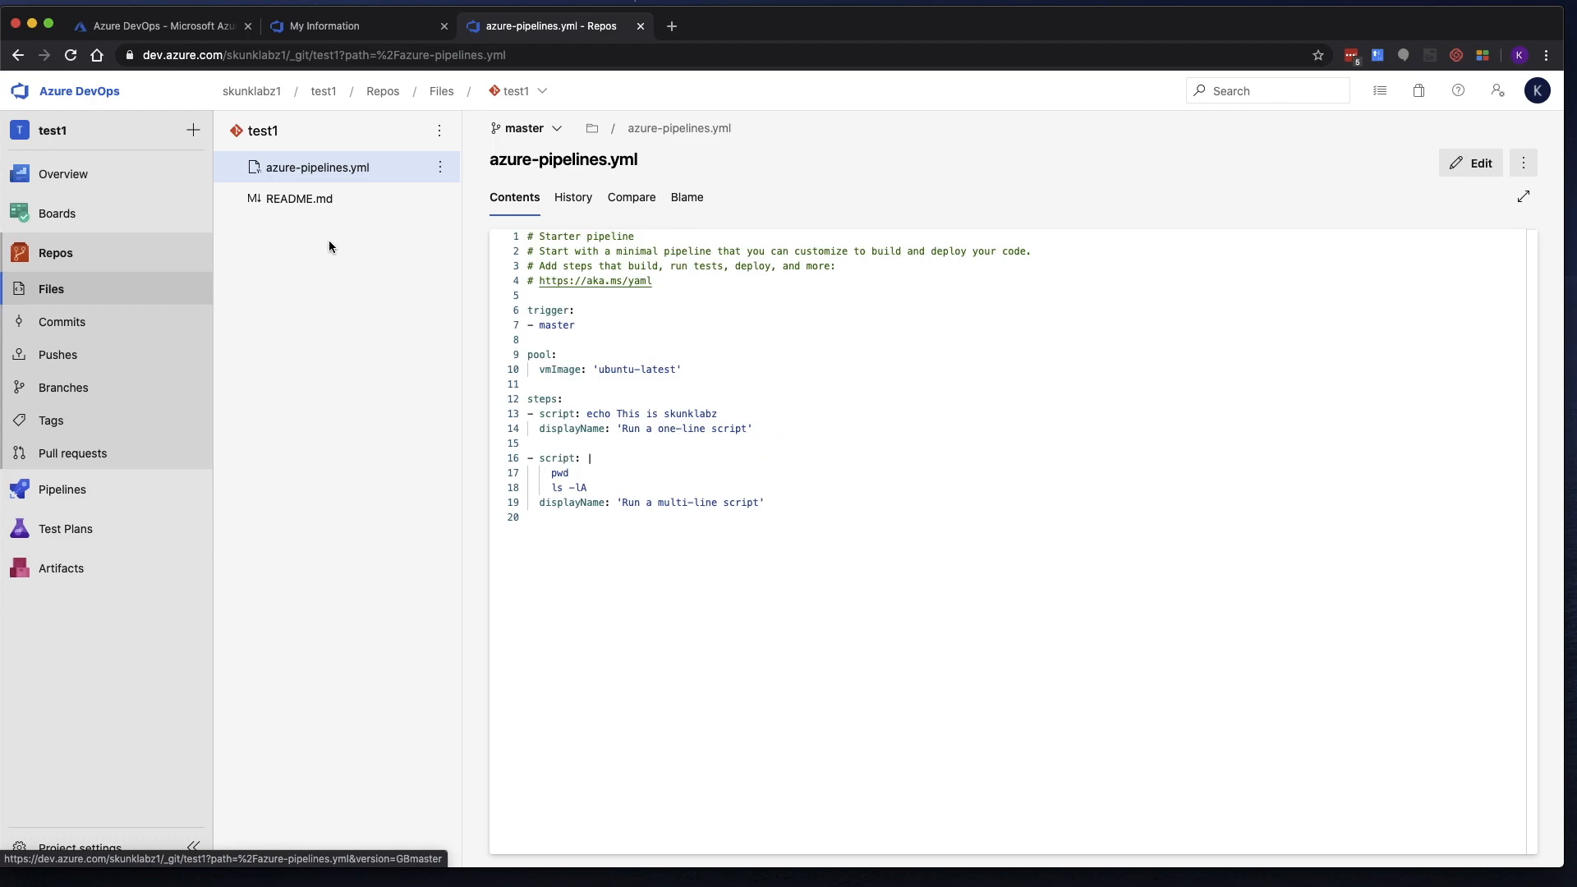
pyautogui.moveTo(1469, 163)
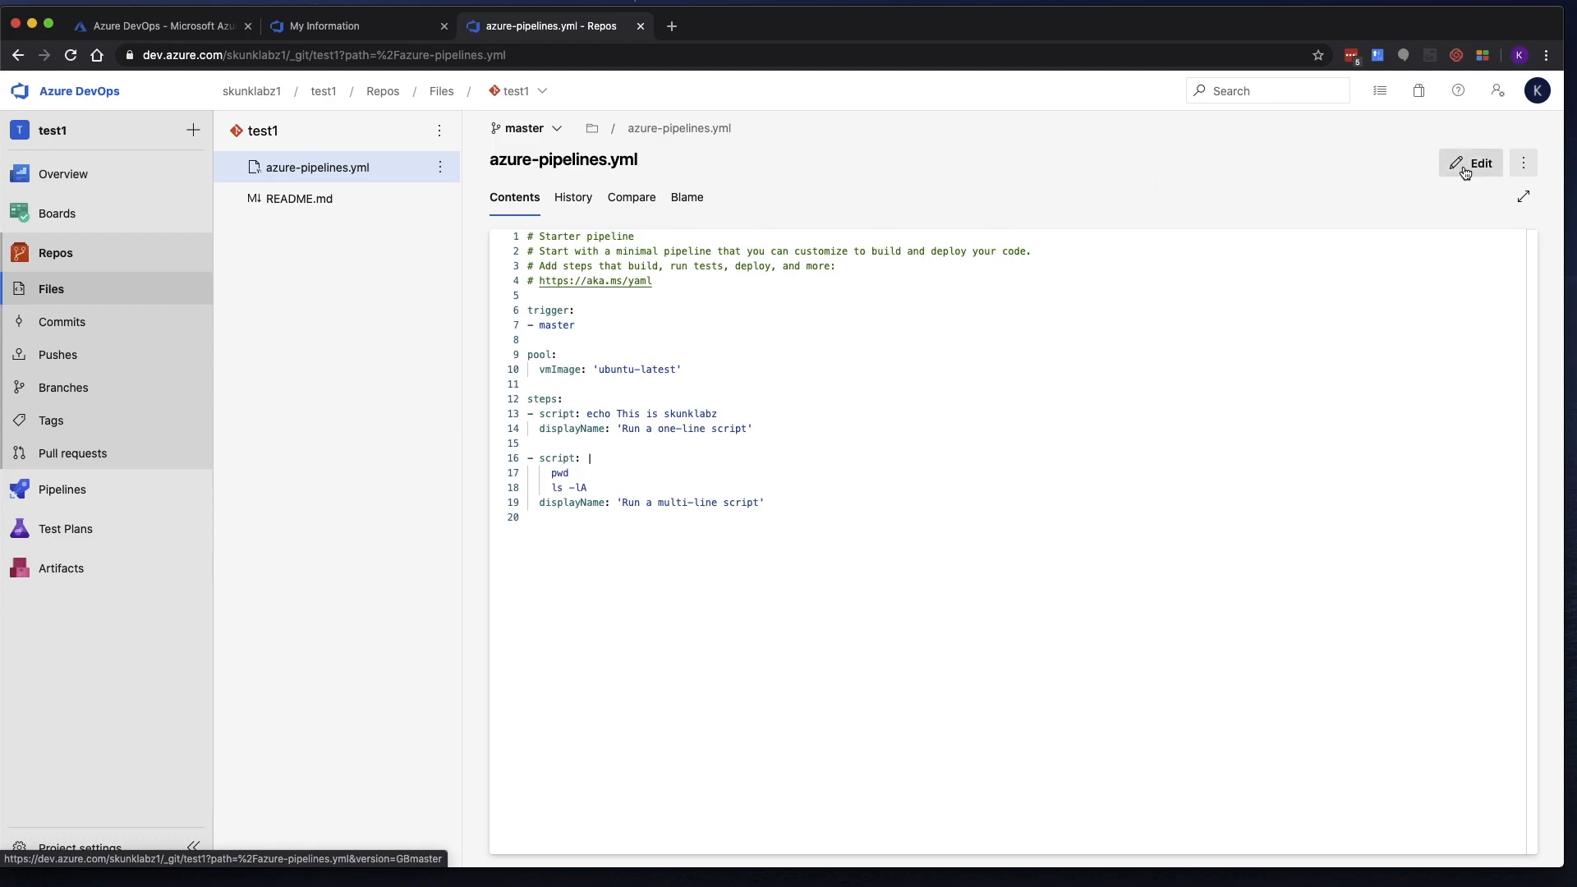
# Edit the YAML to echo skunklabz!!!! and run cd / before ls -lA.
pyautogui.click(1470, 162)
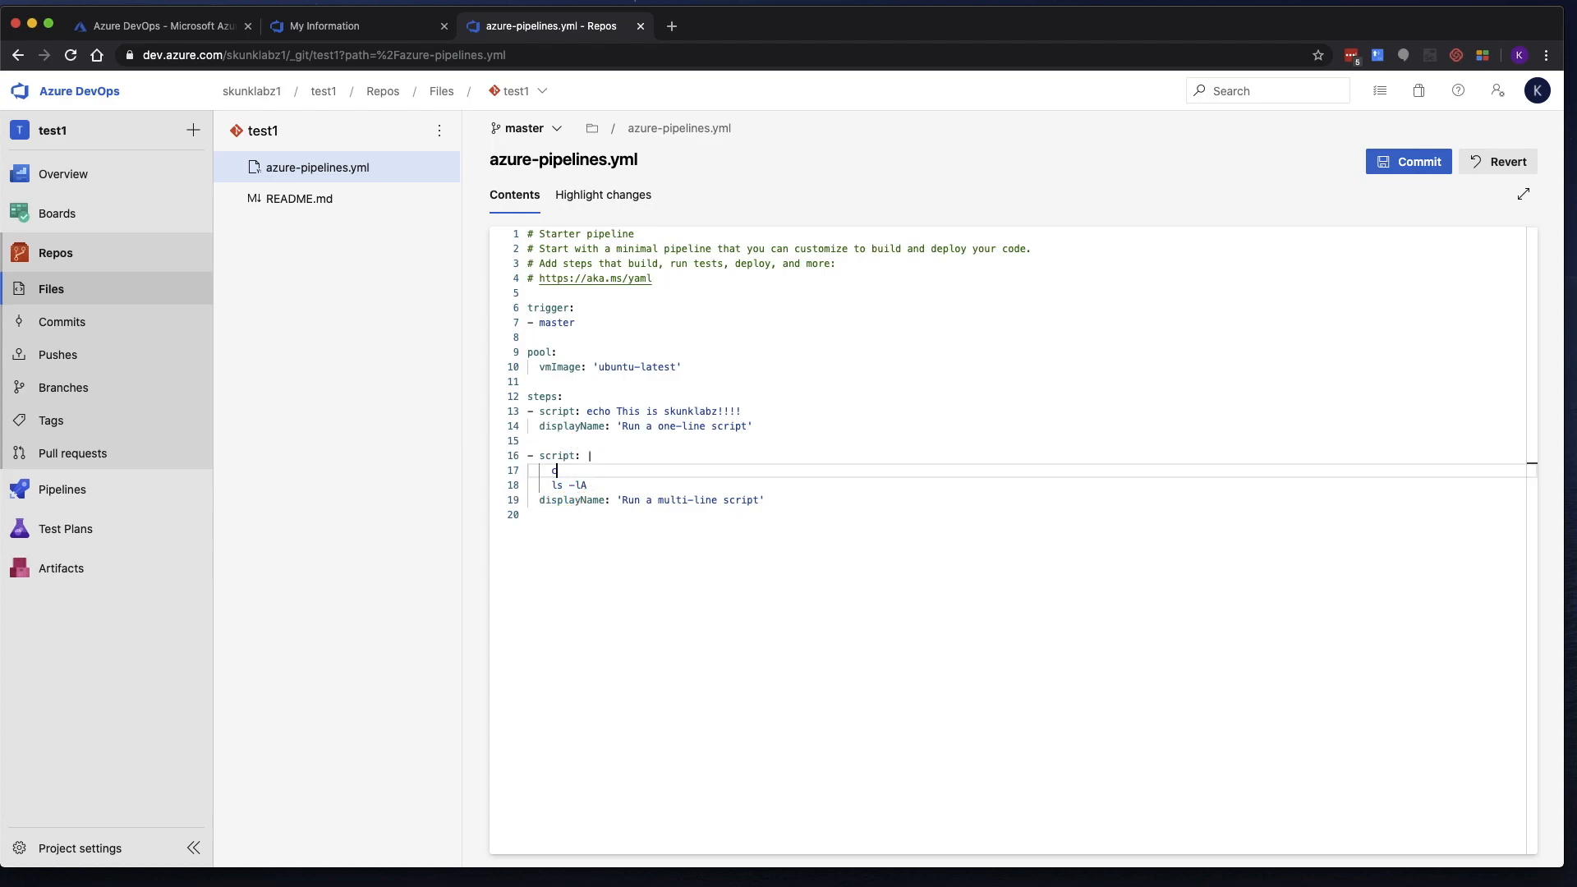
pyautogui.write('cd /')
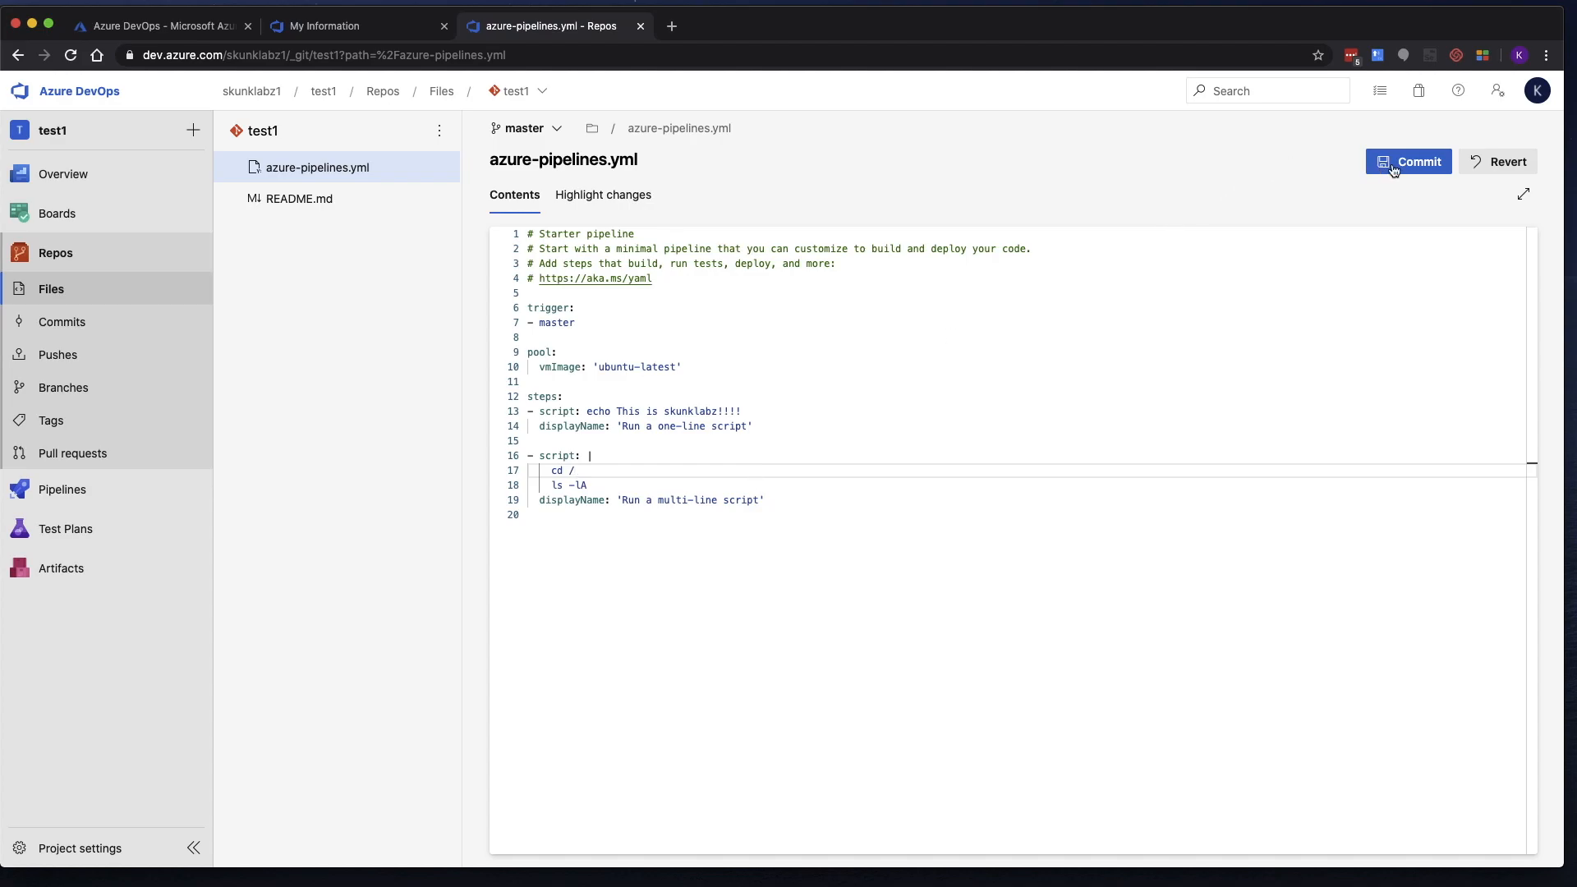
# Commit the cd / change to master with the comment 'Made yet another change'.
pyautogui.click(1407, 161)
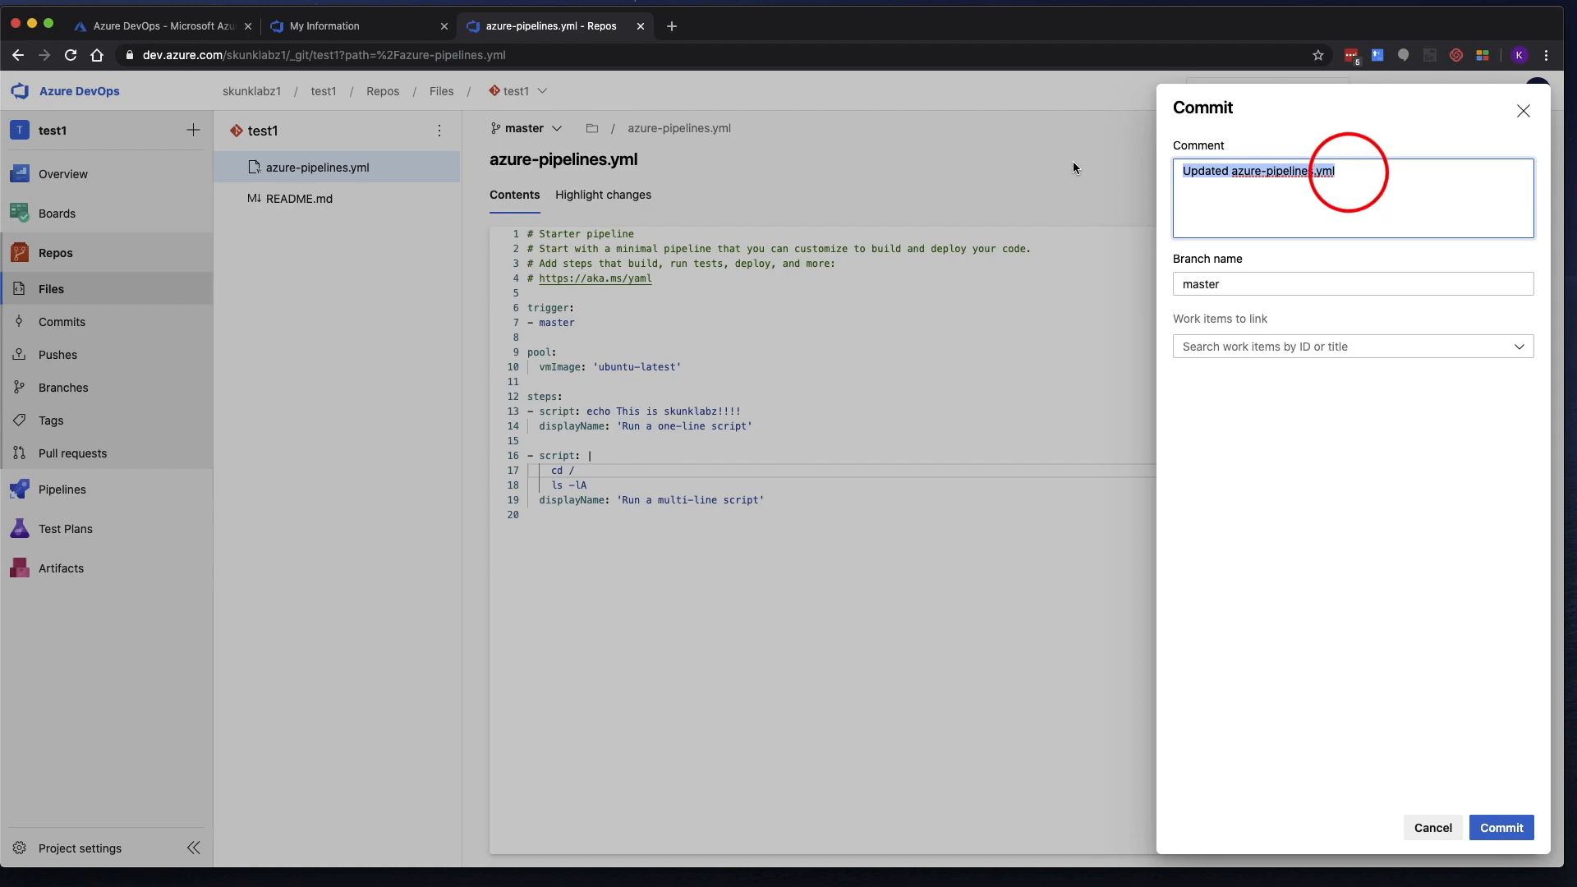
pyautogui.write('Made y')
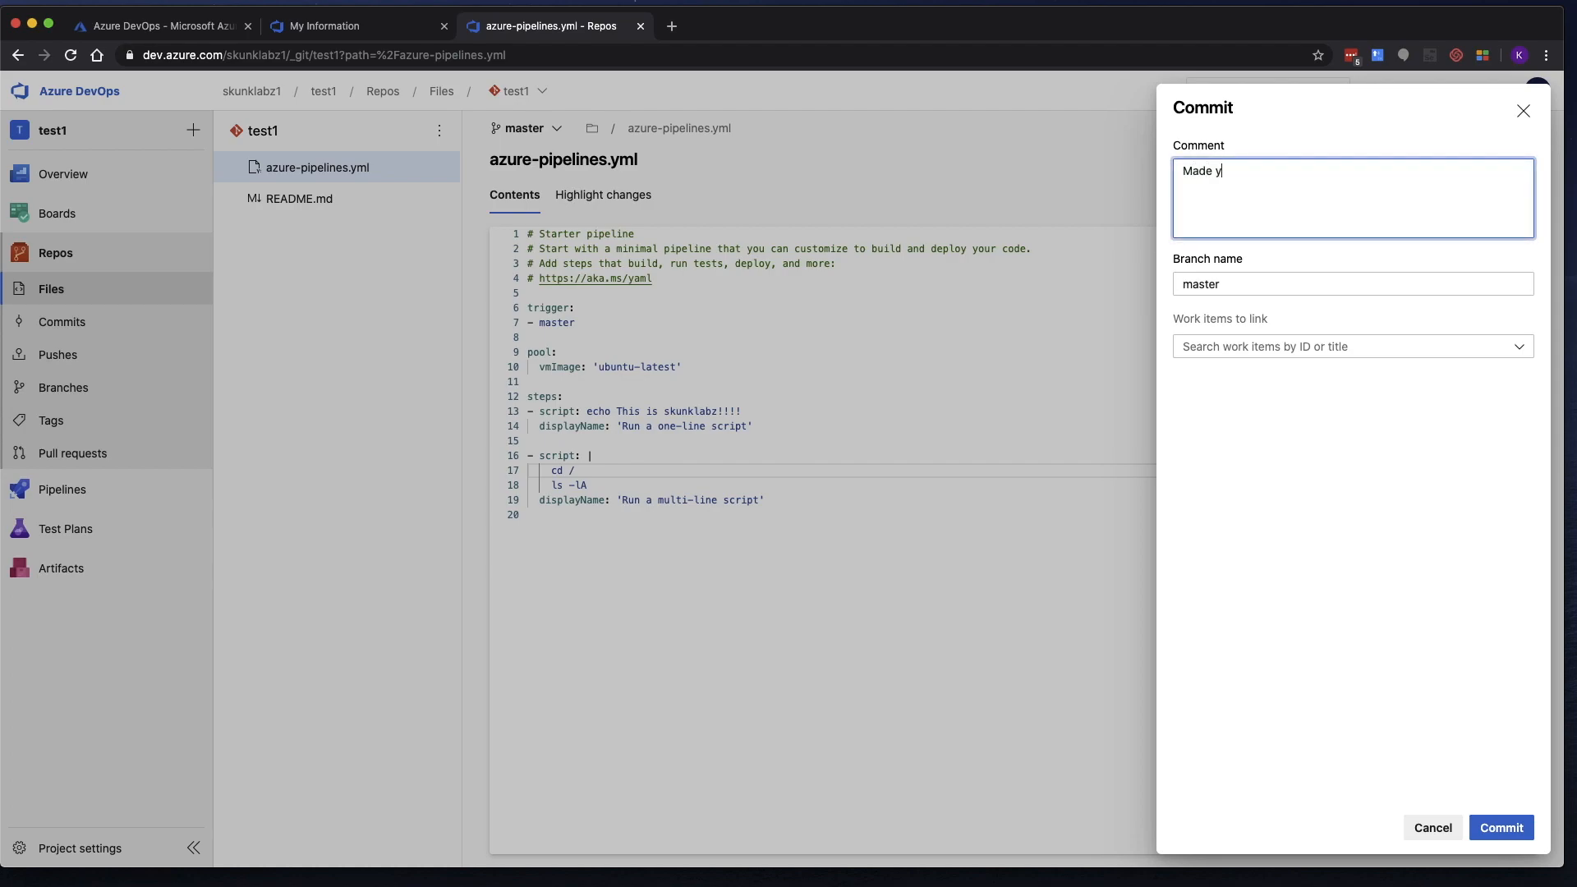
pyautogui.write('et another f')
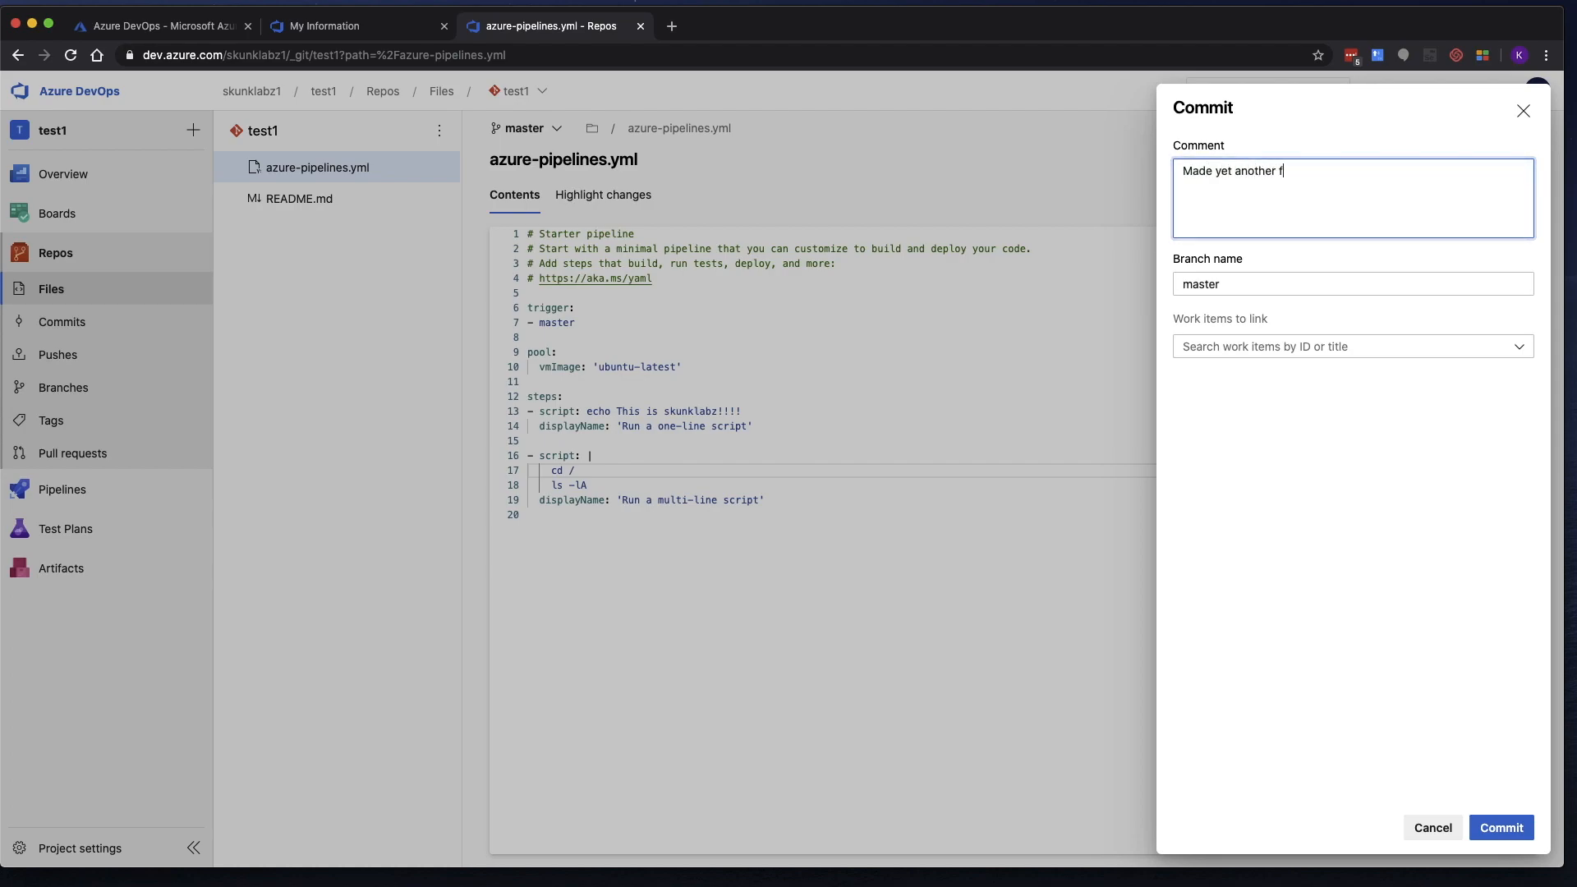
pyautogui.write('change')
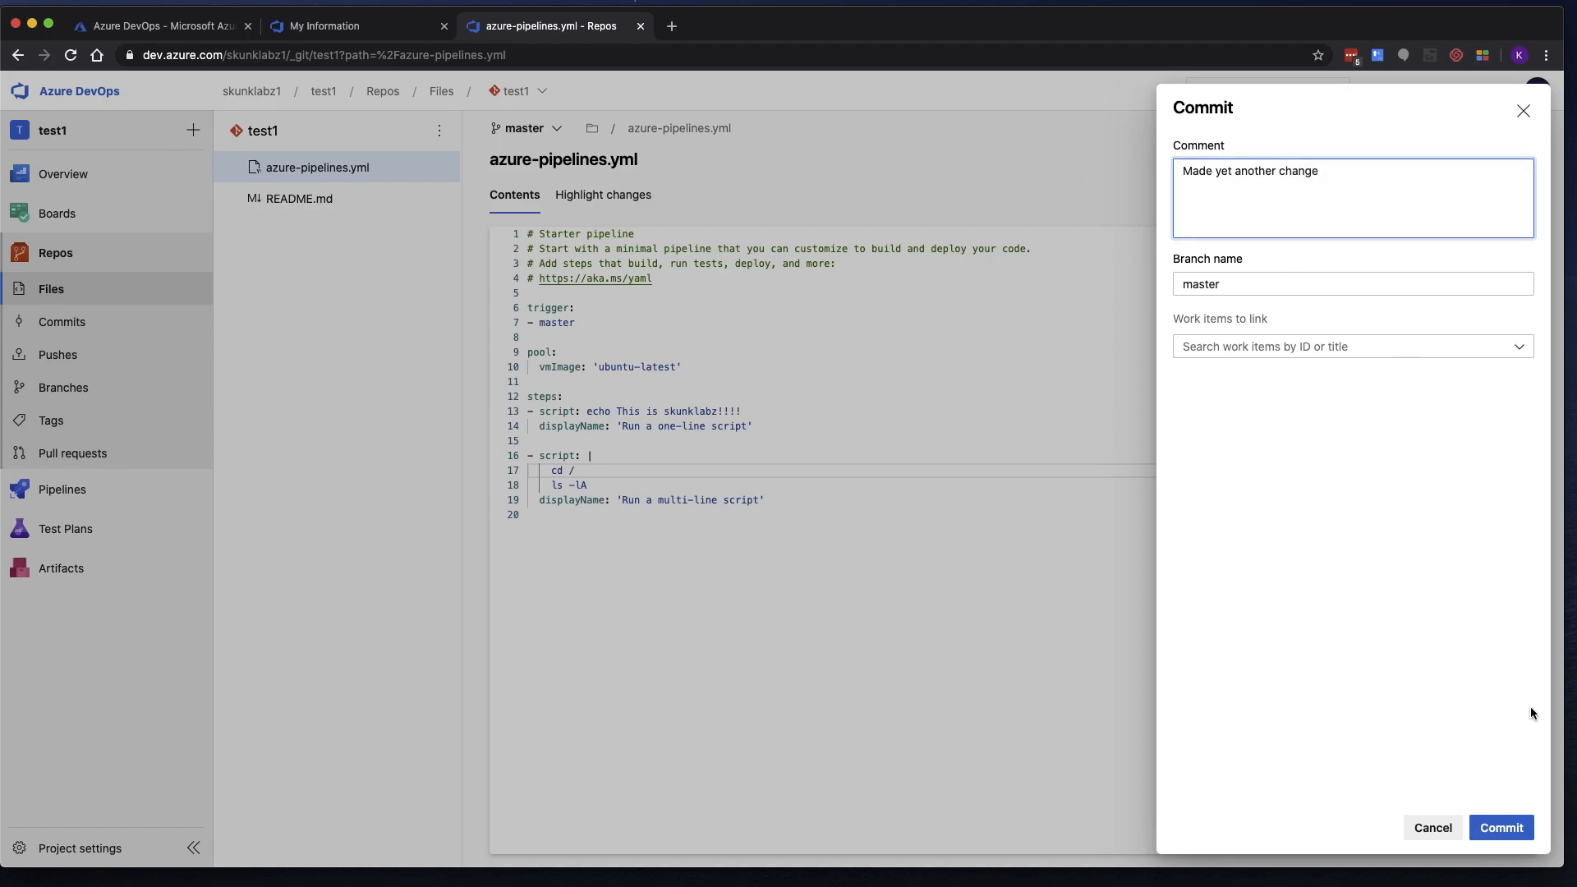
pyautogui.click(1501, 826)
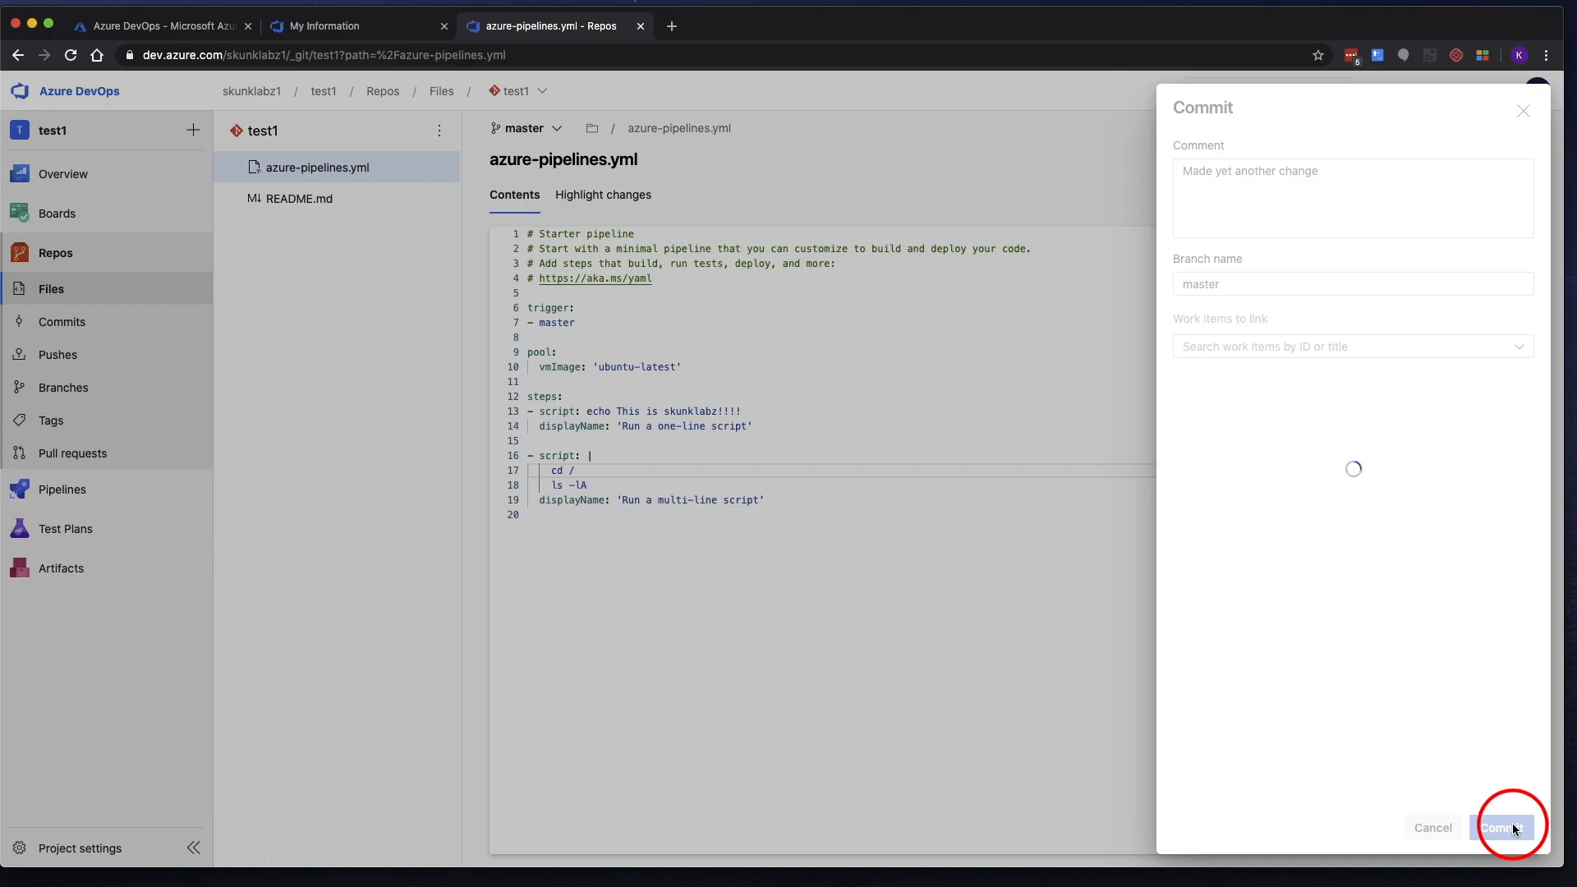
pyautogui.click(1504, 827)
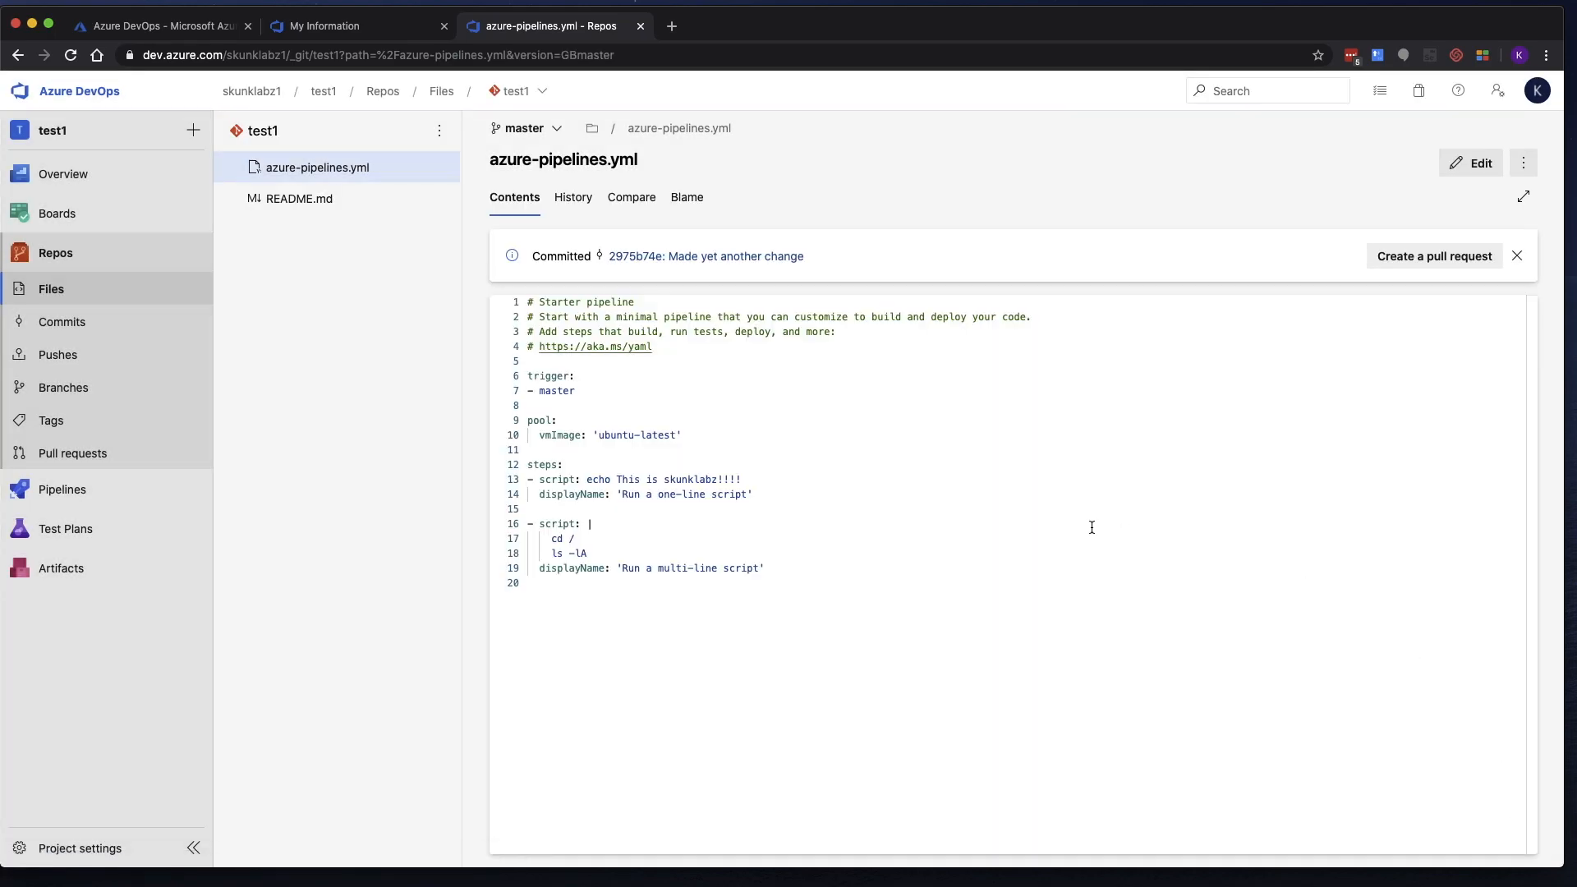
pyautogui.moveTo(853, 327)
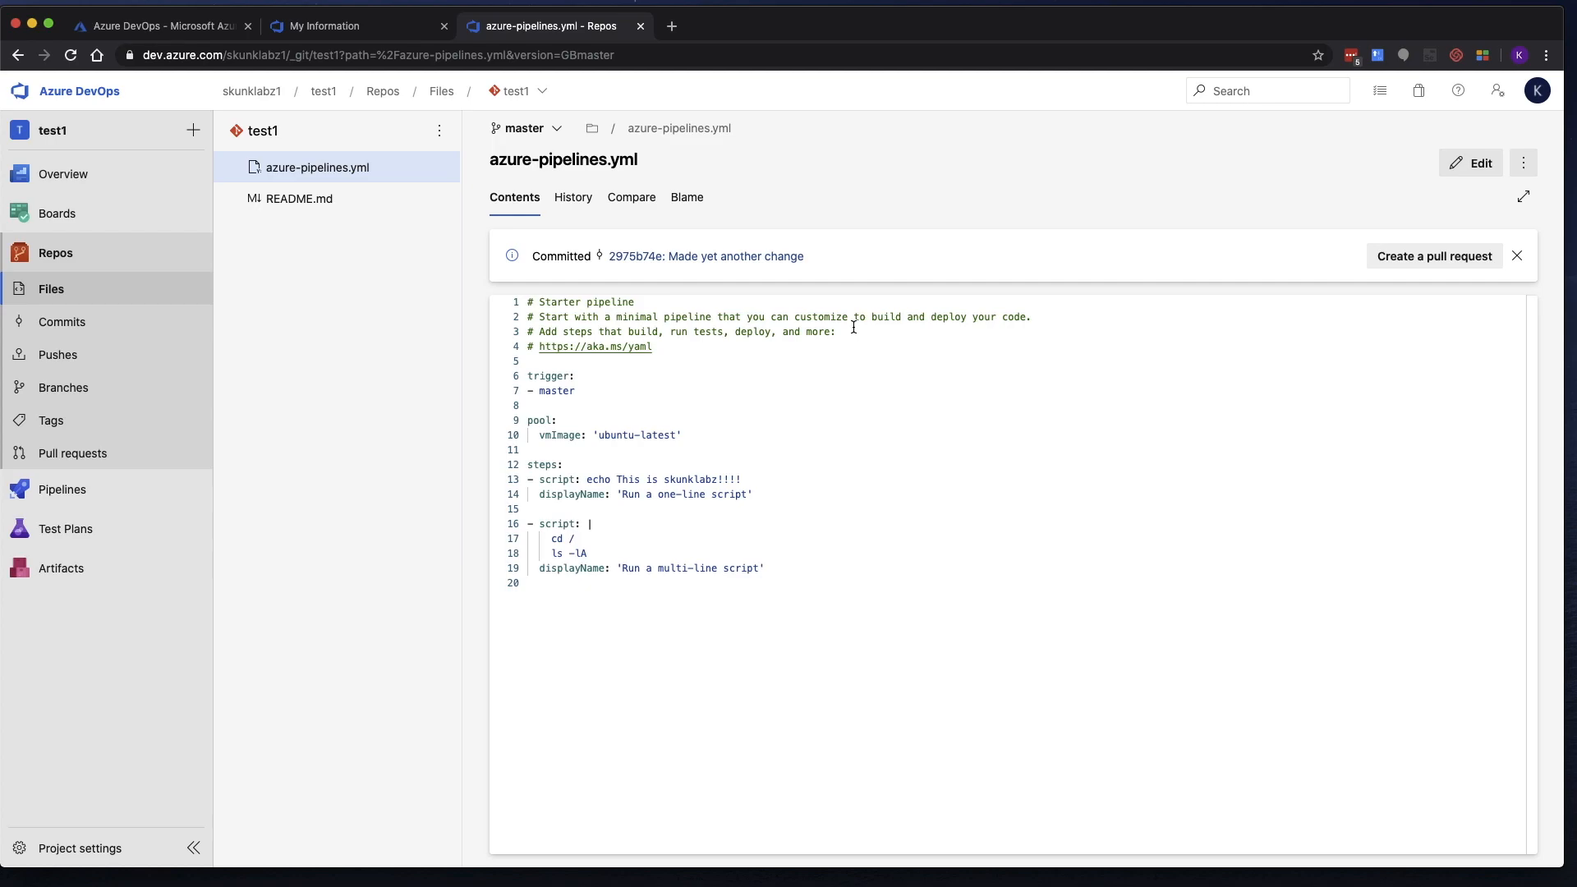
pyautogui.moveTo(765, 330)
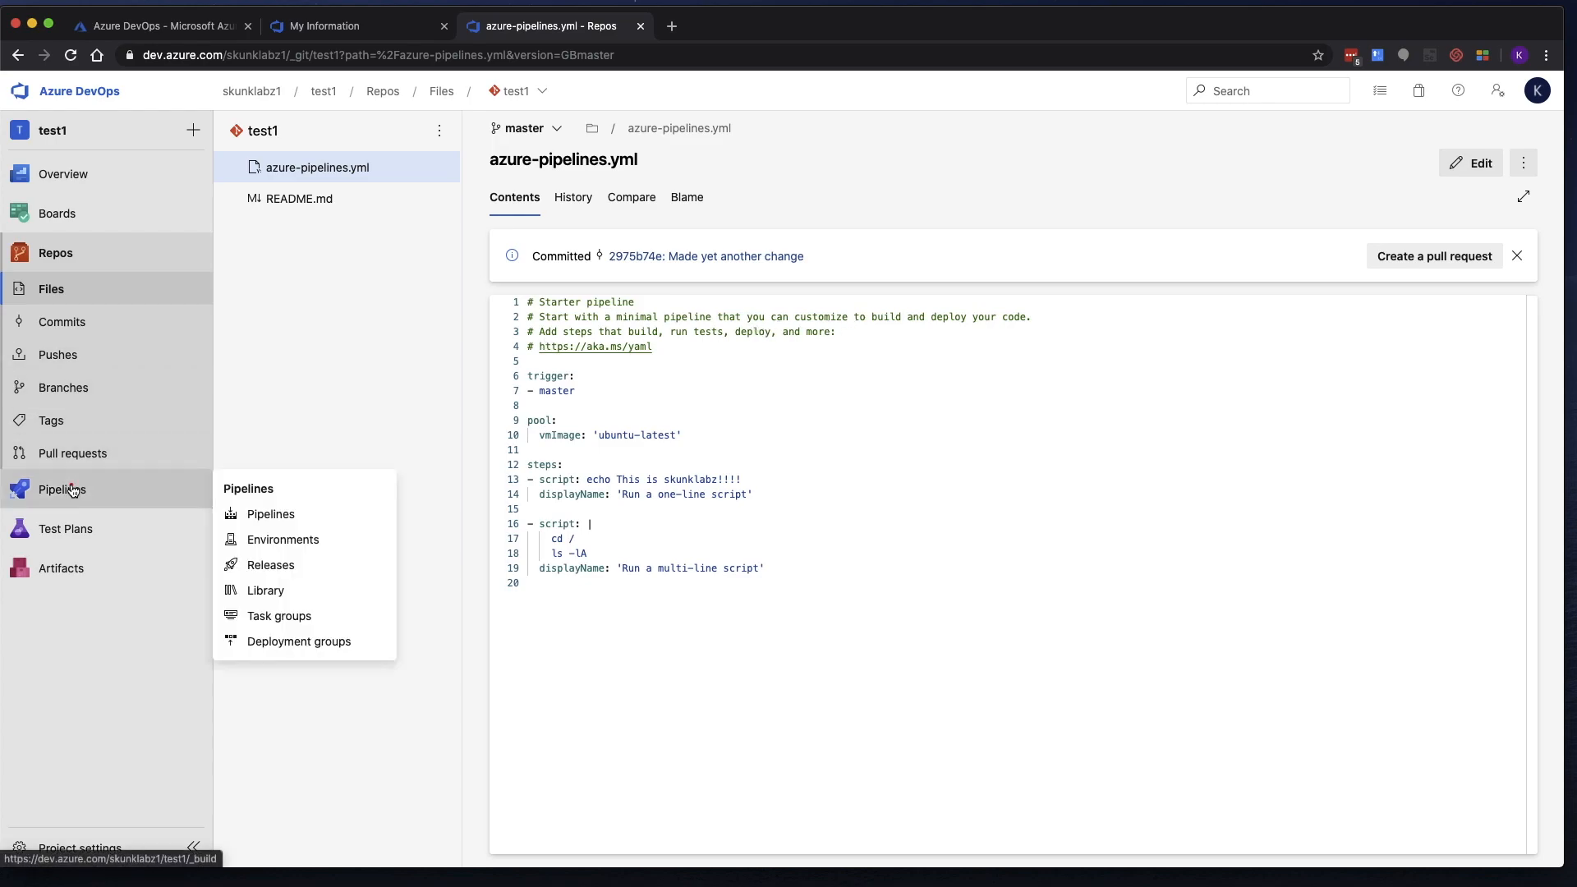
# Open run #20200523.4 'Made yet another change' from the test1 pipeline's runs.
pyautogui.click(270, 514)
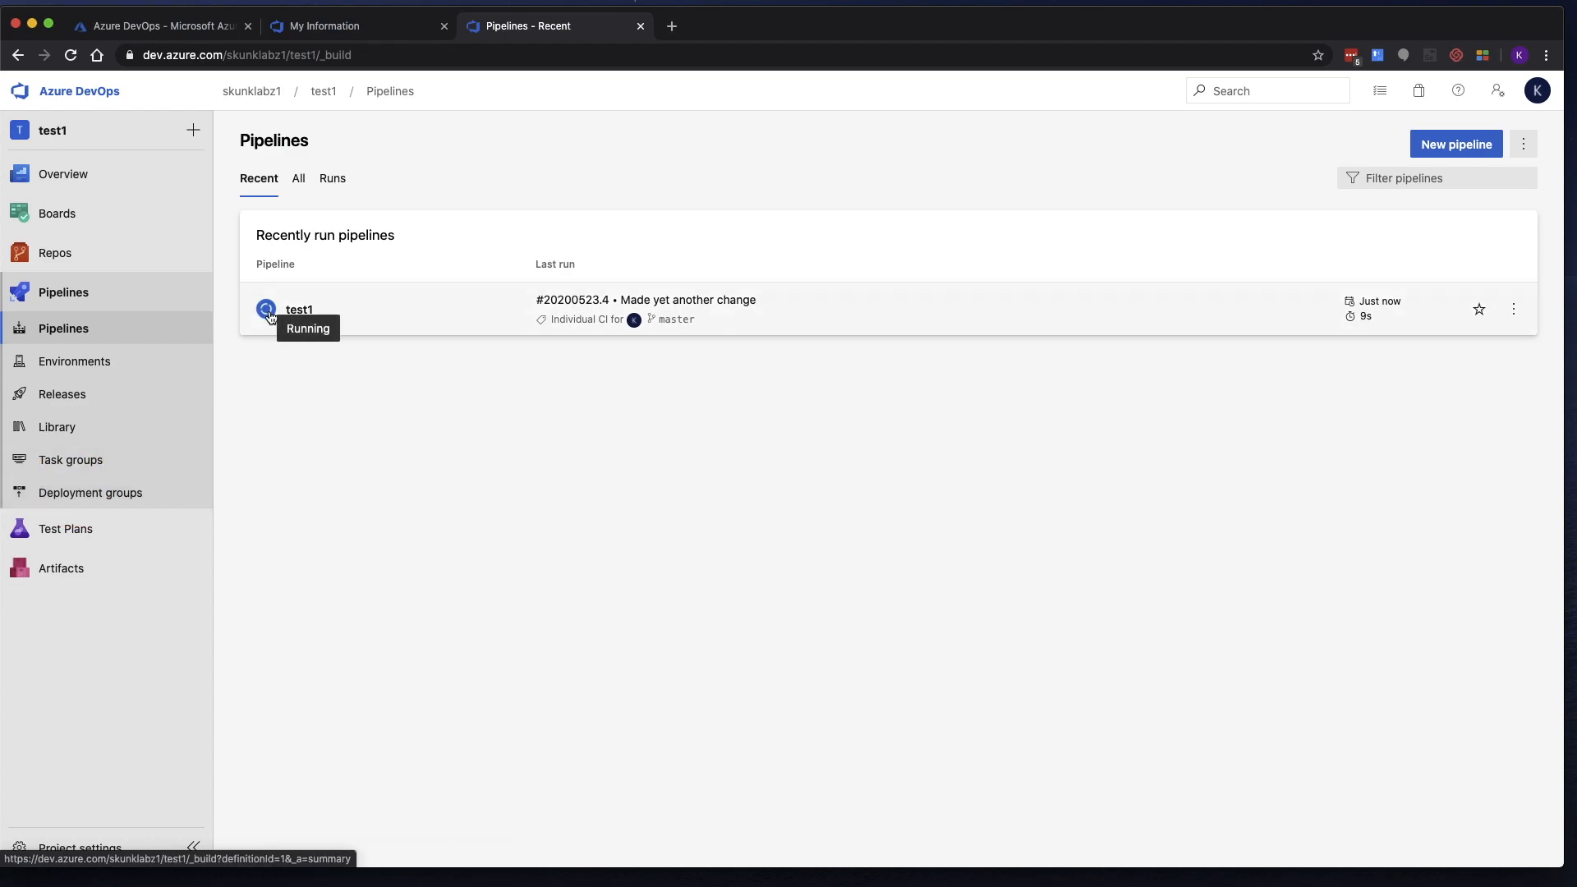
pyautogui.click(299, 308)
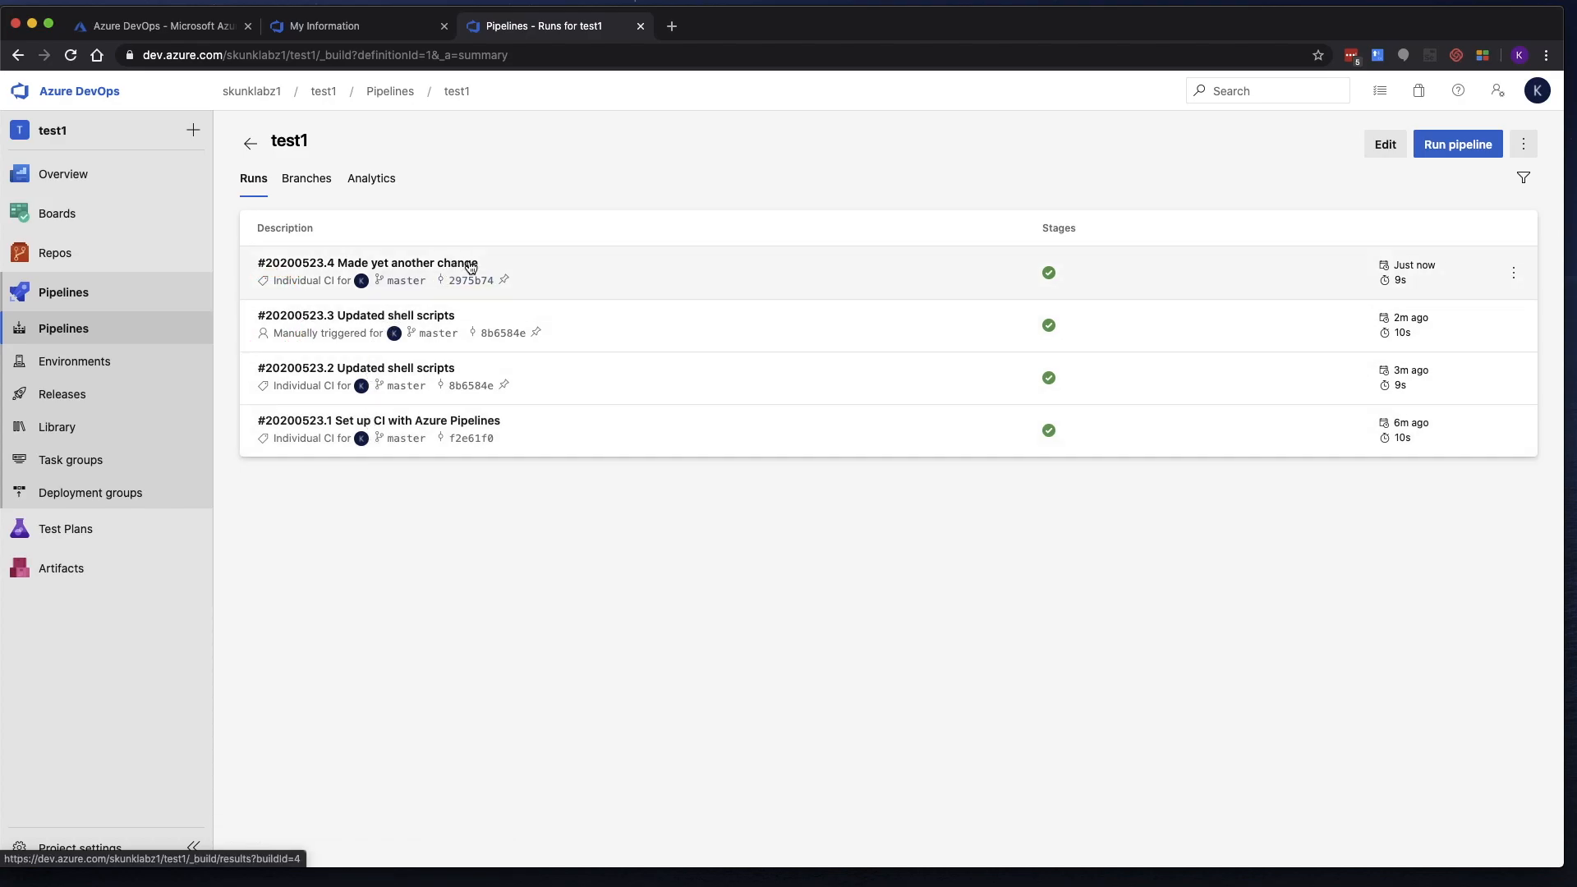
pyautogui.click(367, 263)
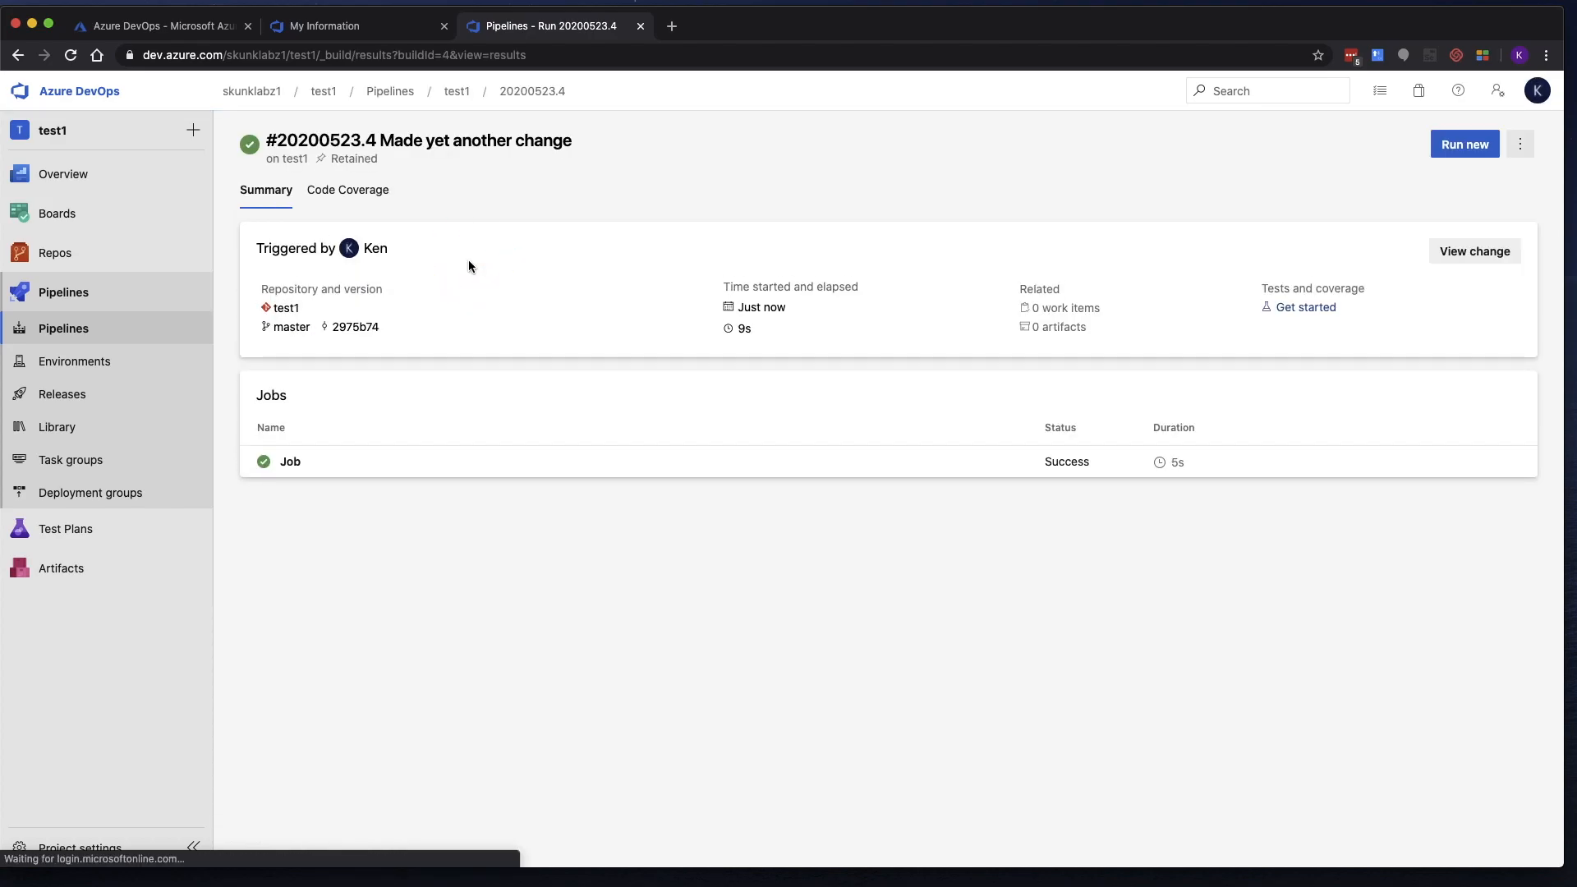
pyautogui.moveTo(355, 404)
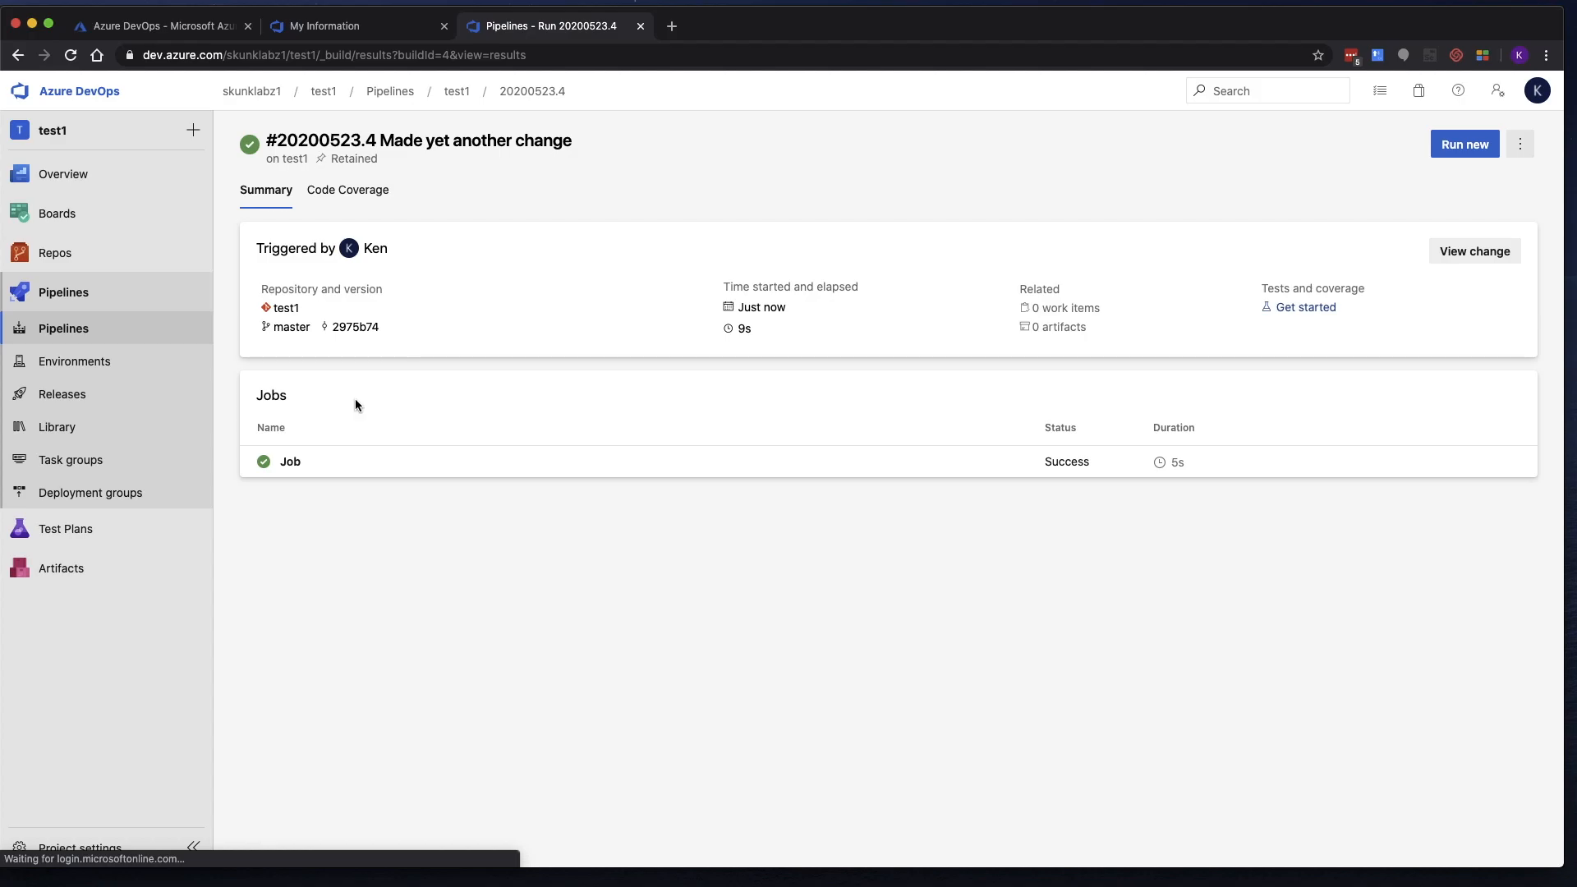
# View the job's one-line and multi-line script logs: skunklabz!!!! echo and root listing.
pyautogui.click(290, 462)
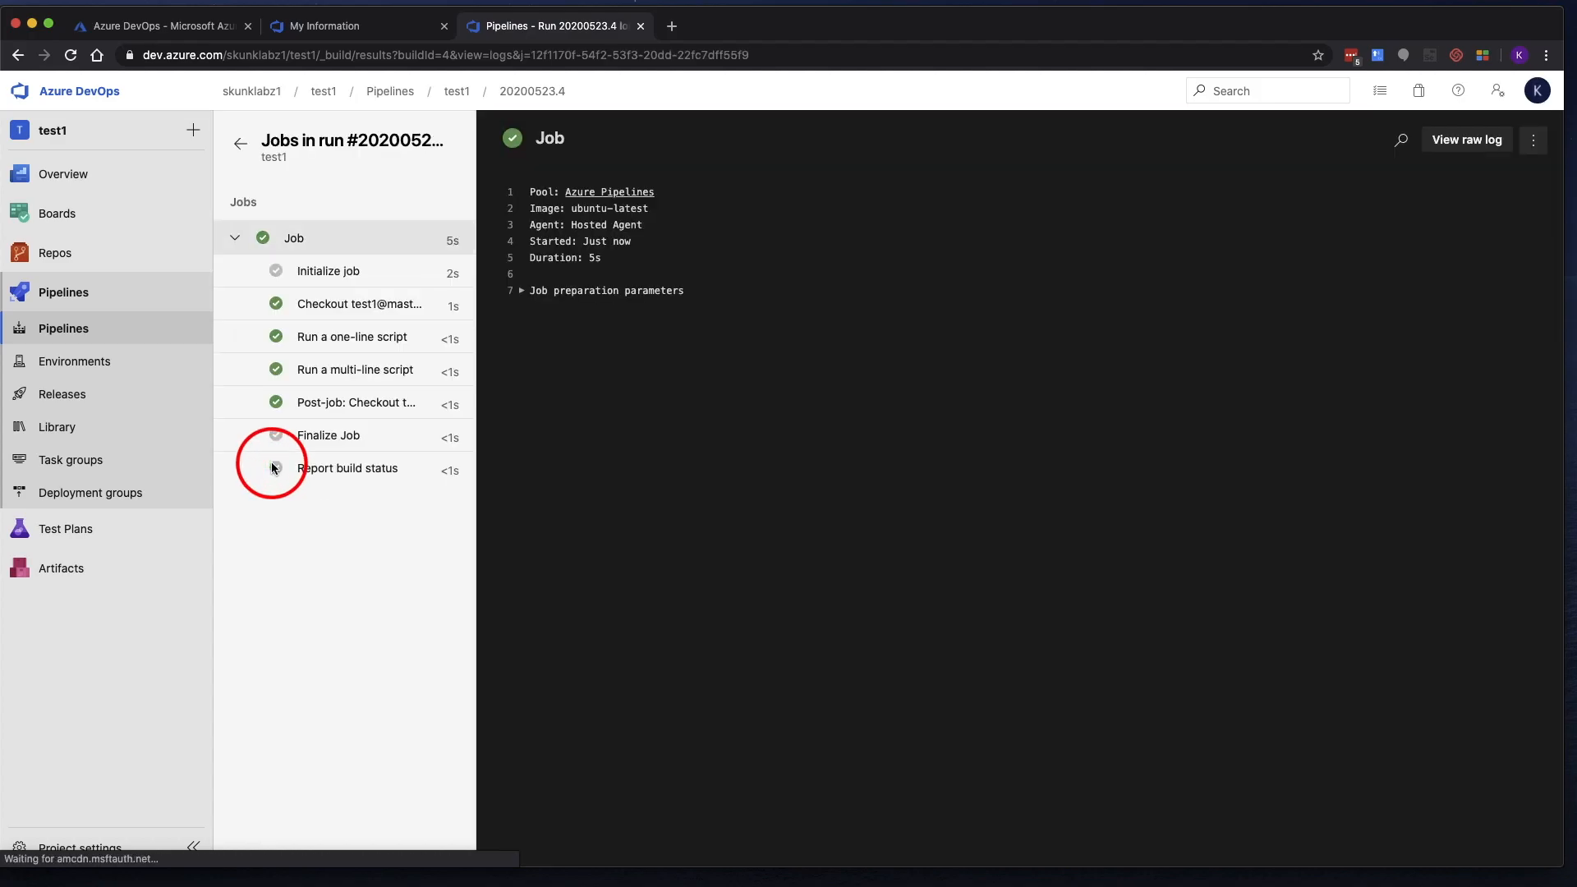
pyautogui.click(352, 335)
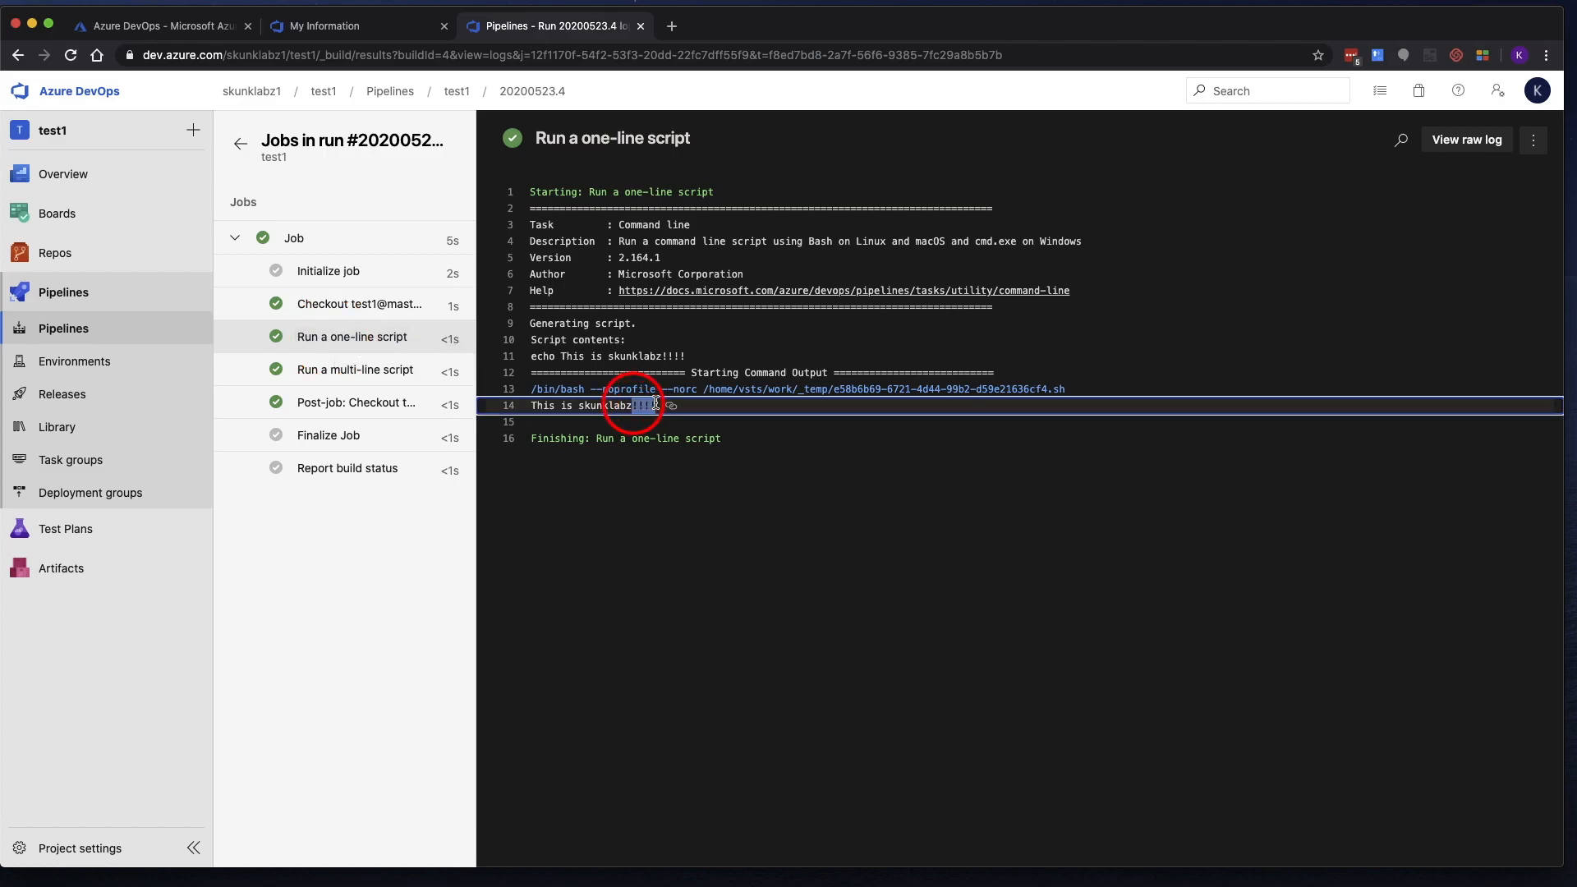
pyautogui.moveTo(354, 368)
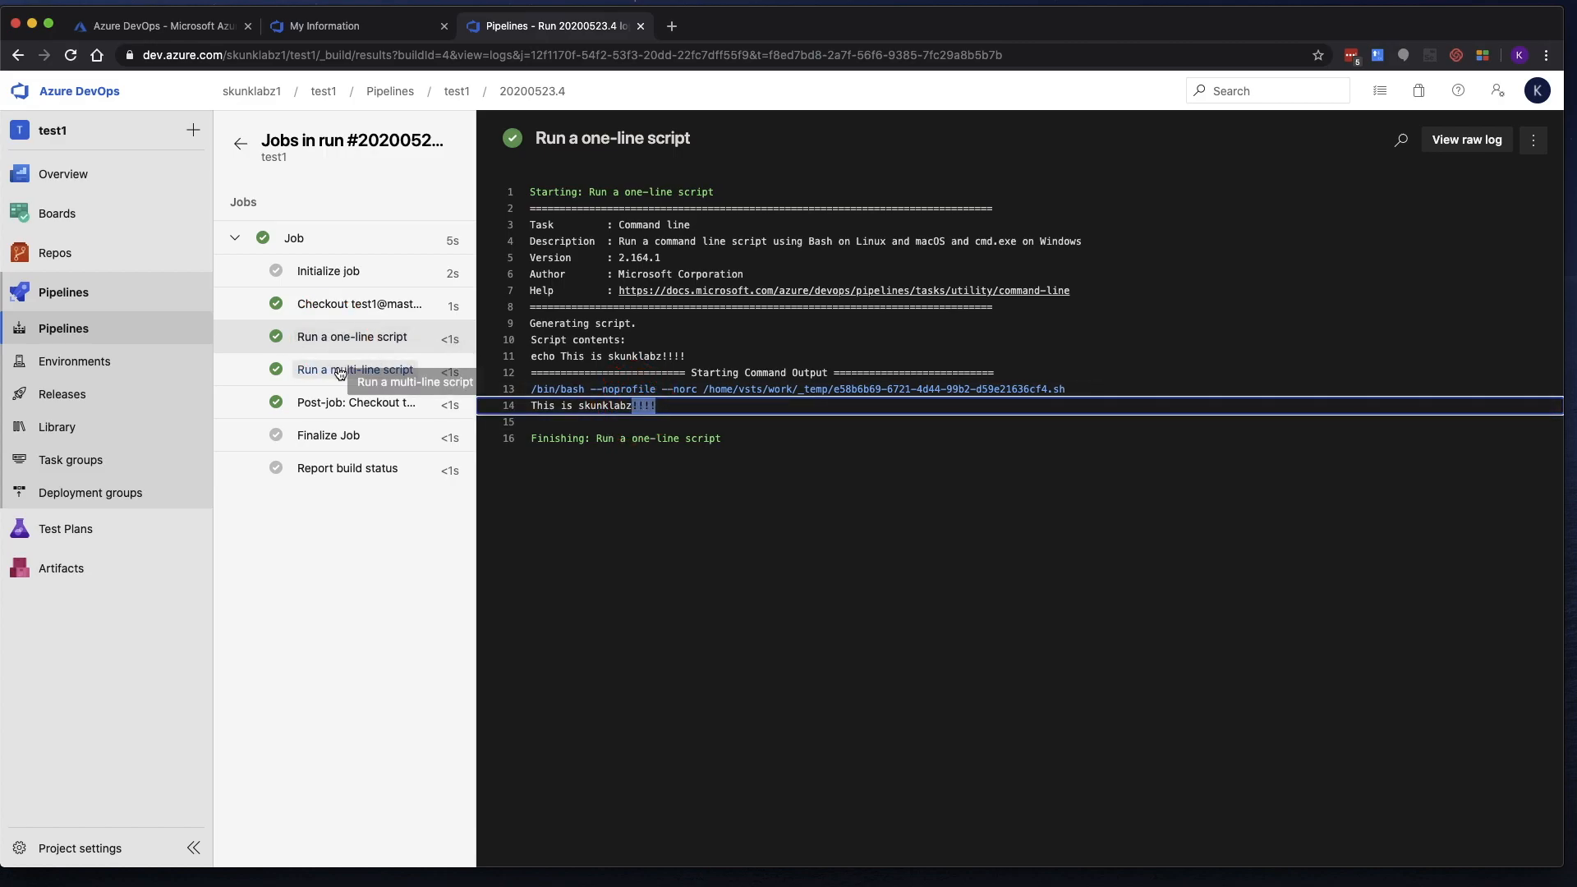
pyautogui.click(354, 369)
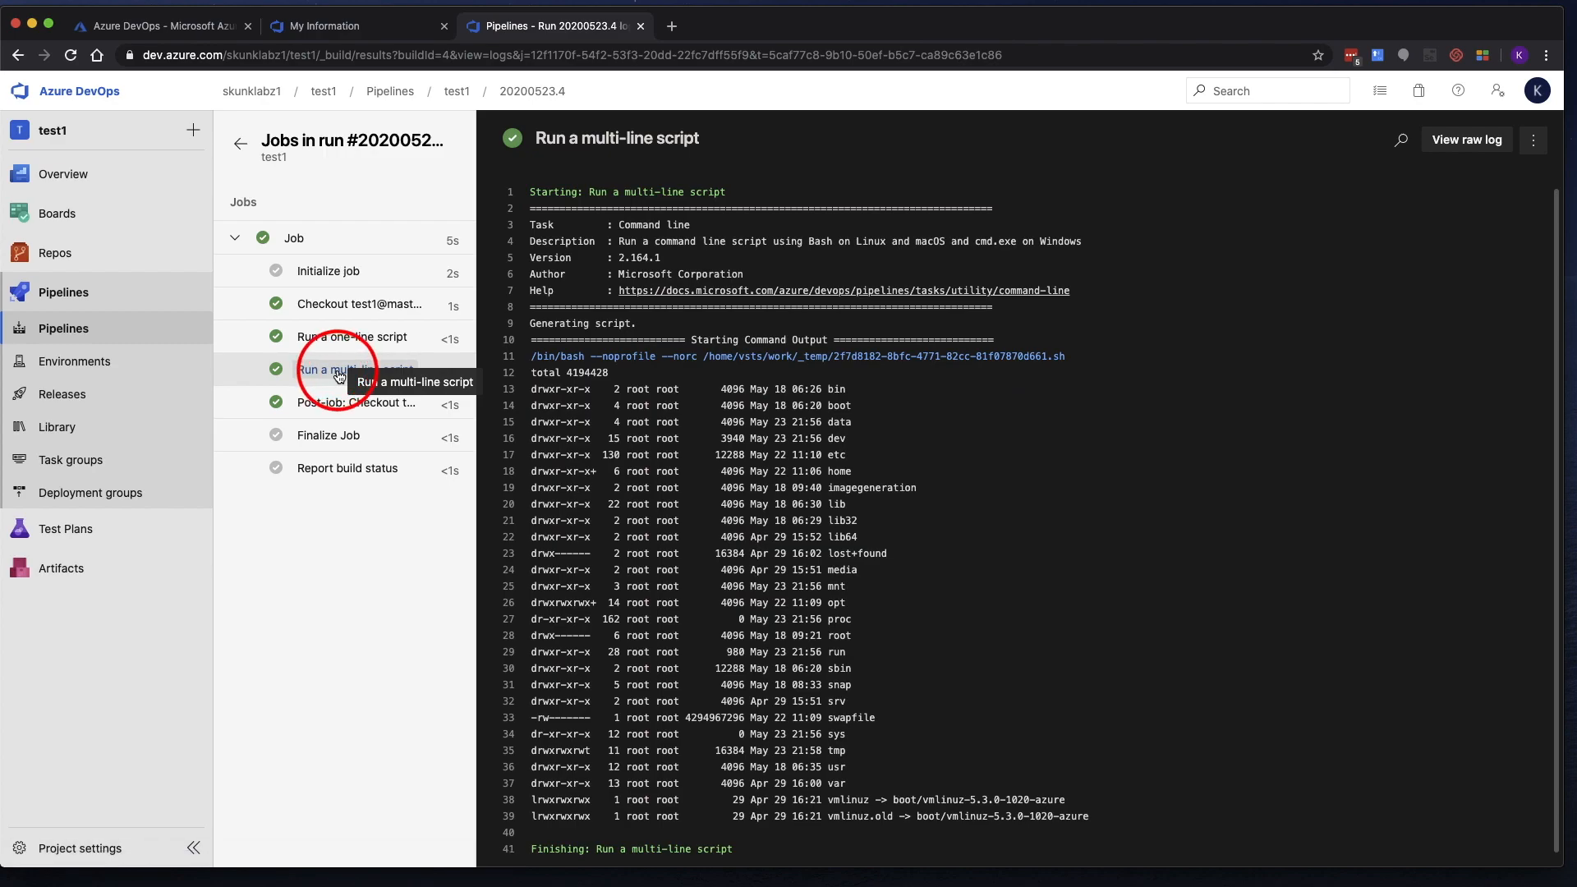